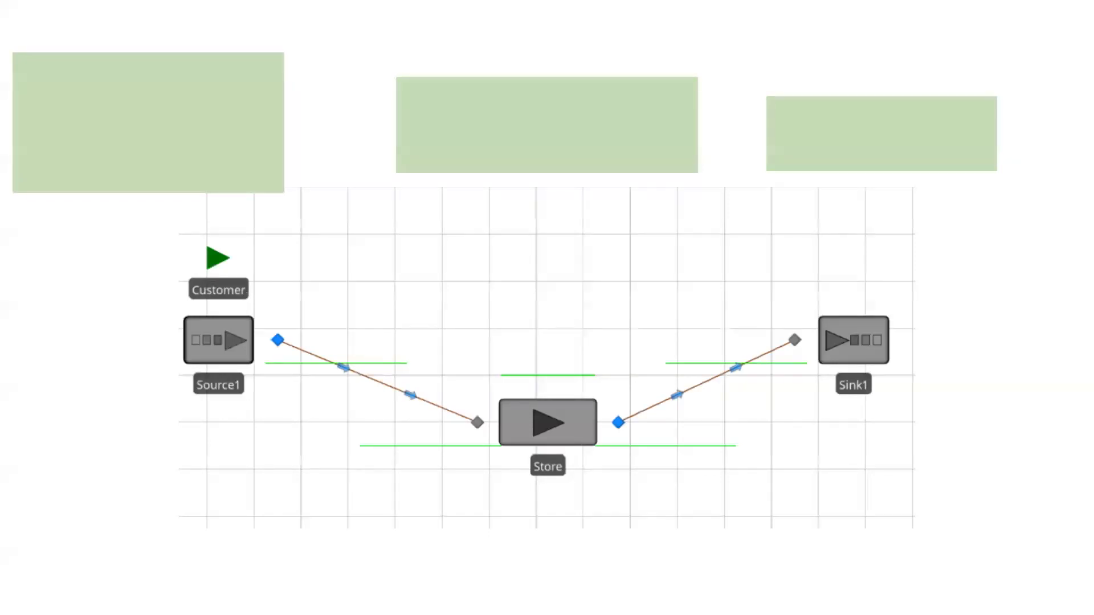
# Write 'A customer arrives every 10 minutes' in the first green callout box.
pyautogui.write('A customer arrives every 10 minutes')
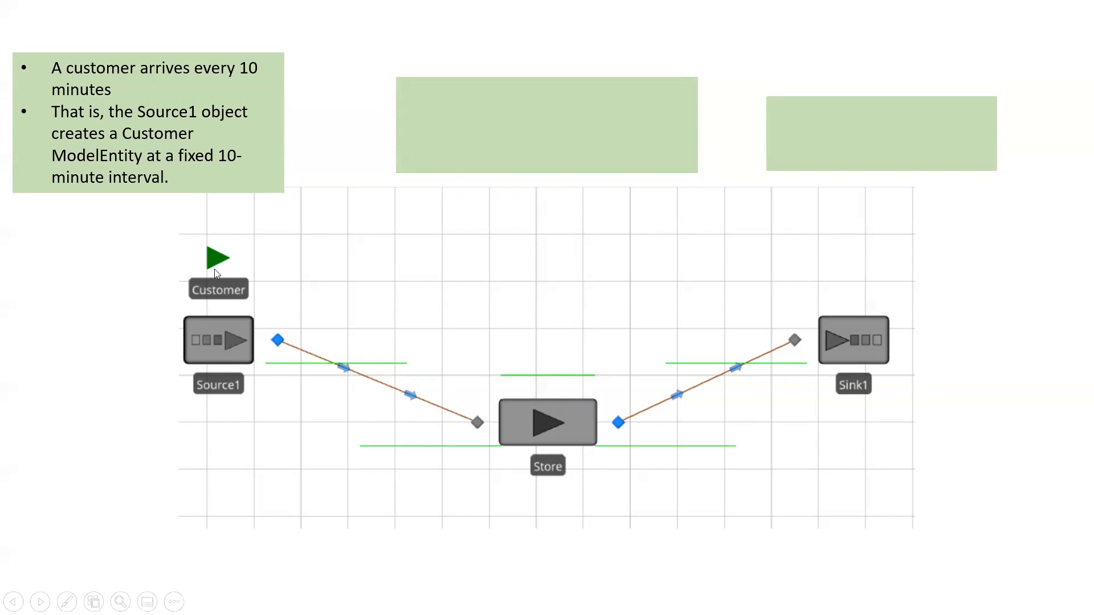
pyautogui.moveTo(213, 328)
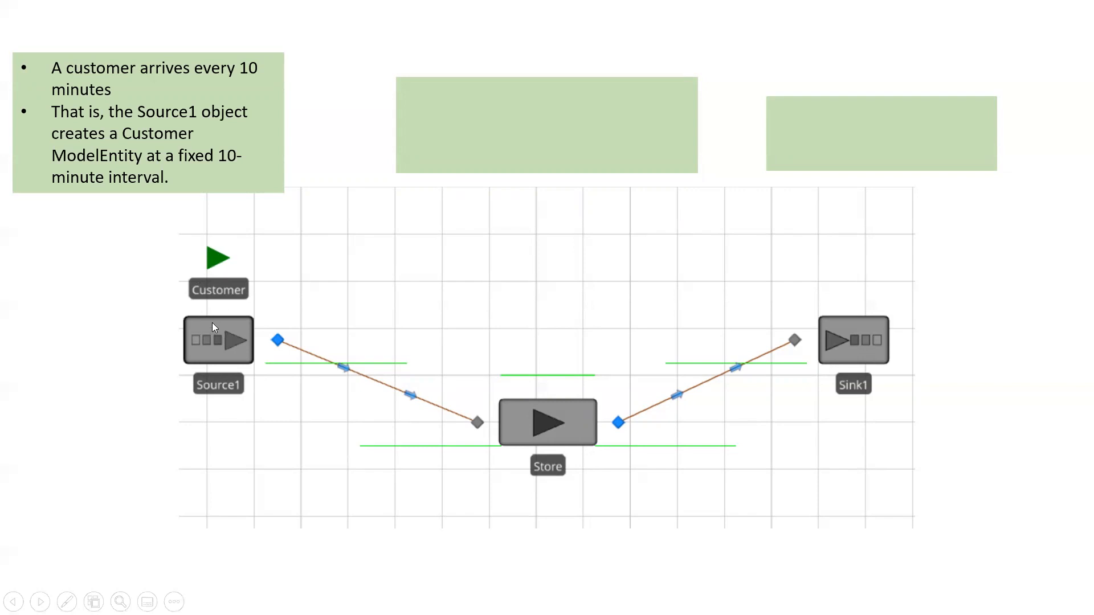
pyautogui.moveTo(539, 442)
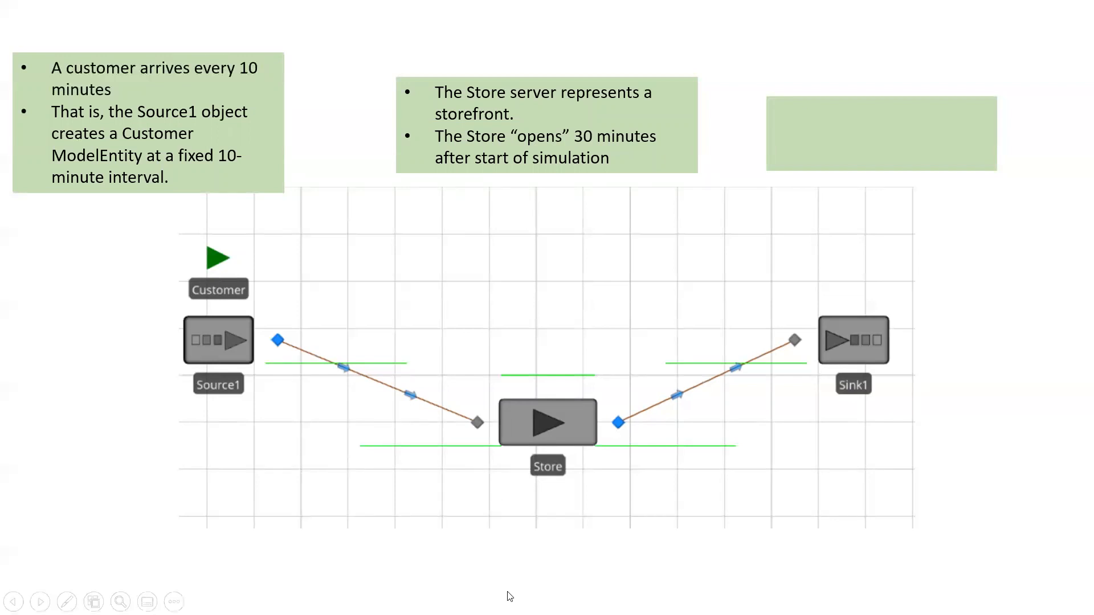
pyautogui.moveTo(234, 345)
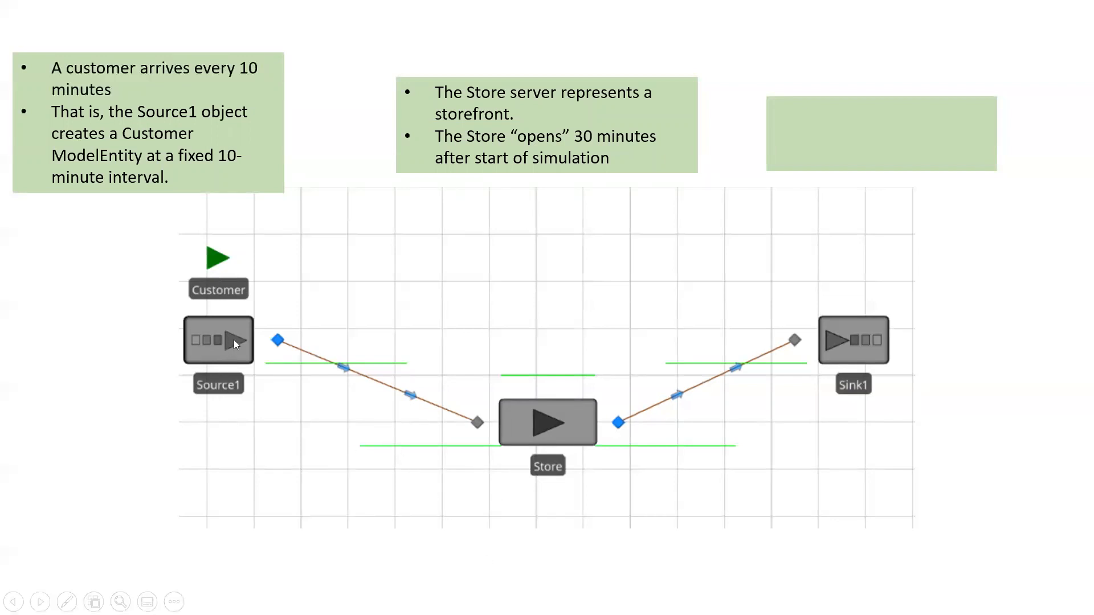
pyautogui.moveTo(503, 460)
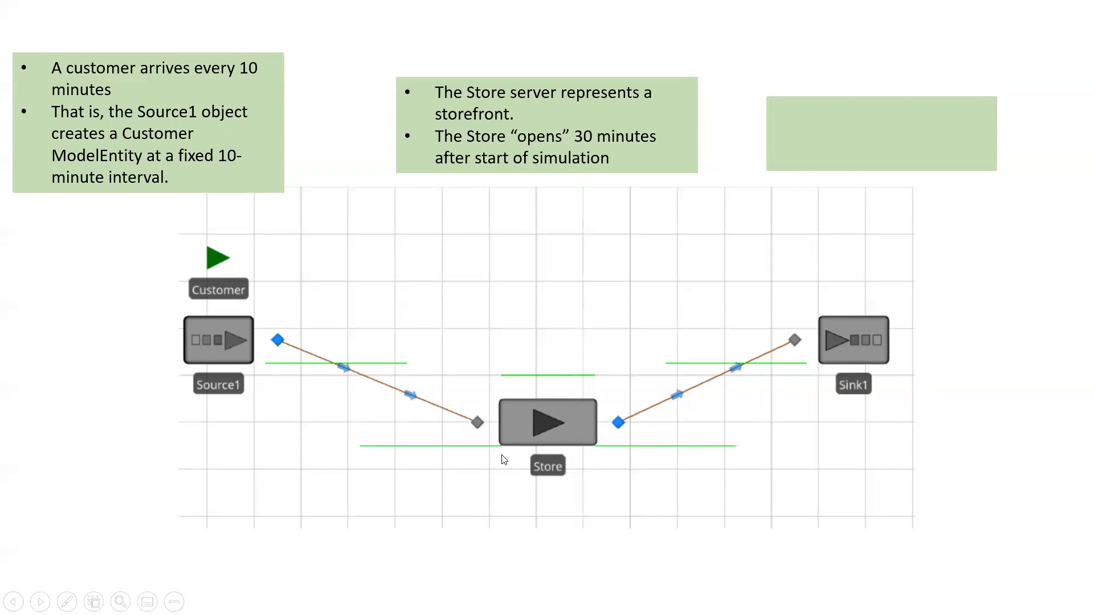
pyautogui.moveTo(556, 423)
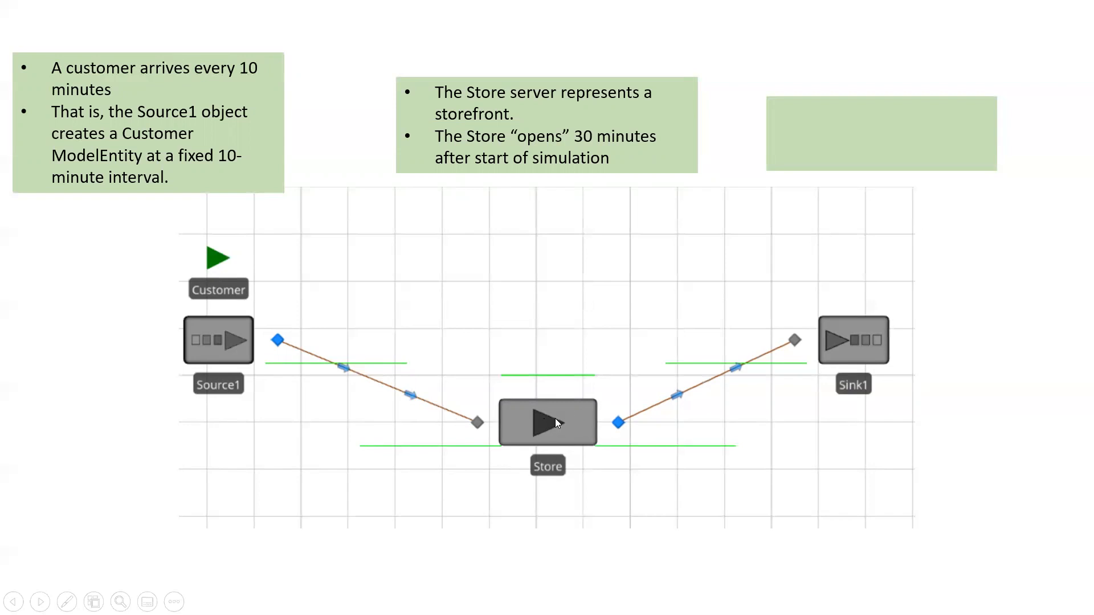
pyautogui.moveTo(552, 429)
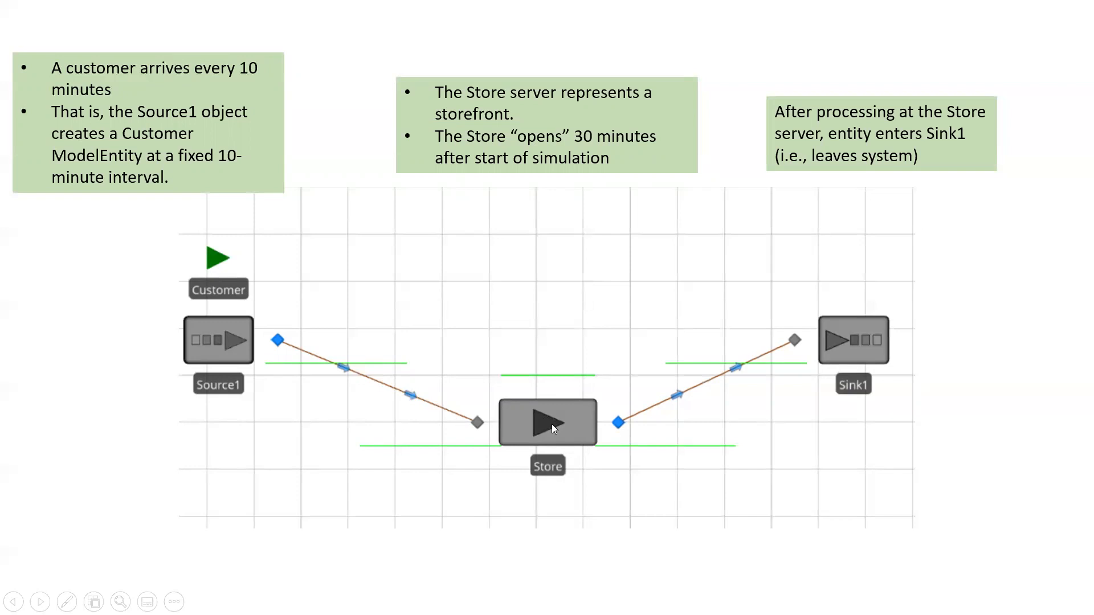
pyautogui.moveTo(804, 468)
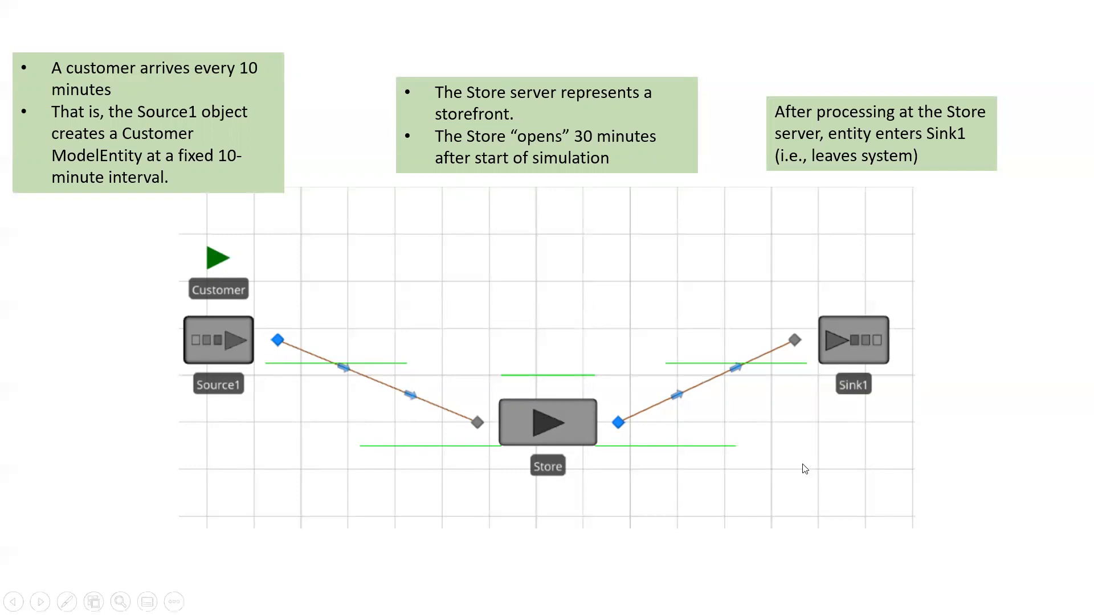
pyautogui.moveTo(410, 361)
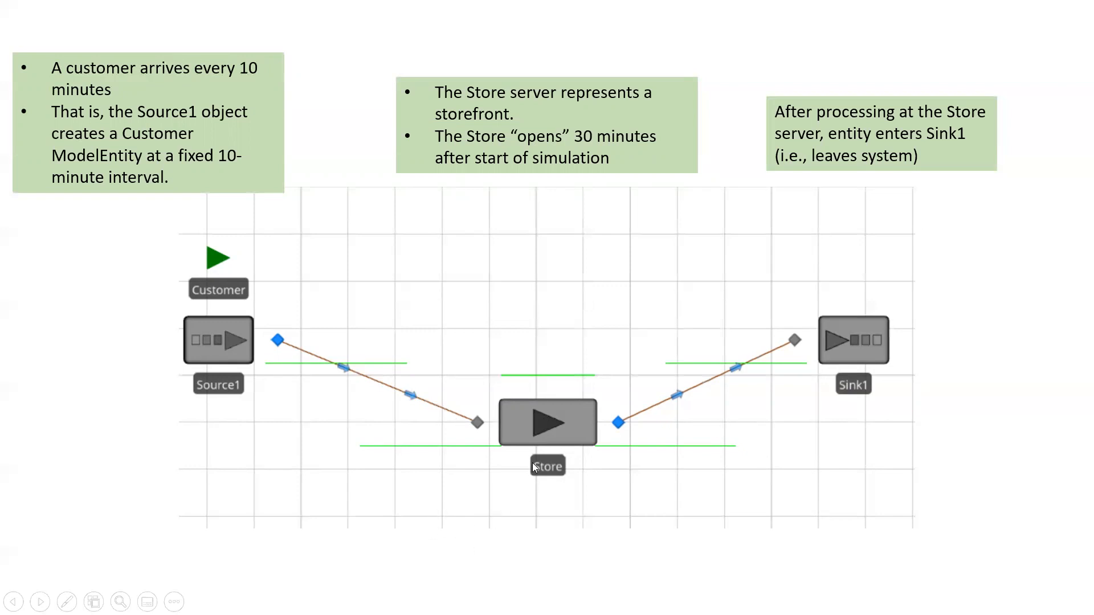
pyautogui.moveTo(528, 448)
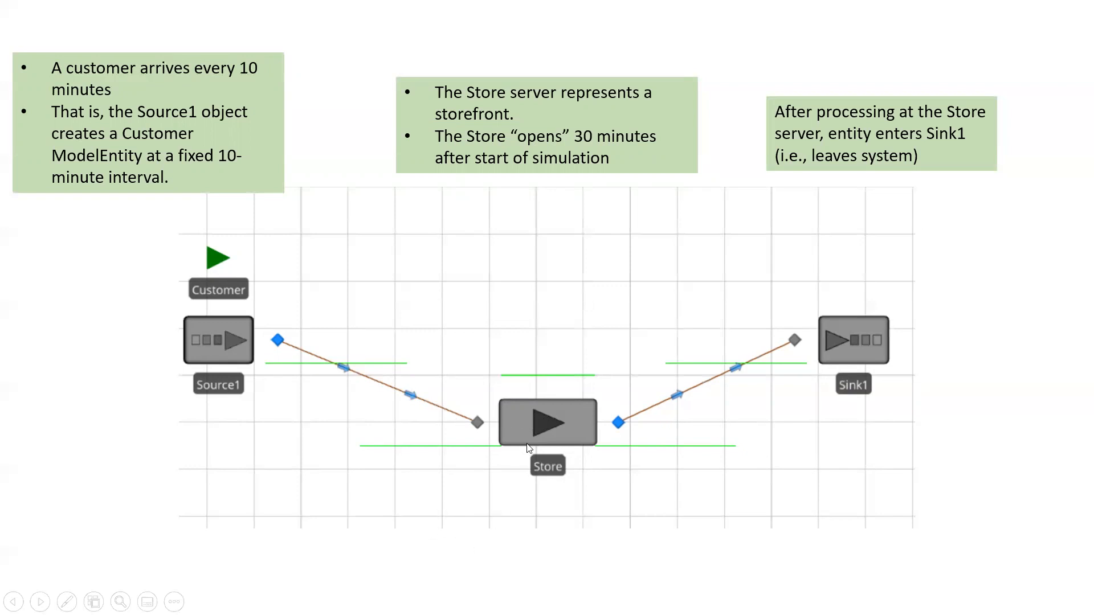
pyautogui.moveTo(530, 442)
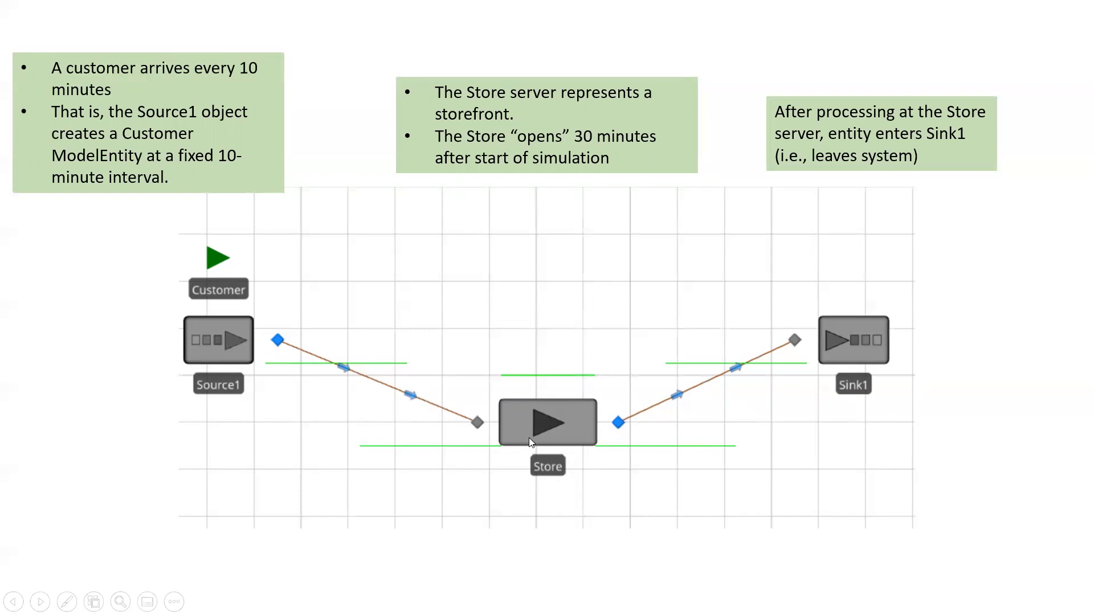
pyautogui.moveTo(557, 436)
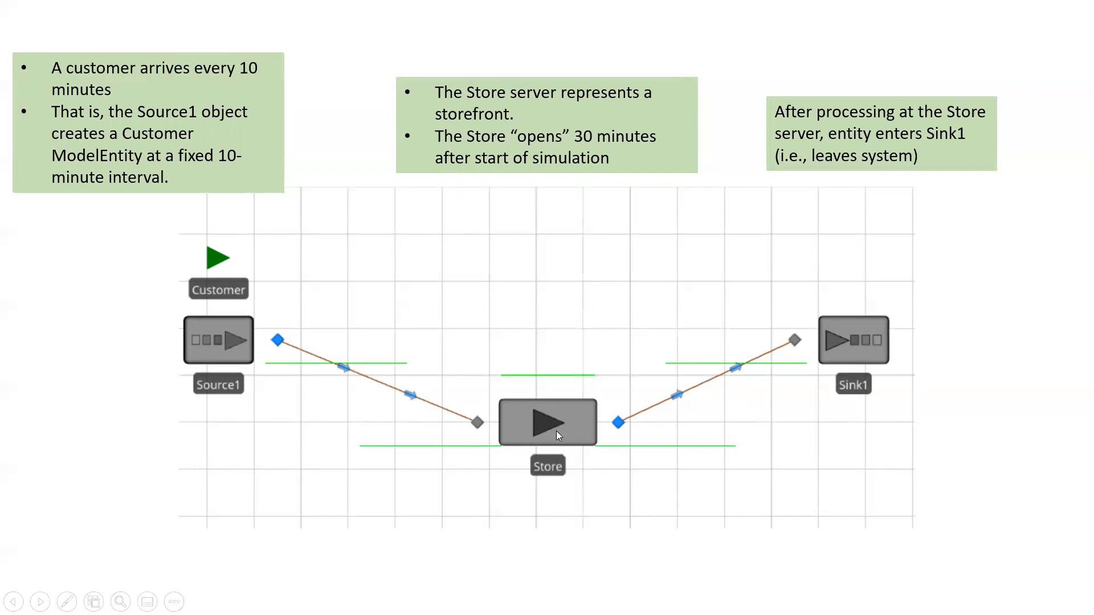
pyautogui.moveTo(566, 449)
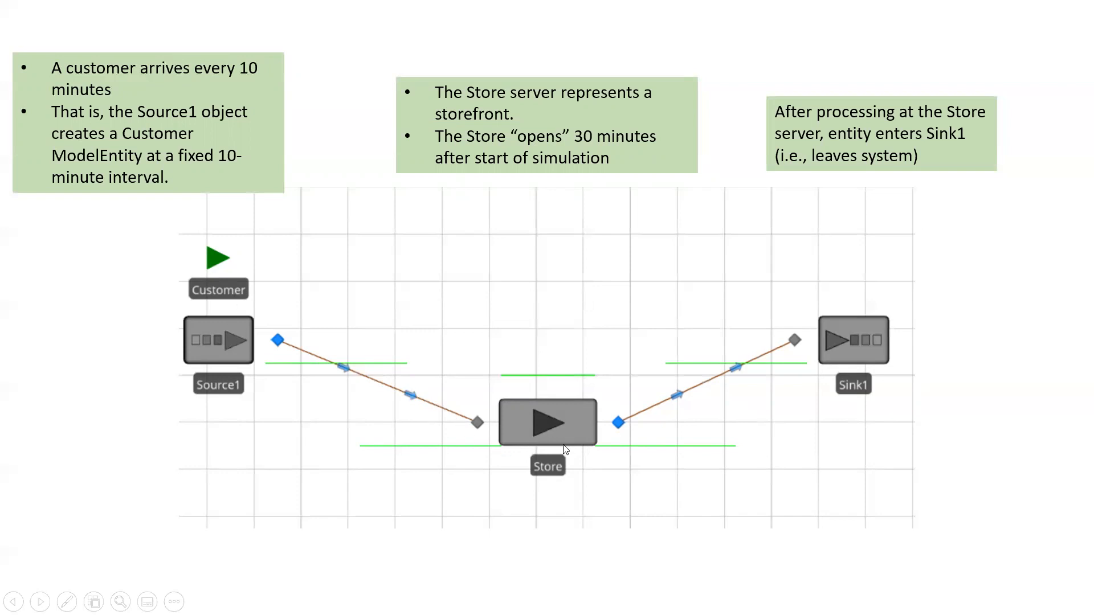
pyautogui.moveTo(564, 463)
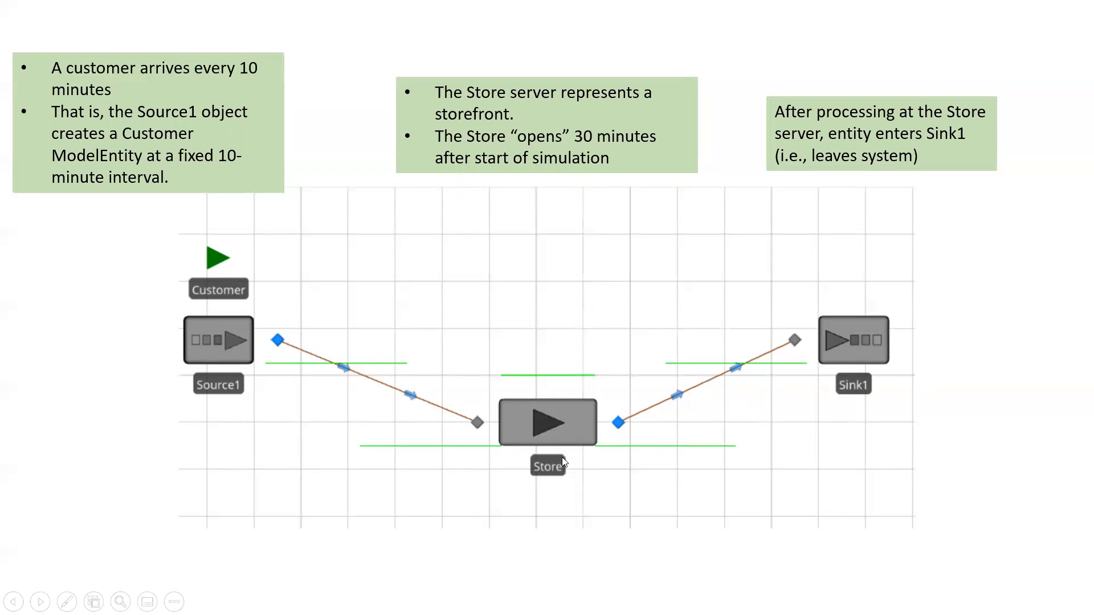
pyautogui.moveTo(569, 451)
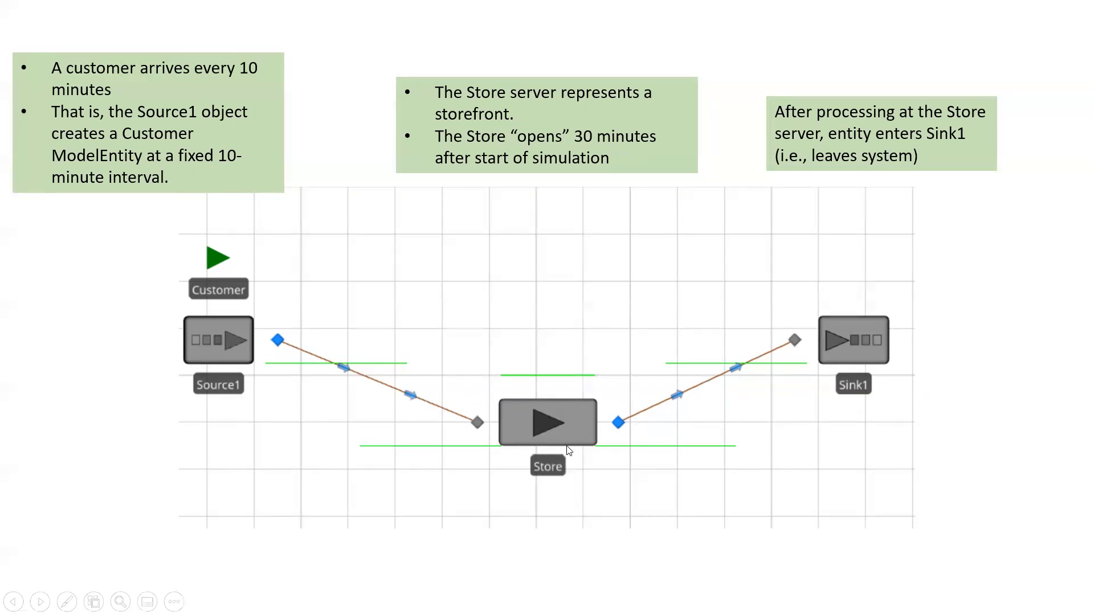
pyautogui.moveTo(574, 438)
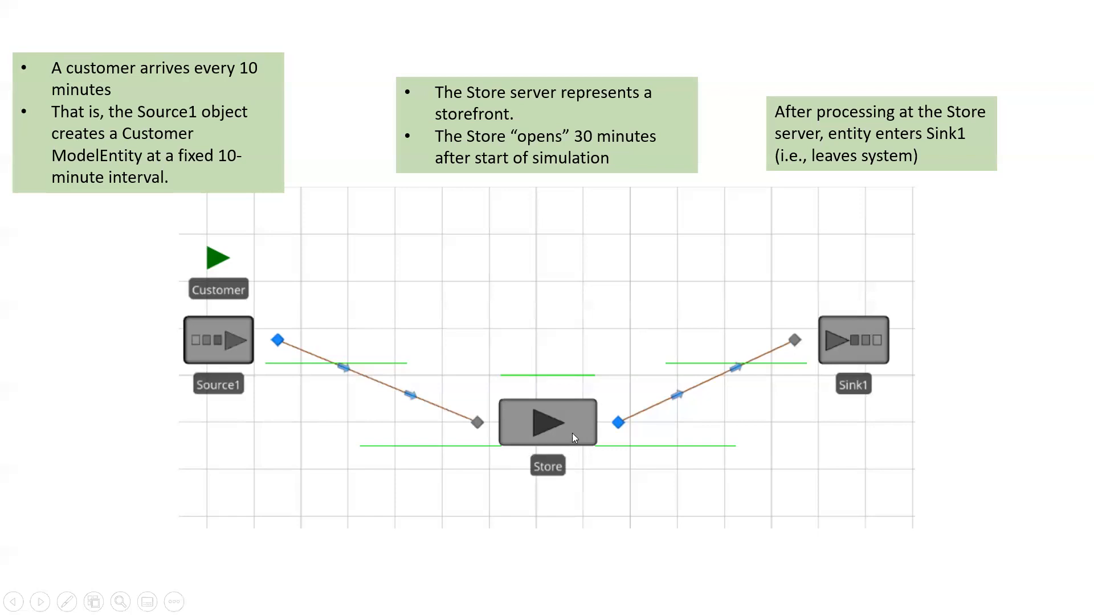
pyautogui.moveTo(560, 432)
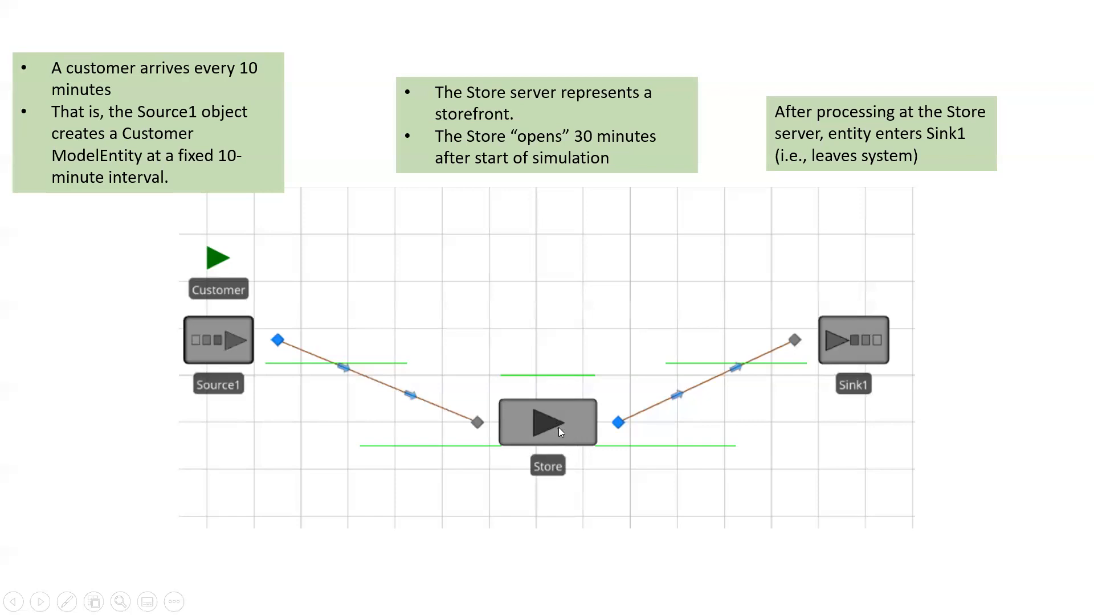
pyautogui.moveTo(561, 359)
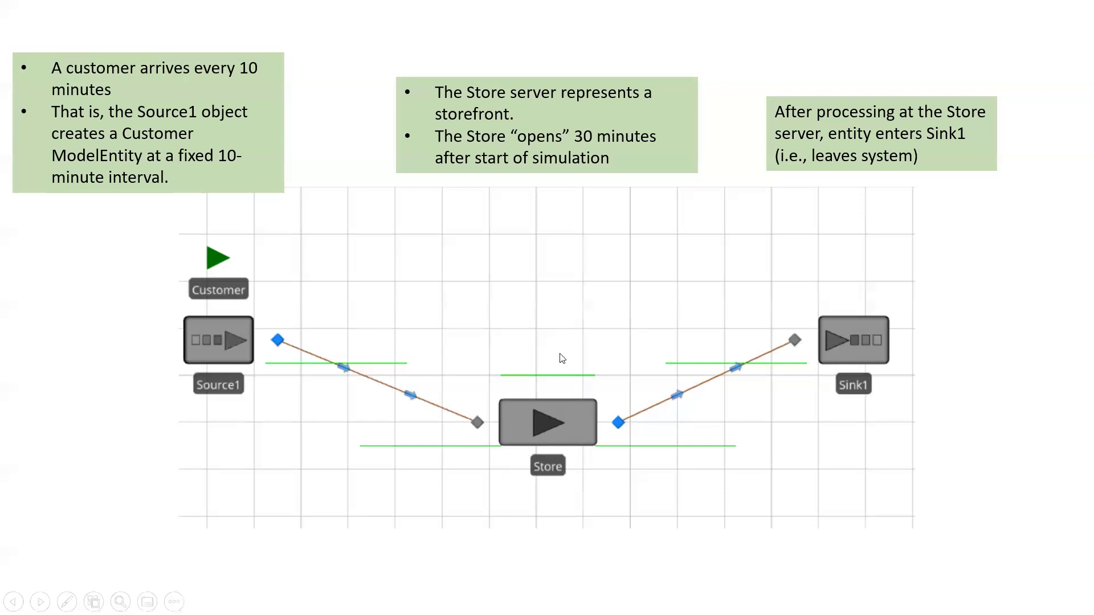
pyautogui.moveTo(589, 429)
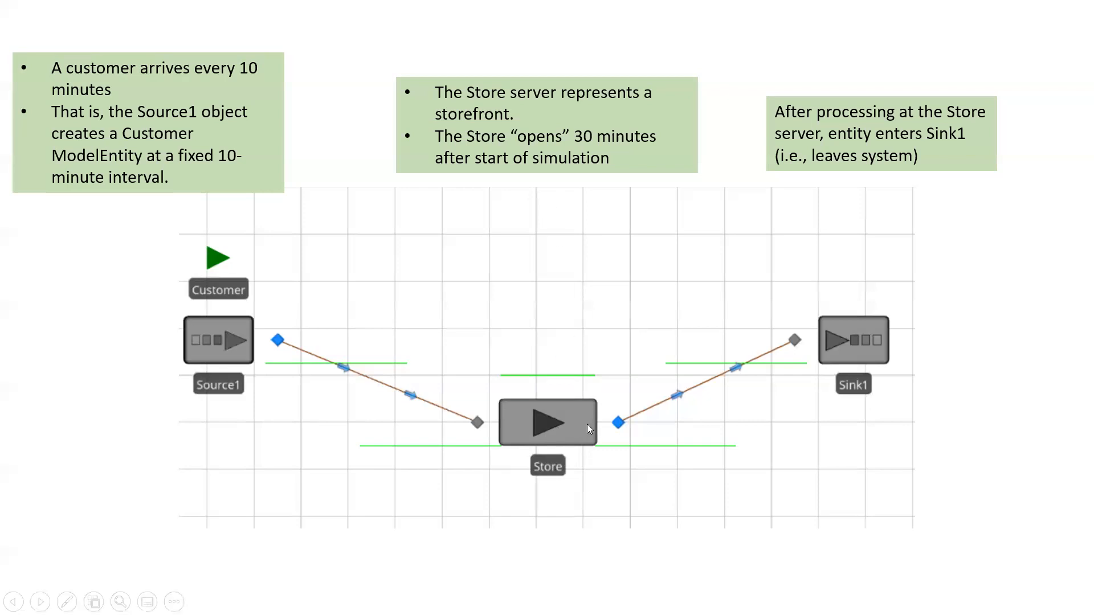
pyautogui.moveTo(582, 440)
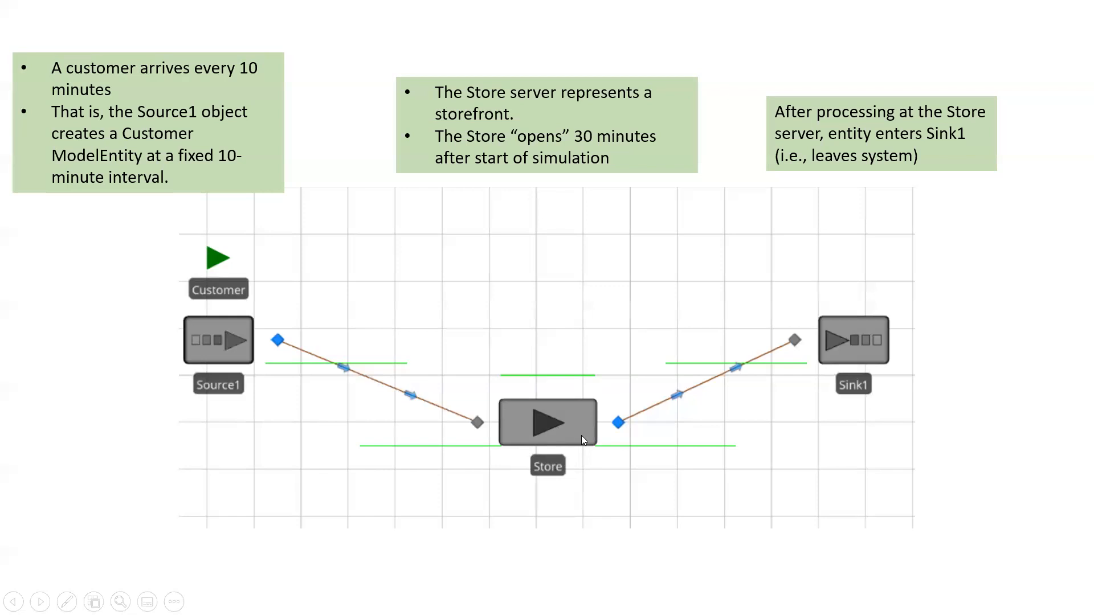
pyautogui.moveTo(297, 325)
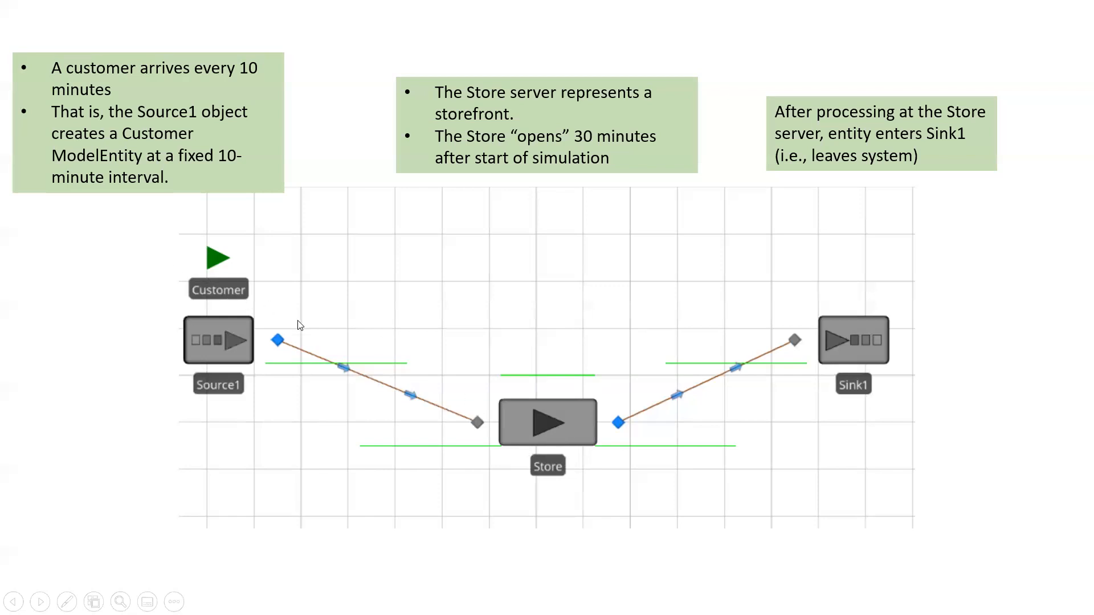
pyautogui.moveTo(400, 326)
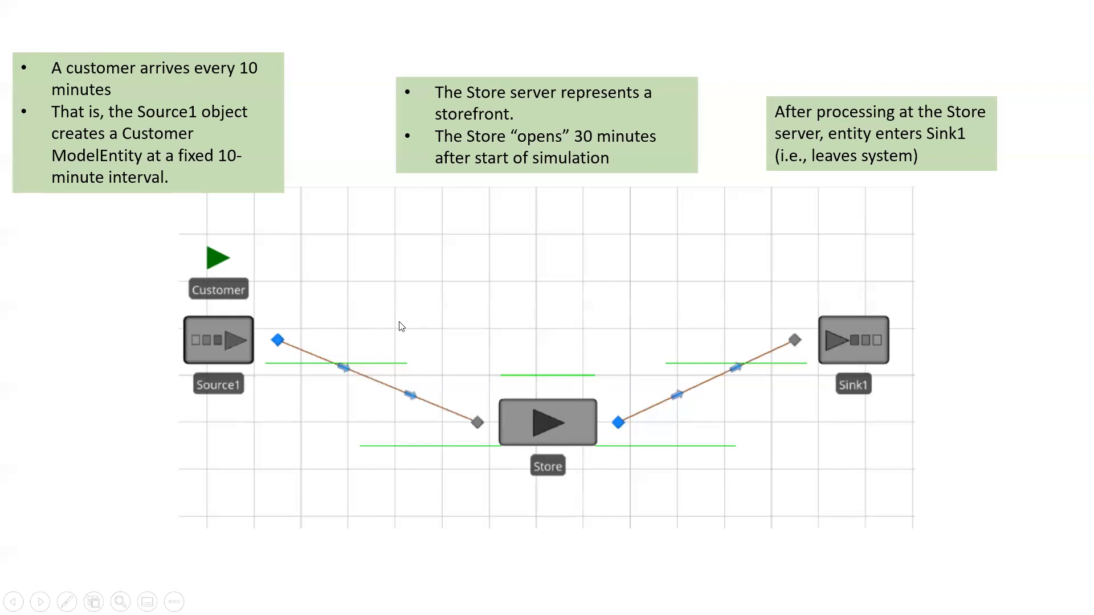
pyautogui.moveTo(384, 342)
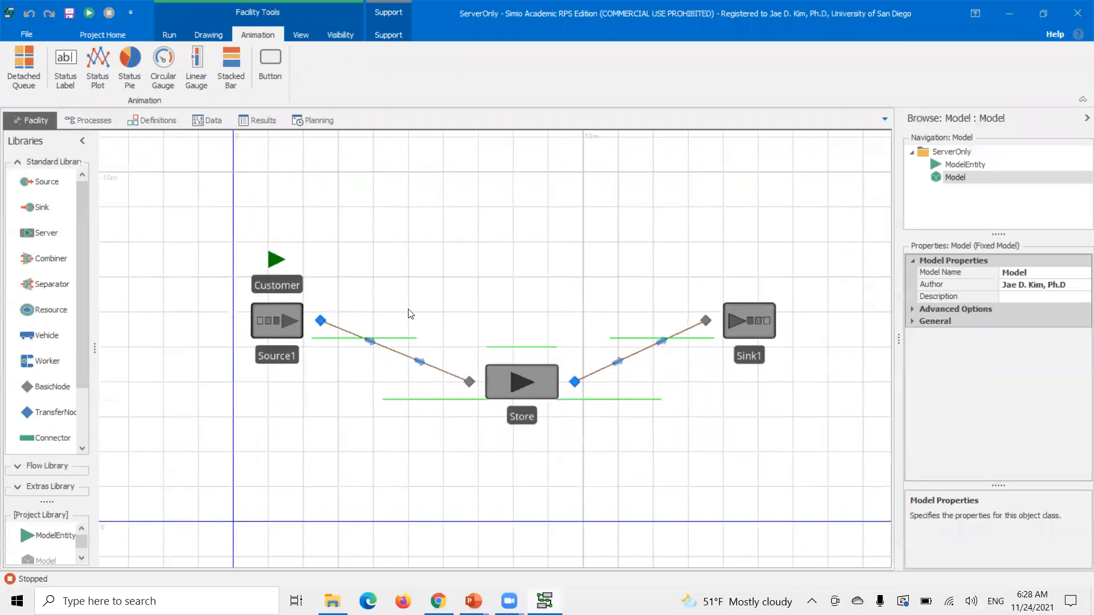
# Inspect Source1's arrival settings and the Store server's processing settings (capacity 1, triangular time).
pyautogui.click(277, 320)
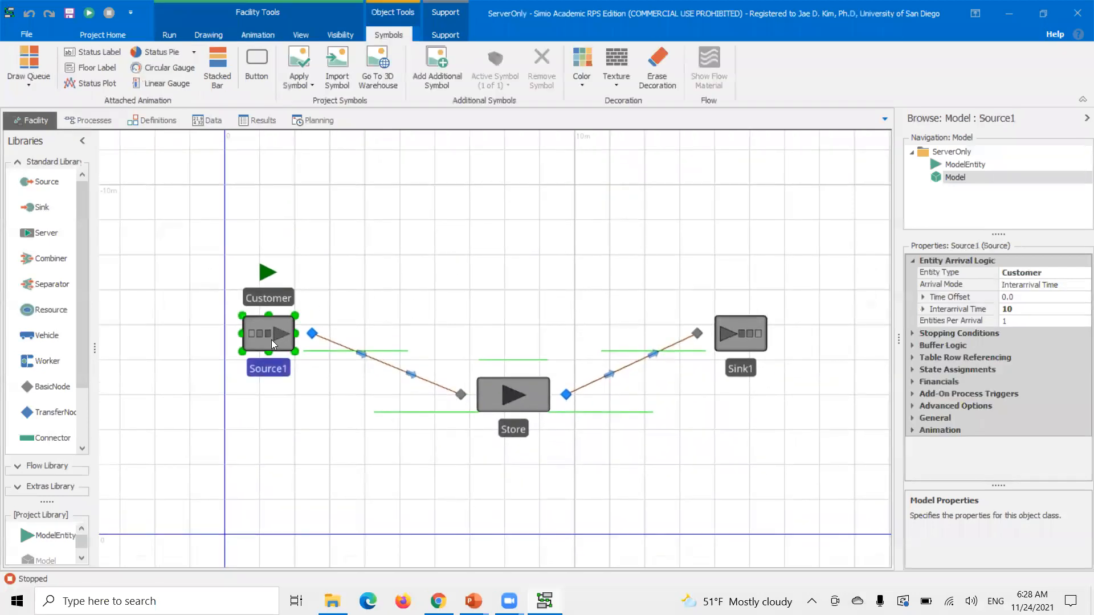
pyautogui.moveTo(466, 346)
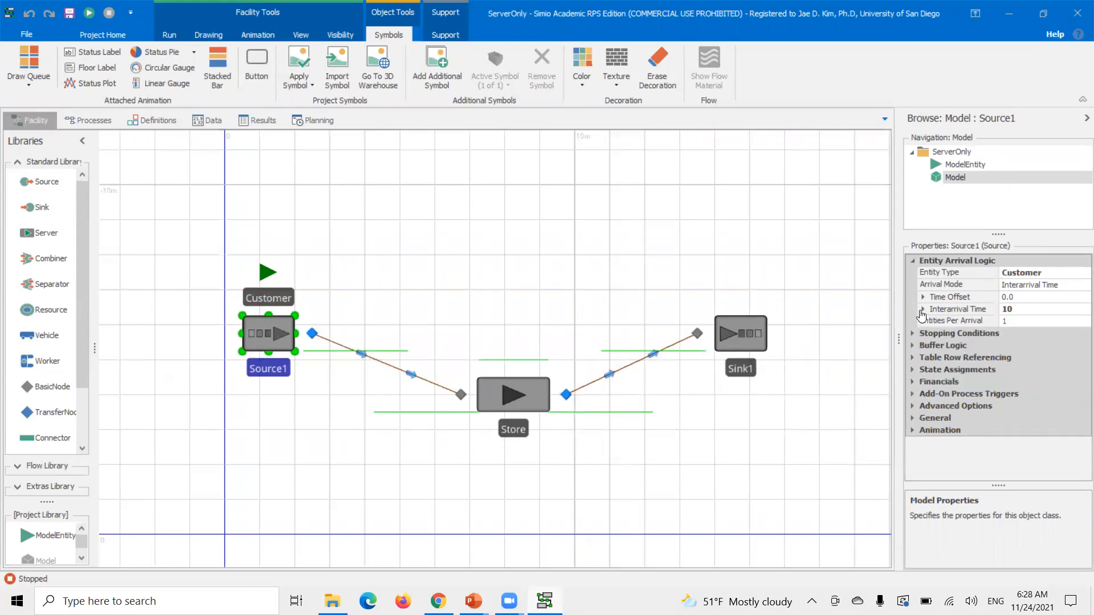
pyautogui.click(513, 395)
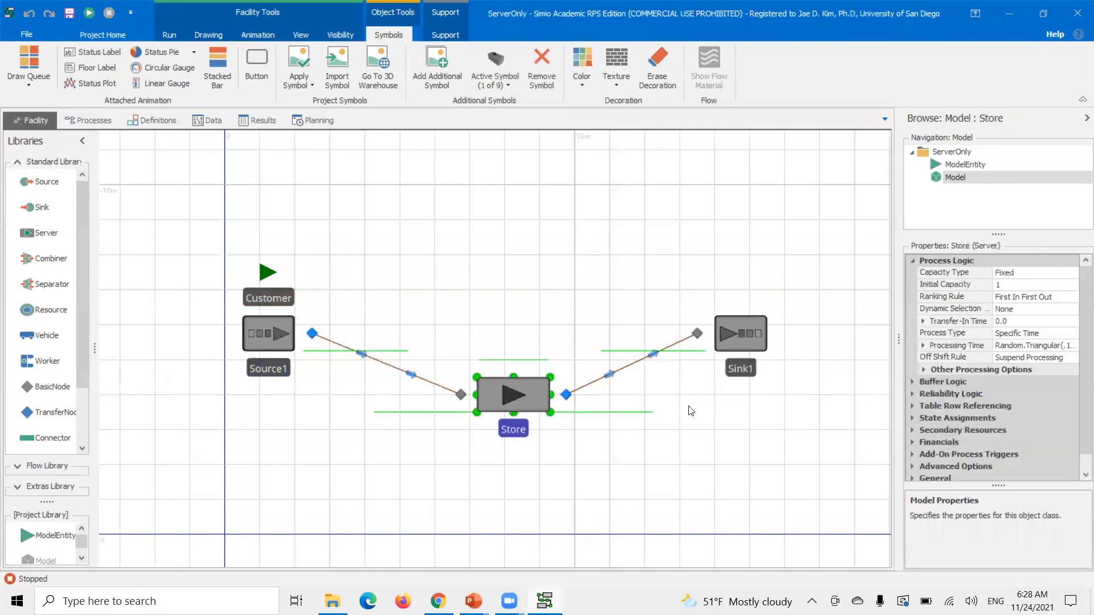
pyautogui.moveTo(980, 287)
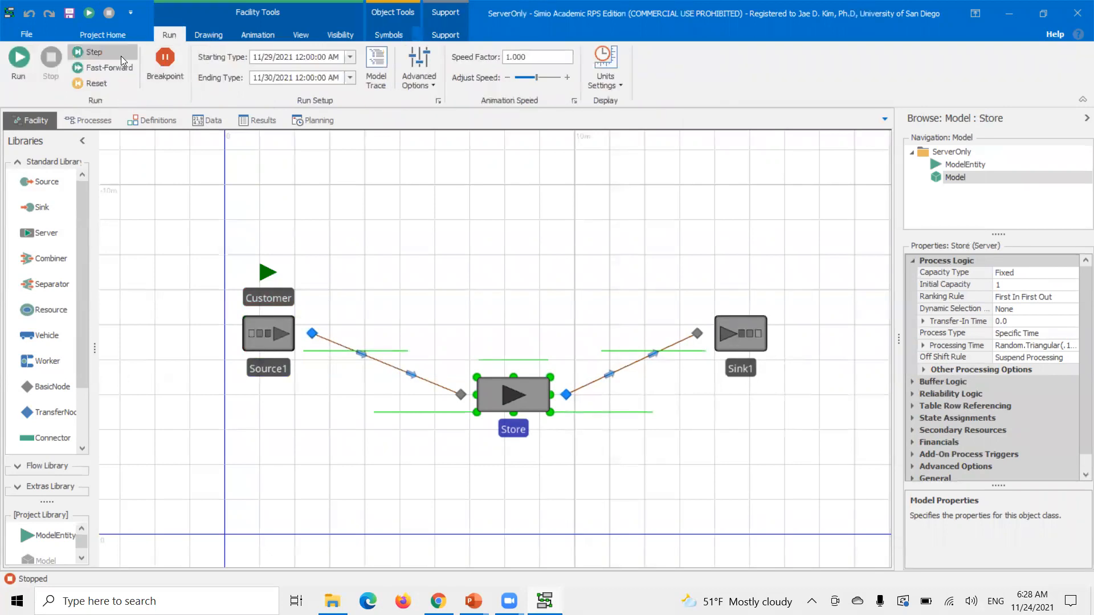
# Run the ServerOne model briefly at speed factor 15, then stop it.
pyautogui.click(19, 57)
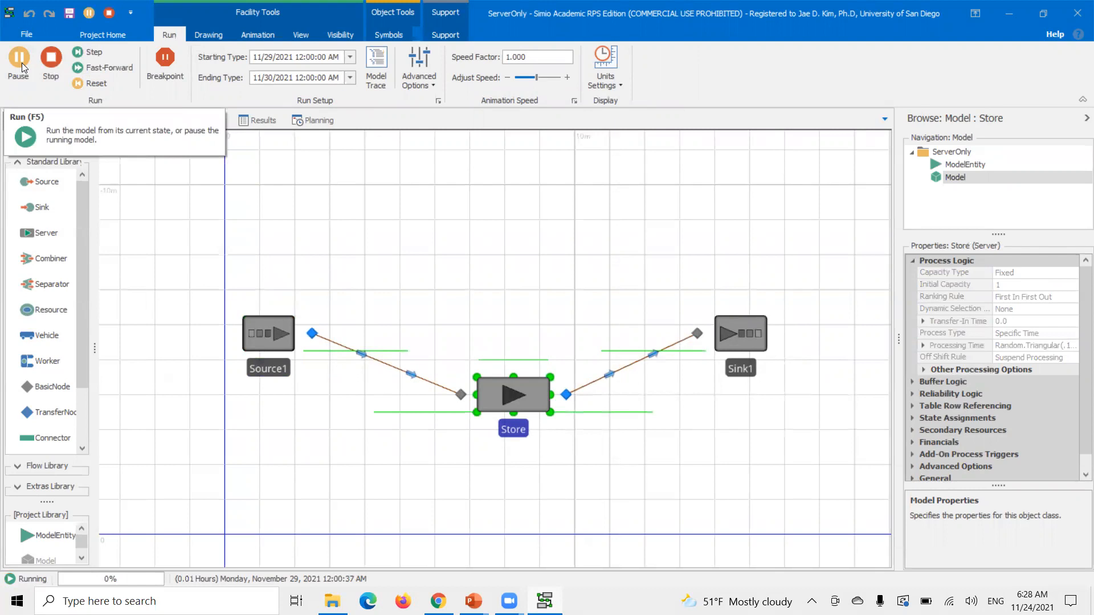
pyautogui.click(533, 57)
pyautogui.write('15.000')
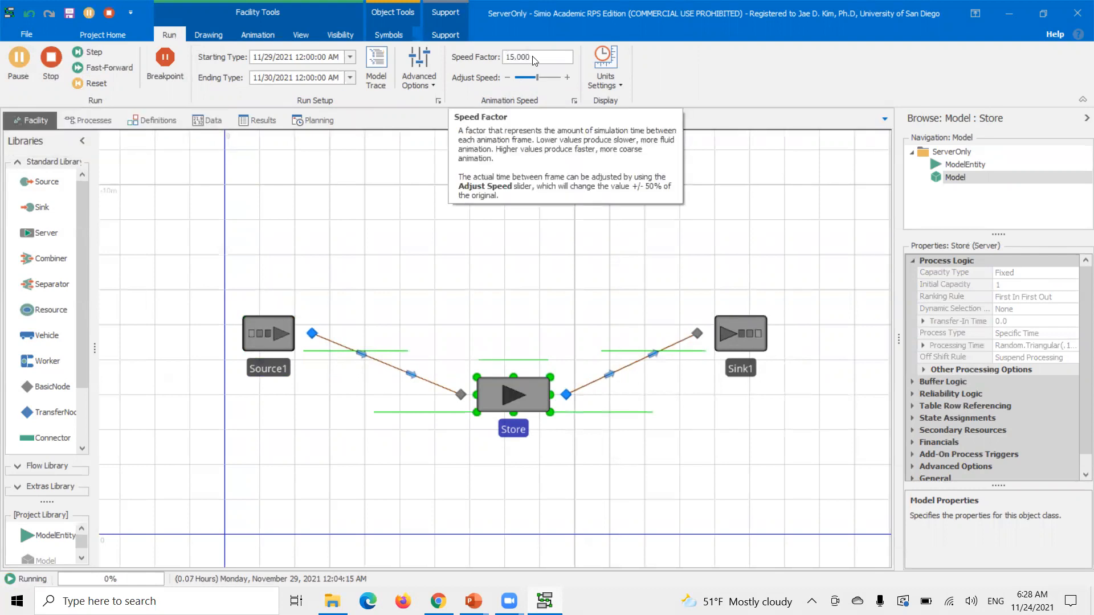
pyautogui.moveTo(223, 217)
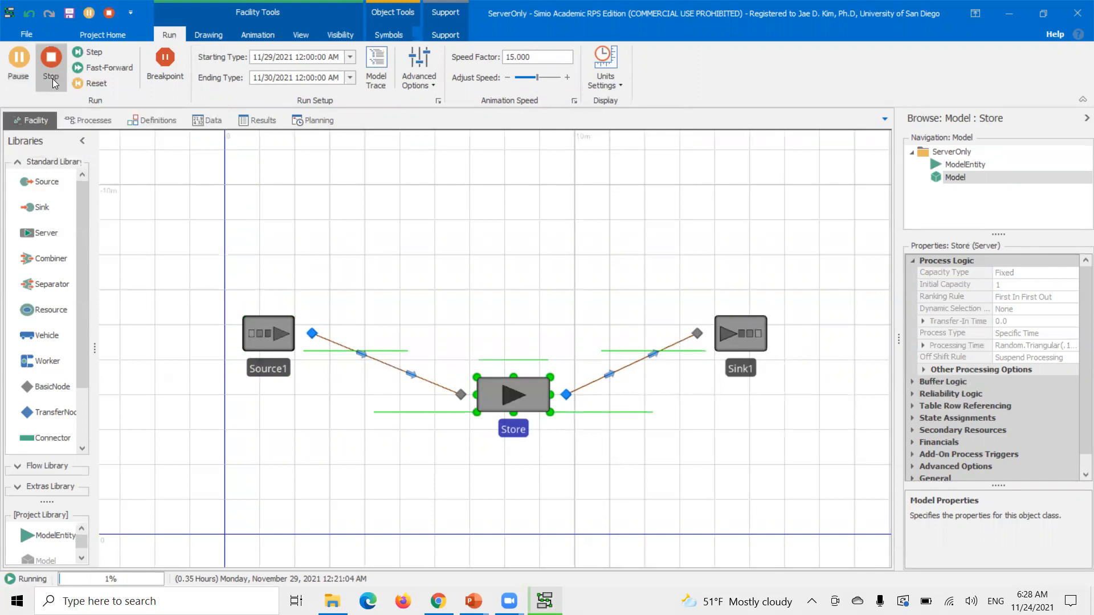
pyautogui.click(50, 45)
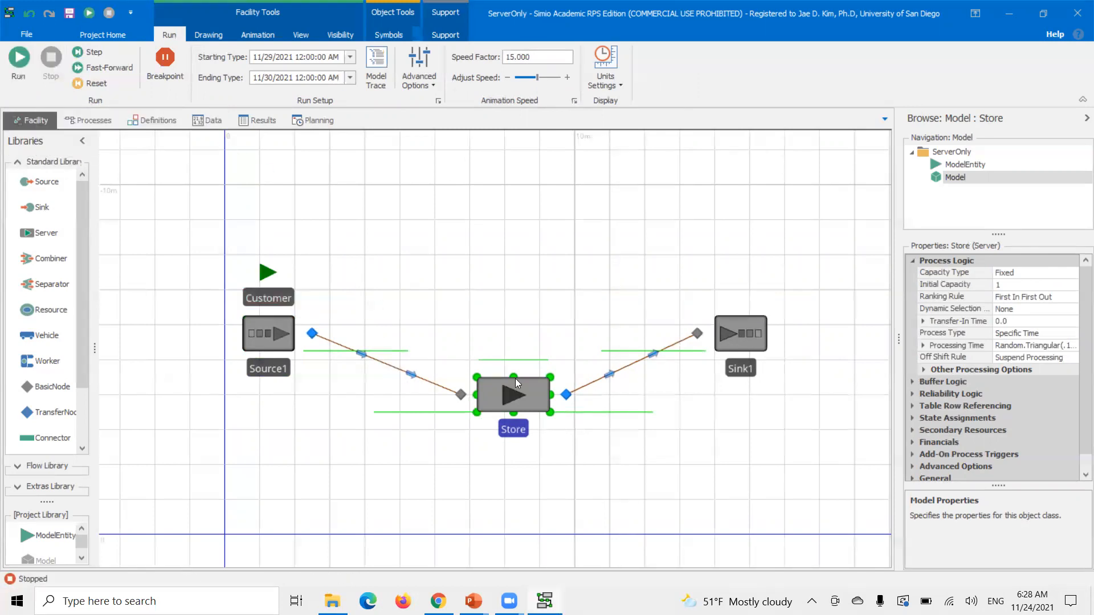
pyautogui.moveTo(485, 373)
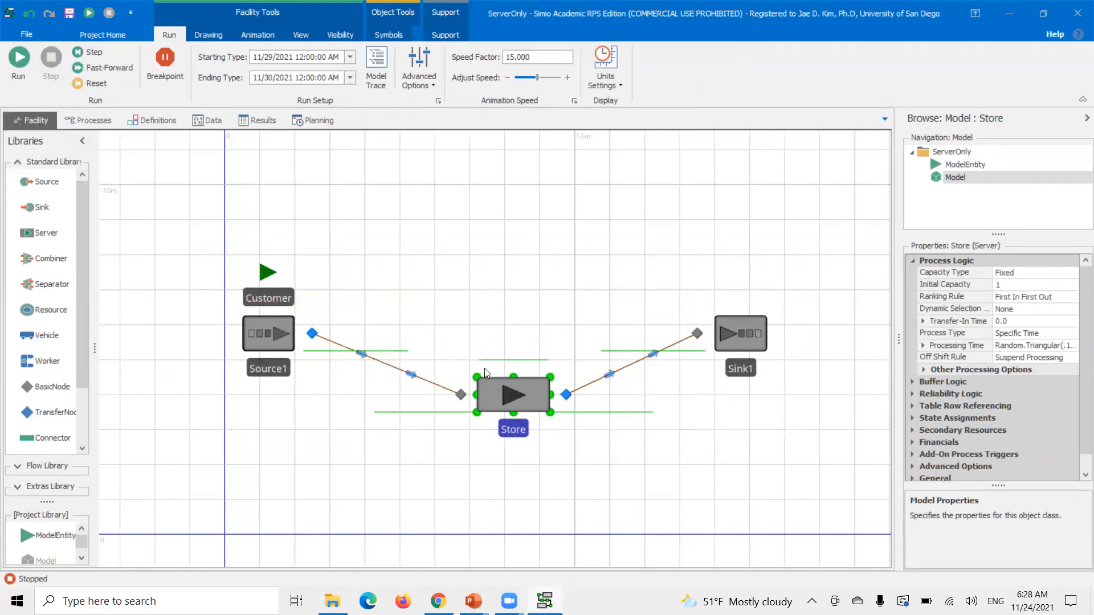
pyautogui.moveTo(506, 342)
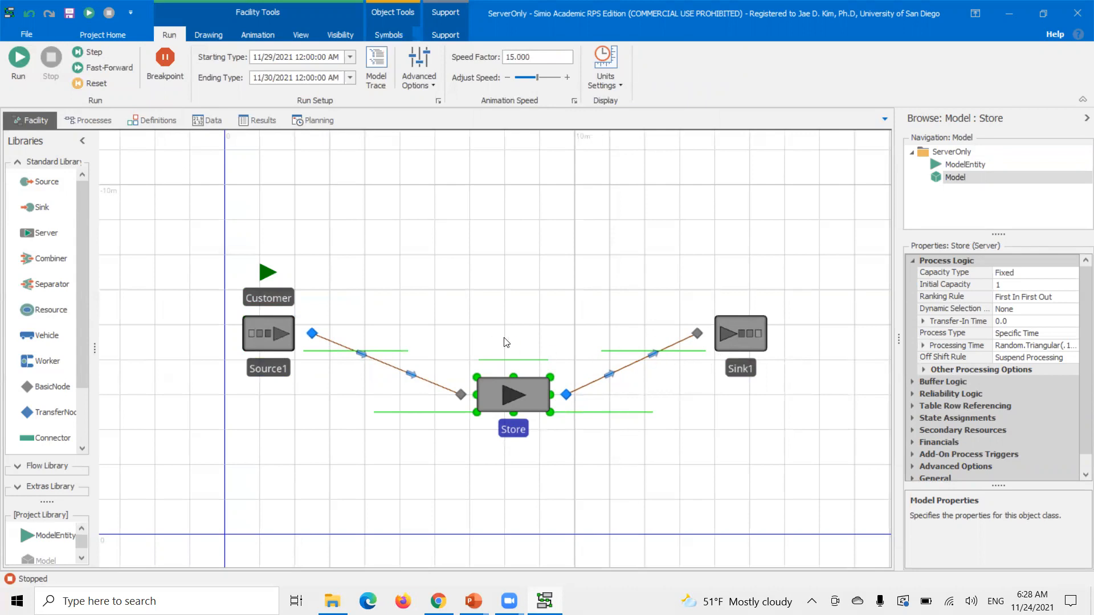
pyautogui.moveTo(523, 332)
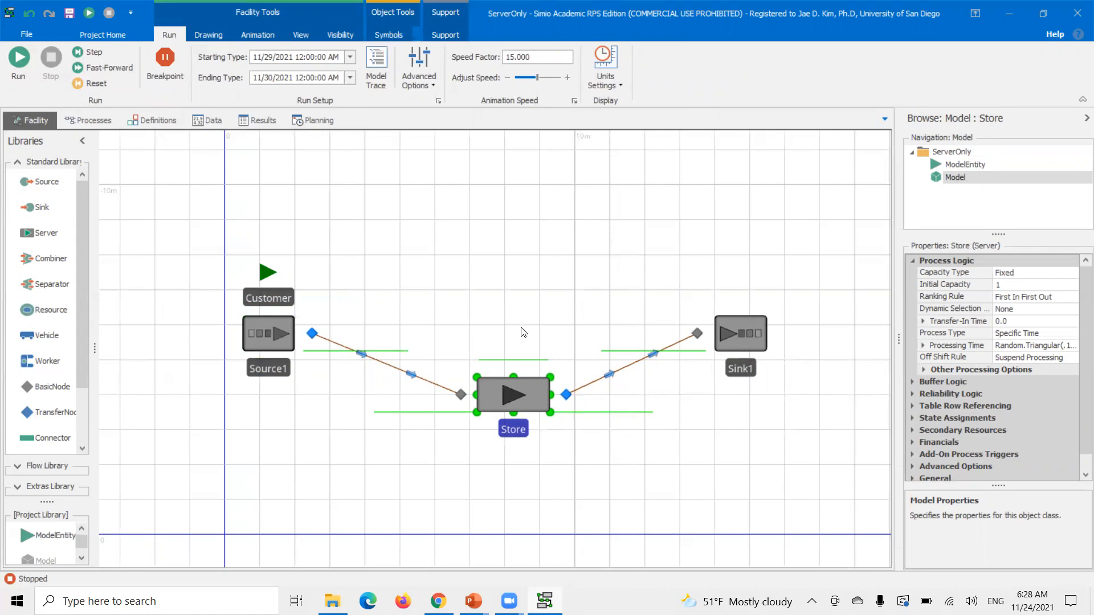
pyautogui.moveTo(13, 183)
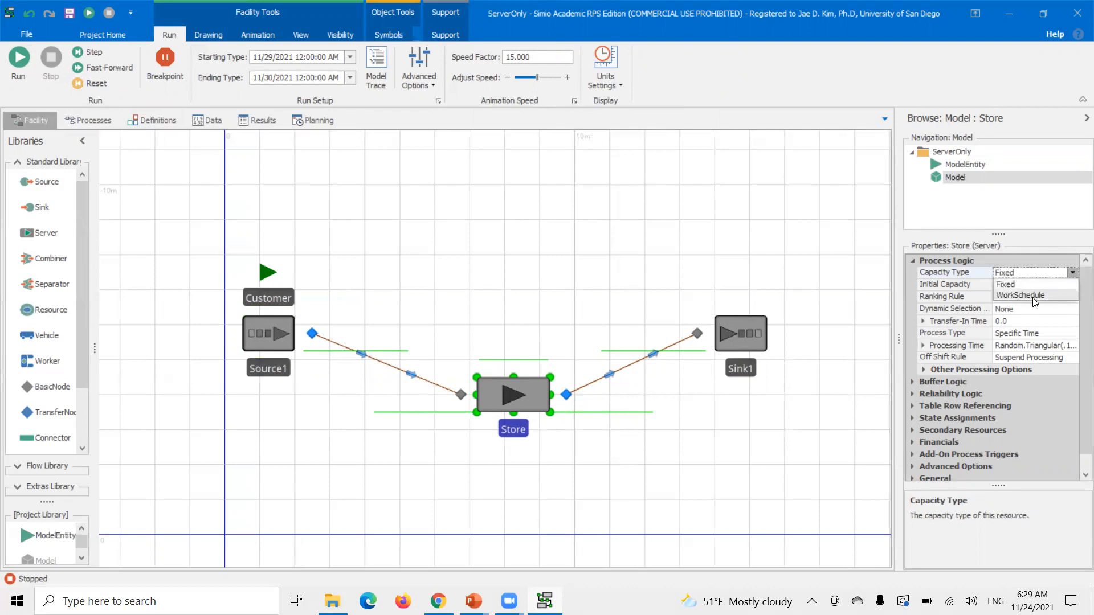
pyautogui.click(1020, 295)
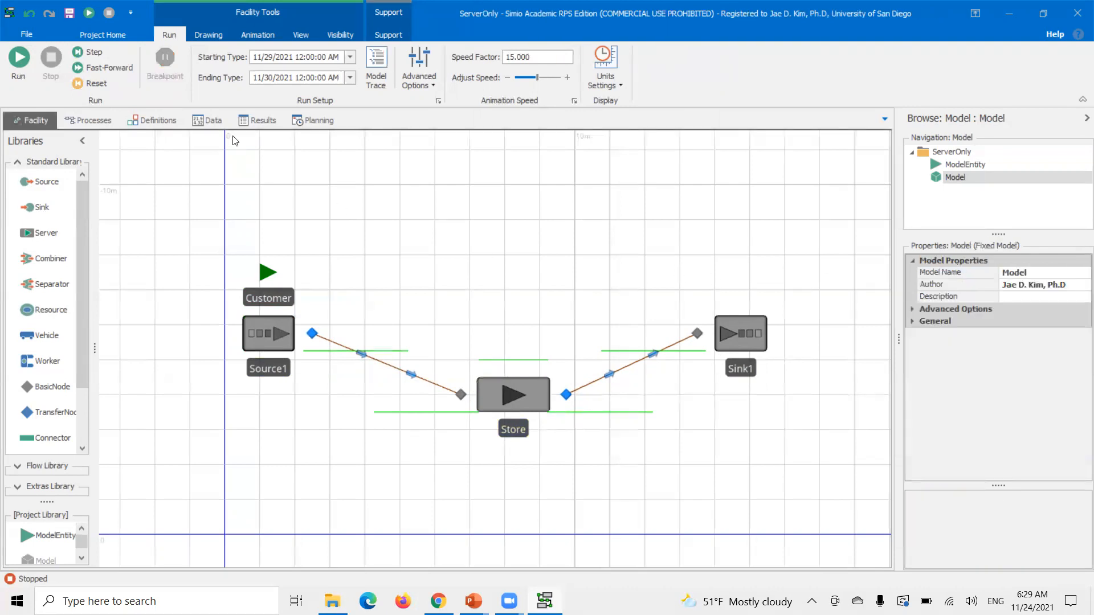
# Add a new work schedule named StoreSched in the Data > Work Schedules grid.
pyautogui.click(208, 121)
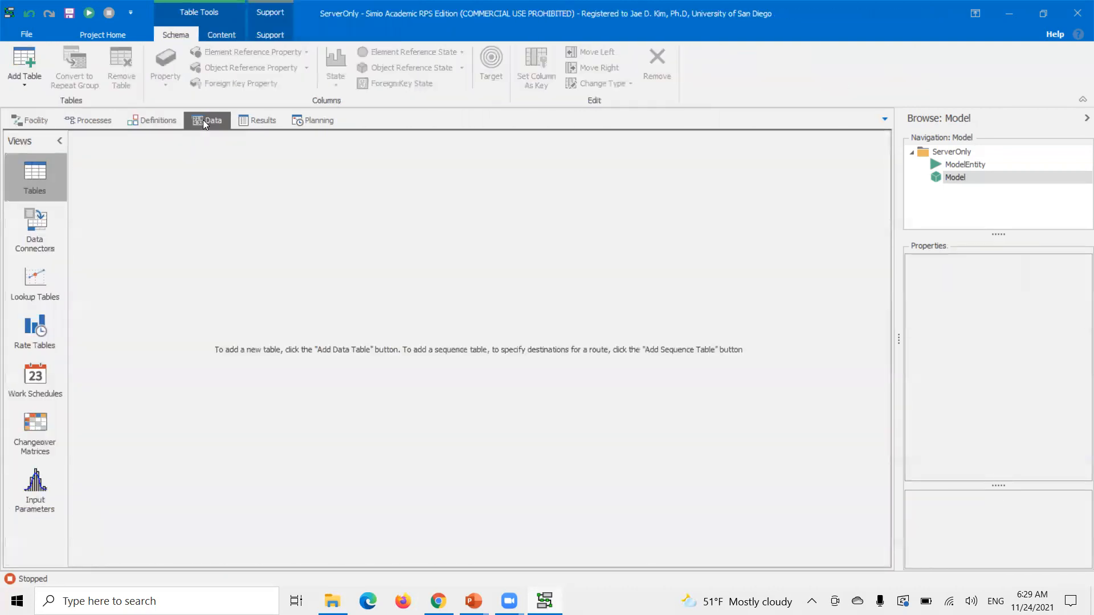
pyautogui.click(35, 379)
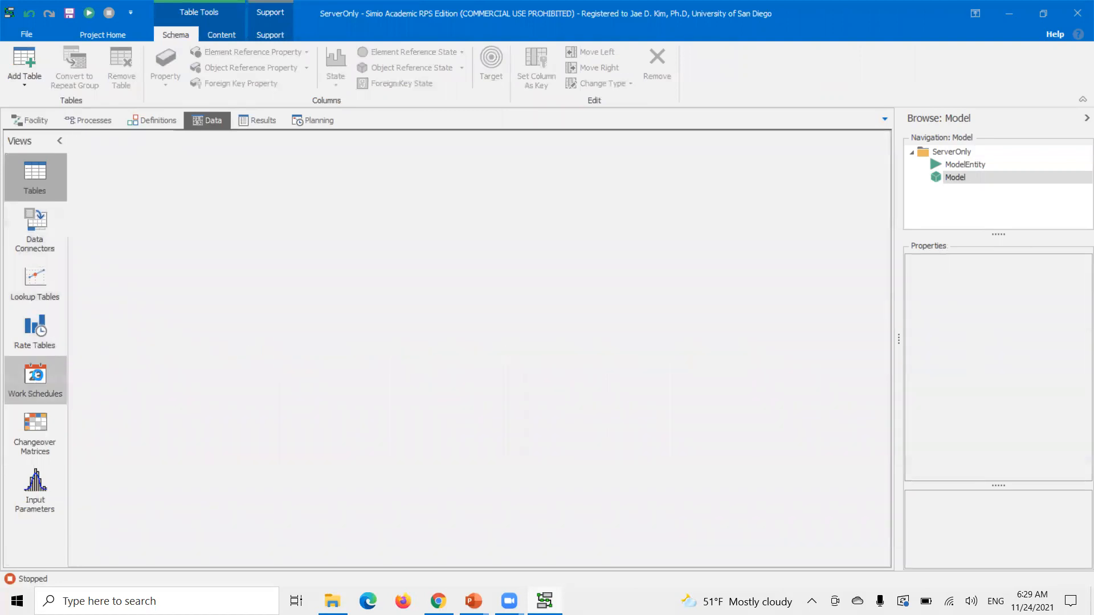
pyautogui.click(34, 376)
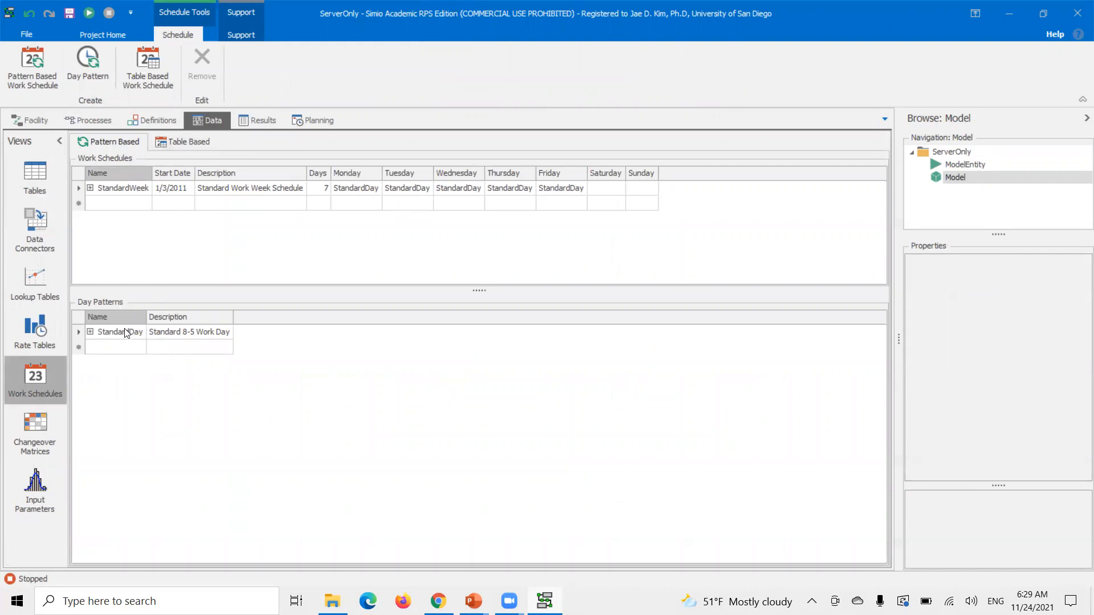
pyautogui.moveTo(143, 327)
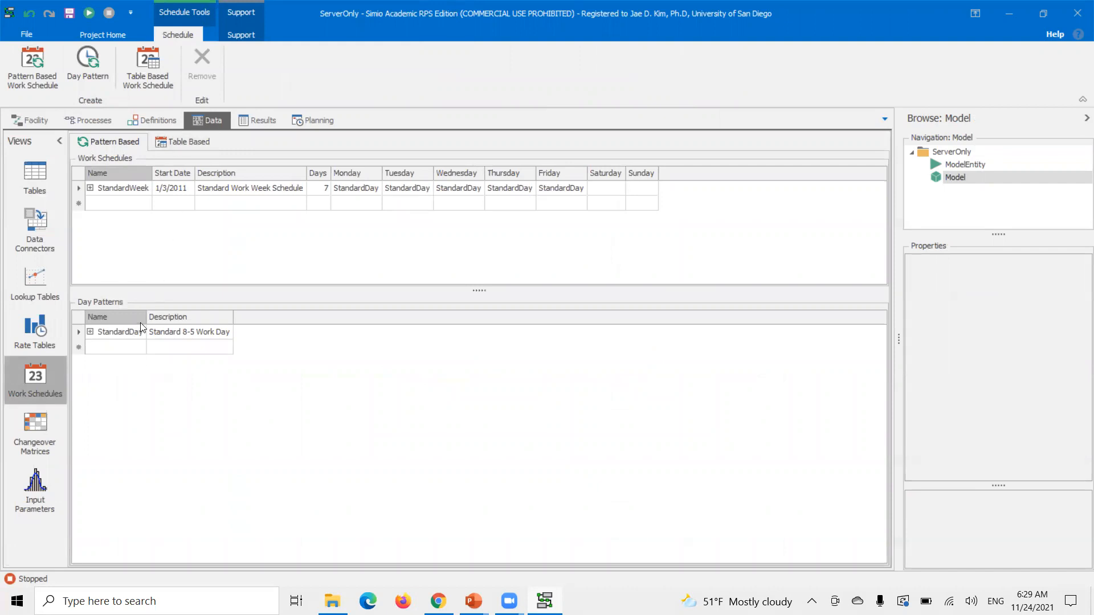
pyautogui.moveTo(116, 174)
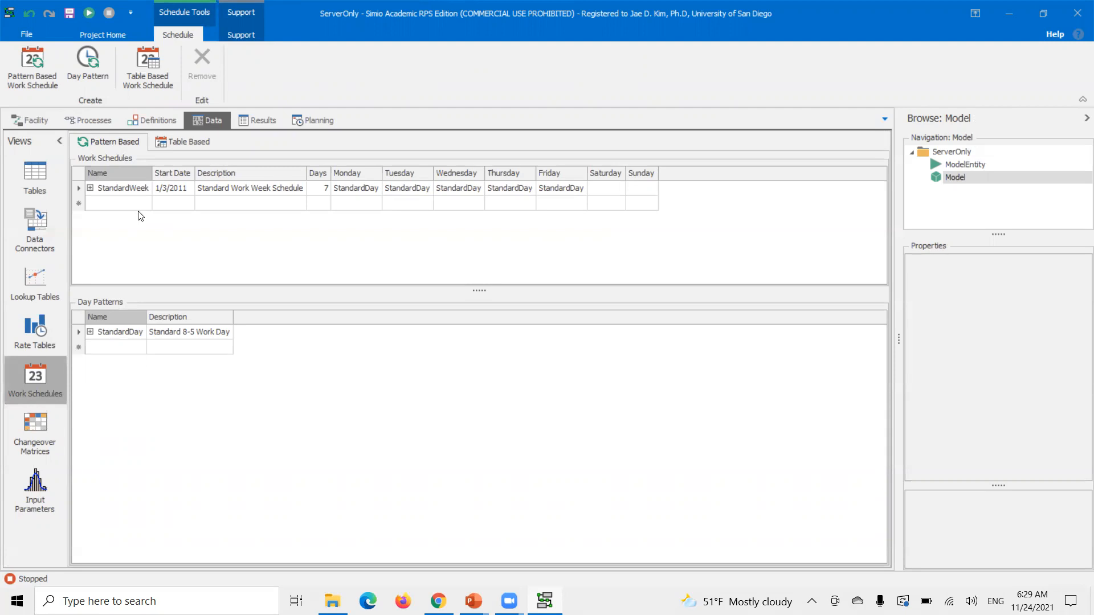
pyautogui.moveTo(131, 207)
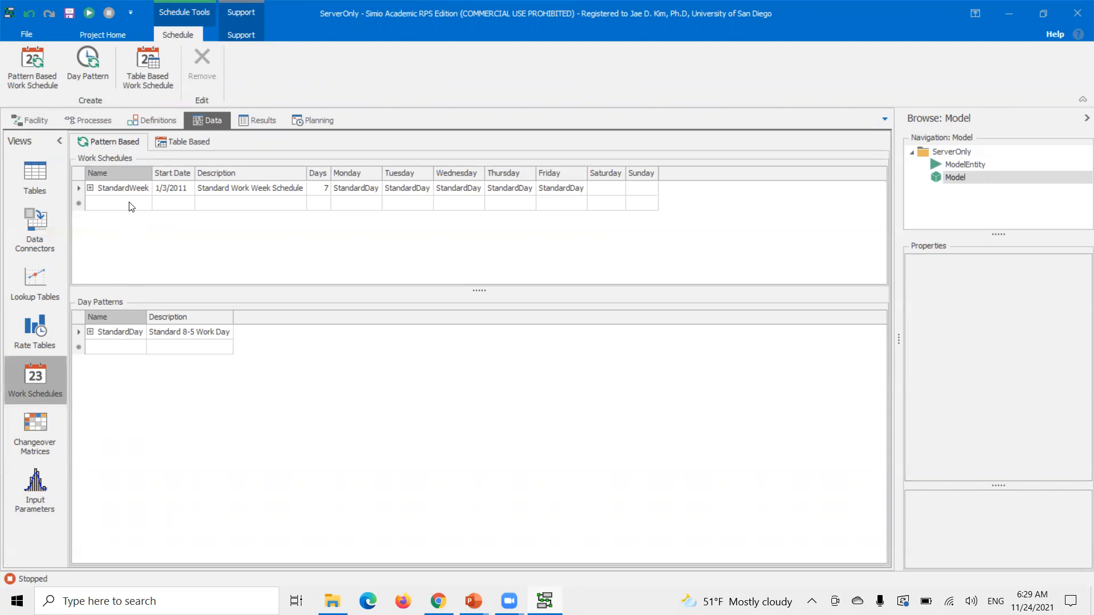
pyautogui.write('StoreSched')
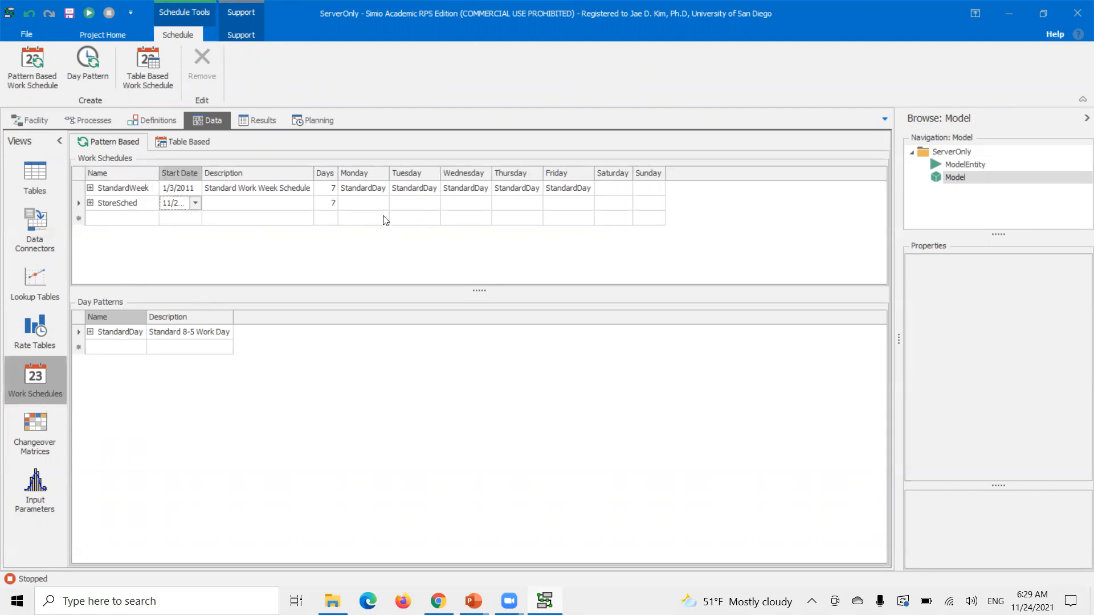
pyautogui.click(383, 203)
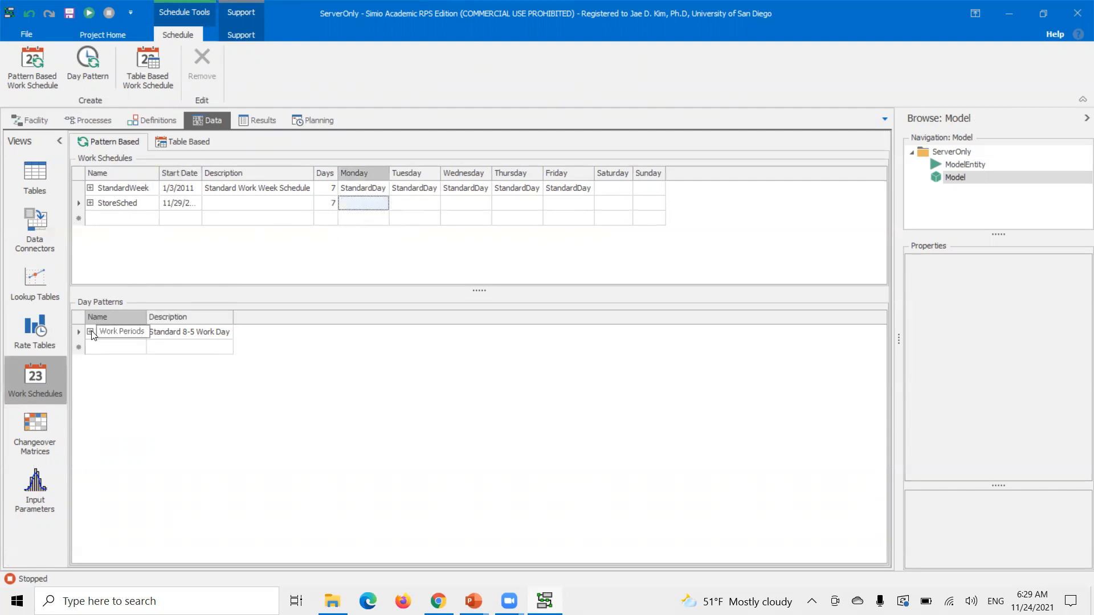
pyautogui.click(90, 331)
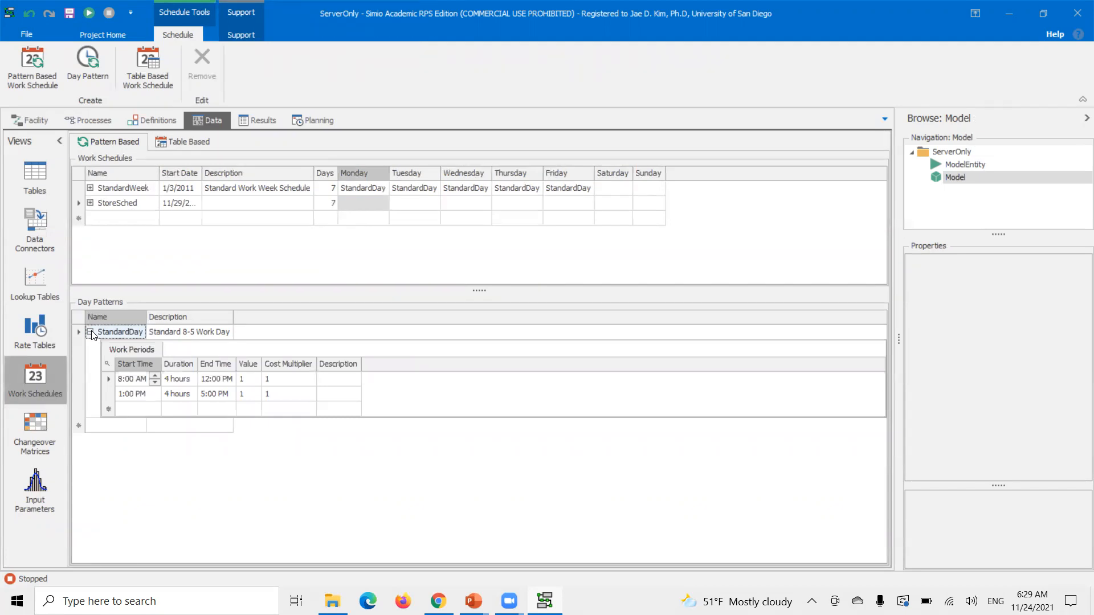
pyautogui.click(91, 332)
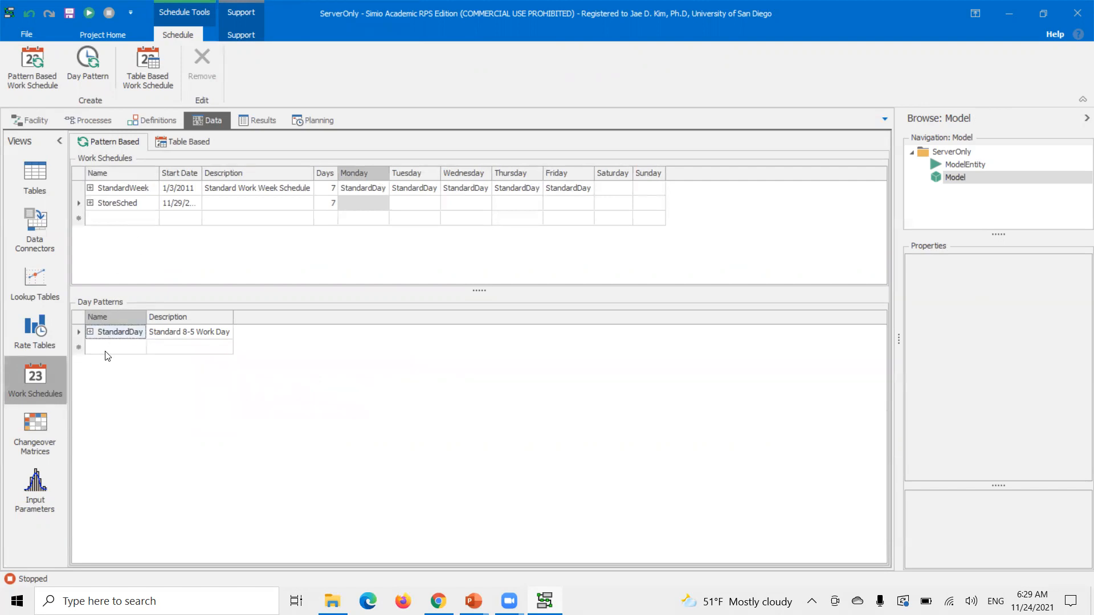
pyautogui.moveTo(108, 355)
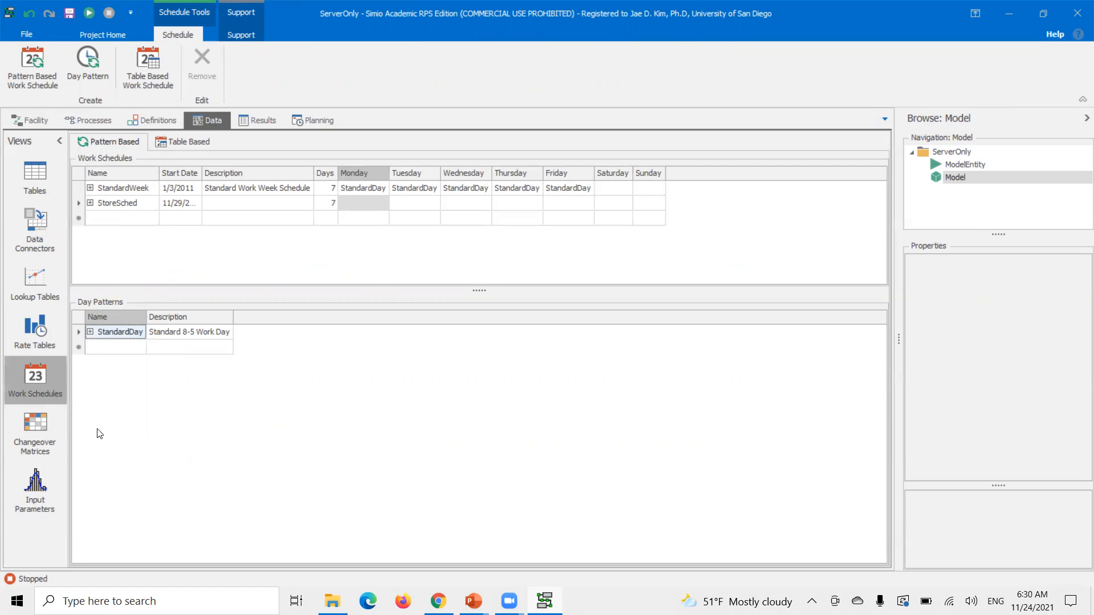
pyautogui.moveTo(81, 441)
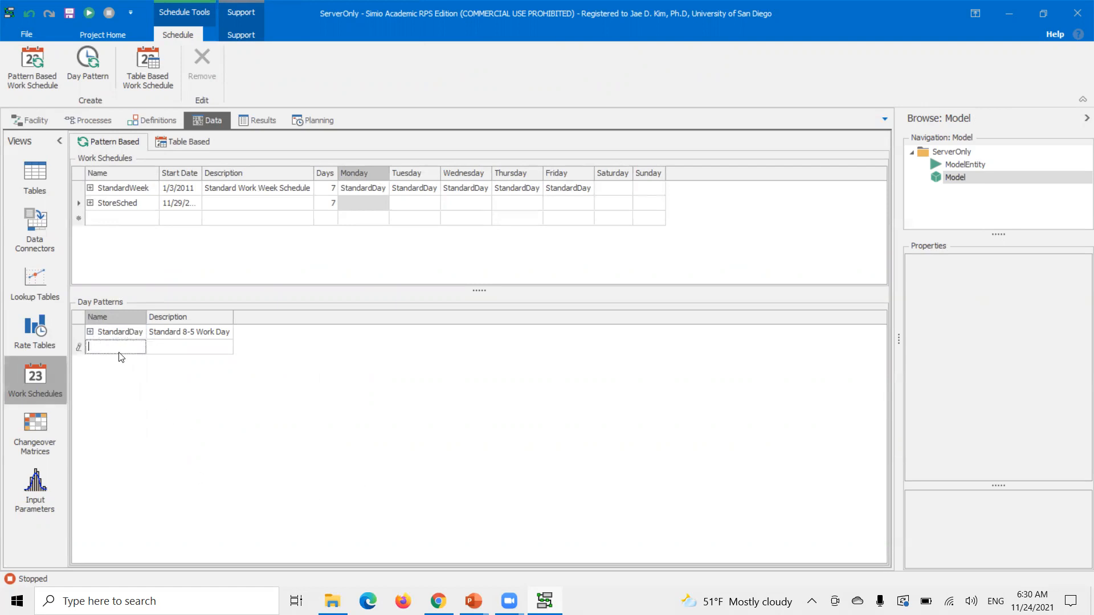
# Create the StoreDay day pattern with a work period starting at 12:30 AM.
pyautogui.write('StoreDay')
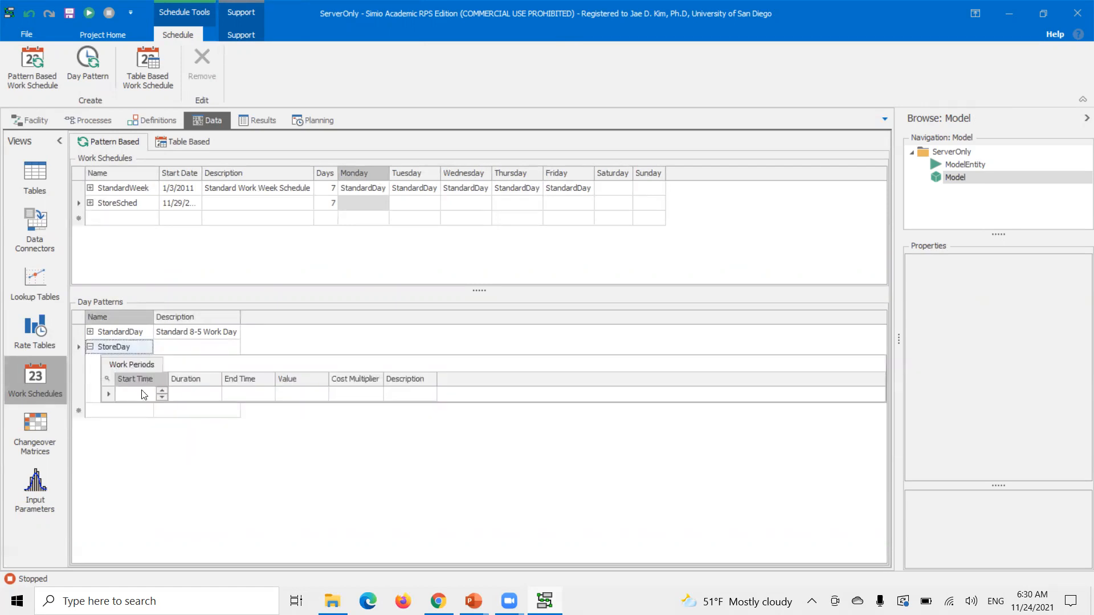
pyautogui.click(131, 393)
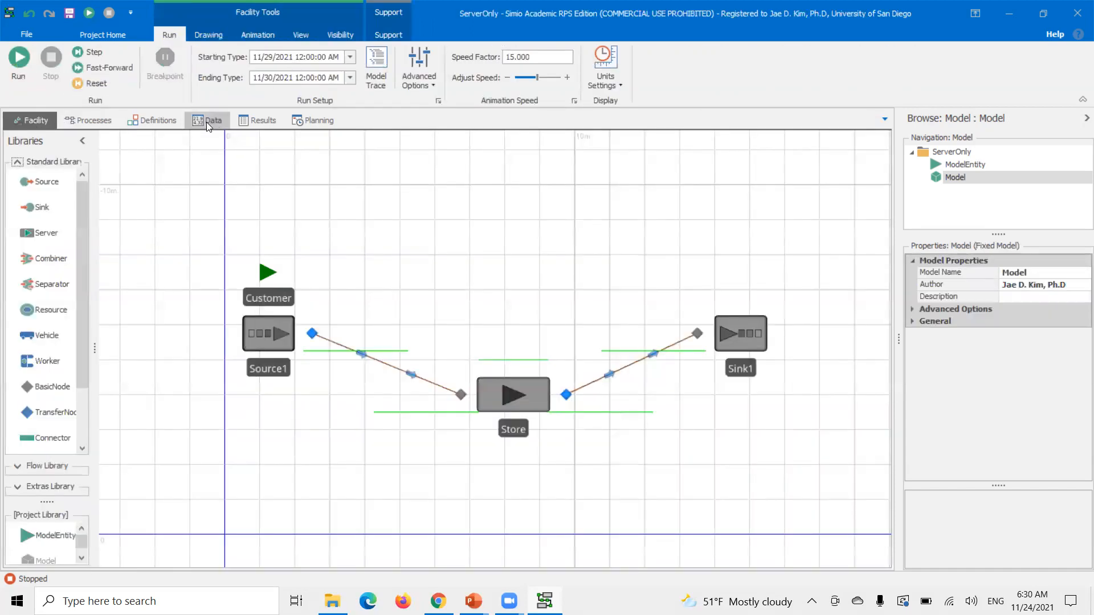
pyautogui.click(213, 120)
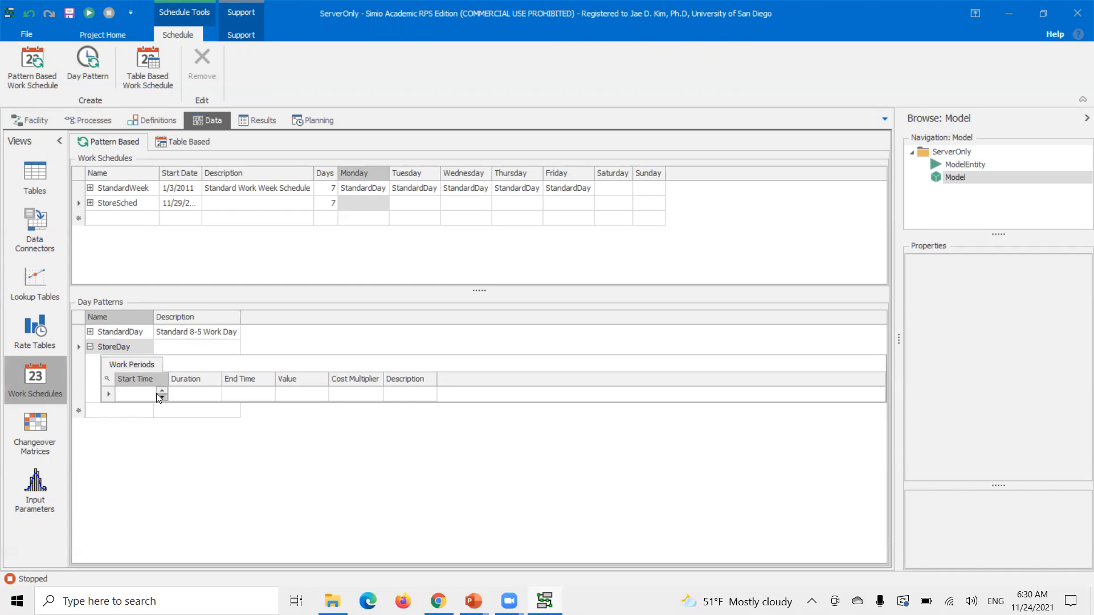
pyautogui.click(131, 394)
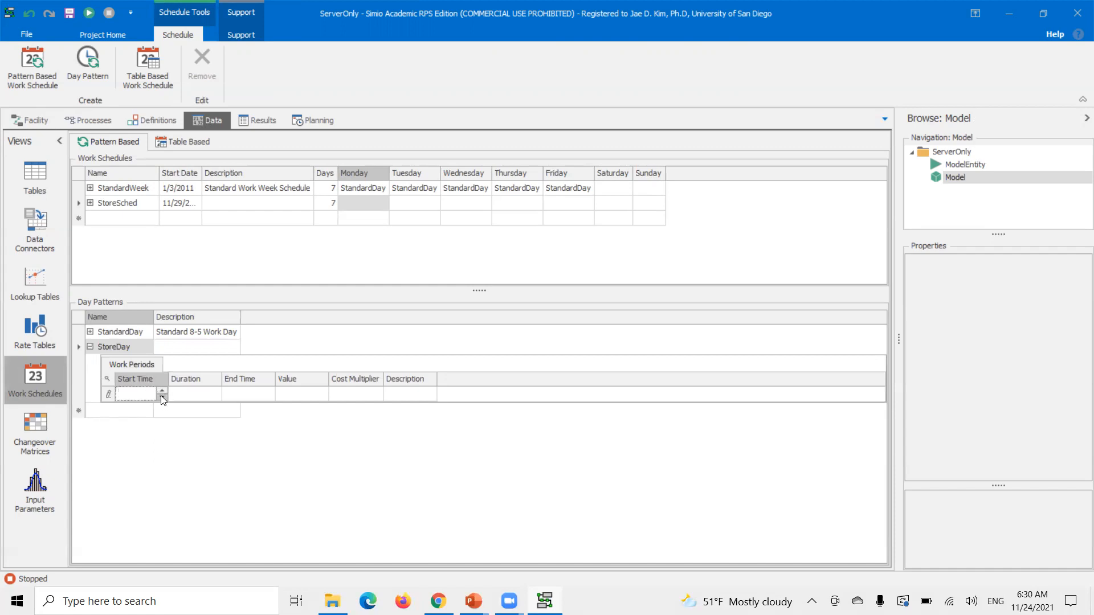
pyautogui.click(162, 392)
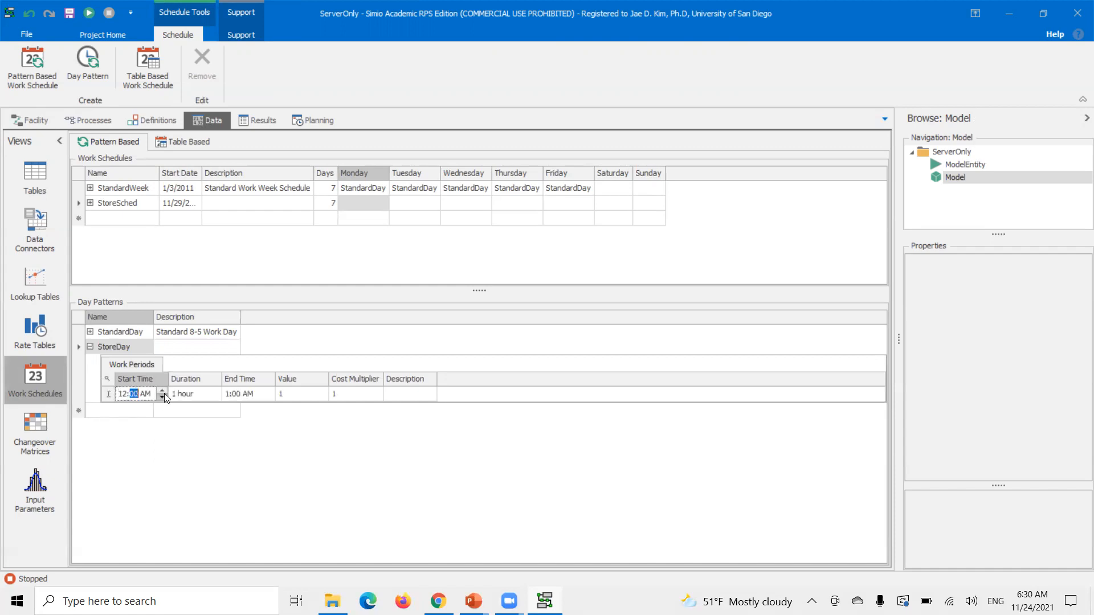
pyautogui.click(161, 390)
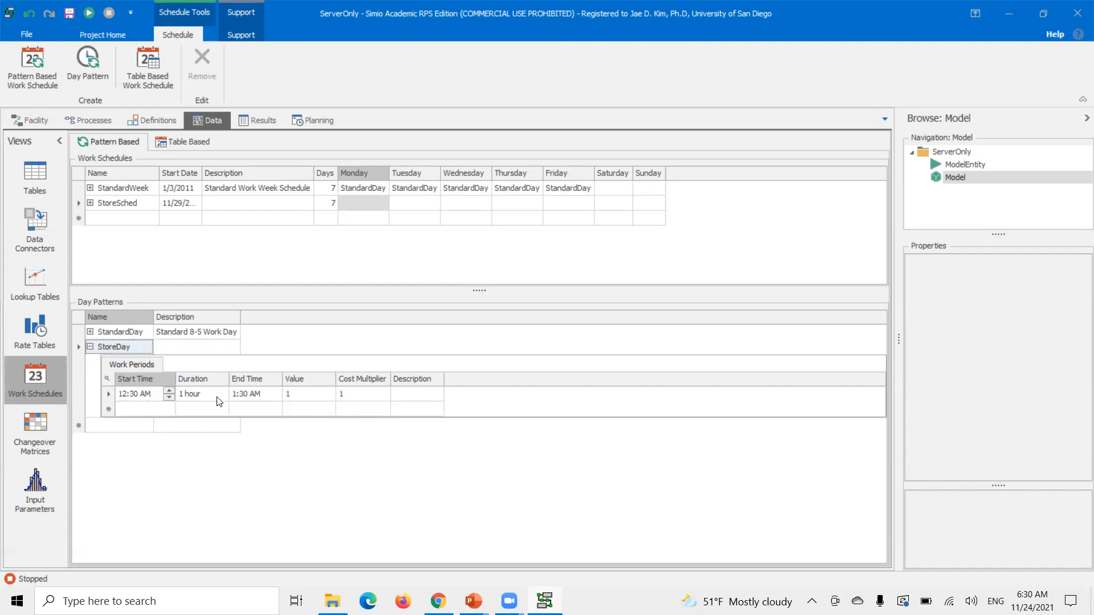
# Give the work period a 5-hour duration and value 1, ending at 5:30 AM.
pyautogui.click(222, 394)
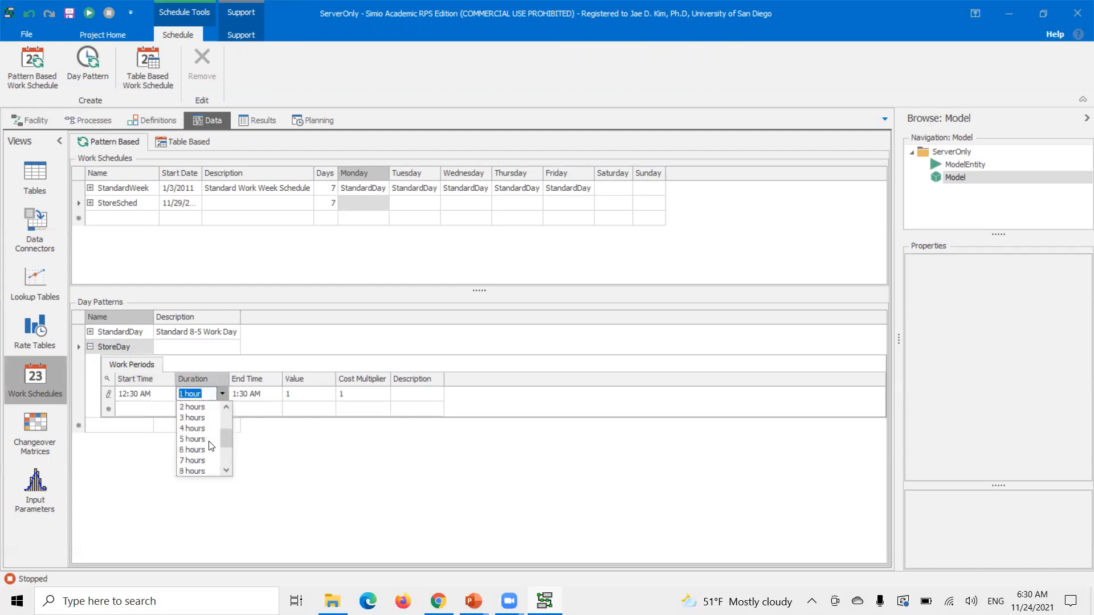
pyautogui.scroll(-3)
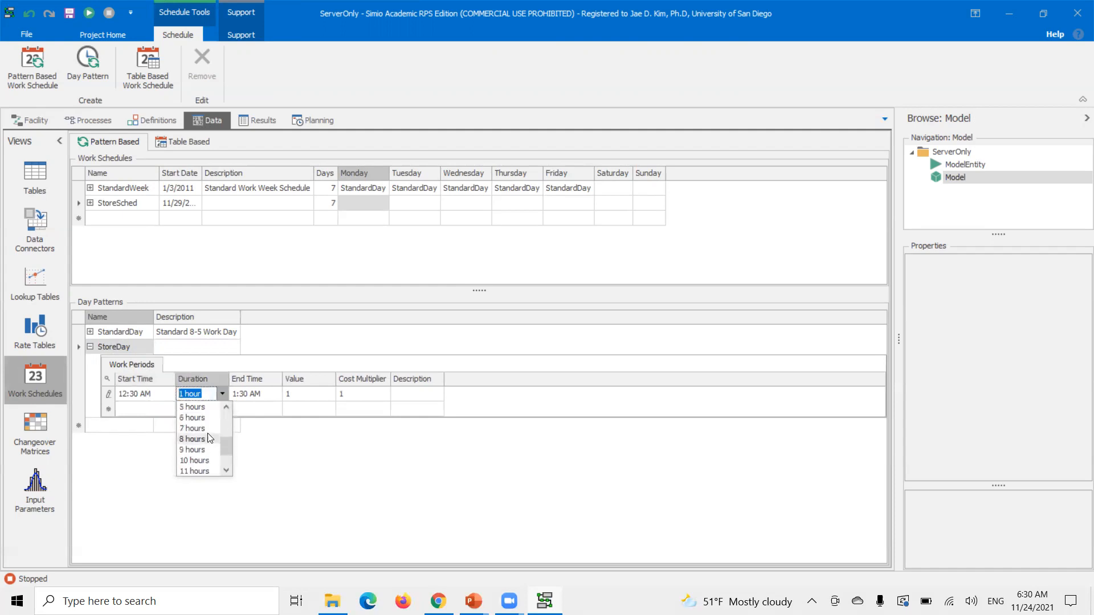
pyautogui.click(192, 406)
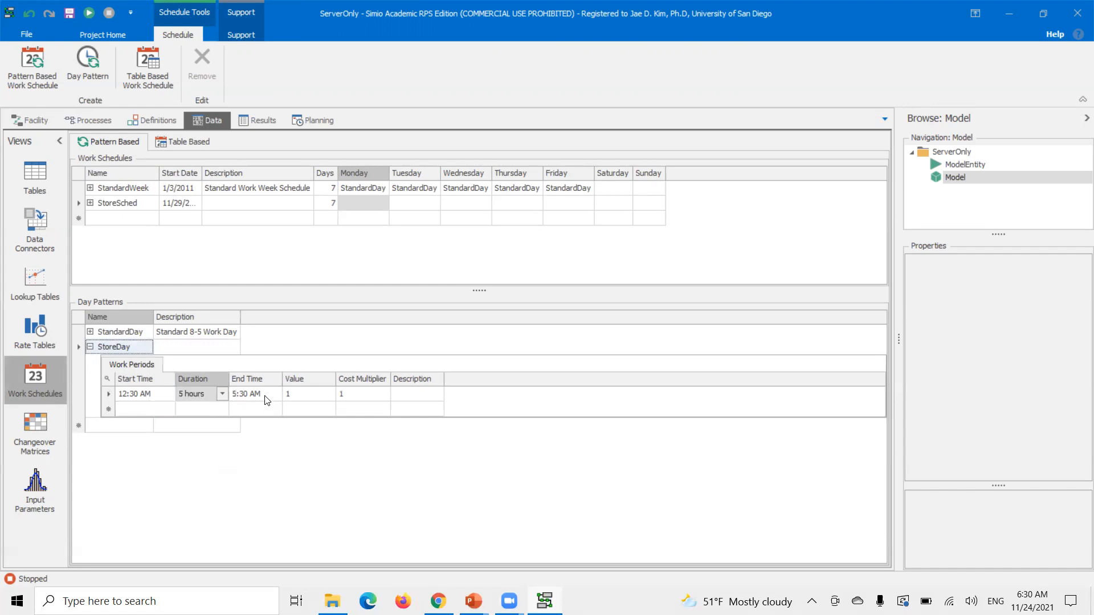
pyautogui.moveTo(320, 411)
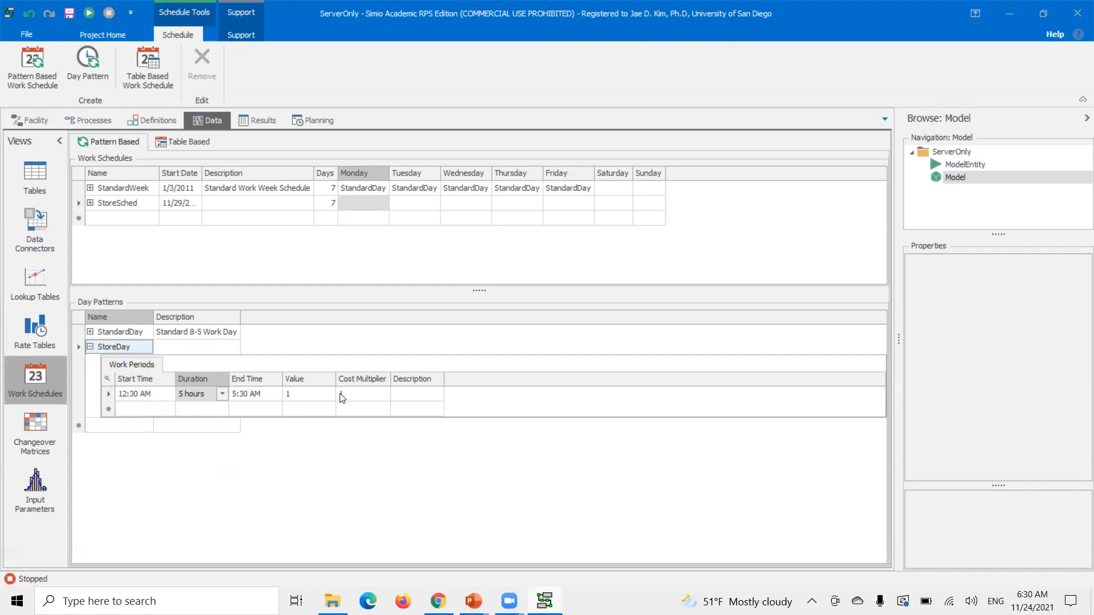
pyautogui.write('1')
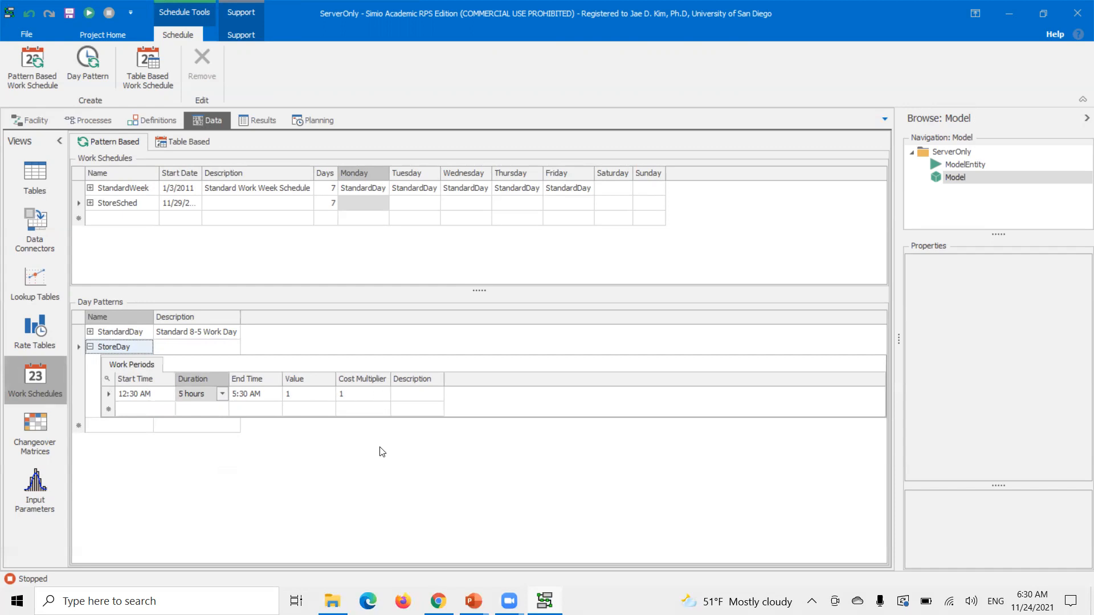
pyautogui.moveTo(360, 487)
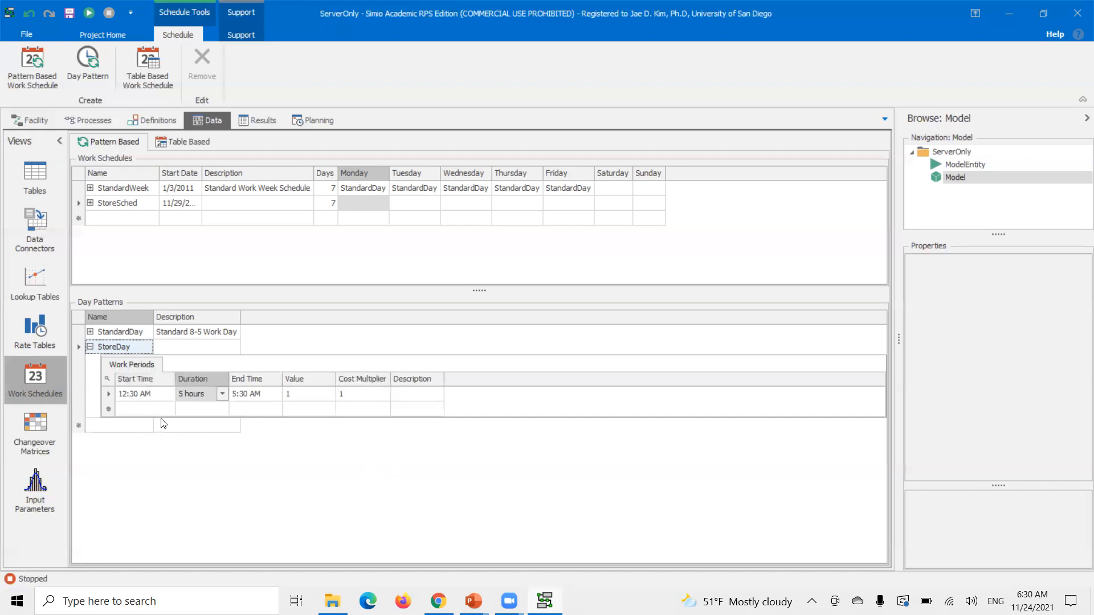
pyautogui.moveTo(90, 357)
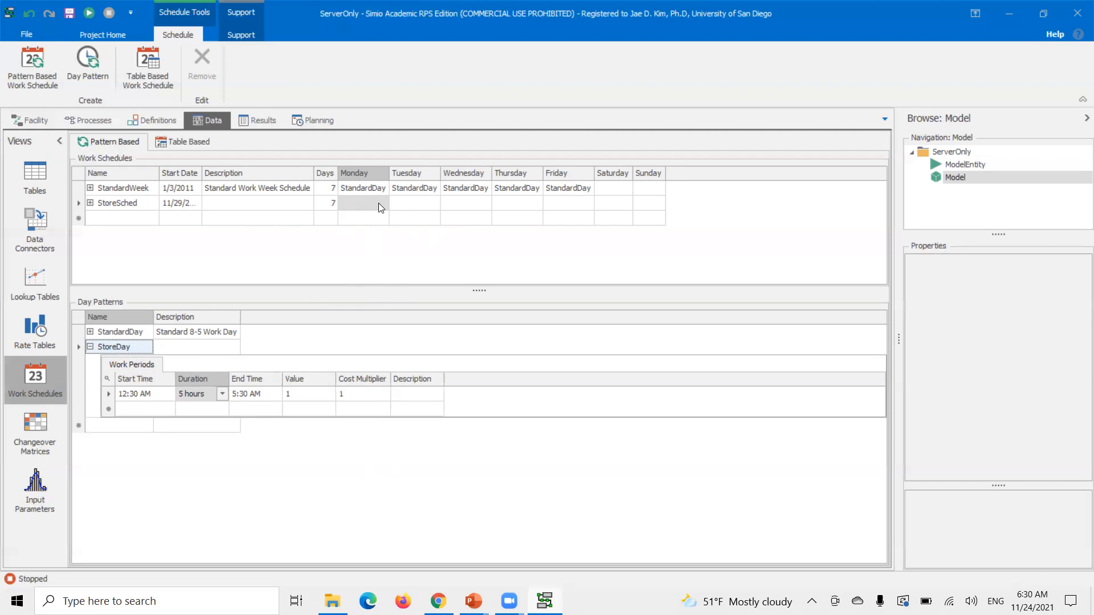
# Assign StoreDay to every weekday, Monday through Sunday, in the StoreSched row.
pyautogui.click(381, 203)
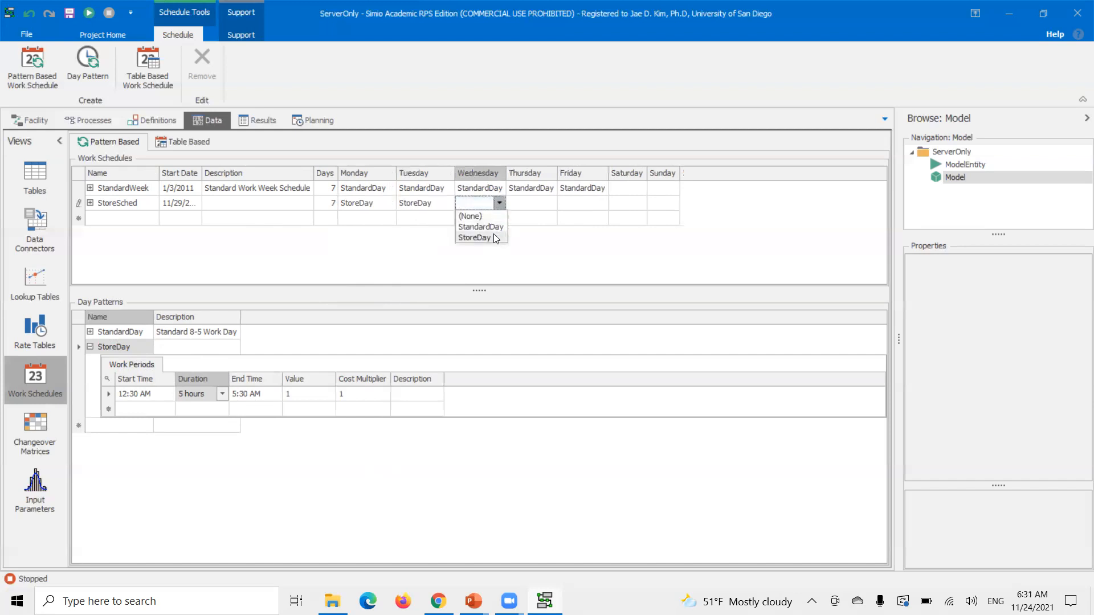
pyautogui.click(474, 237)
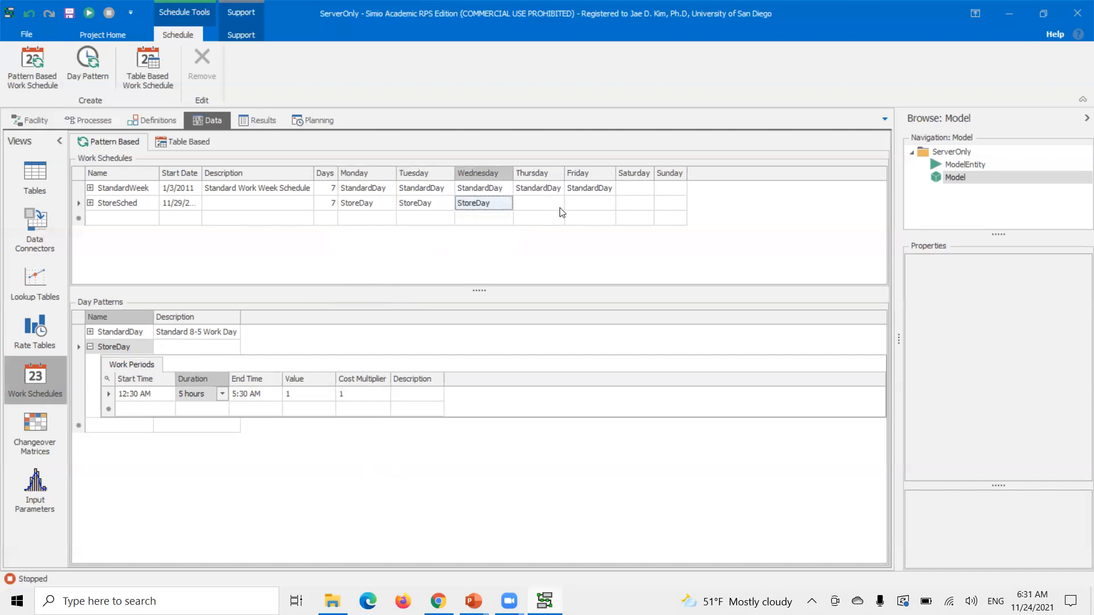
pyautogui.moveTo(539, 229)
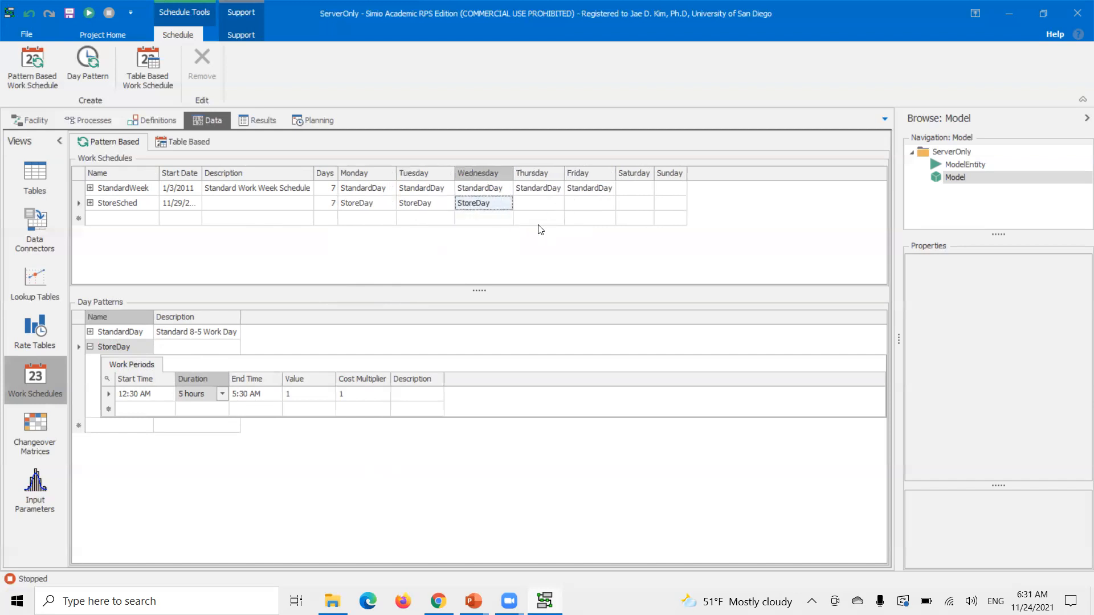
pyautogui.moveTo(538, 232)
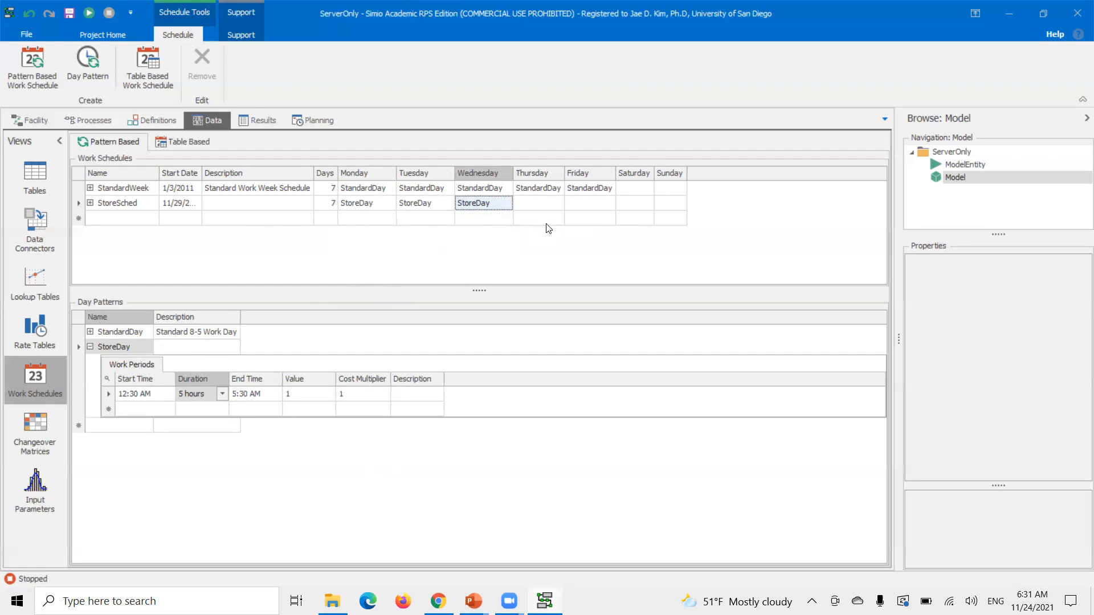
pyautogui.moveTo(637, 208)
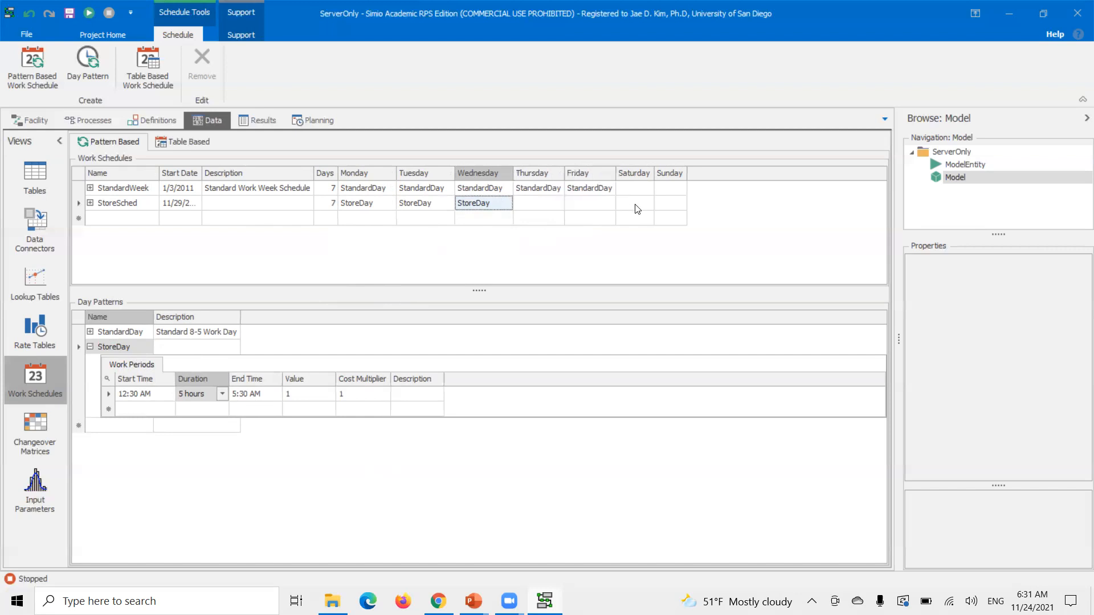
pyautogui.click(634, 203)
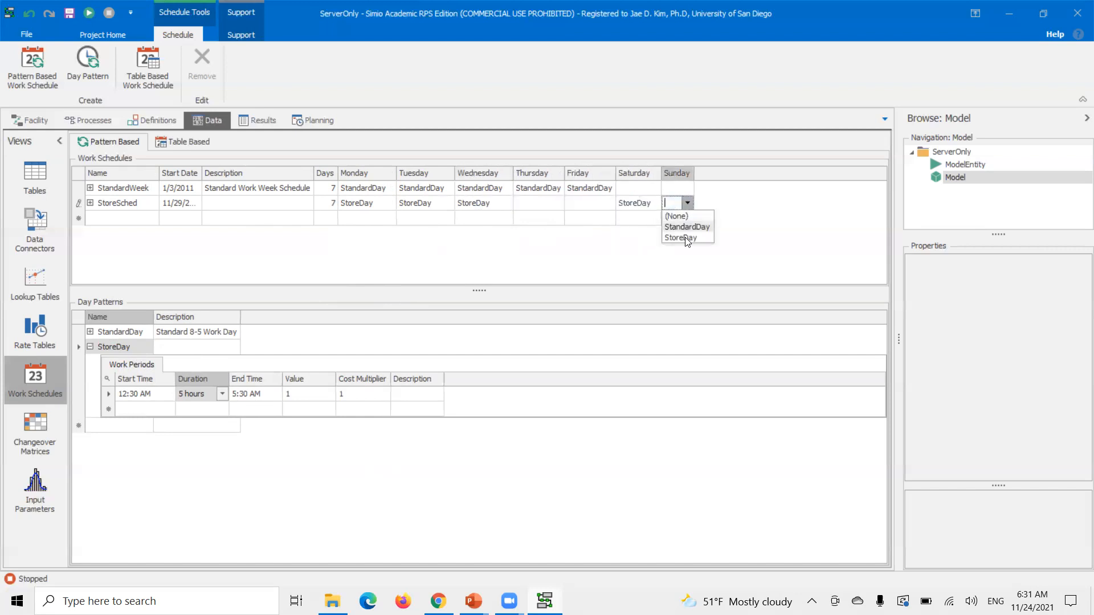
pyautogui.click(680, 238)
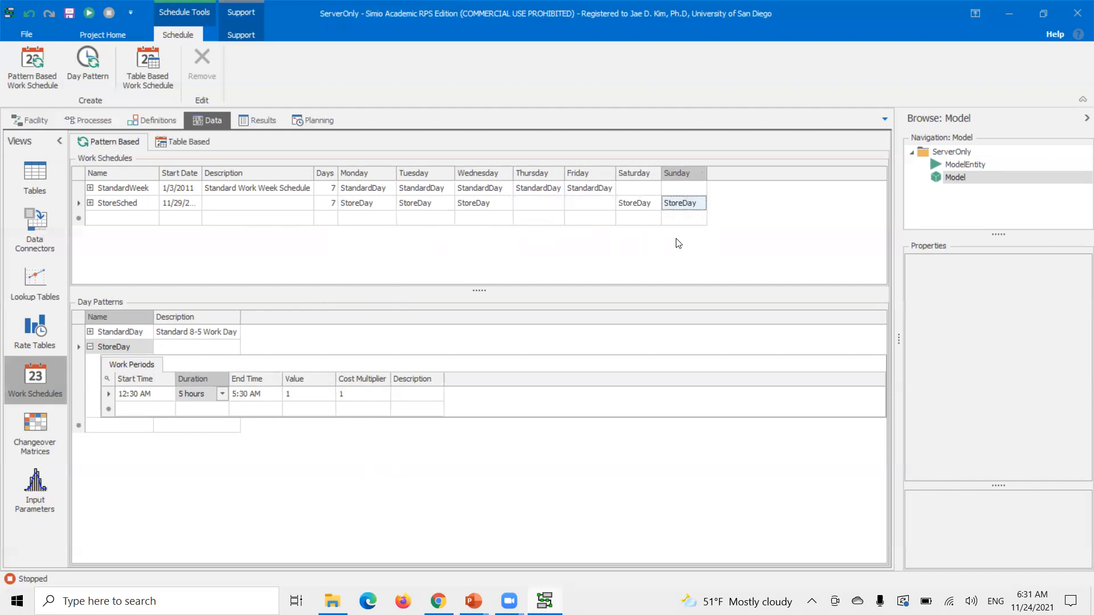
pyautogui.moveTo(88, 358)
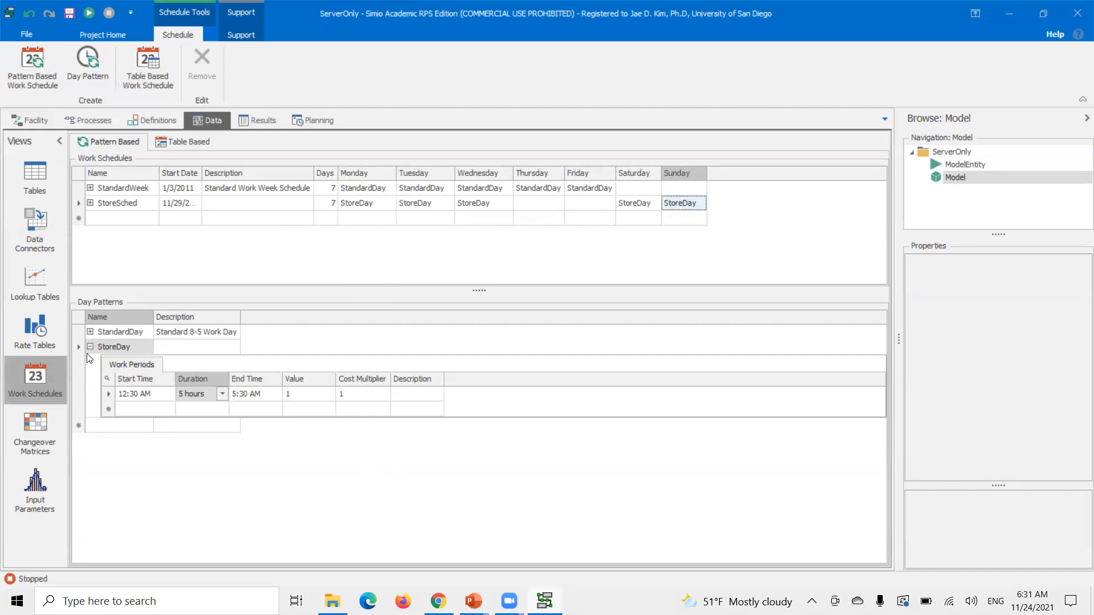
pyautogui.moveTo(349, 260)
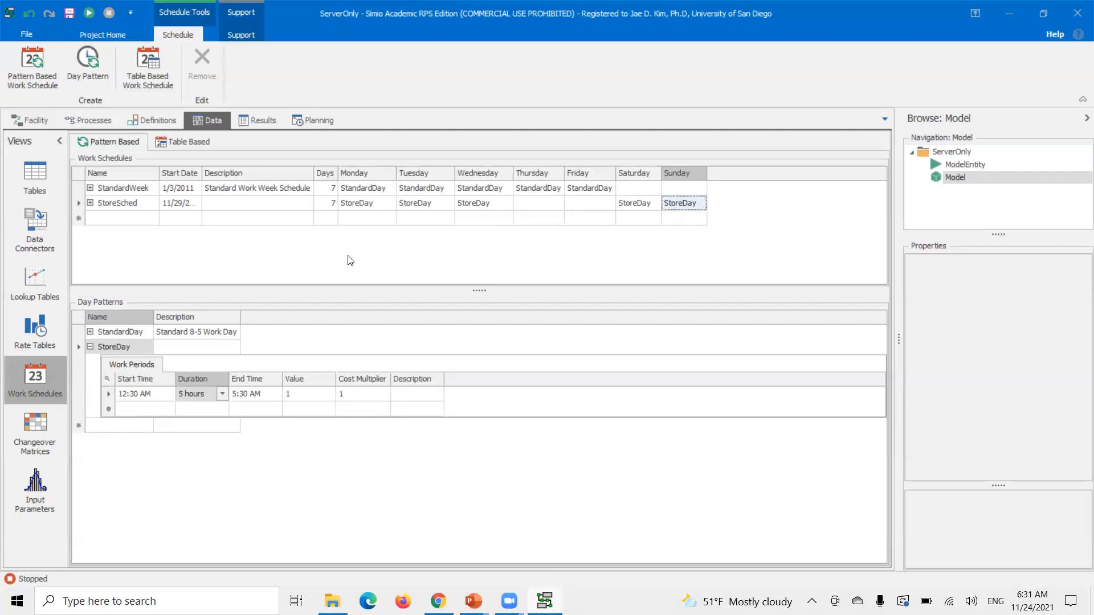
pyautogui.click(448, 203)
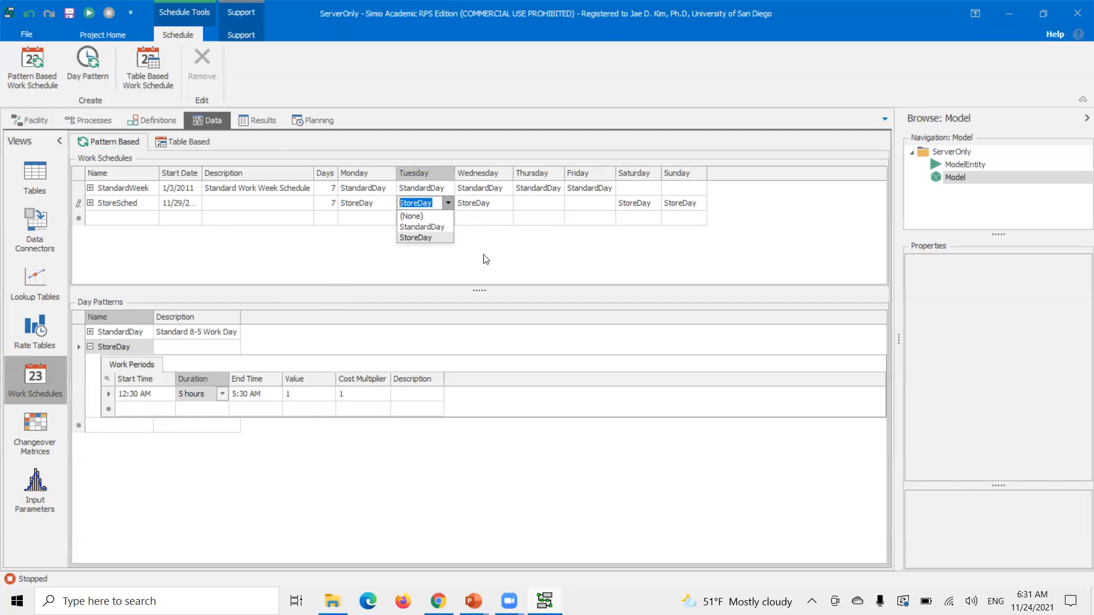
pyautogui.moveTo(103, 432)
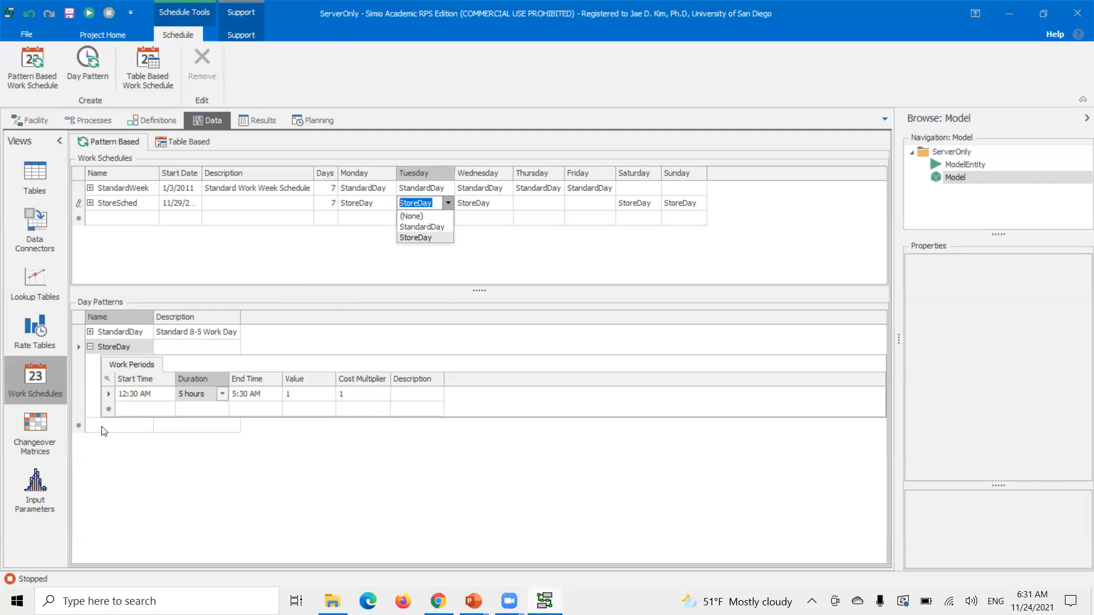
pyautogui.click(415, 237)
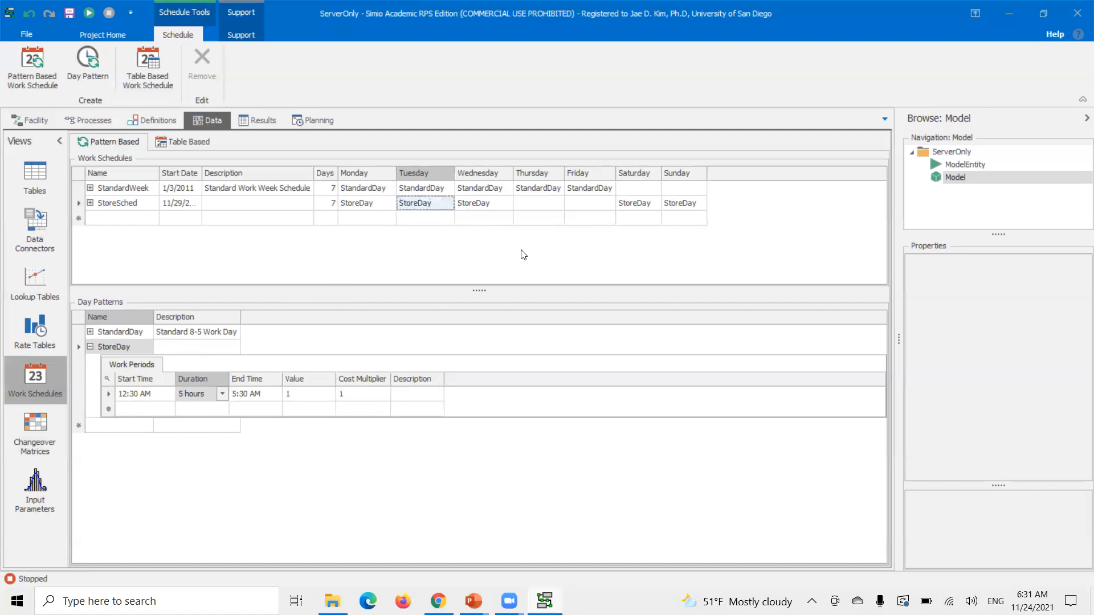
pyautogui.moveTo(532, 217)
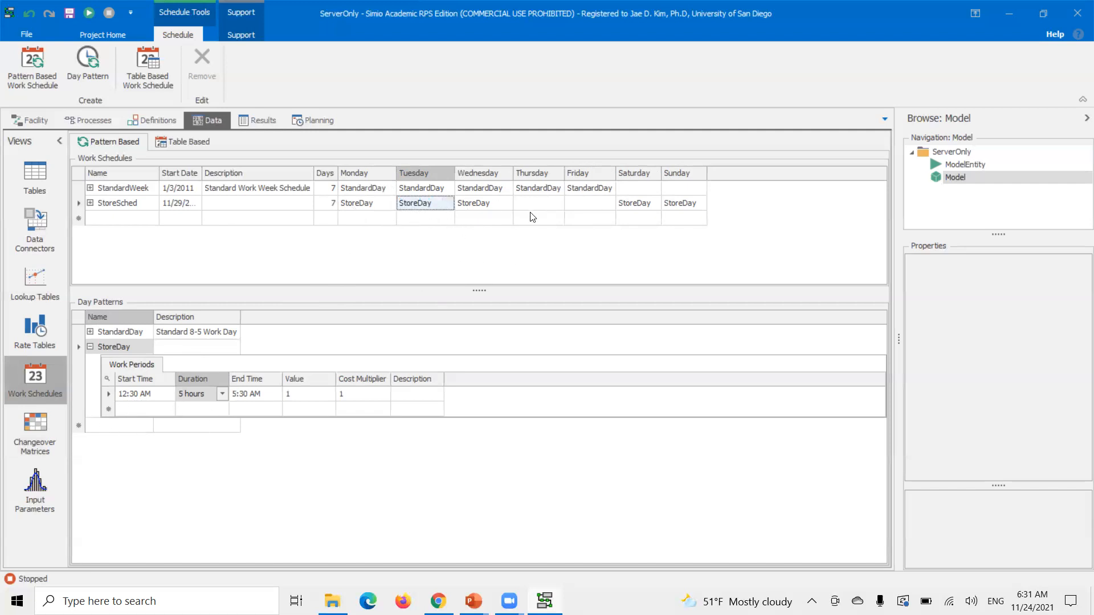
pyautogui.click(538, 203)
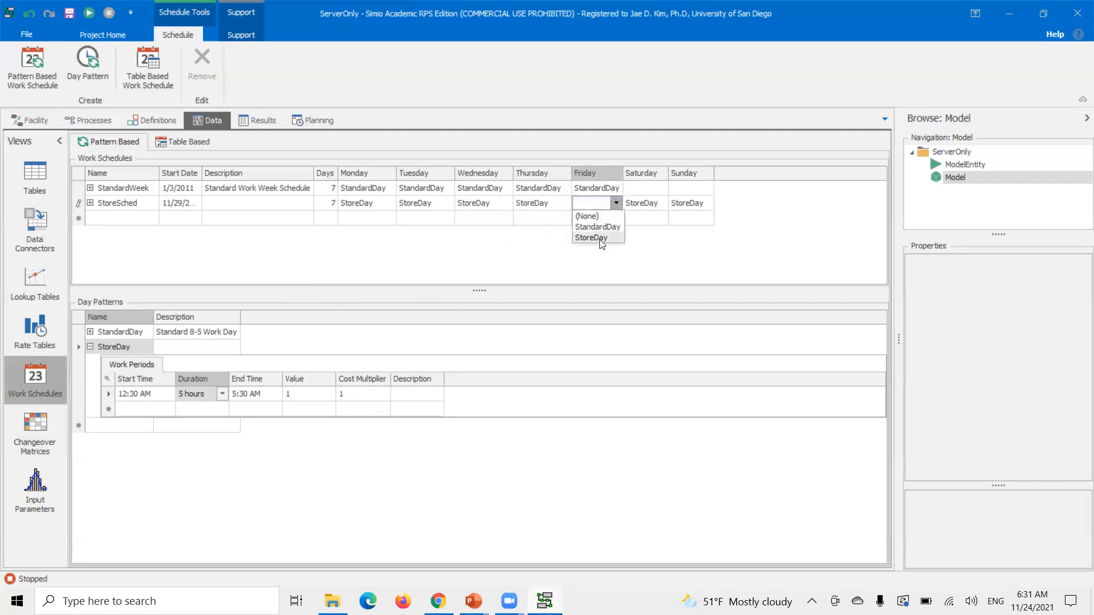
pyautogui.click(591, 237)
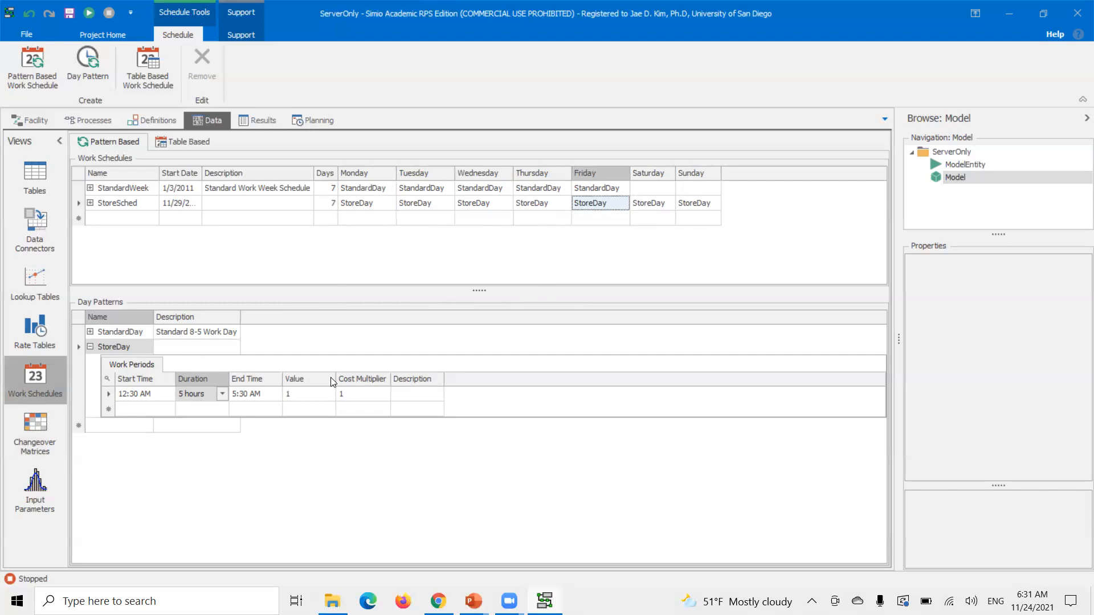
pyautogui.moveTo(83, 266)
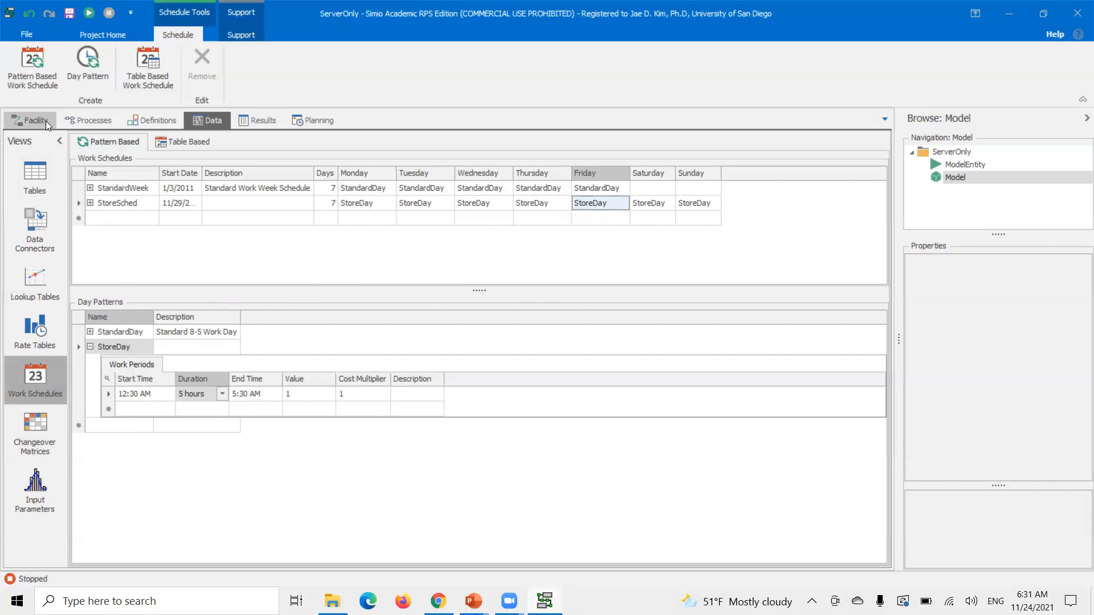
# Set the Store server's Initial Work Schedule to StoreSched in the Facility view and browse its state symbols.
pyautogui.click(32, 120)
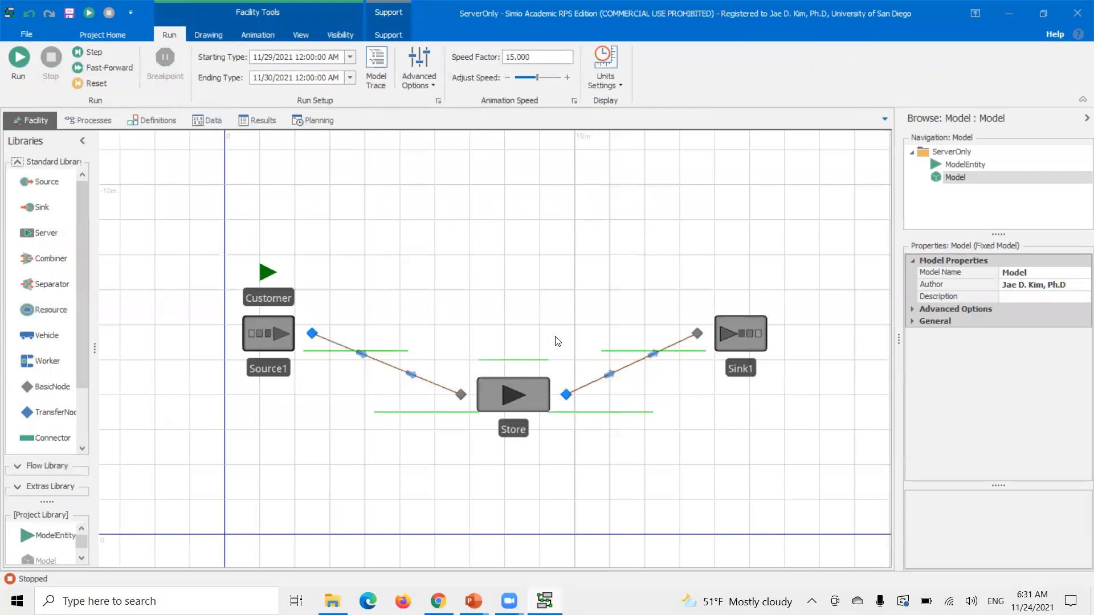
pyautogui.moveTo(524, 405)
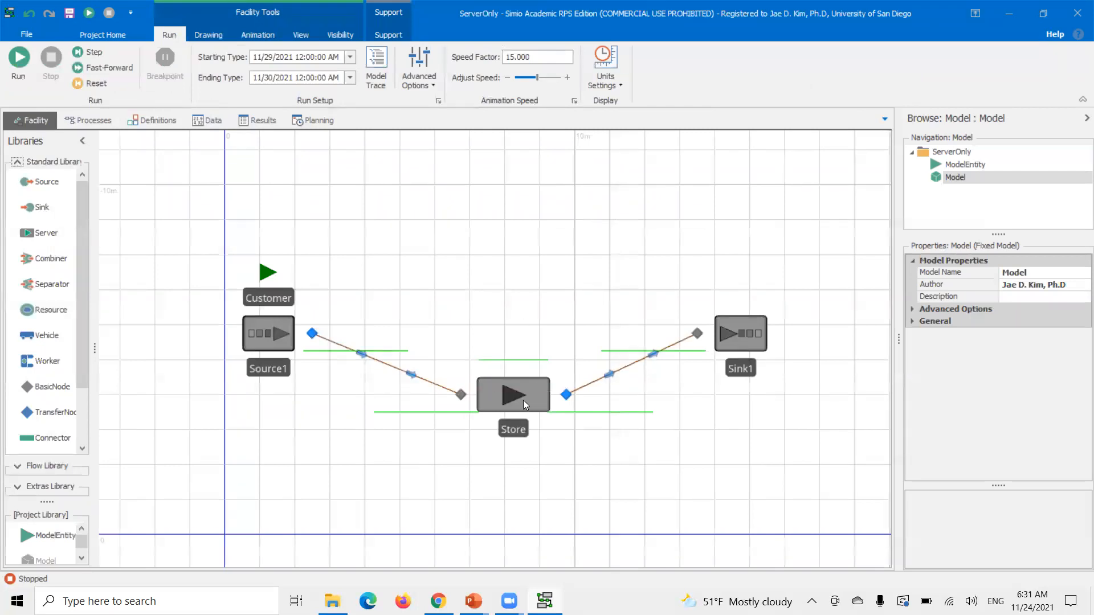
pyautogui.click(513, 395)
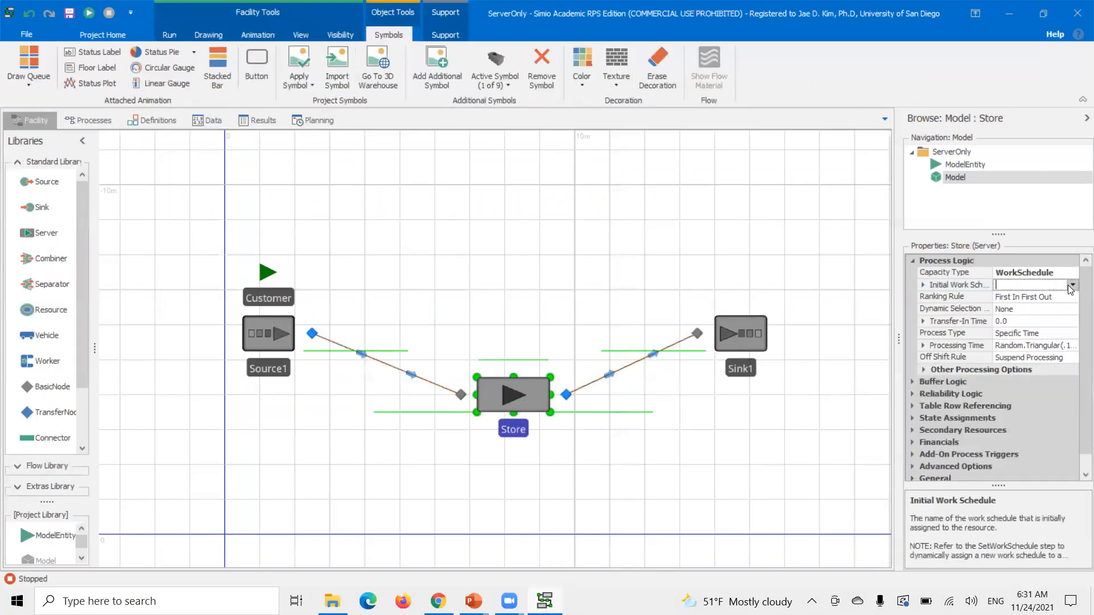
pyautogui.click(1073, 285)
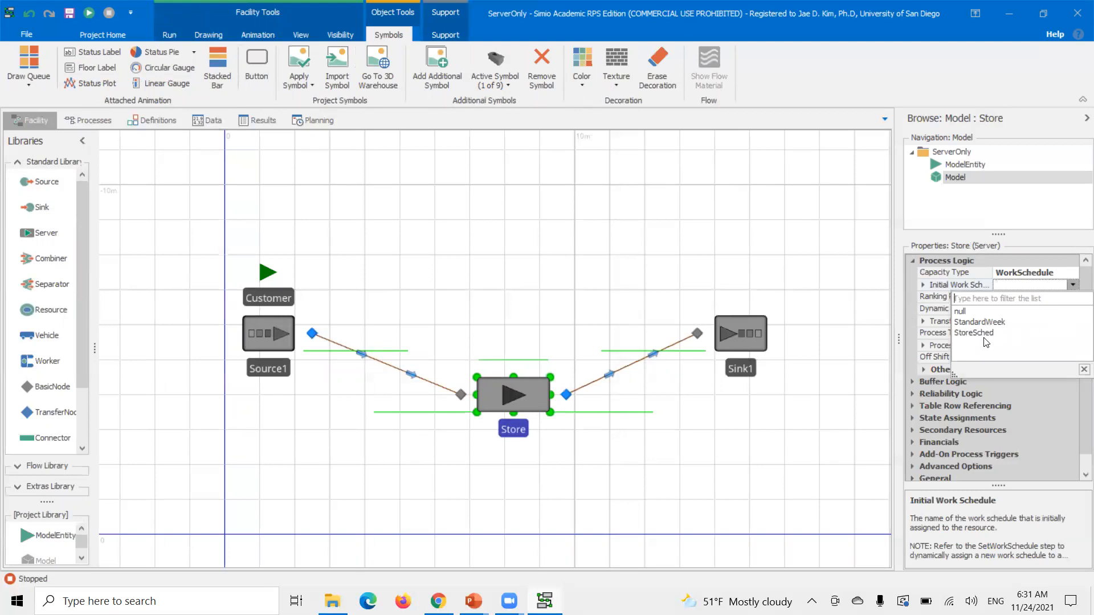
pyautogui.click(974, 333)
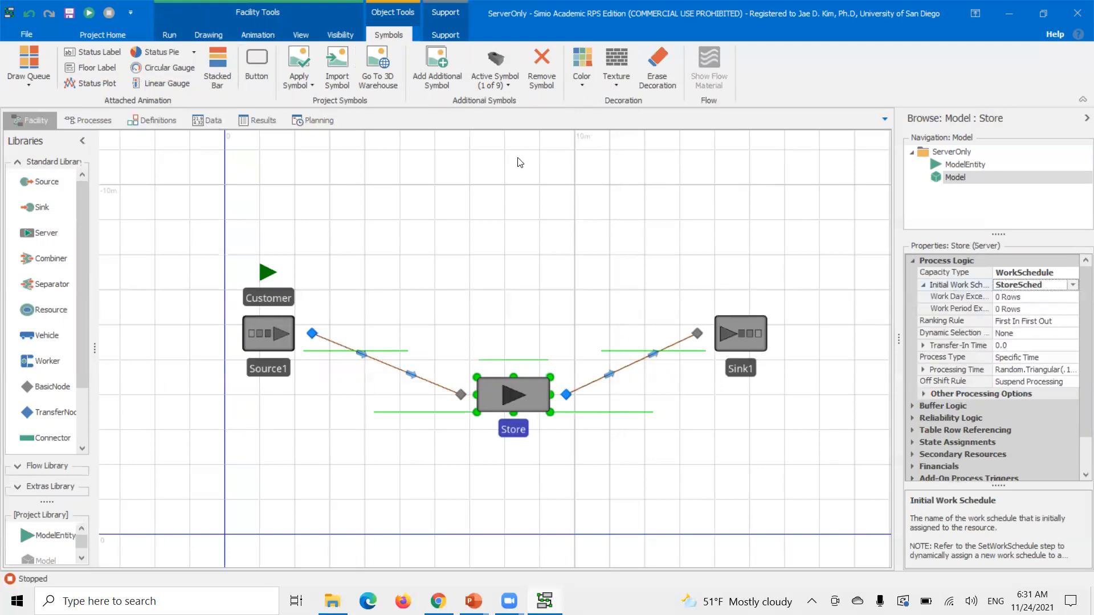
pyautogui.click(495, 63)
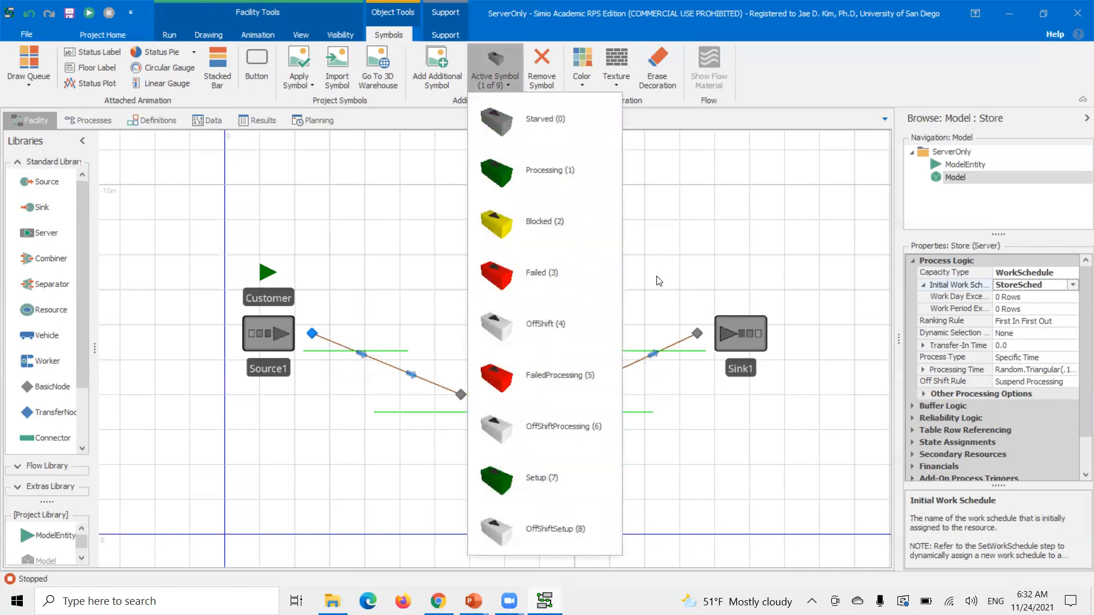
pyautogui.moveTo(159, 162)
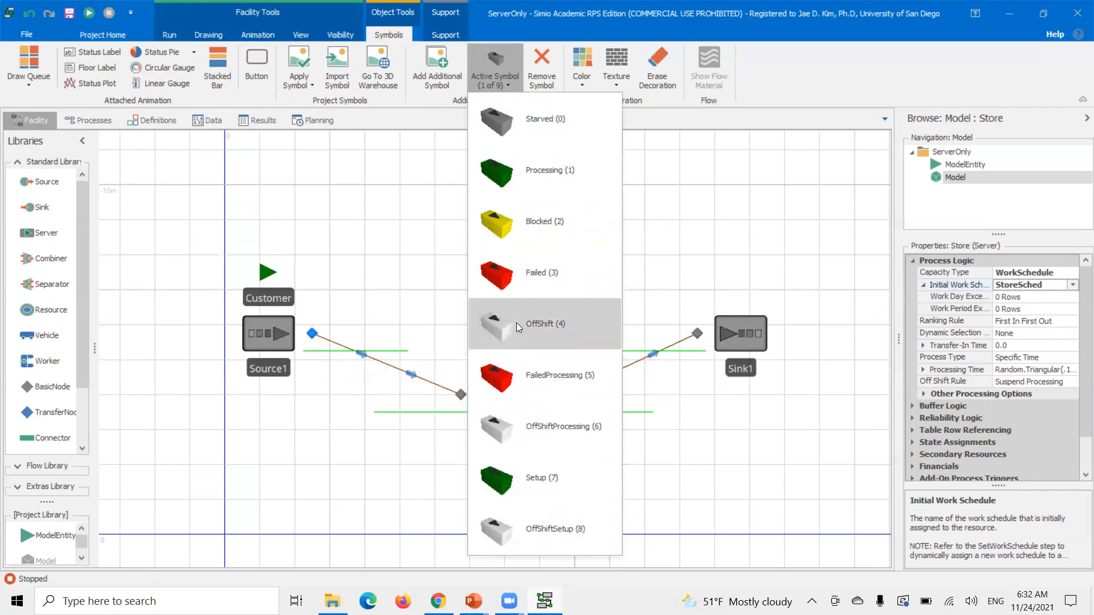
pyautogui.moveTo(697, 272)
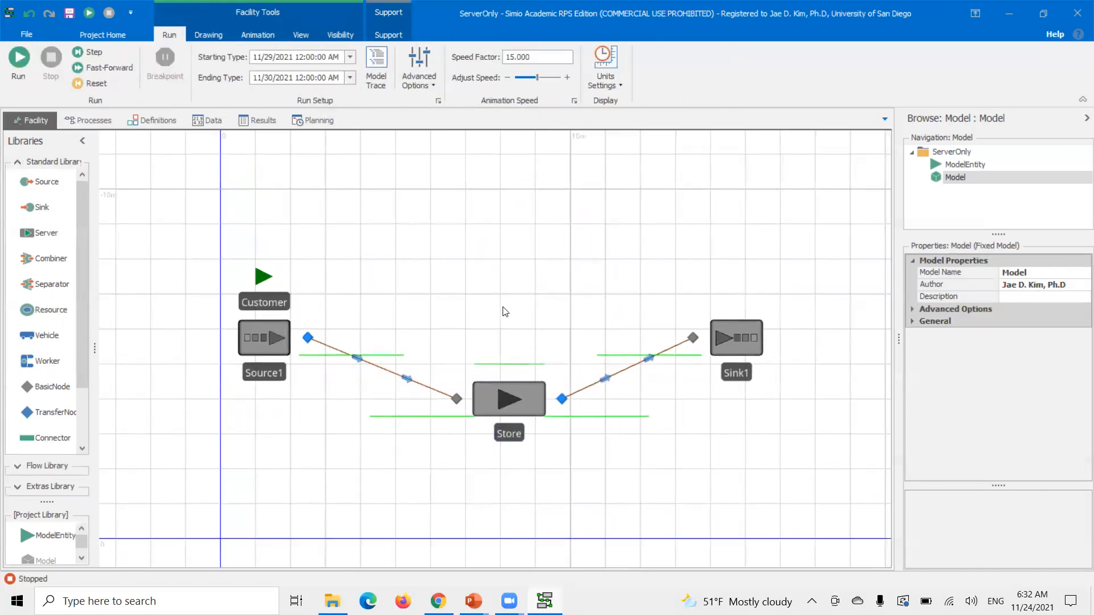
pyautogui.moveTo(509, 150)
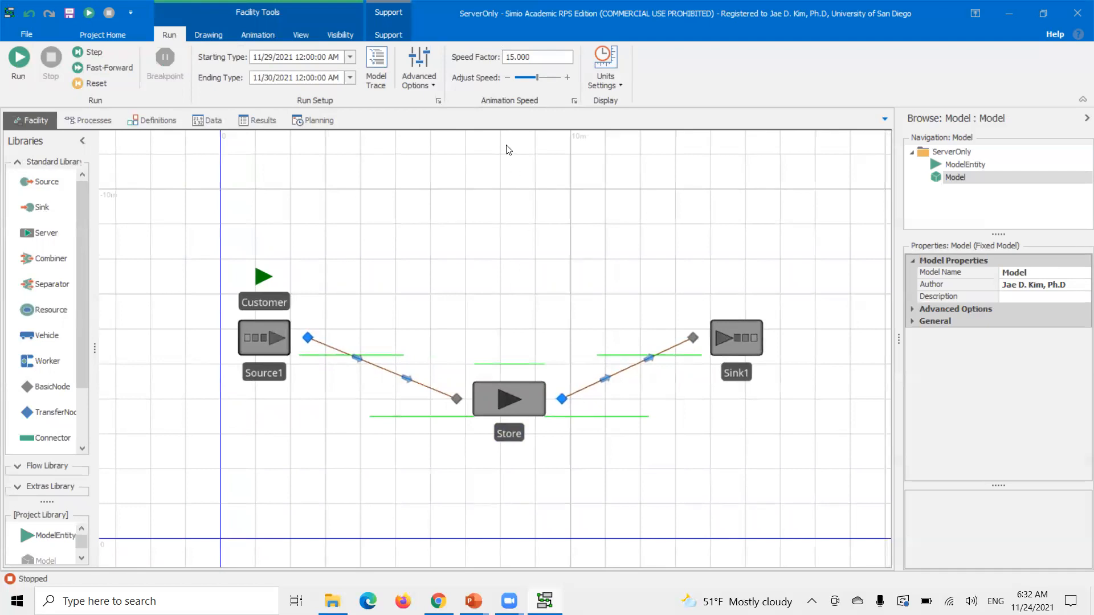
pyautogui.click(494, 66)
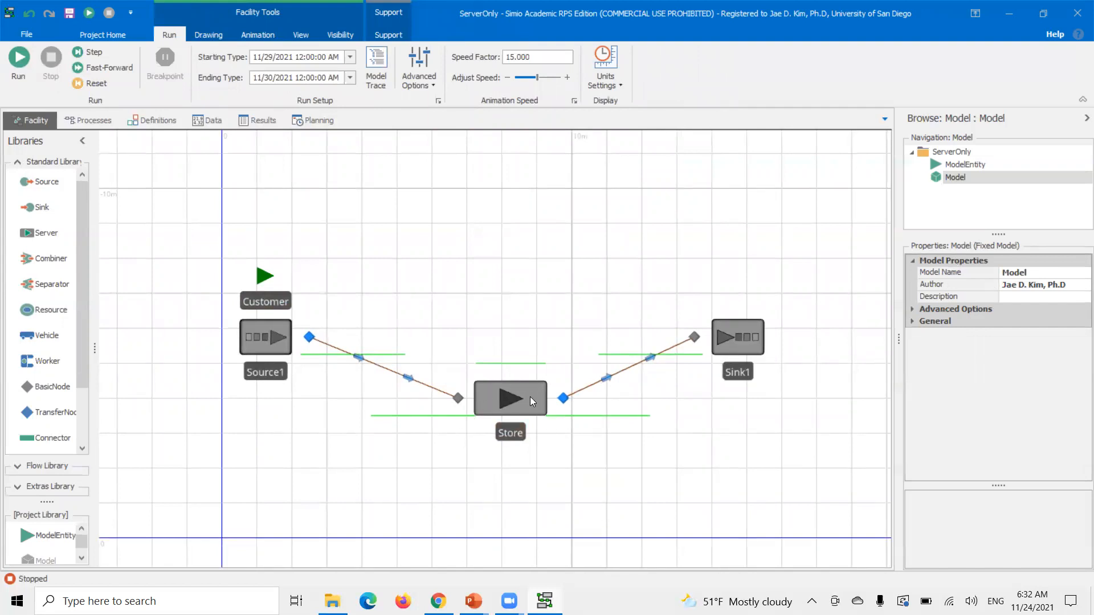
pyautogui.moveTo(286, 322)
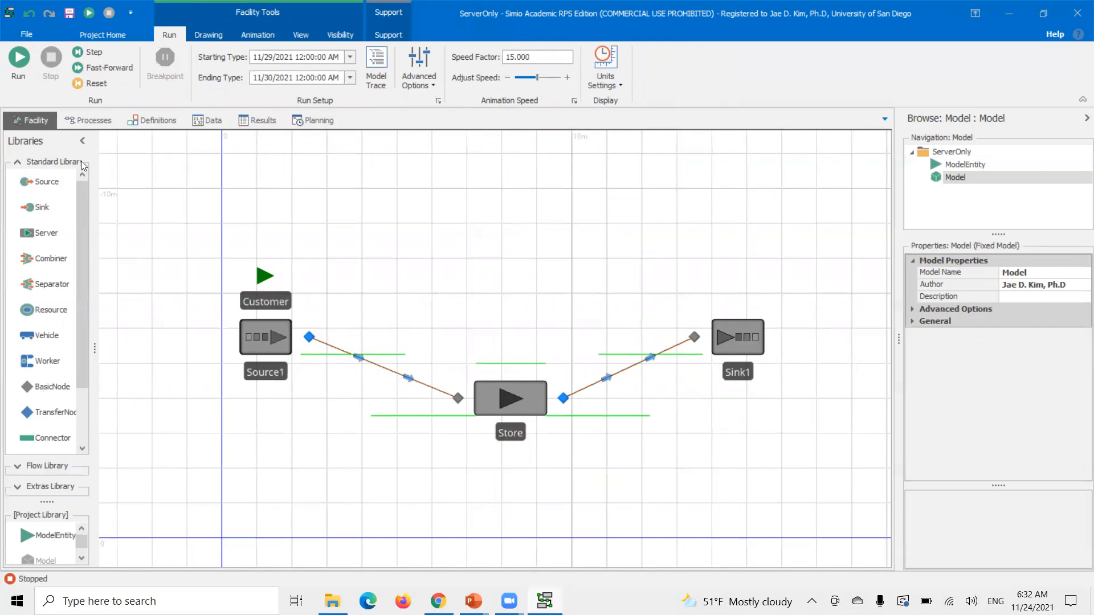
# Place a status label above the model showing TimeNow.
pyautogui.click(257, 35)
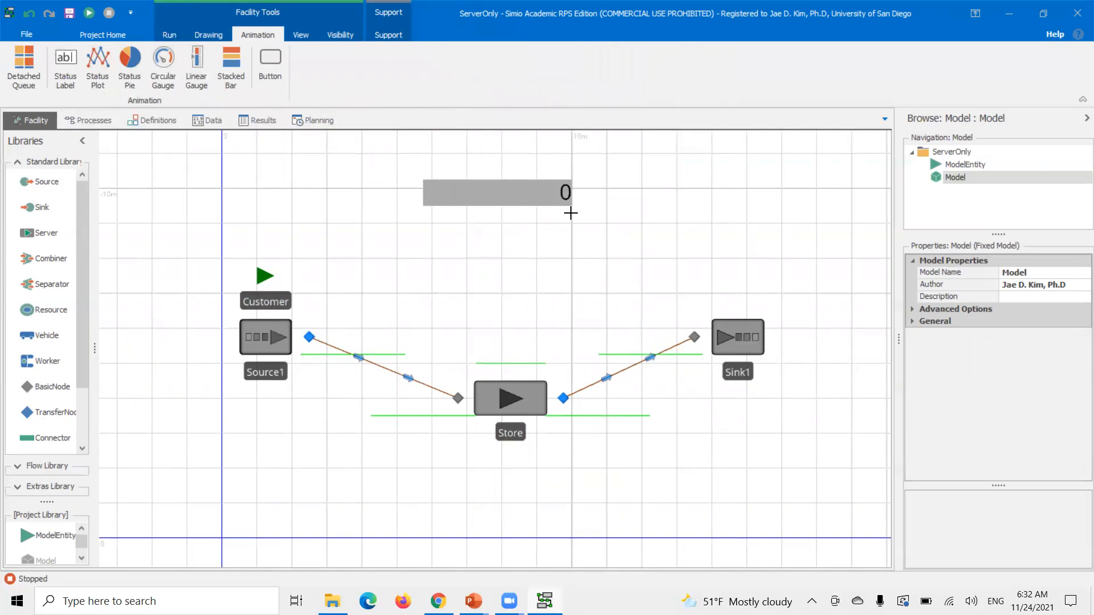
pyautogui.click(498, 193)
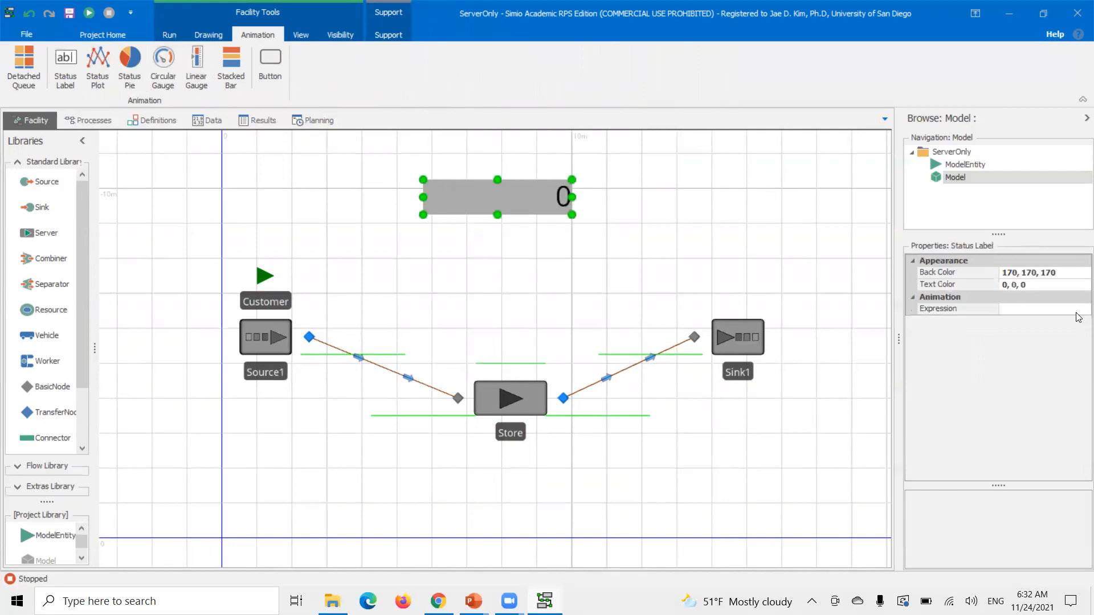
pyautogui.write('tim')
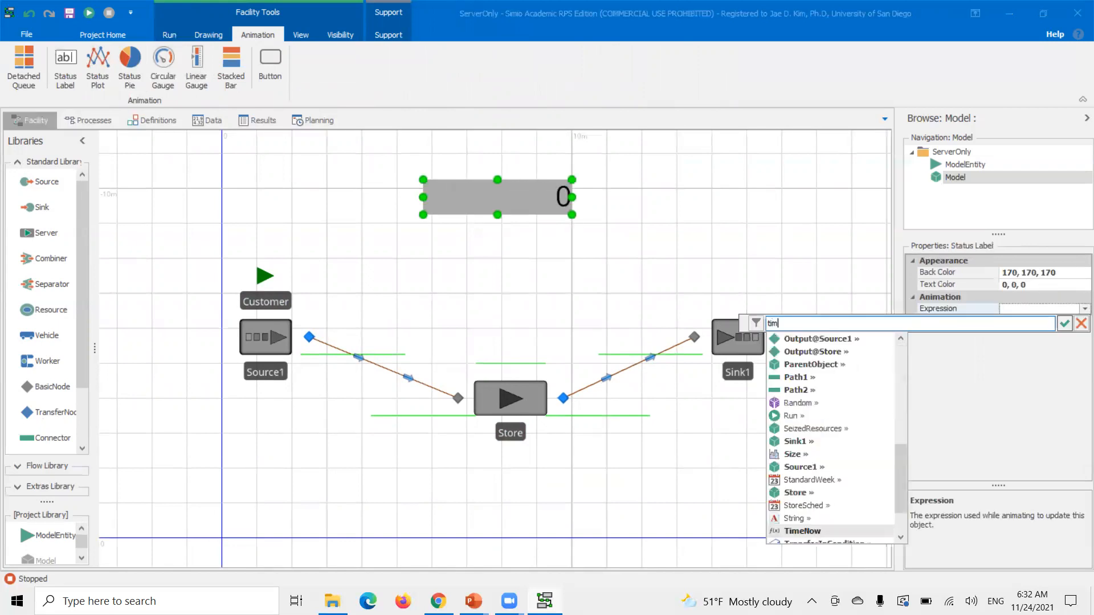
pyautogui.click(802, 531)
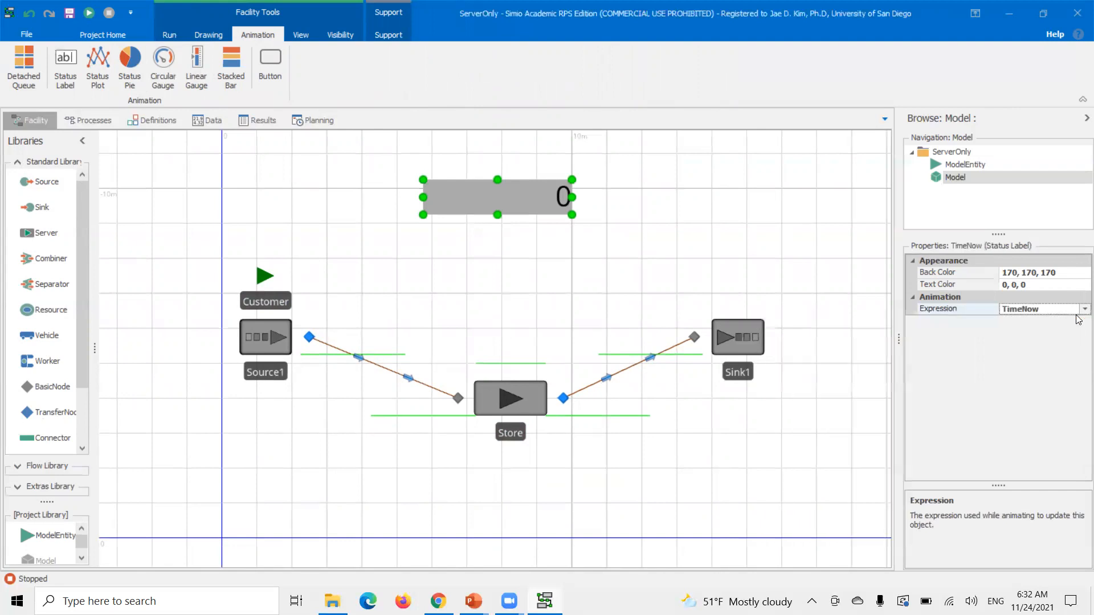
pyautogui.moveTo(498, 197); pyautogui.dragTo(510, 196)
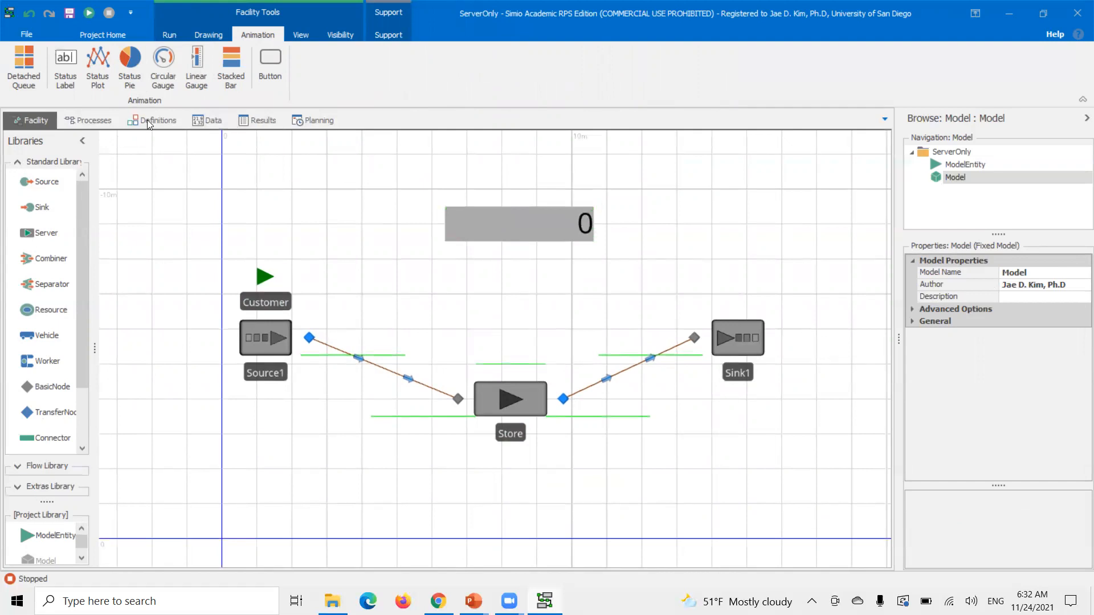
pyautogui.click(169, 35)
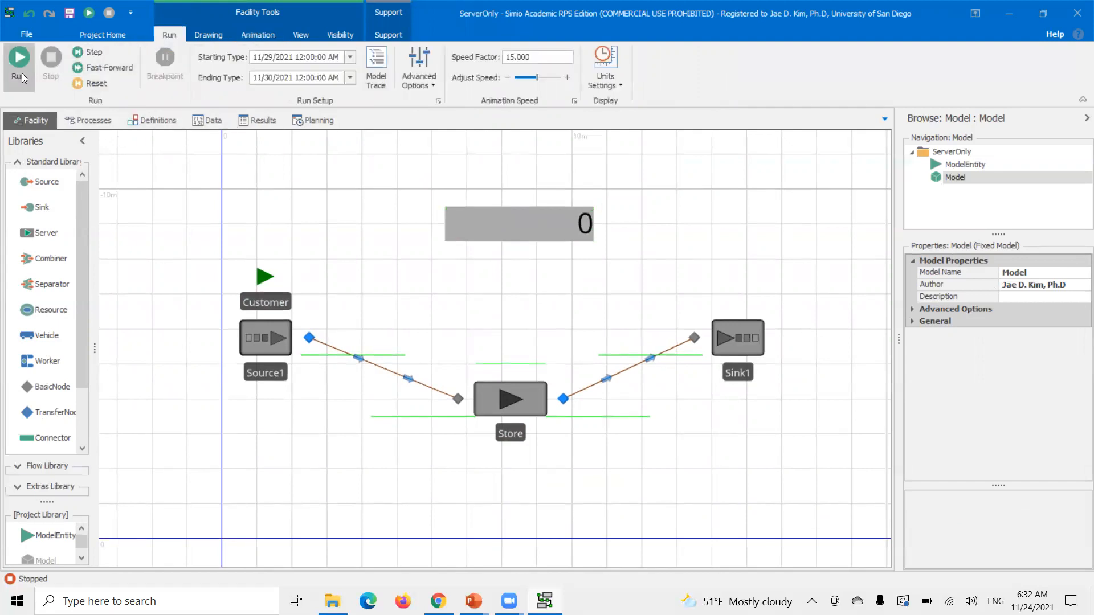
# Run the model while checking the Store's schedule settings, then pause once TimeNow has advanced.
pyautogui.click(19, 57)
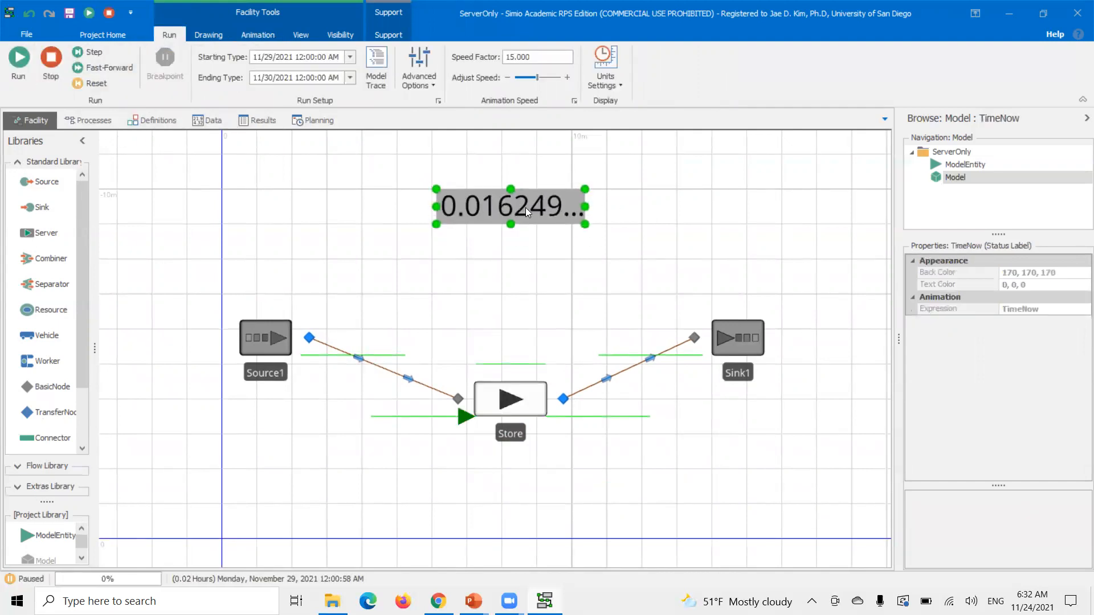
pyautogui.moveTo(565, 293)
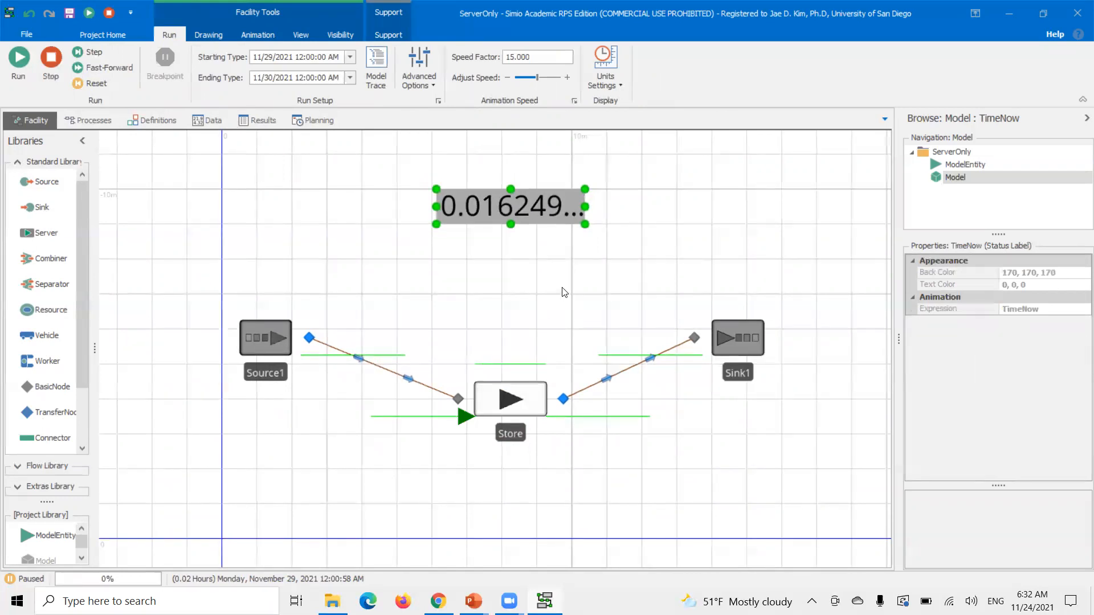
pyautogui.moveTo(520, 221)
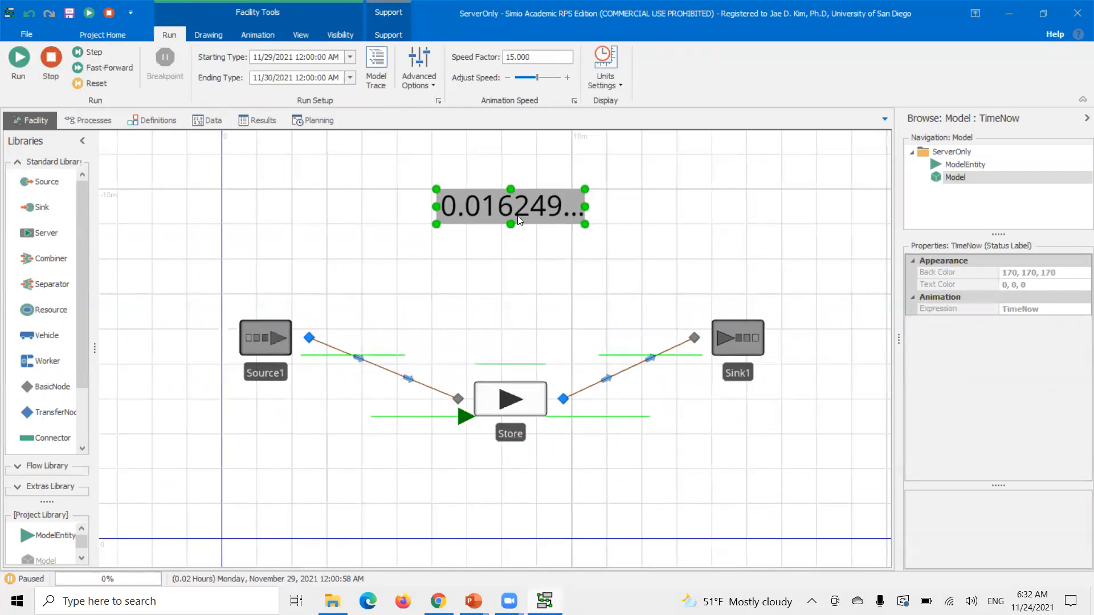
pyautogui.moveTo(498, 422)
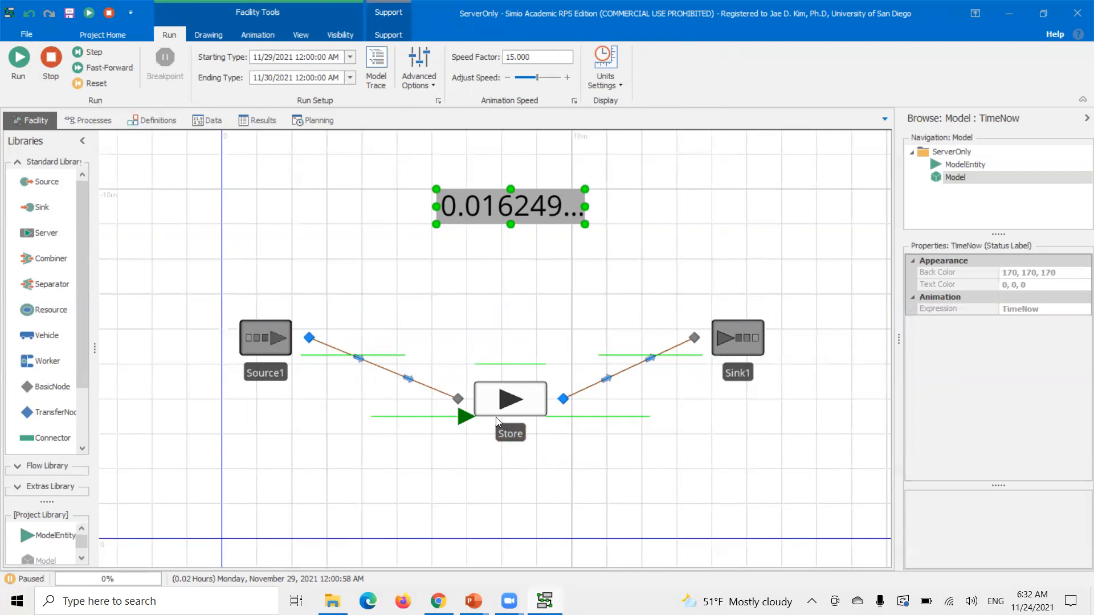
pyautogui.moveTo(362, 364)
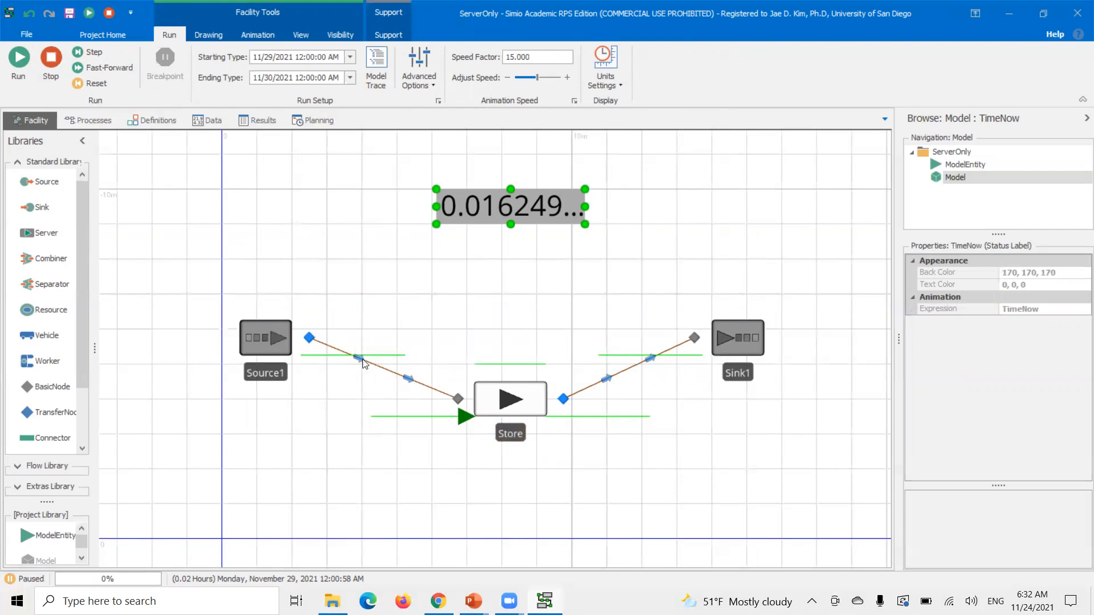
pyautogui.moveTo(482, 406)
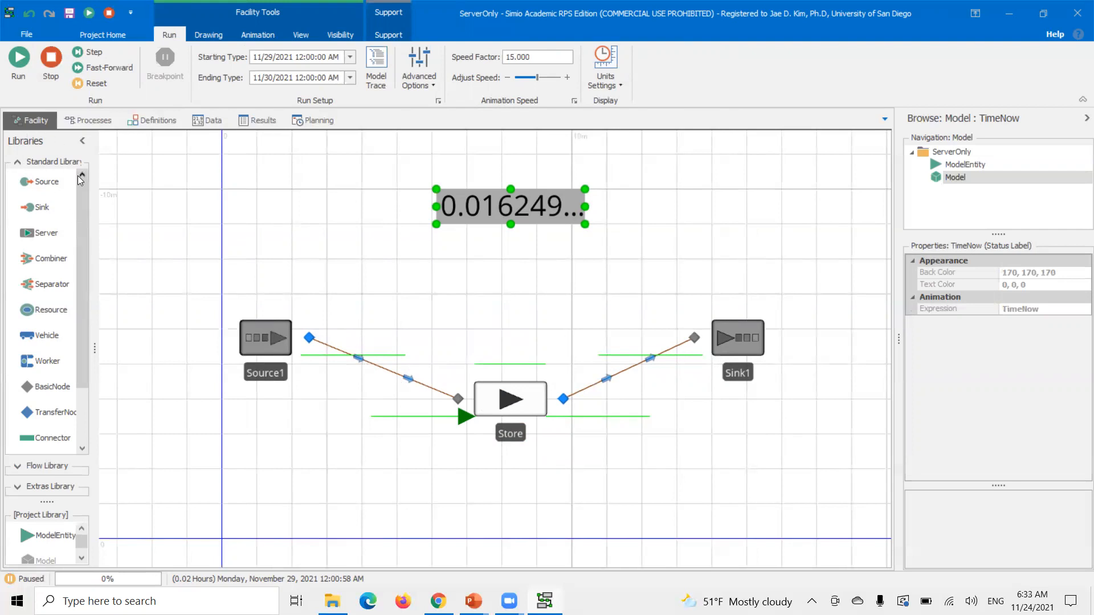
pyautogui.moveTo(469, 227)
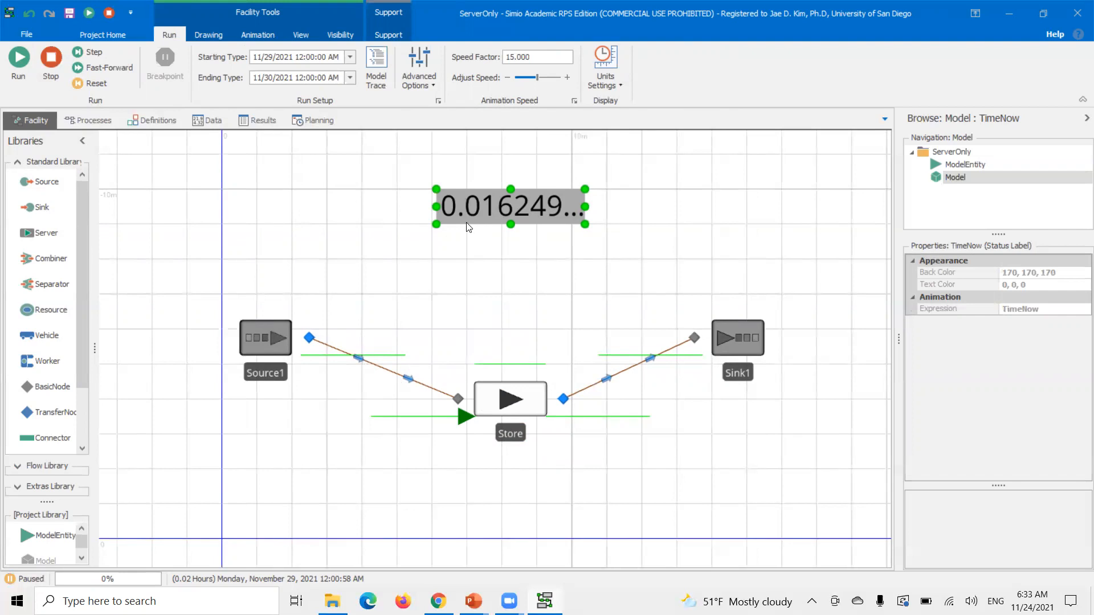
pyautogui.moveTo(527, 411)
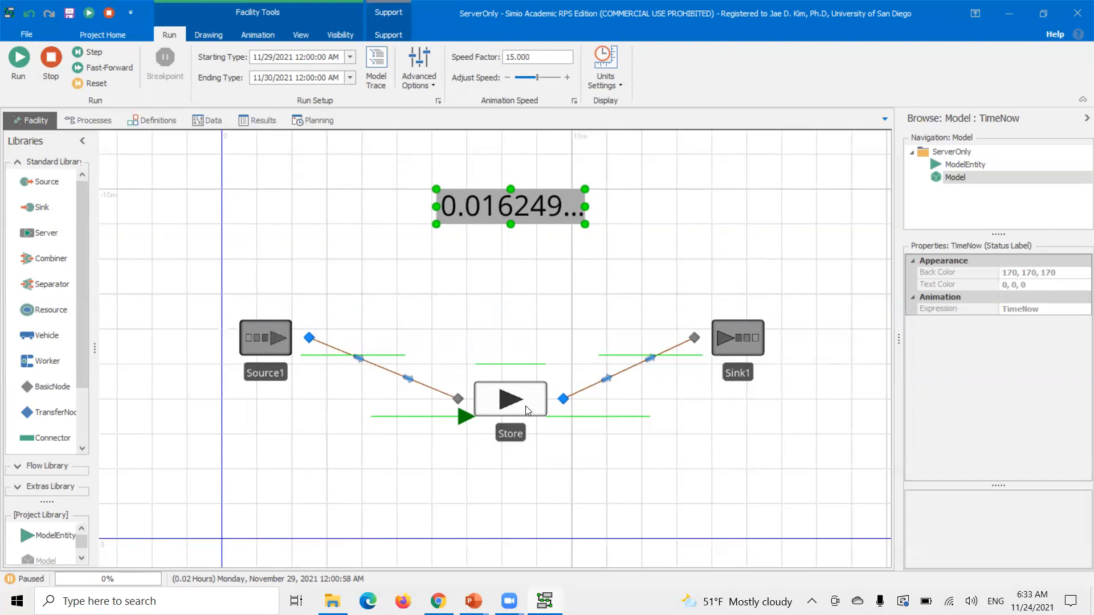
pyautogui.click(510, 399)
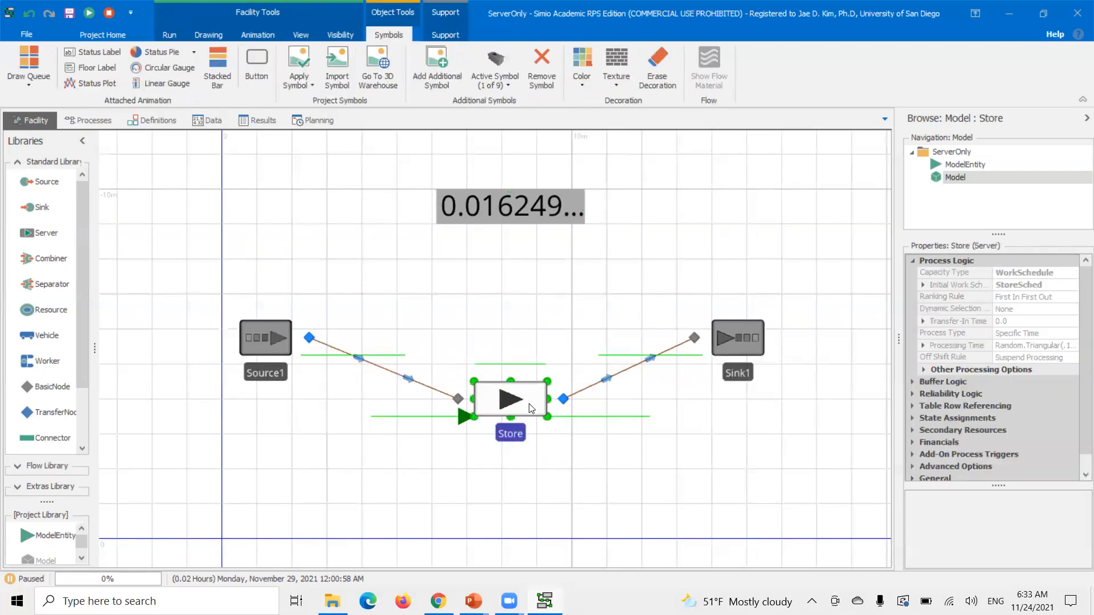
pyautogui.moveTo(482, 407)
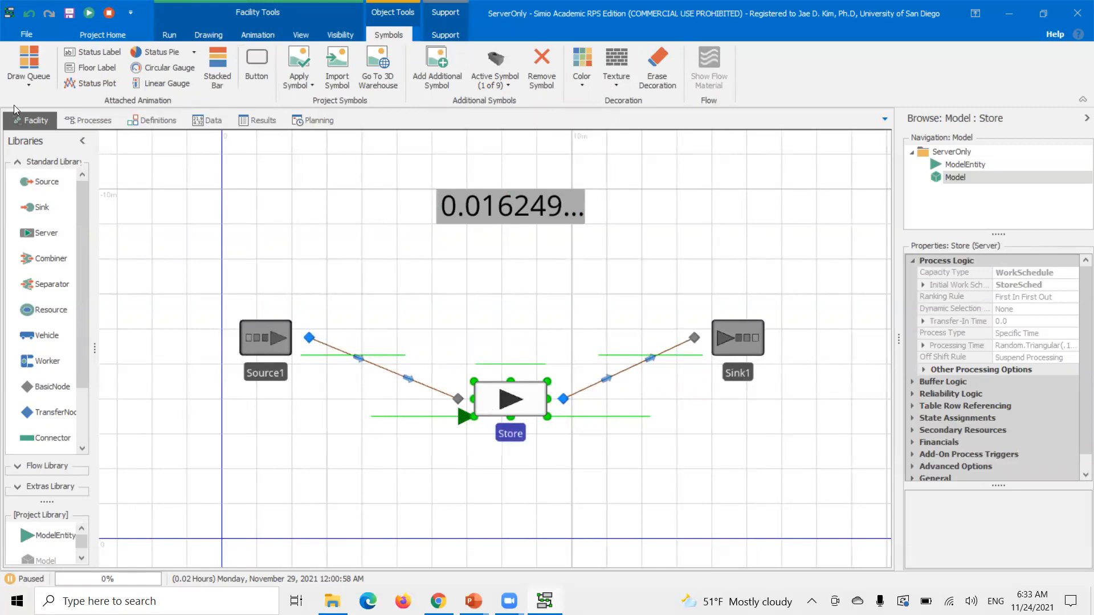
pyautogui.click(89, 12)
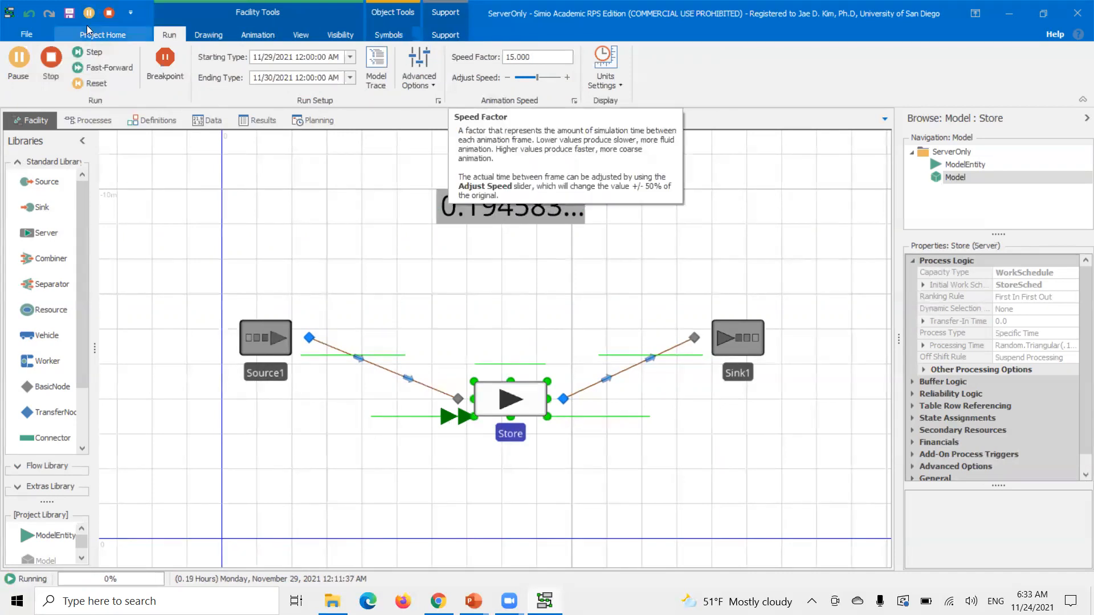
pyautogui.moveTo(19, 58)
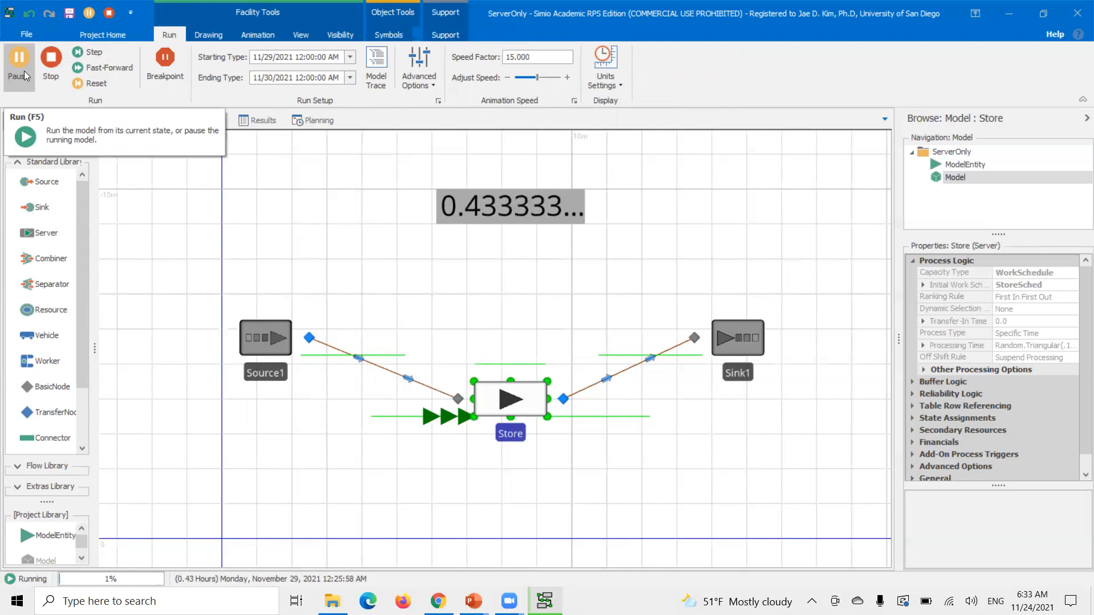
pyautogui.click(22, 59)
pyautogui.write('5')
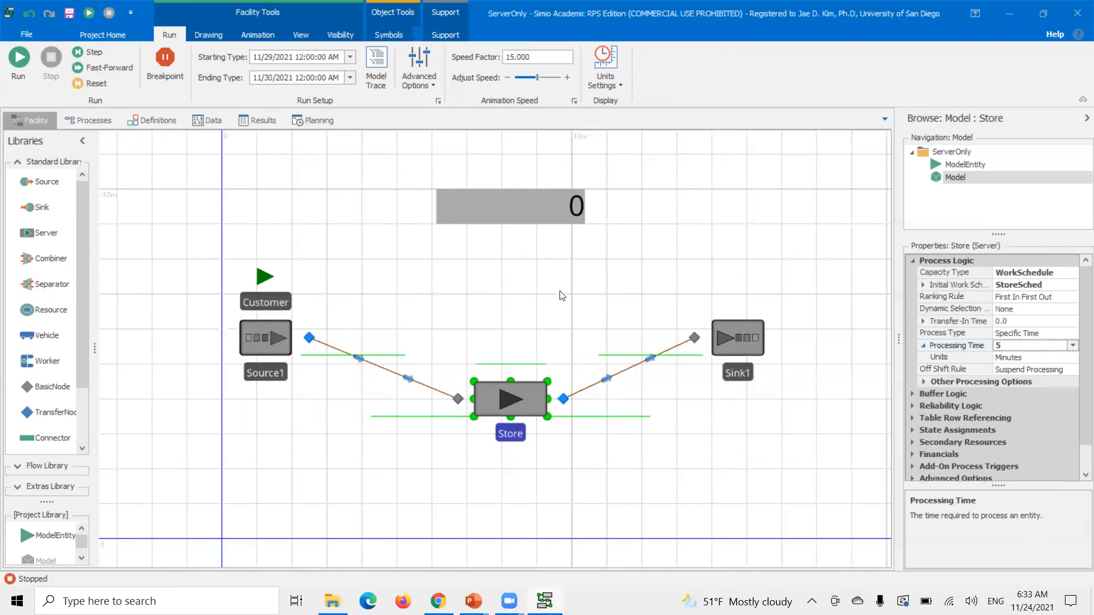
# Start a fresh run with the Store's new 5-minute processing time.
pyautogui.click(19, 59)
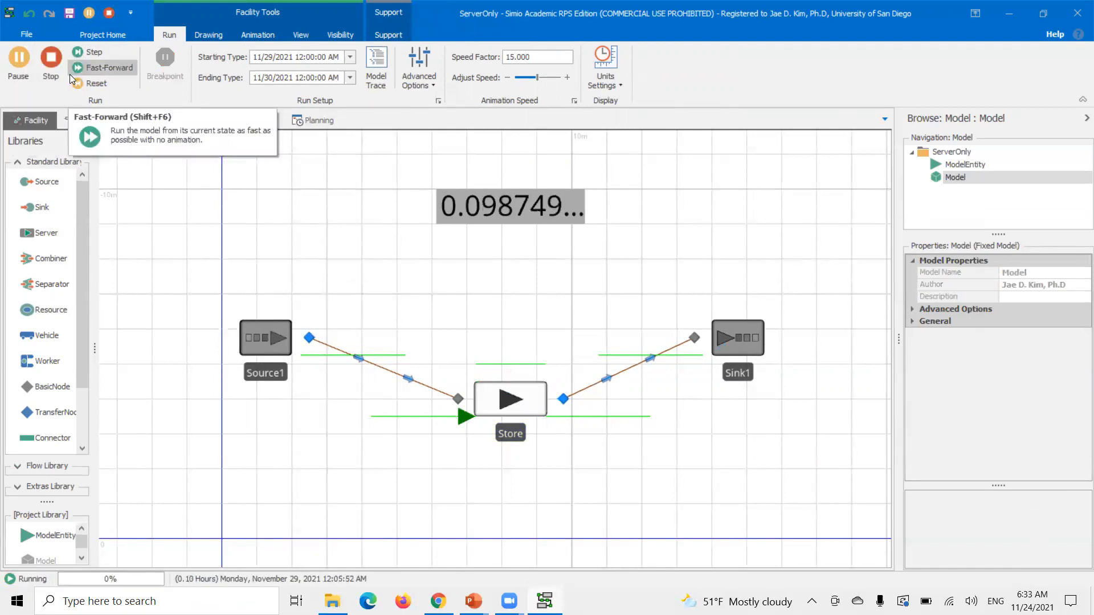
pyautogui.moveTo(80, 83)
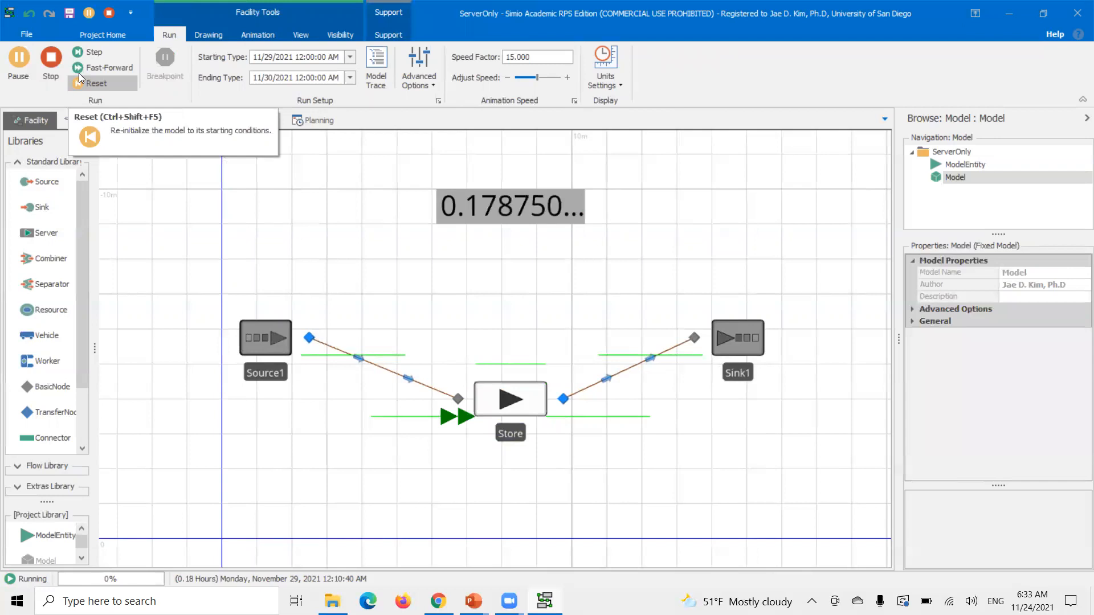
pyautogui.moveTo(23, 73)
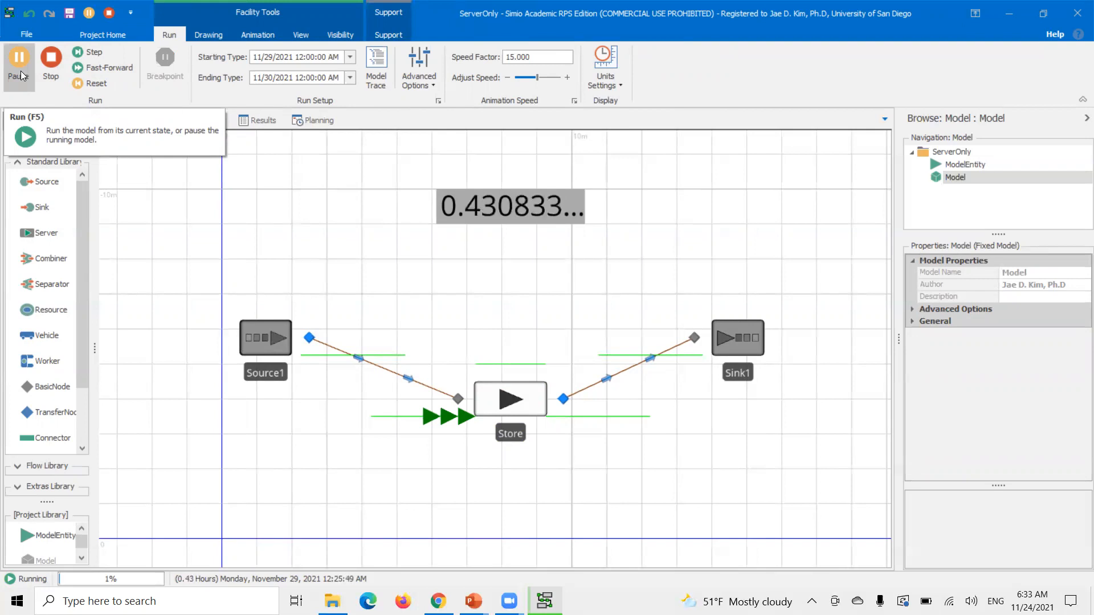
# Pause the run at about 0.5 hours and inspect the Store's settings.
pyautogui.click(20, 59)
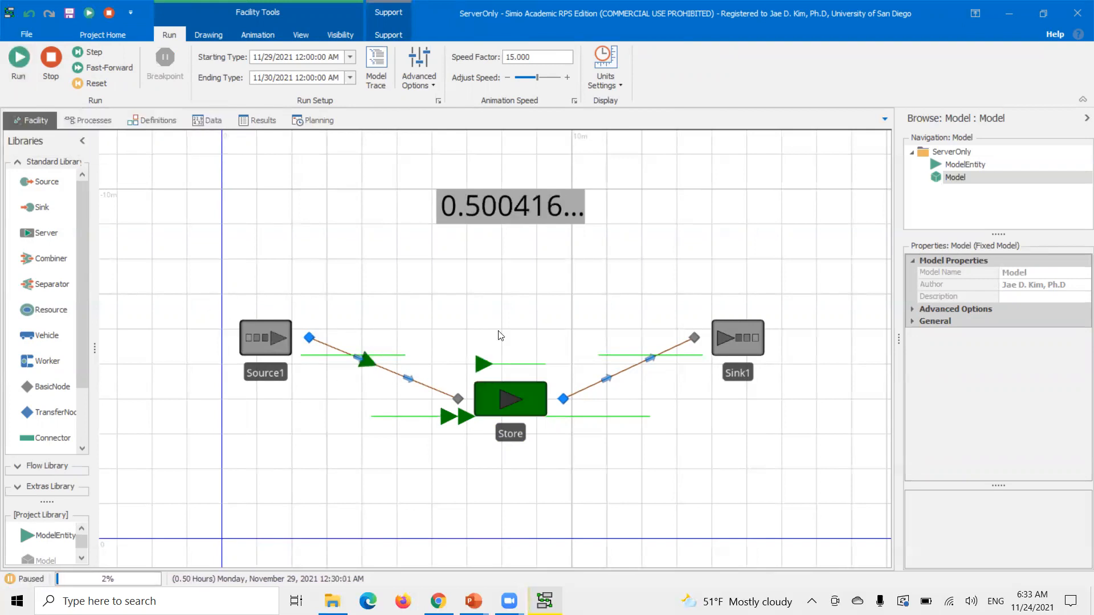
pyautogui.moveTo(484, 419)
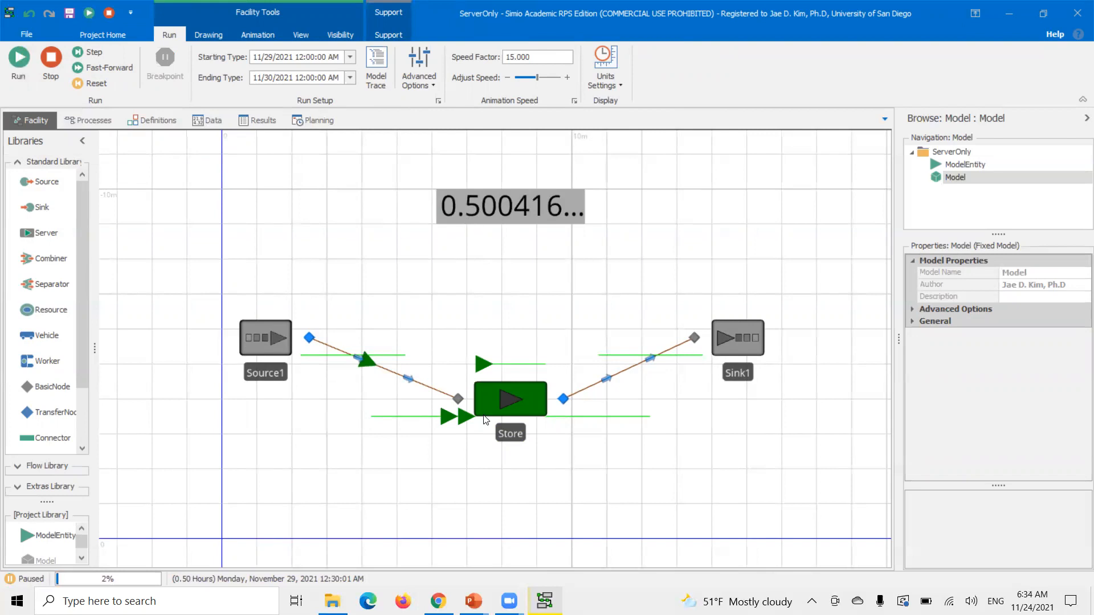
pyautogui.moveTo(508, 411)
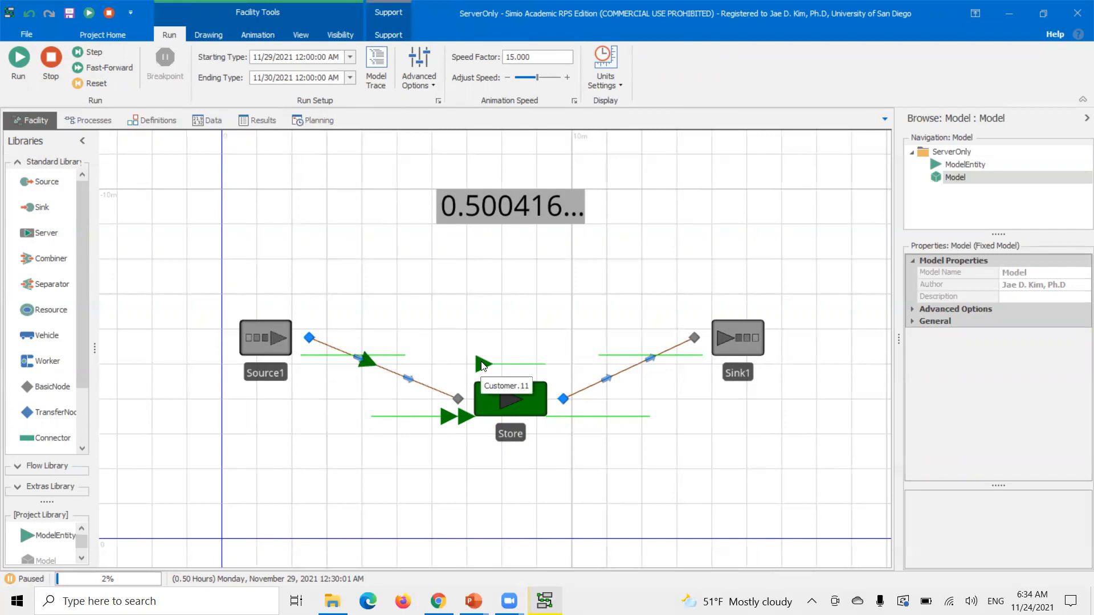
pyautogui.click(510, 399)
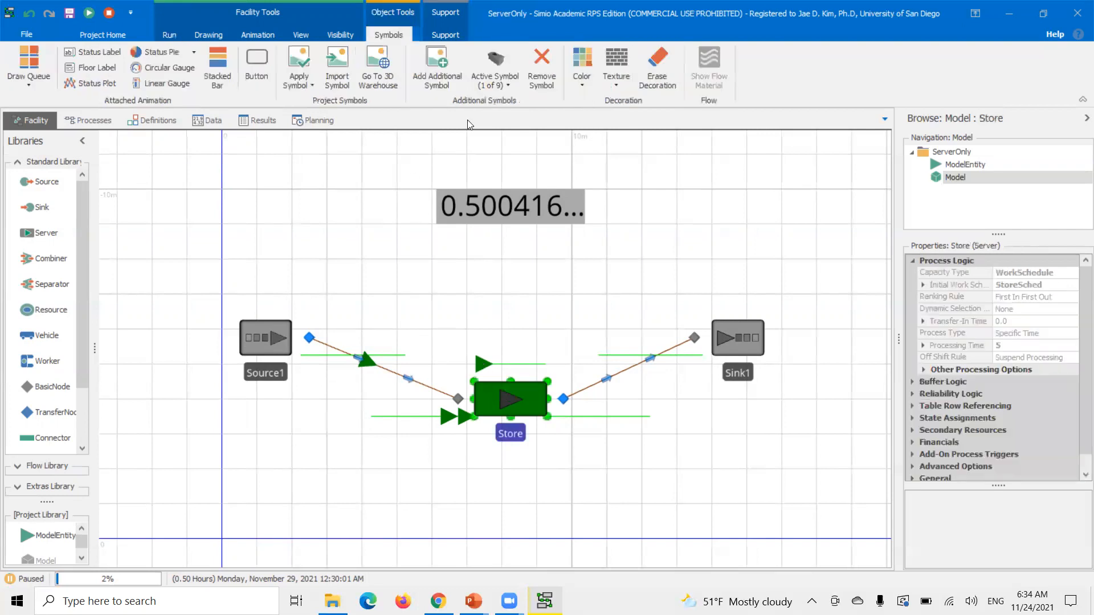
pyautogui.click(495, 68)
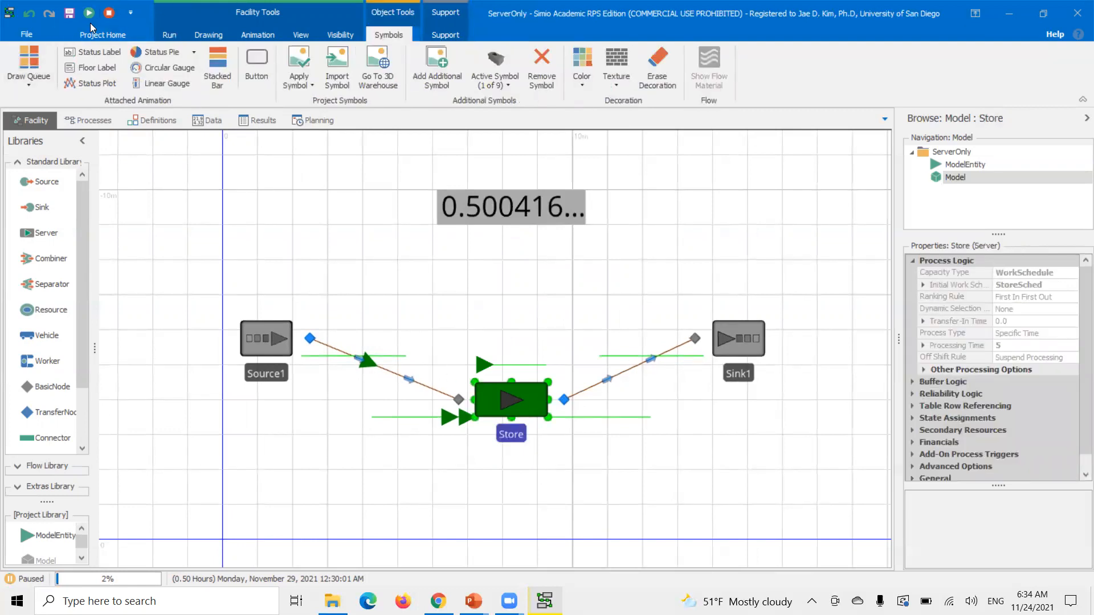
# Resume to about 0.98 hours with customers served, then stop and reset the run.
pyautogui.click(89, 12)
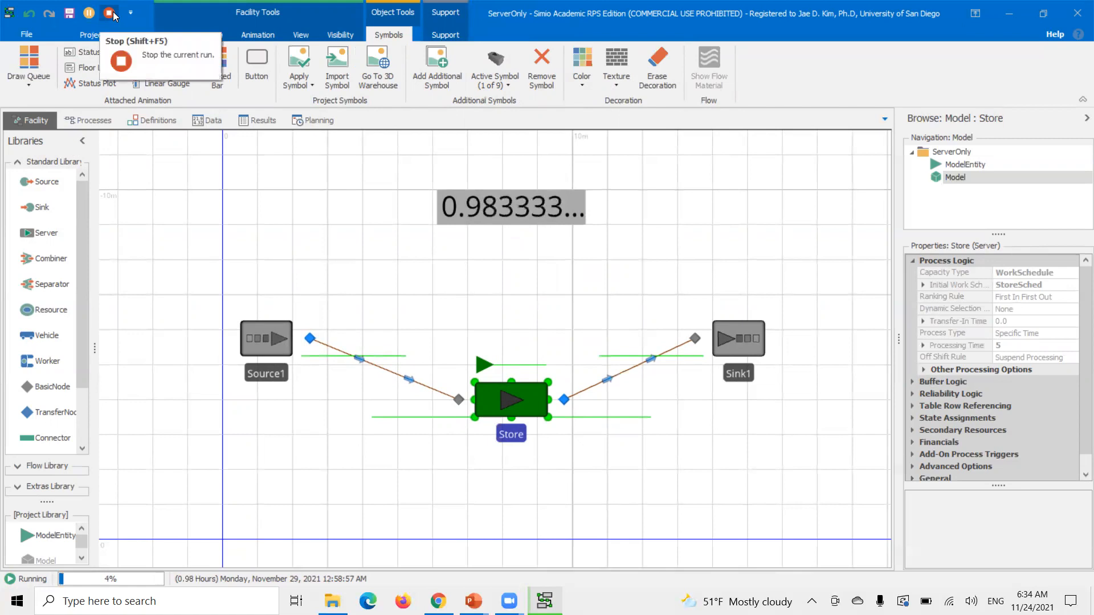
pyautogui.click(107, 13)
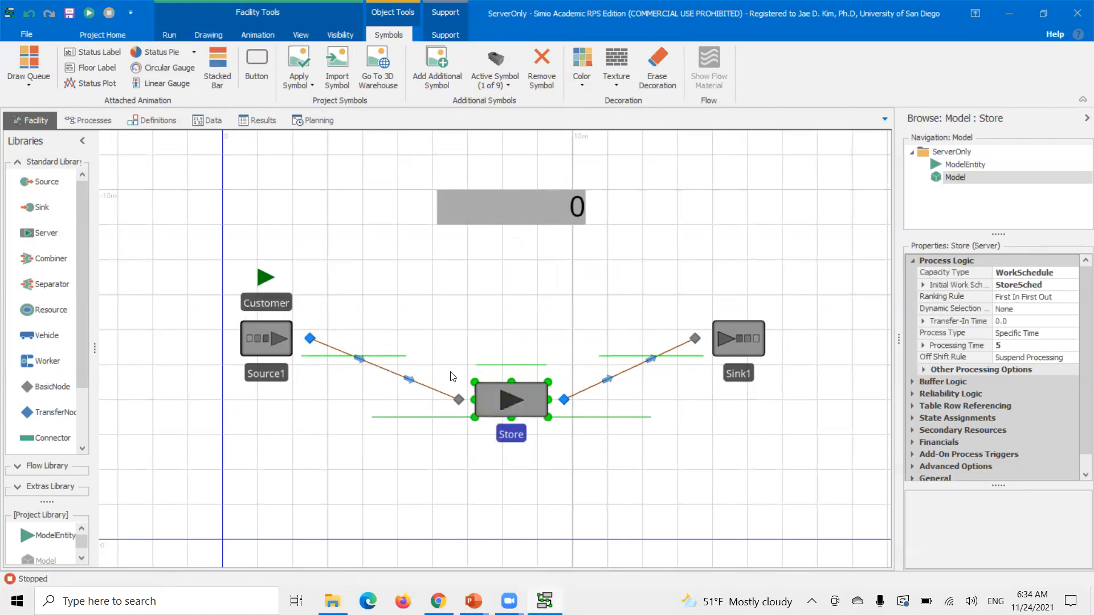
pyautogui.moveTo(511, 357)
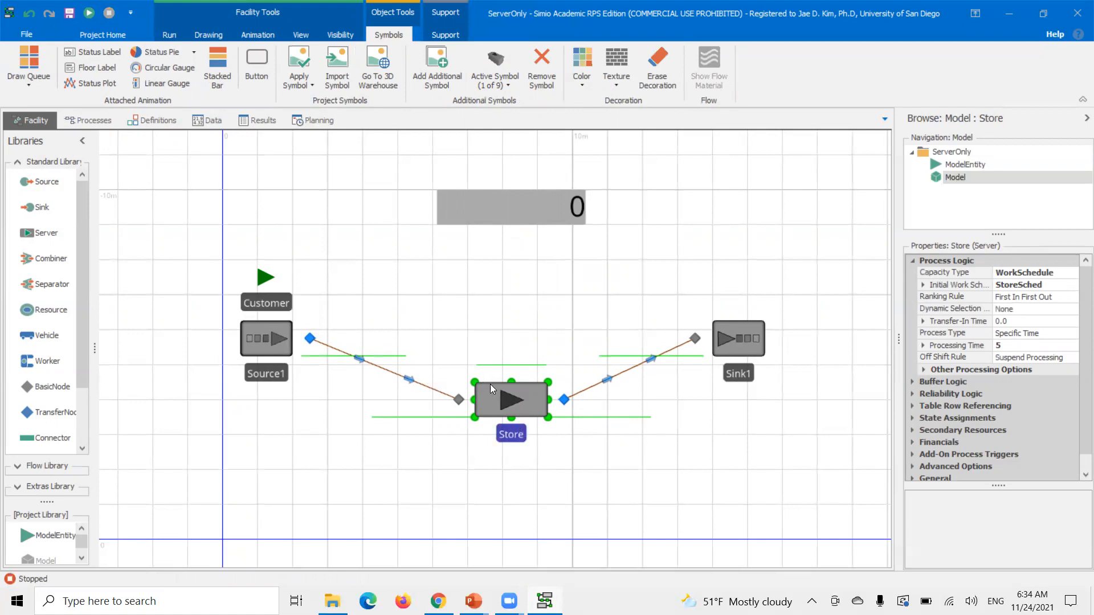
pyautogui.click(214, 120)
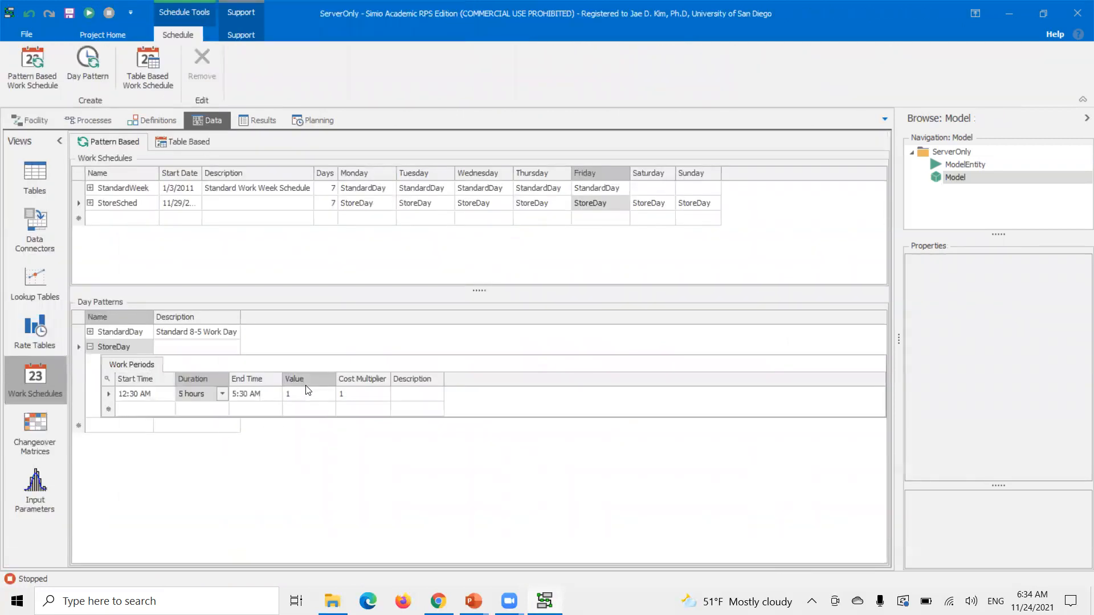
# Set the StoreDay work period value to 2 and return to the facility layout.
pyautogui.click(307, 394)
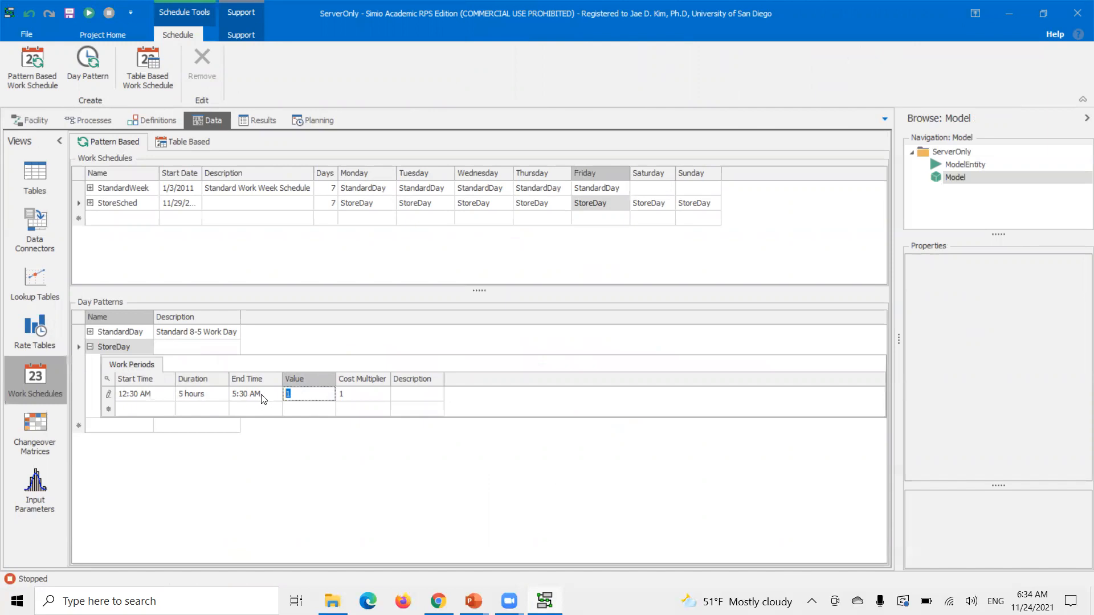
pyautogui.write('2')
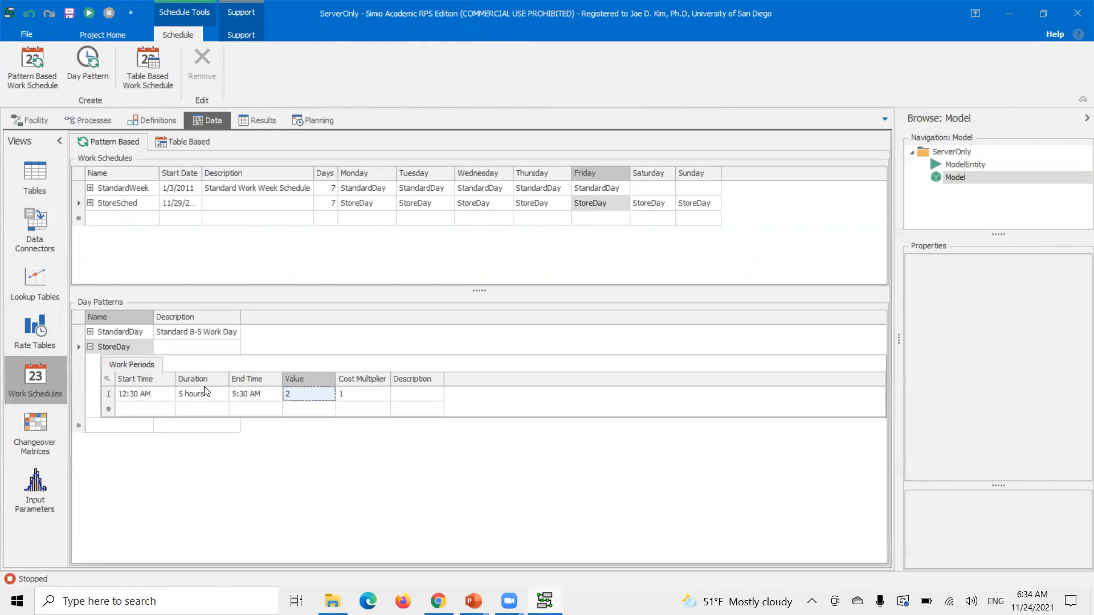
pyautogui.moveTo(178, 410)
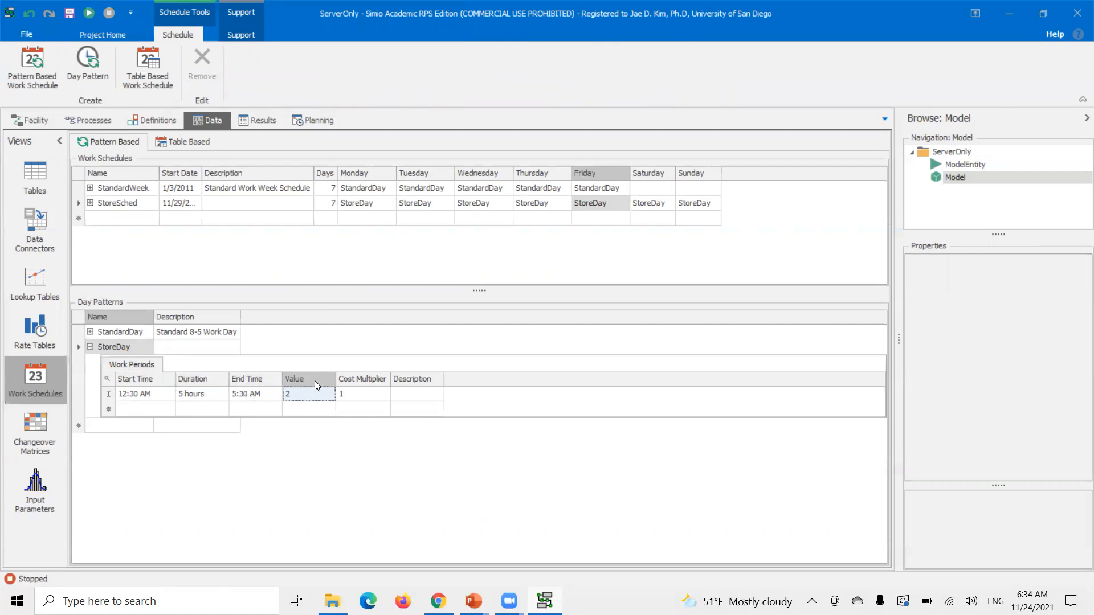
pyautogui.click(35, 120)
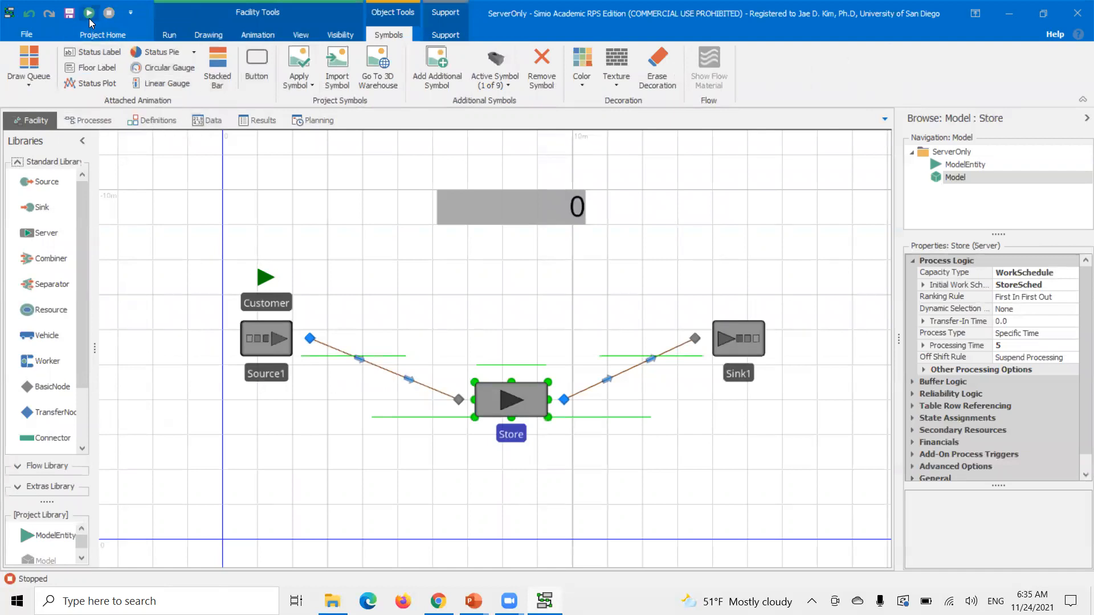
# Rerun the model and pause at about 0.52 hours with two customers in service at the Store.
pyautogui.click(87, 13)
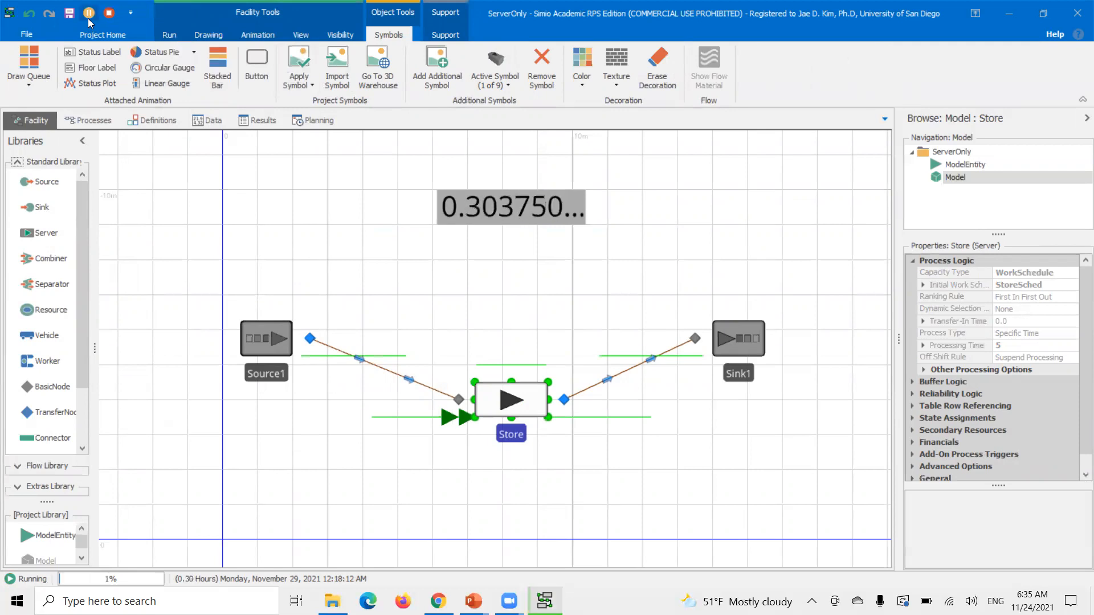
pyautogui.moveTo(87, 19)
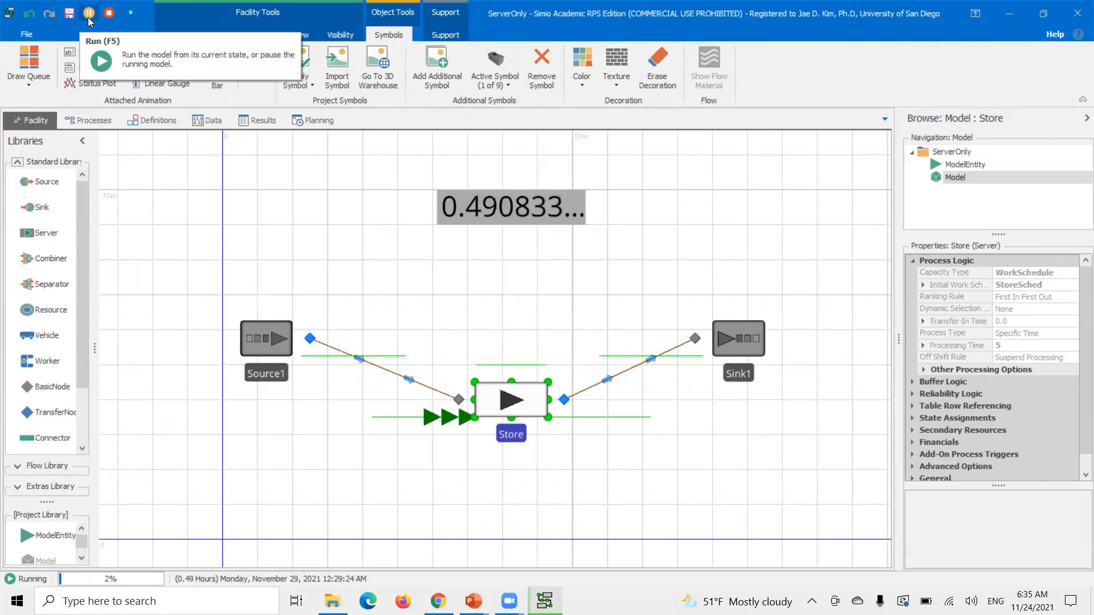
pyautogui.click(87, 13)
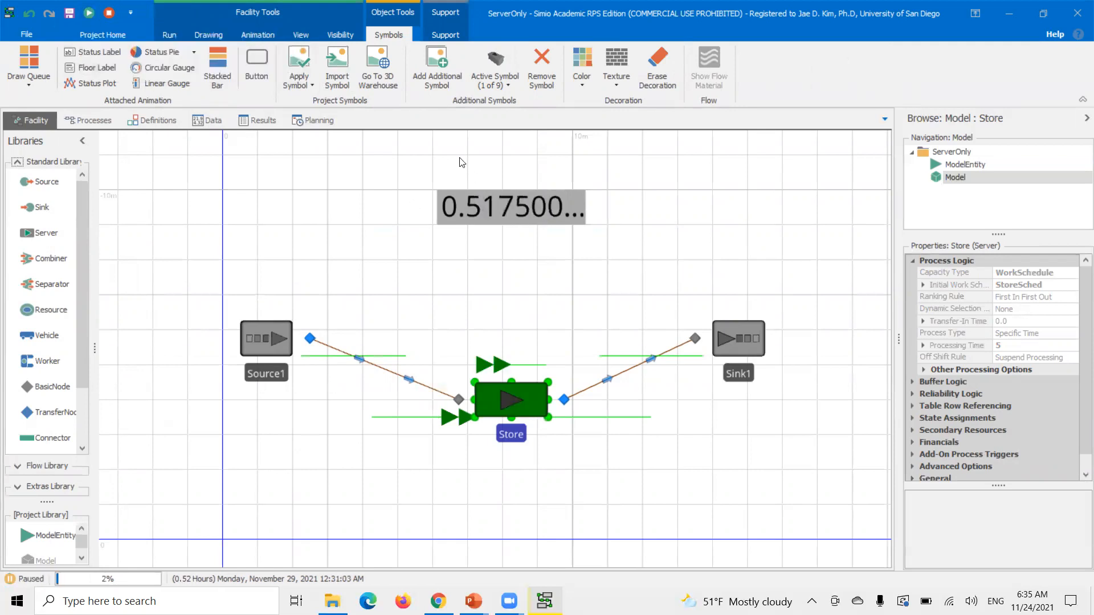
pyautogui.moveTo(508, 383)
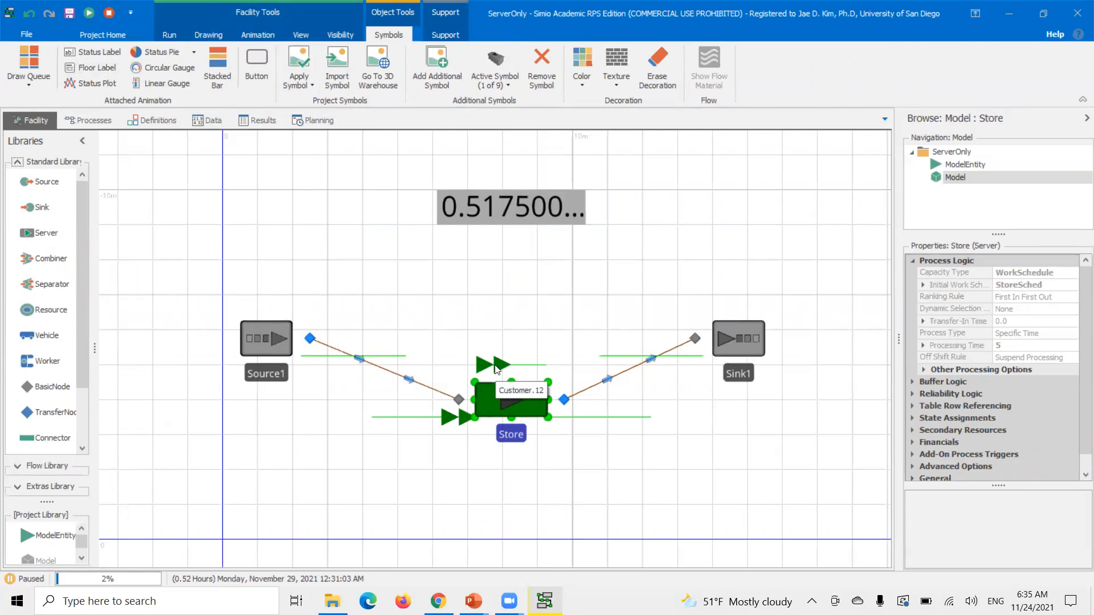
pyautogui.click(213, 121)
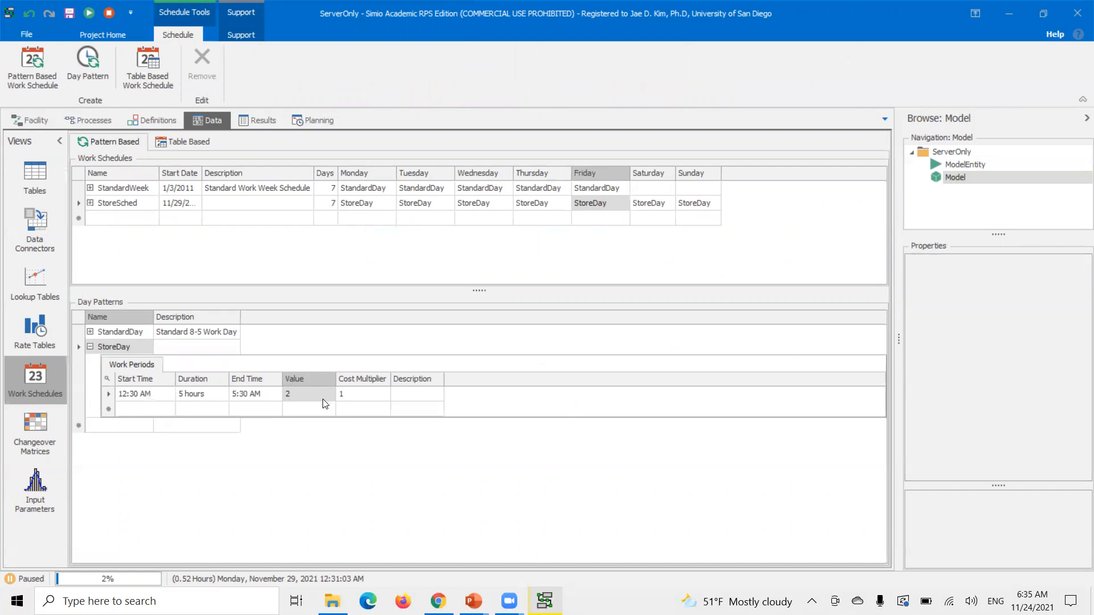
pyautogui.moveTo(315, 397)
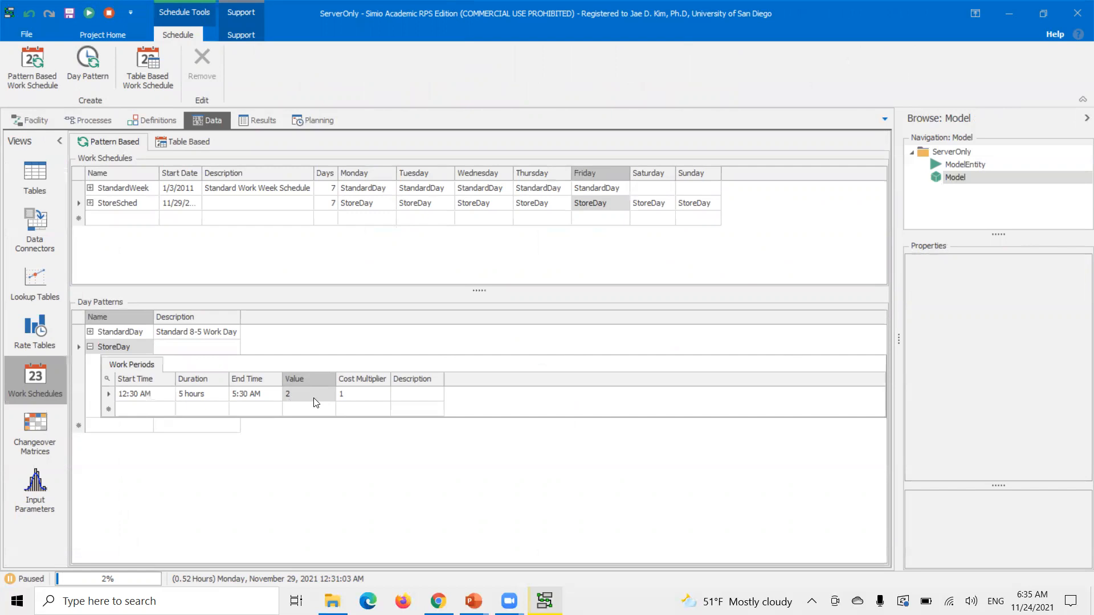
pyautogui.click(31, 121)
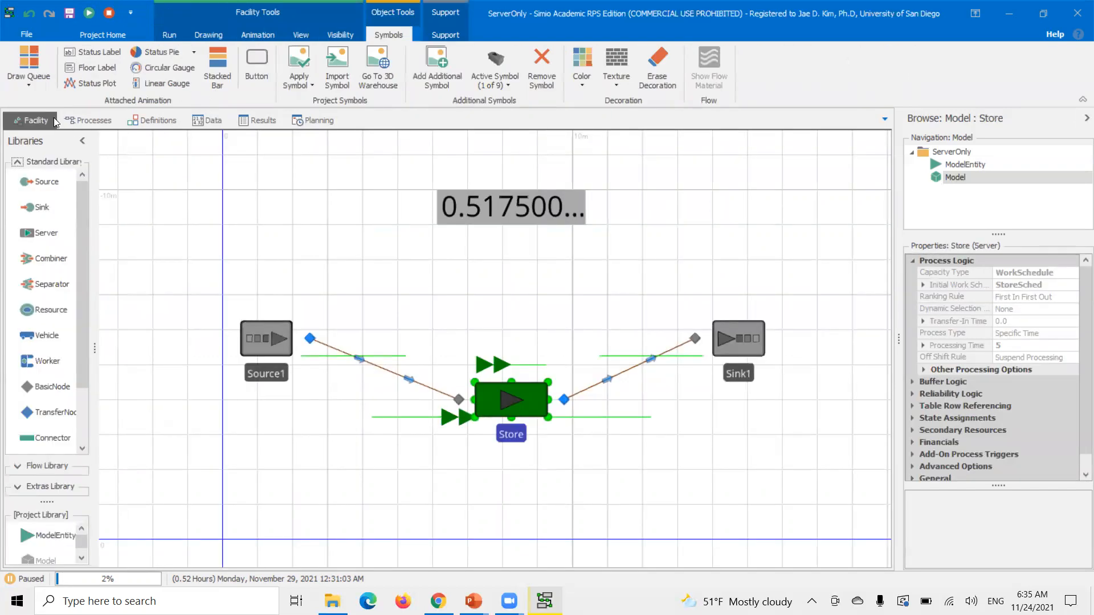
pyautogui.moveTo(537, 36)
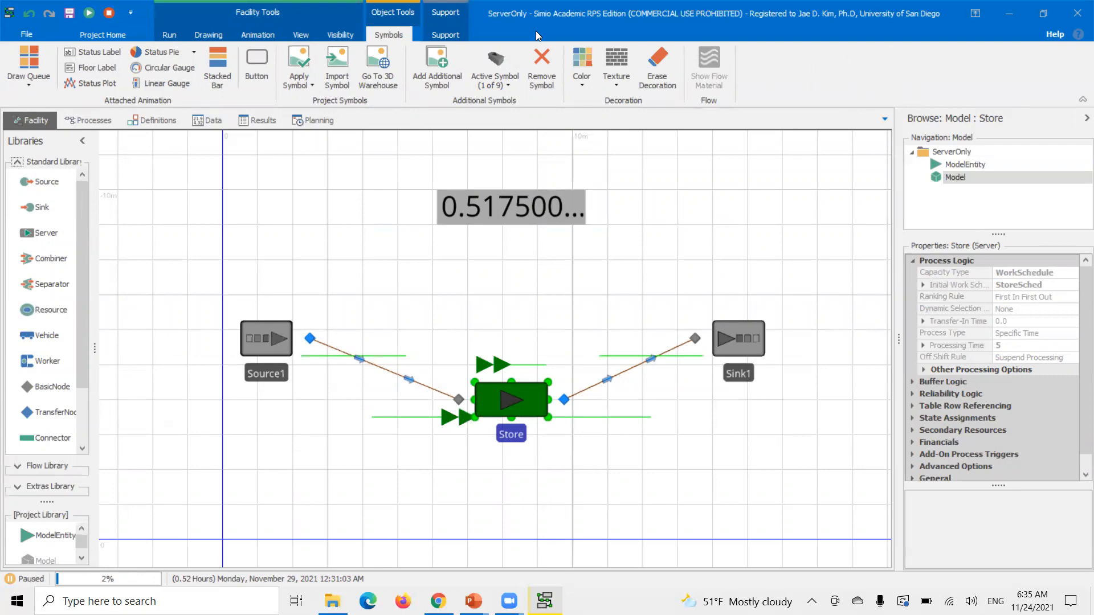
pyautogui.moveTo(744, 232)
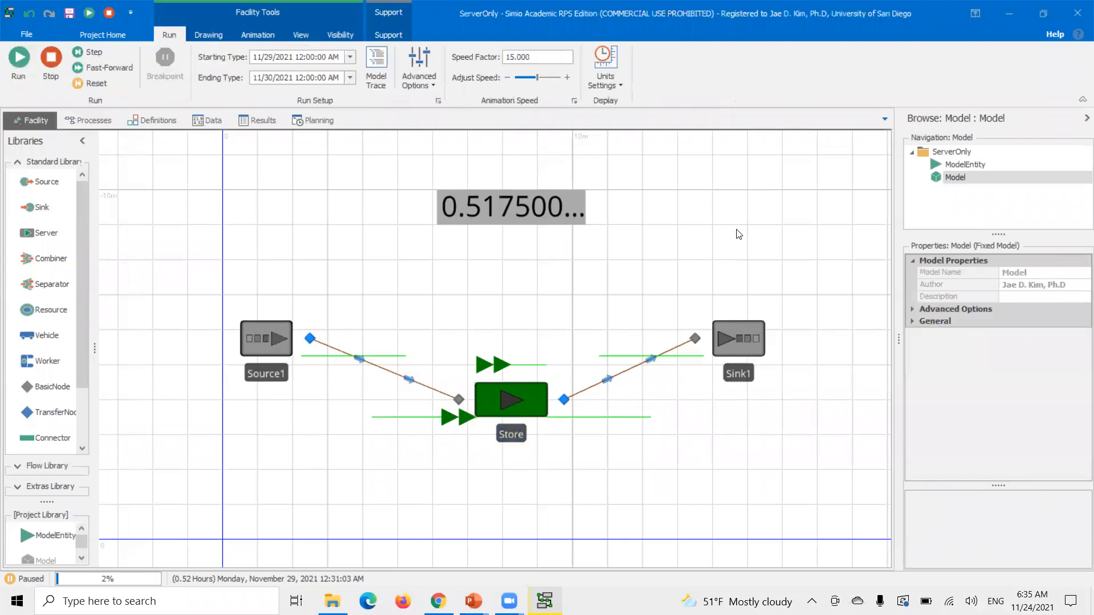
pyautogui.moveTo(468, 528)
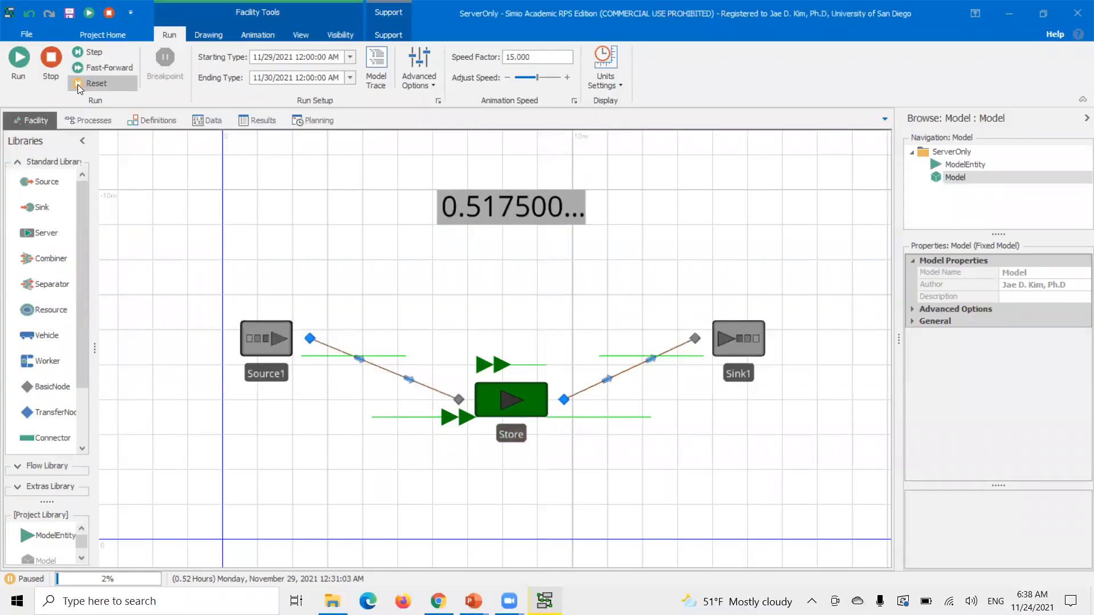
# Reset the run, name the new resource Attendant, then run briefly and stop.
pyautogui.click(96, 83)
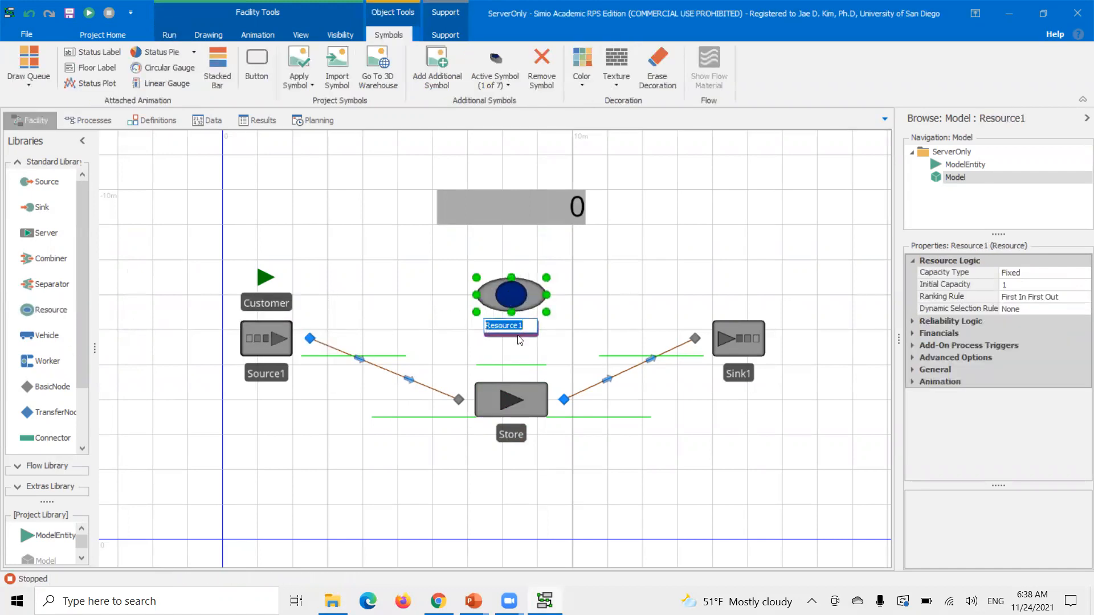
pyautogui.write('Attendant')
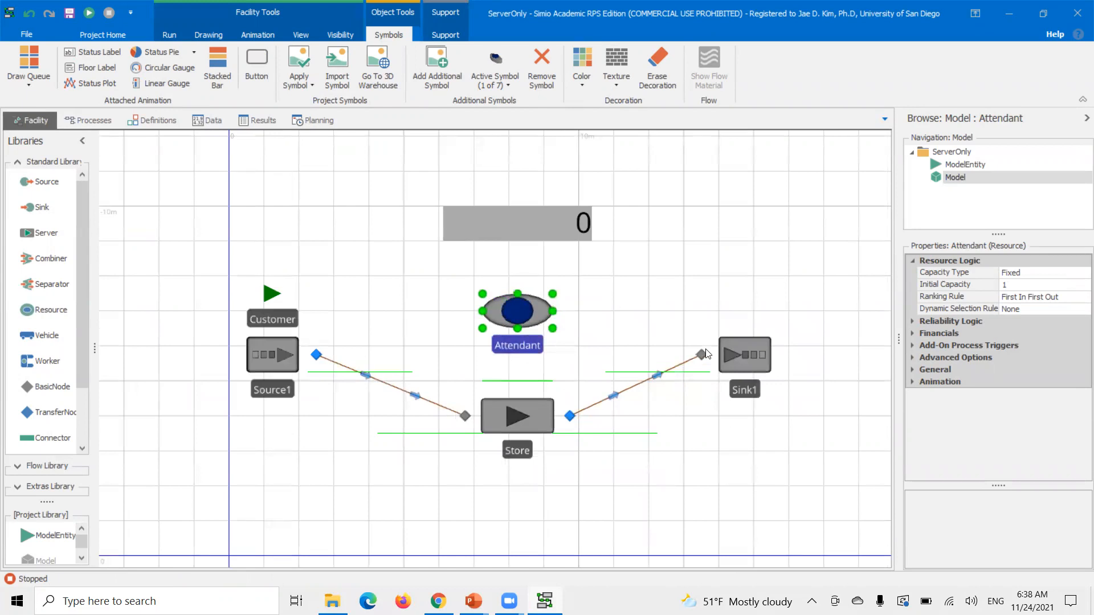
pyautogui.moveTo(125, 145)
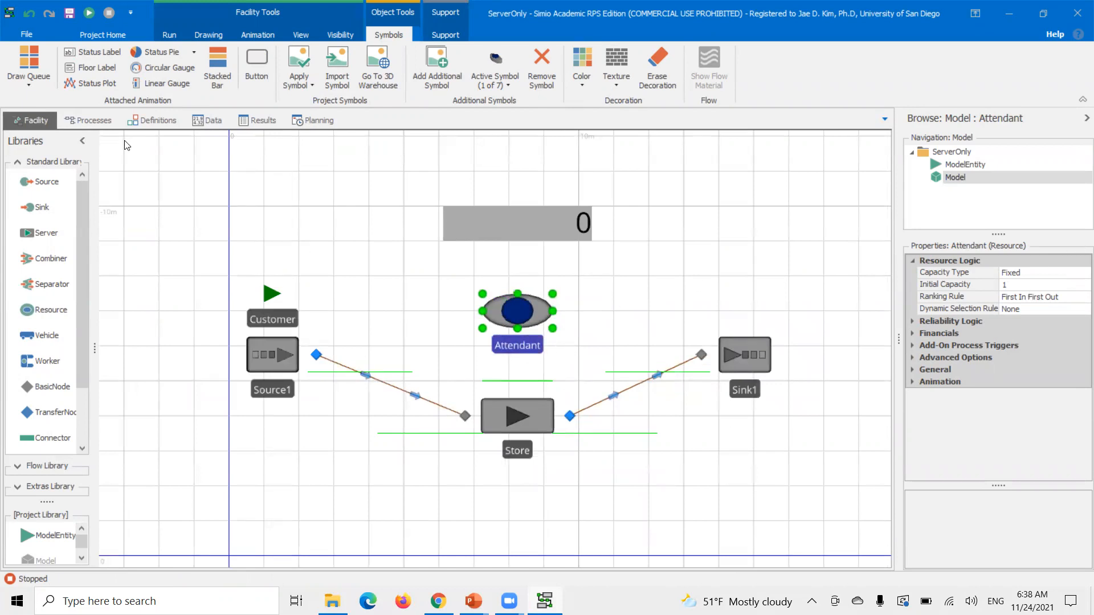
pyautogui.click(88, 13)
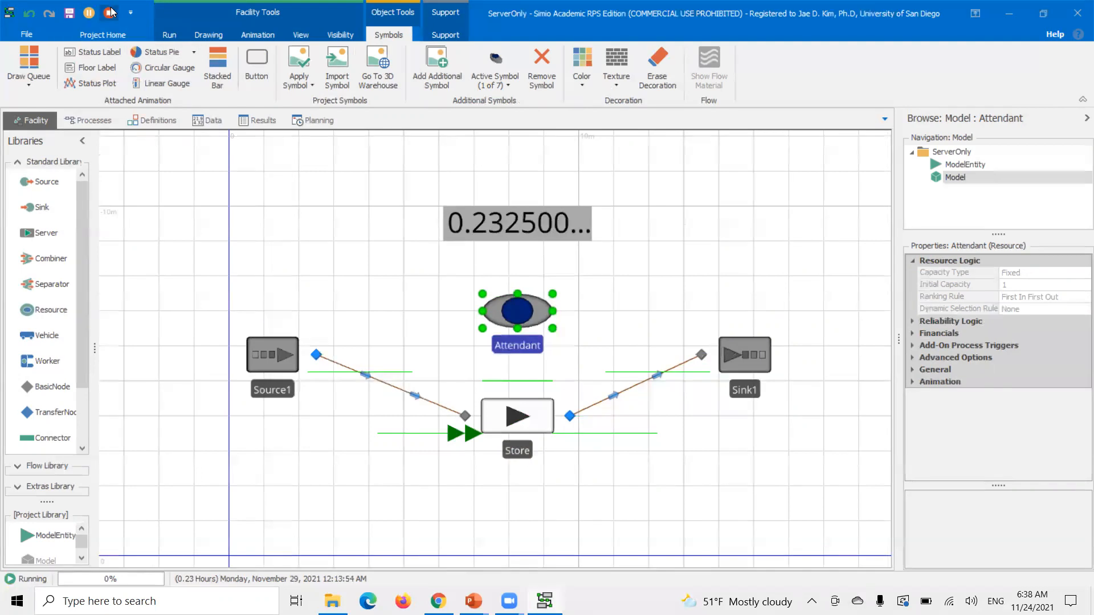
pyautogui.click(110, 12)
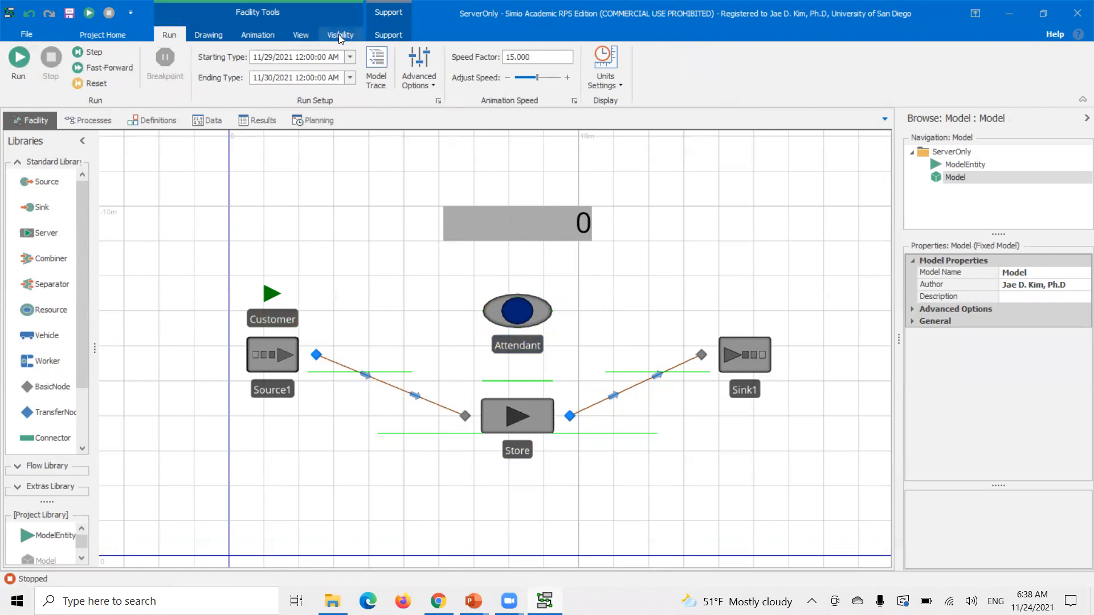
# Select the Store server to show its secondary resource settings.
pyautogui.click(340, 34)
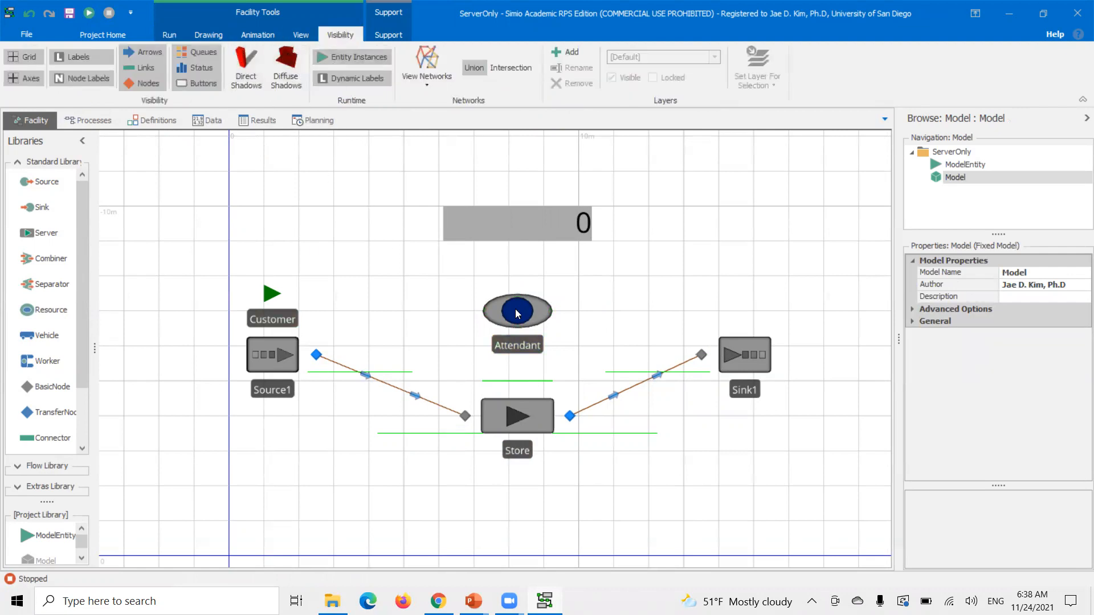
pyautogui.click(517, 416)
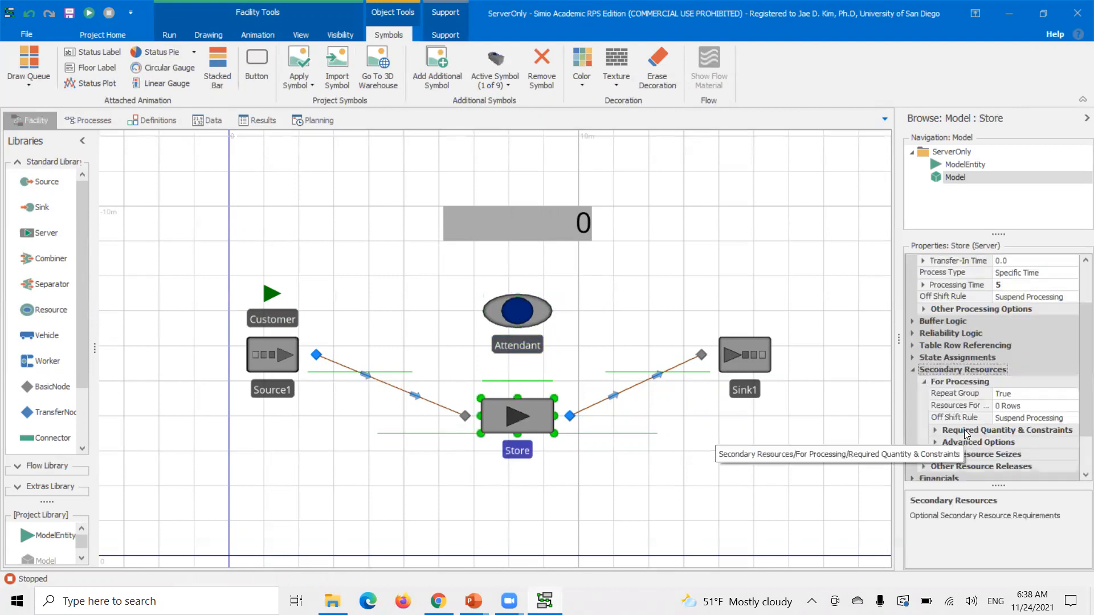
pyautogui.moveTo(959, 388)
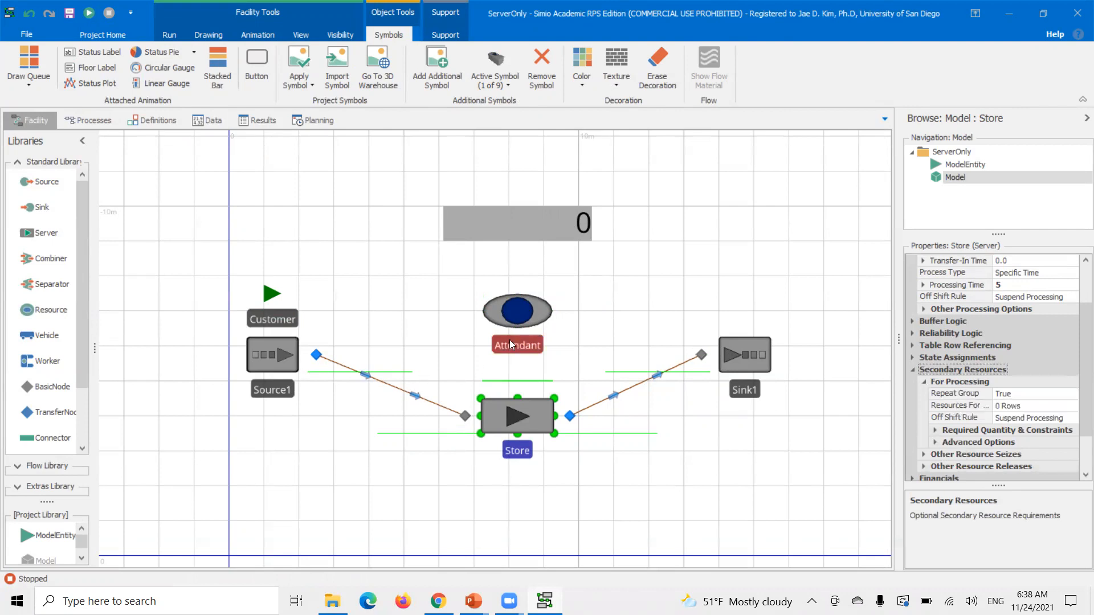
pyautogui.moveTo(962, 347)
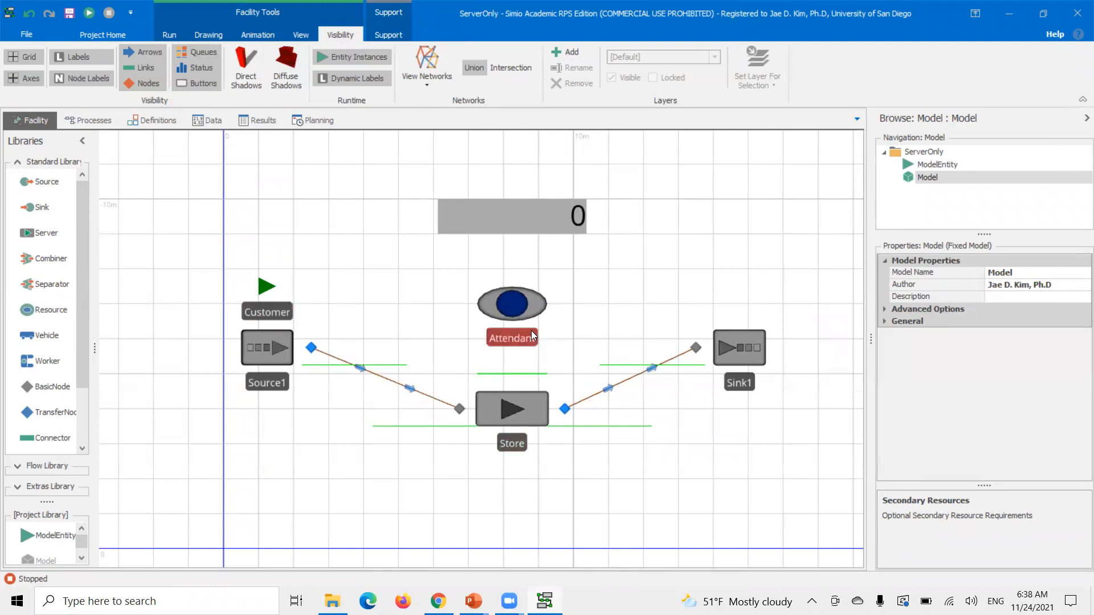
pyautogui.click(512, 409)
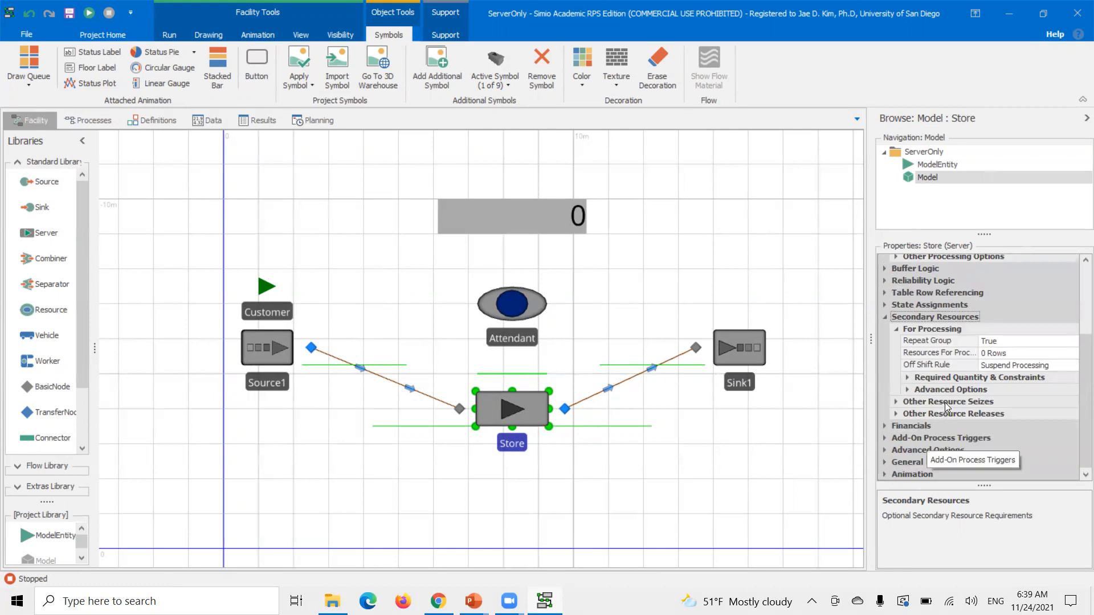
# Expand and collapse the Store's Other Resource Seizes, all still with 0 rows.
pyautogui.click(896, 402)
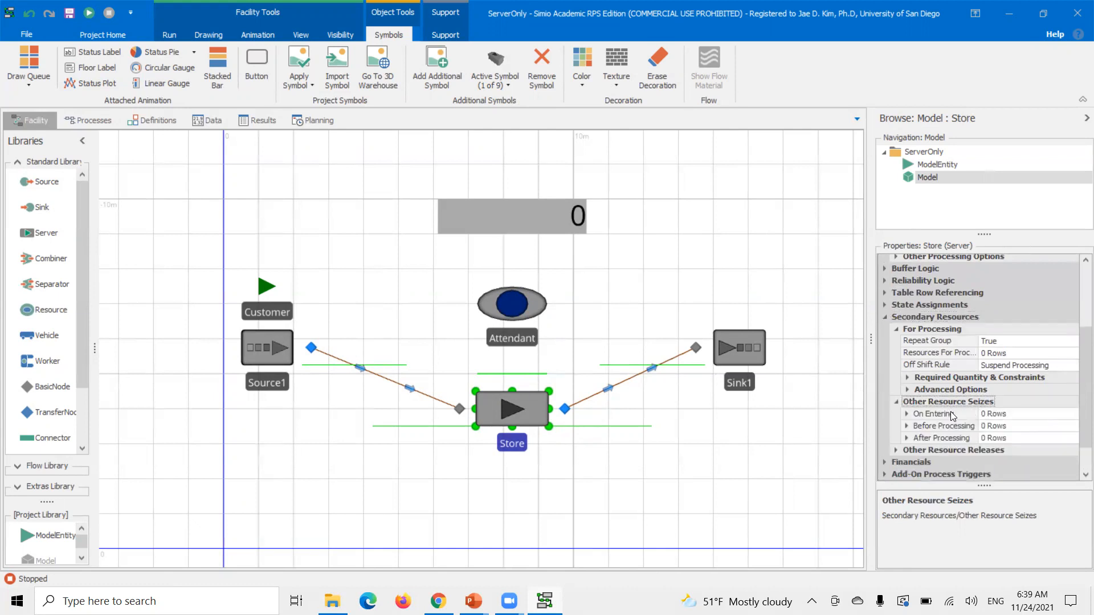
pyautogui.moveTo(960, 450)
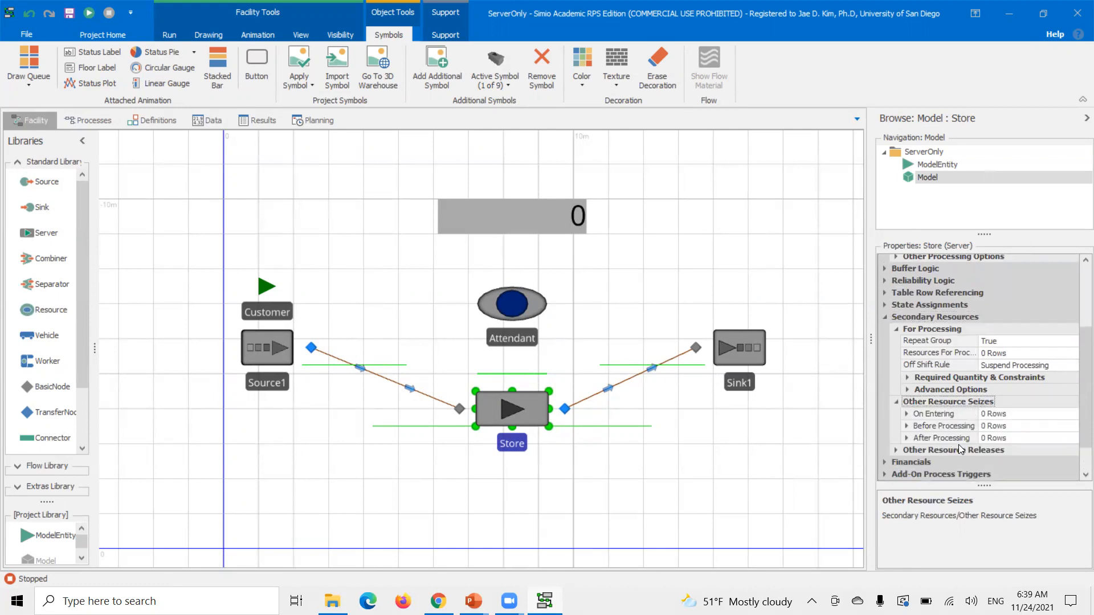
pyautogui.click(895, 402)
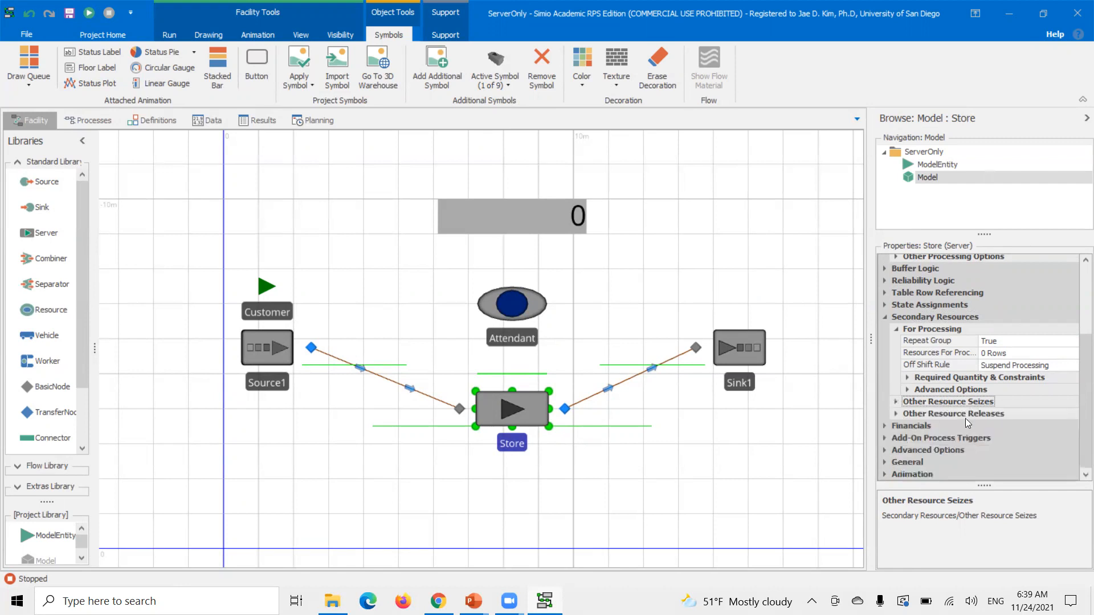
pyautogui.click(928, 340)
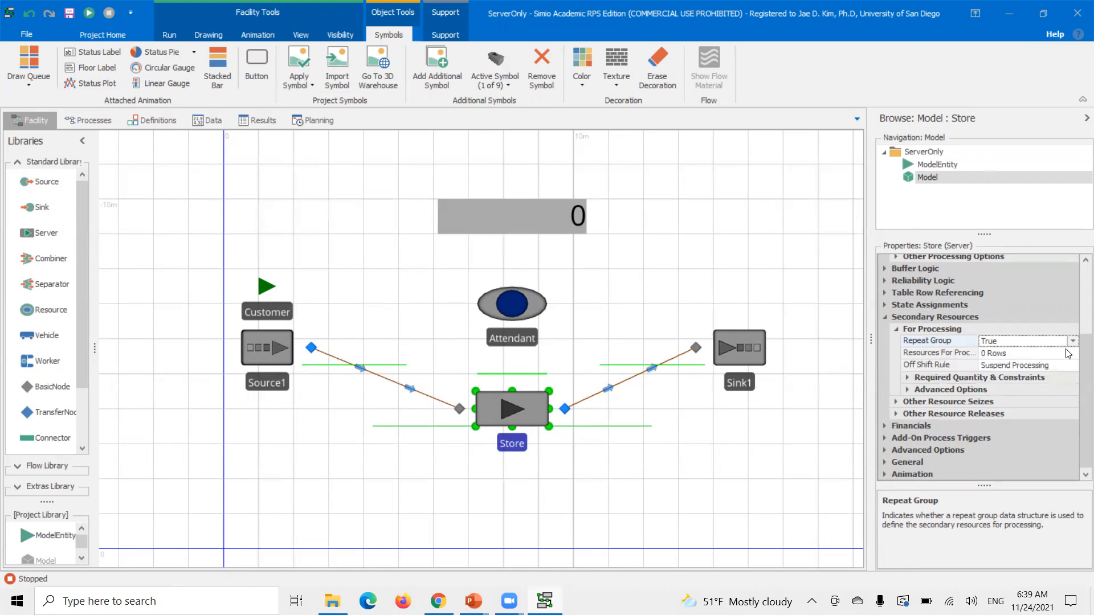
# Make the Store require the Attendant as a secondary resource for processing.
pyautogui.click(1073, 353)
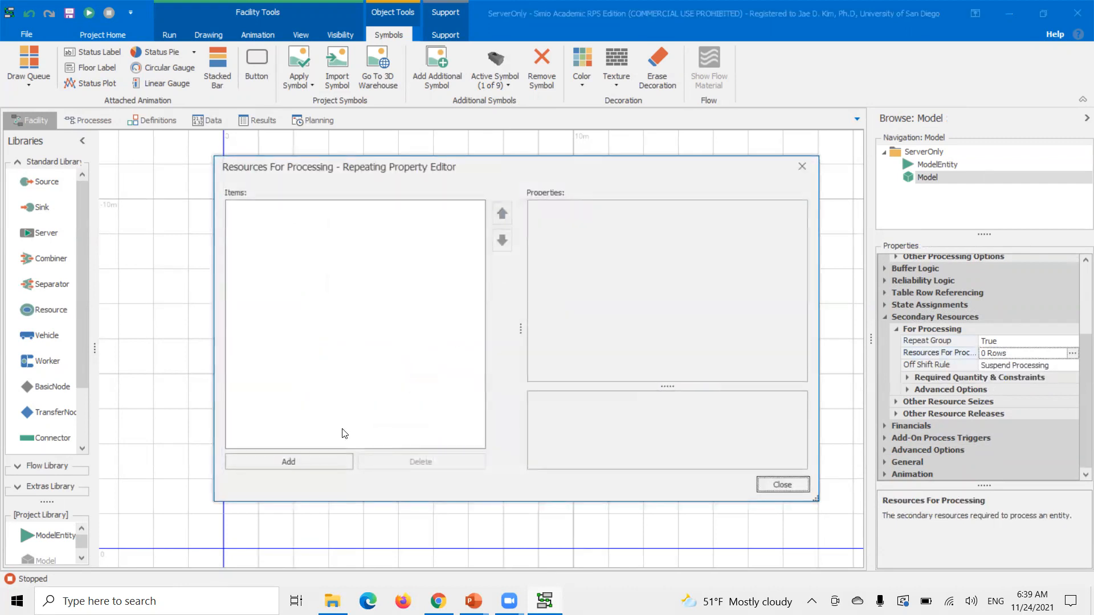
pyautogui.click(288, 462)
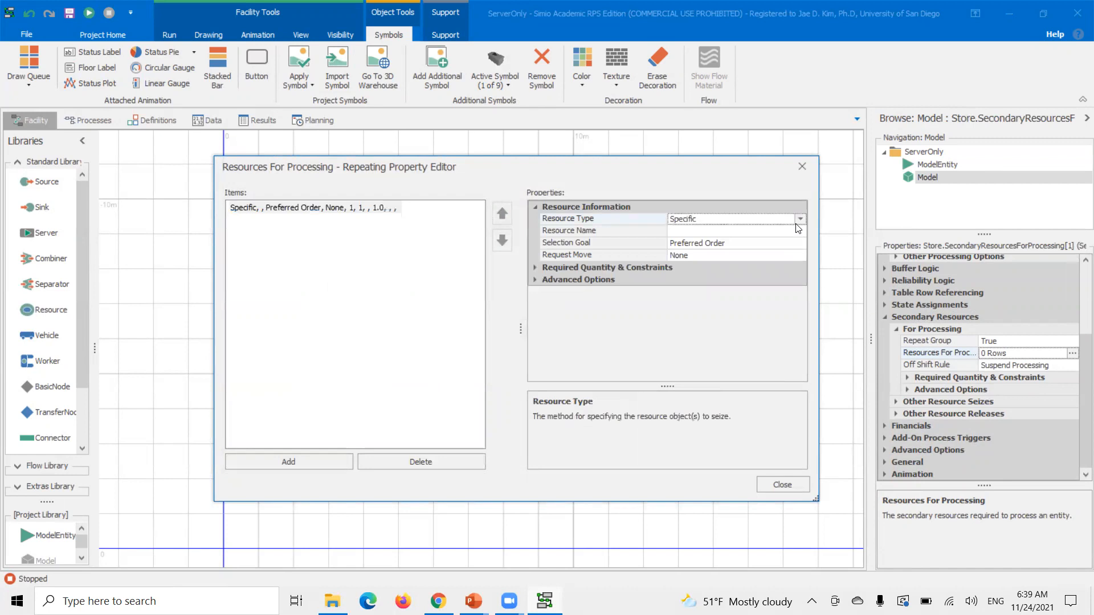
pyautogui.click(720, 243)
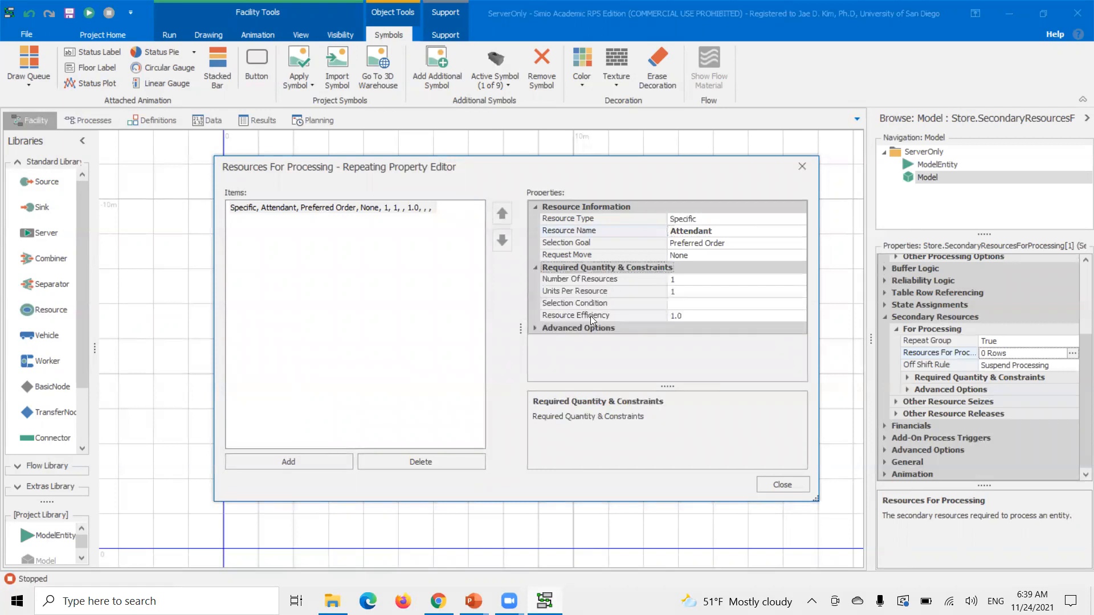
pyautogui.click(535, 328)
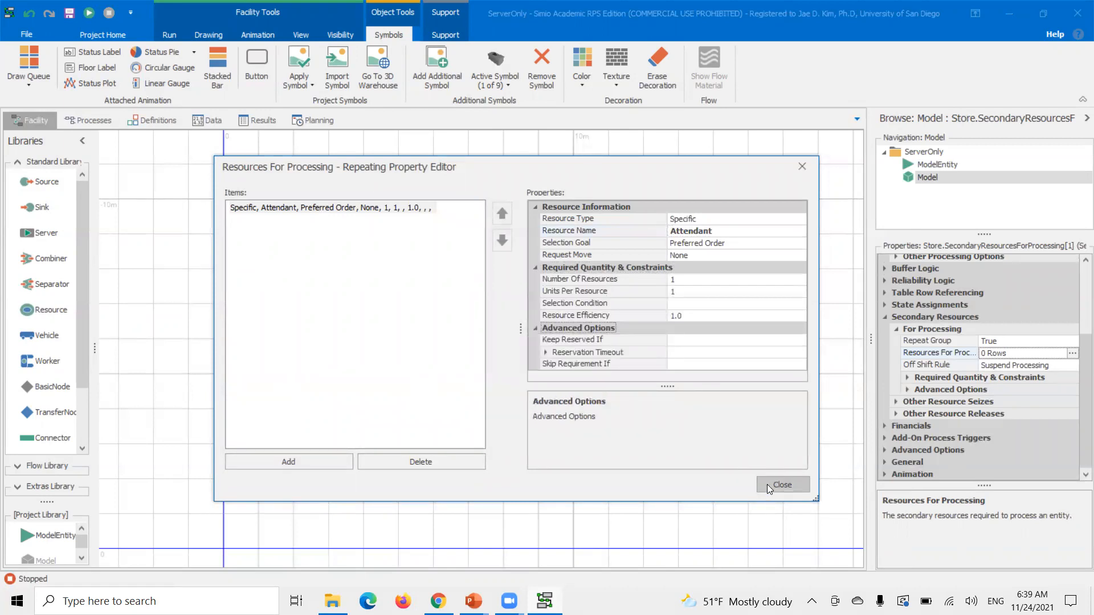
pyautogui.click(782, 485)
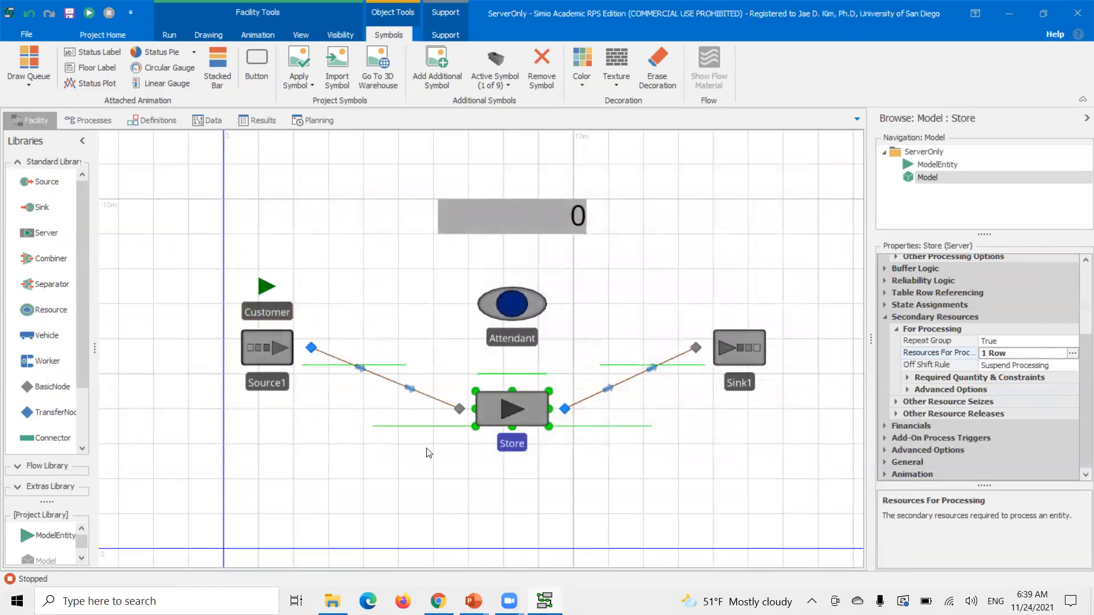
pyautogui.moveTo(501, 431)
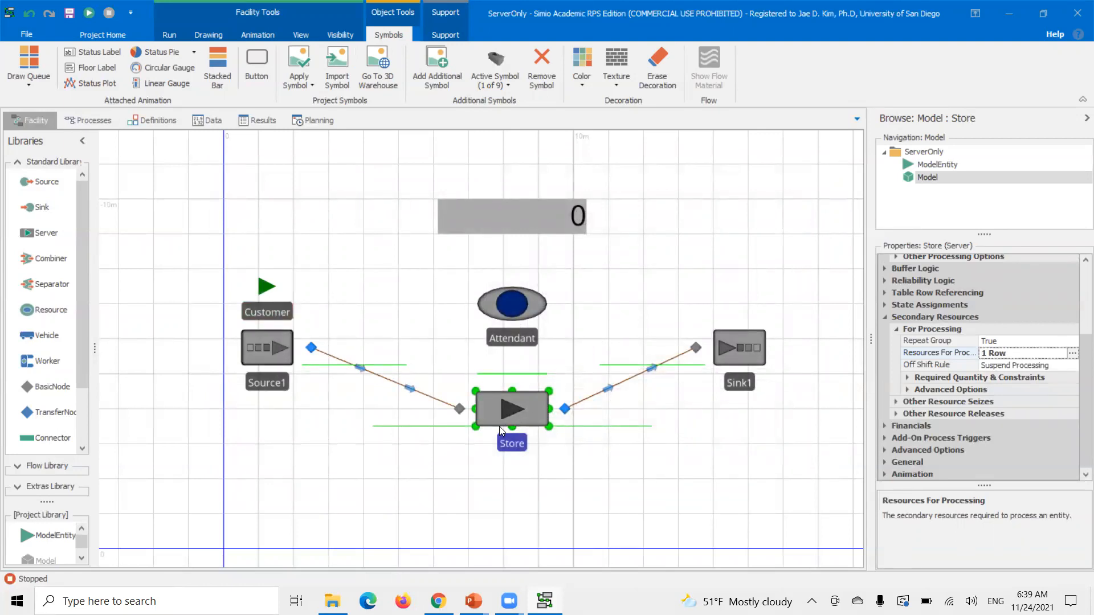
pyautogui.moveTo(515, 328)
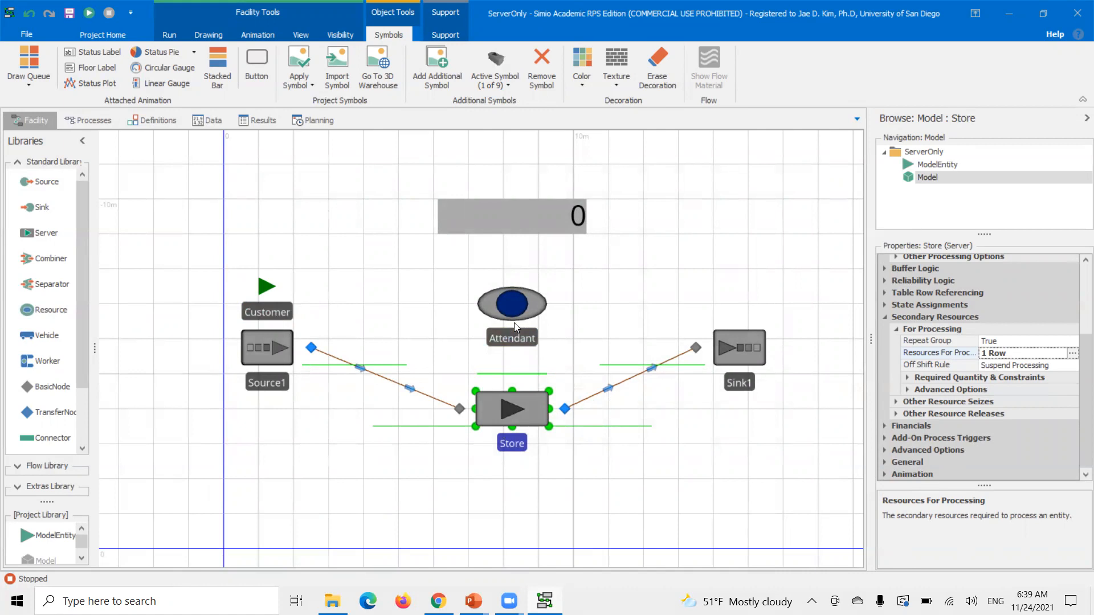
# Show the Attendant resource's settings with its fixed capacity of 1.
pyautogui.click(511, 304)
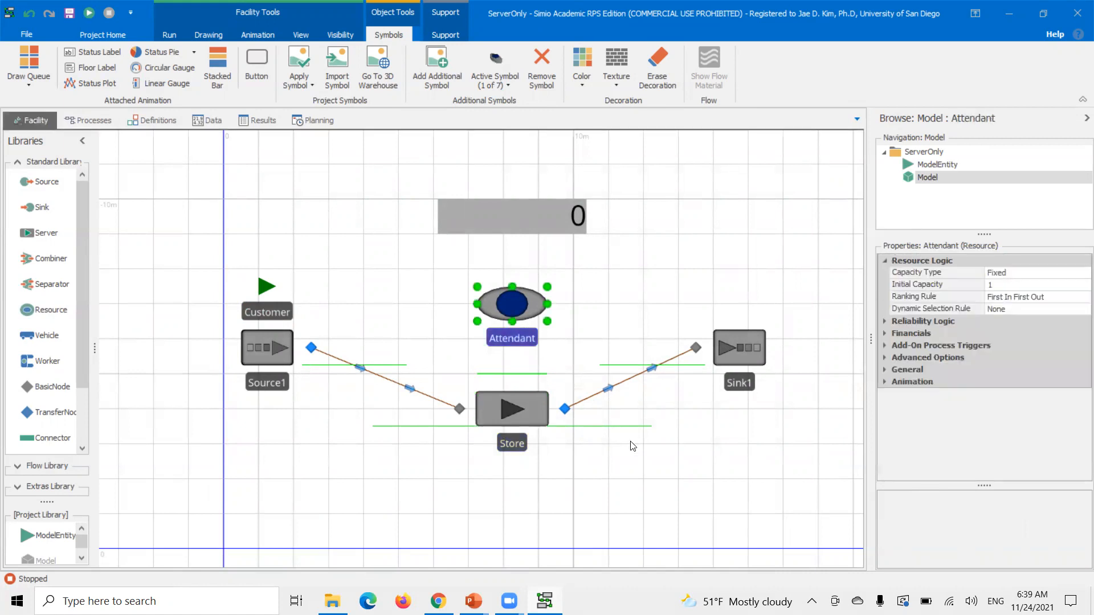
pyautogui.click(340, 35)
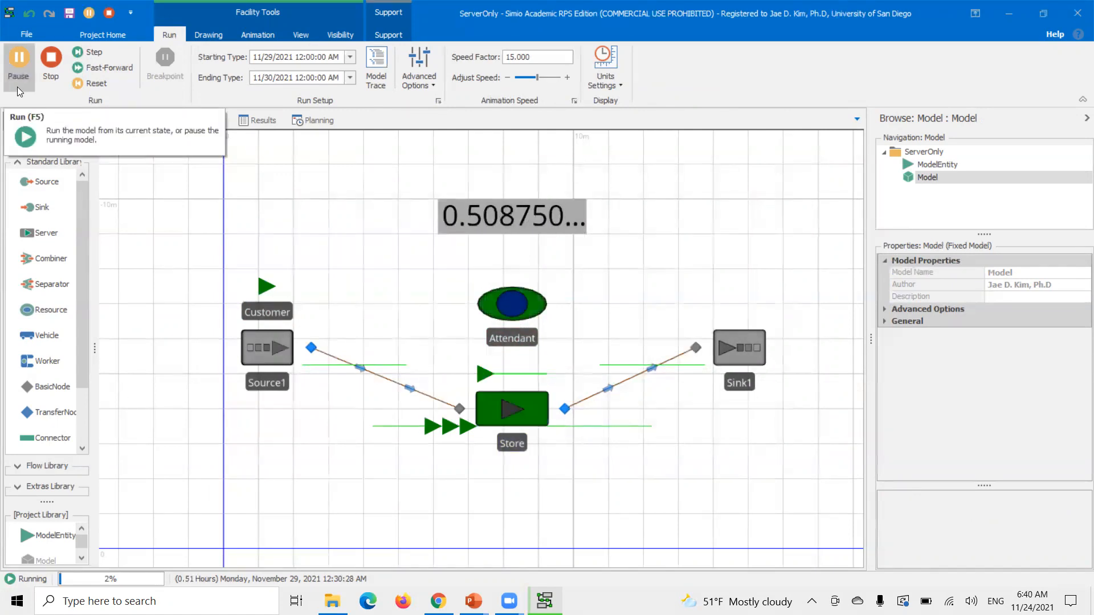
pyautogui.click(19, 59)
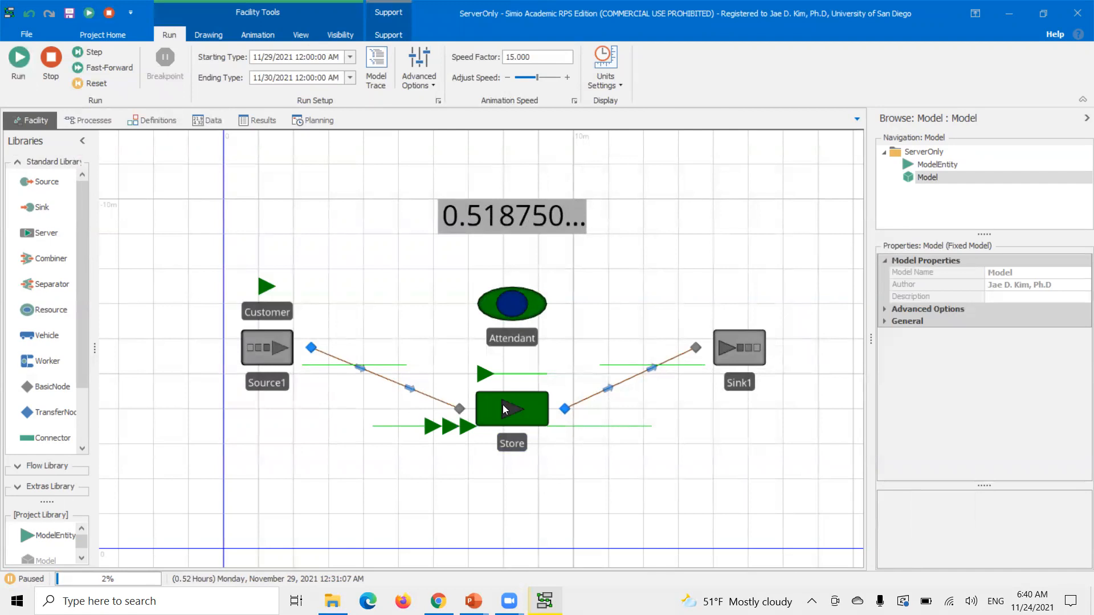
pyautogui.click(213, 120)
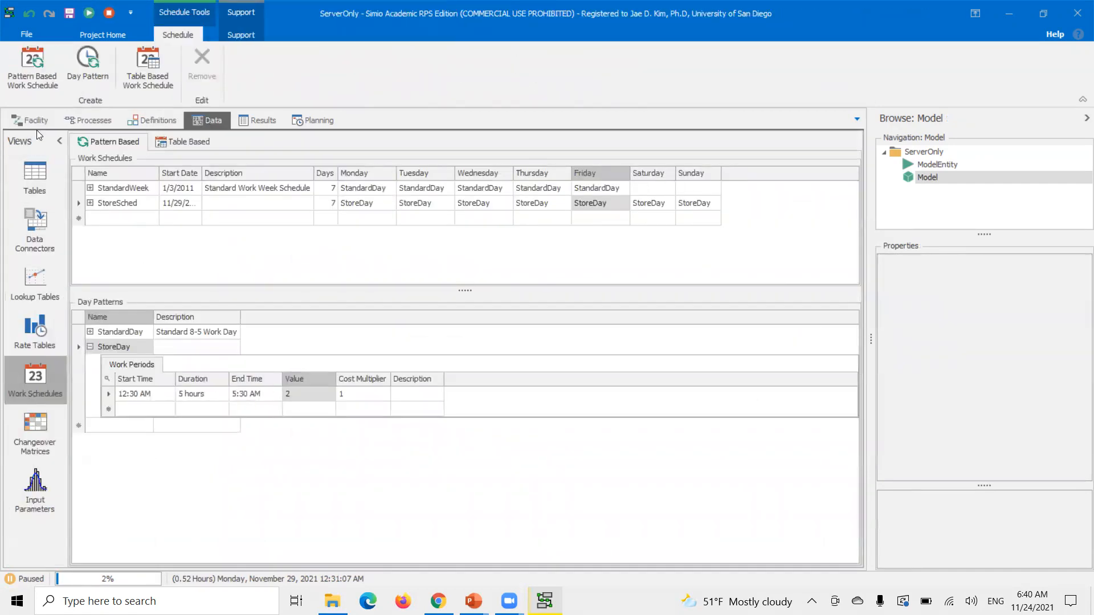
pyautogui.click(29, 120)
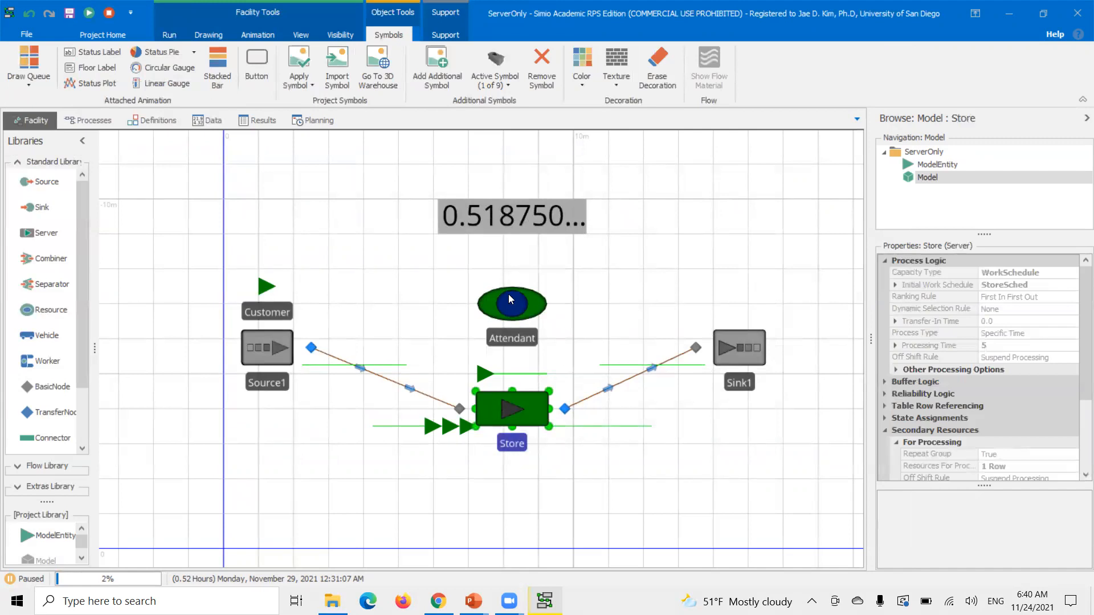
pyautogui.click(511, 303)
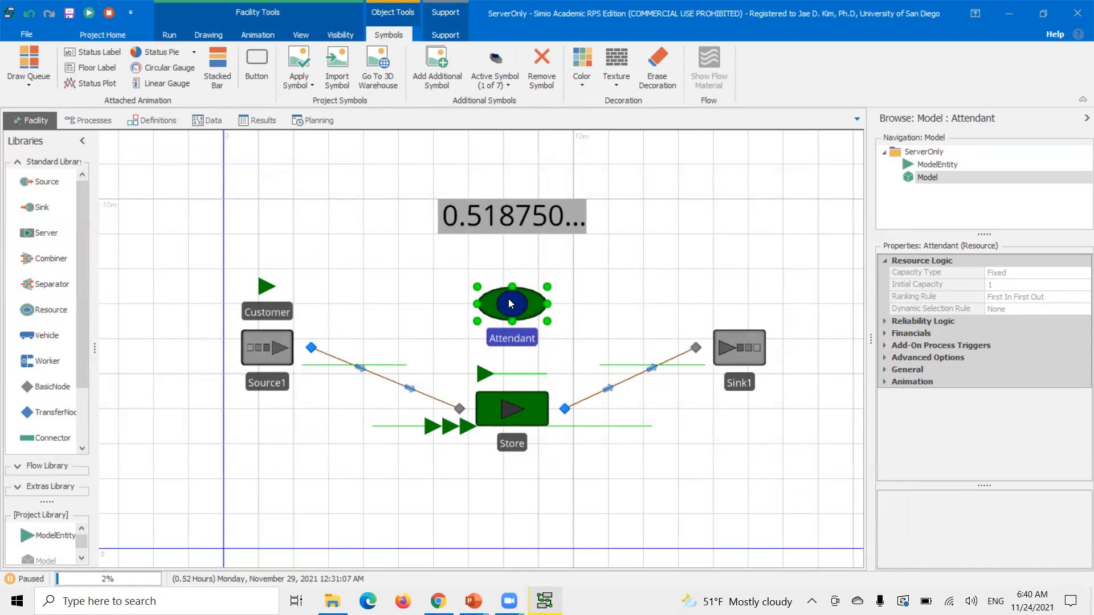
pyautogui.moveTo(505, 309)
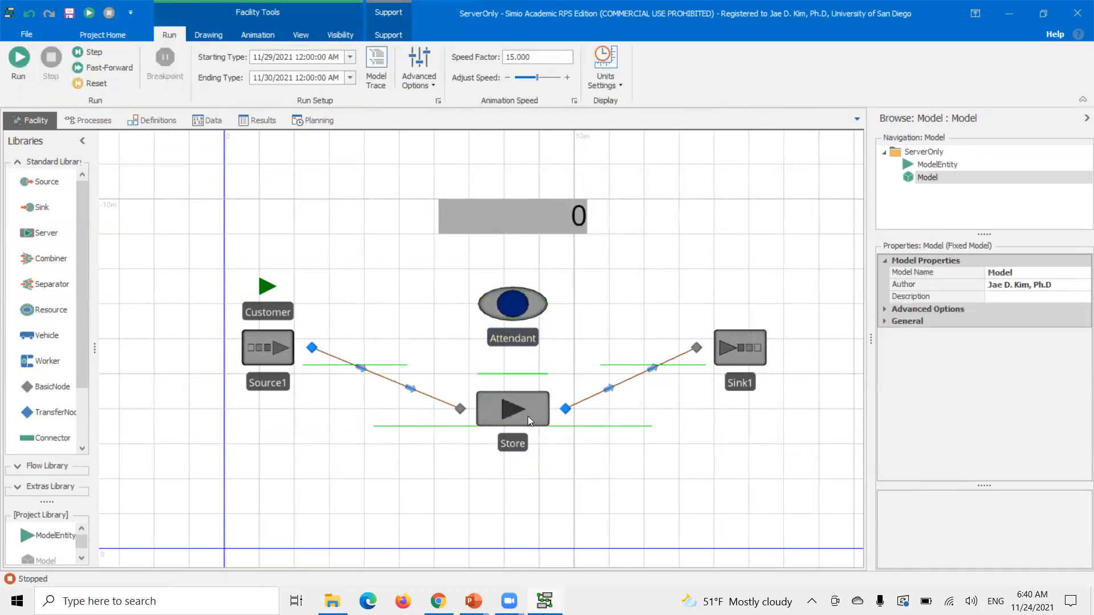
pyautogui.click(512, 409)
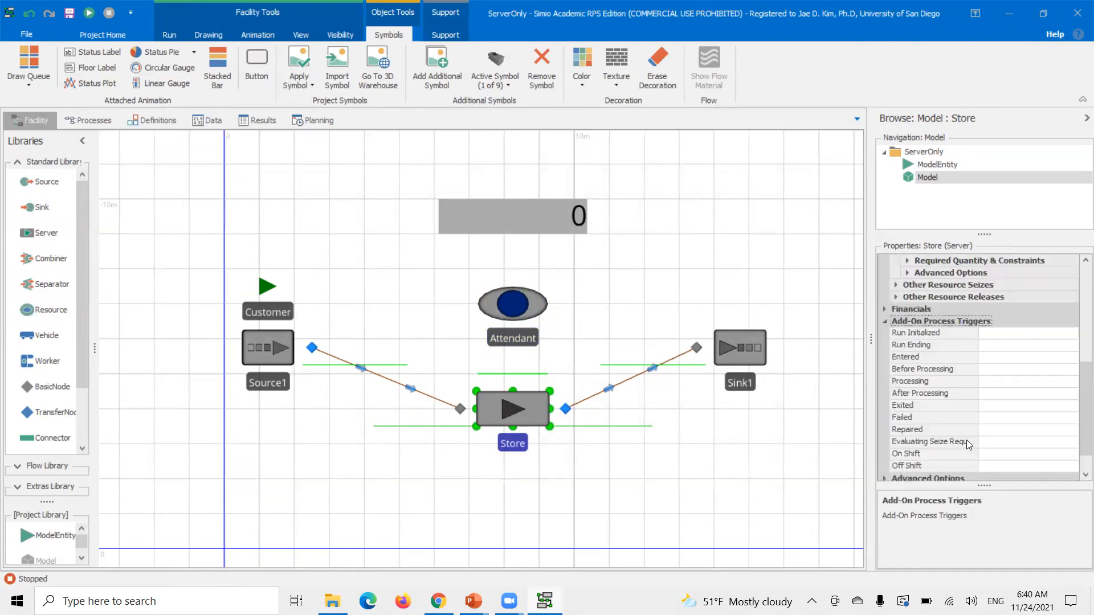
pyautogui.click(919, 365)
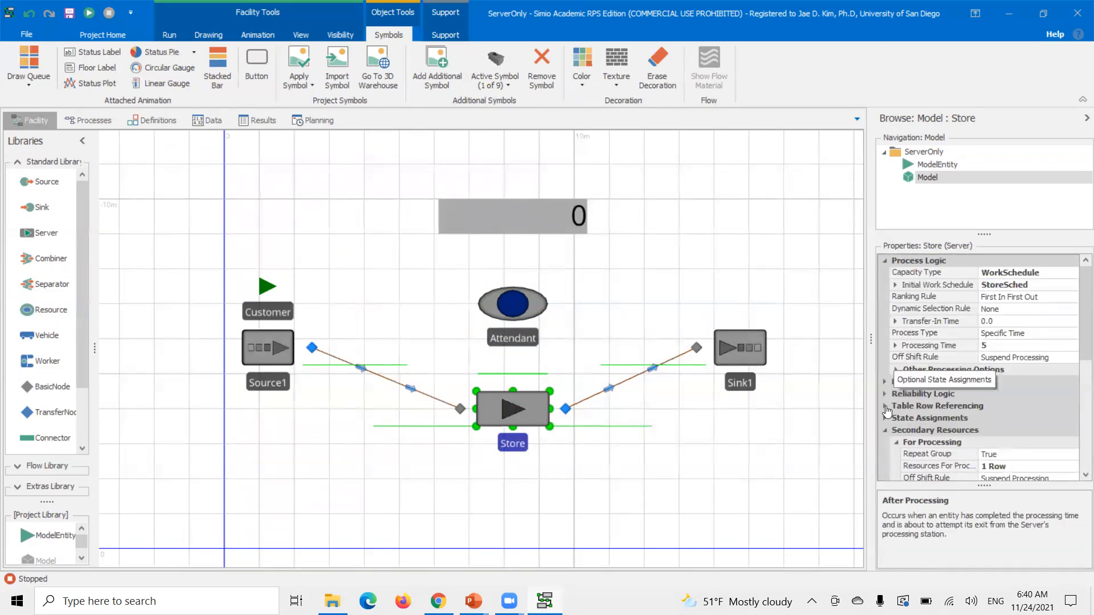
pyautogui.scroll(-3)
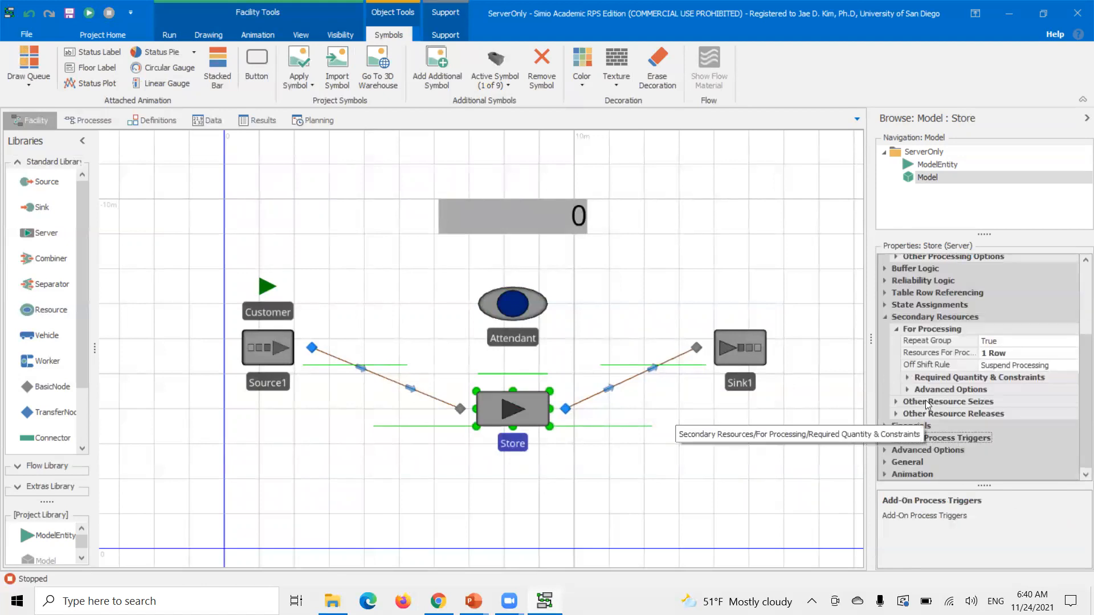
pyautogui.click(897, 402)
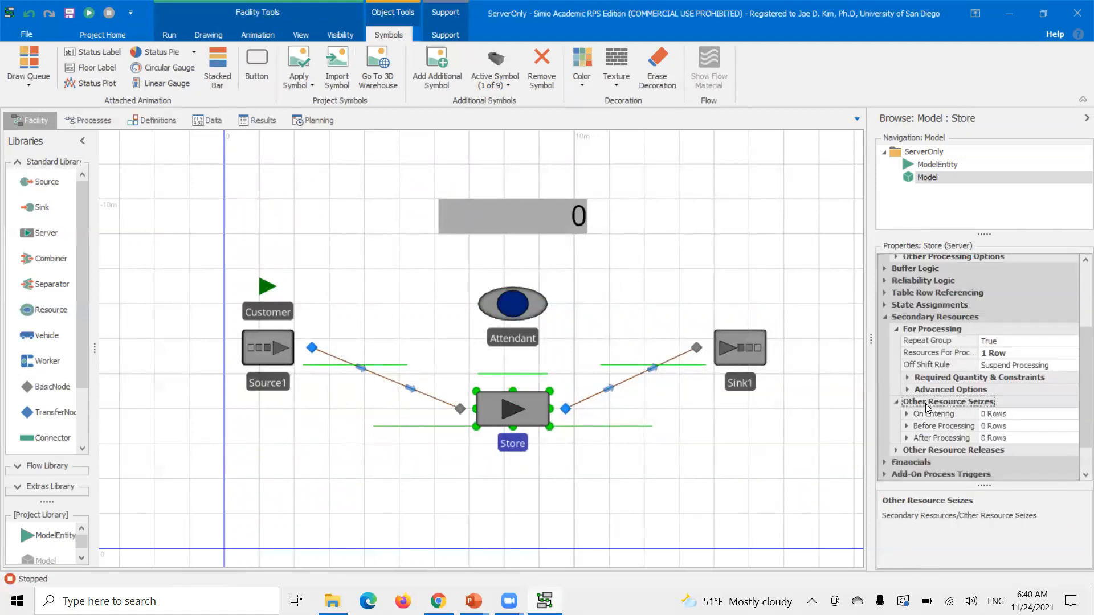
pyautogui.click(896, 402)
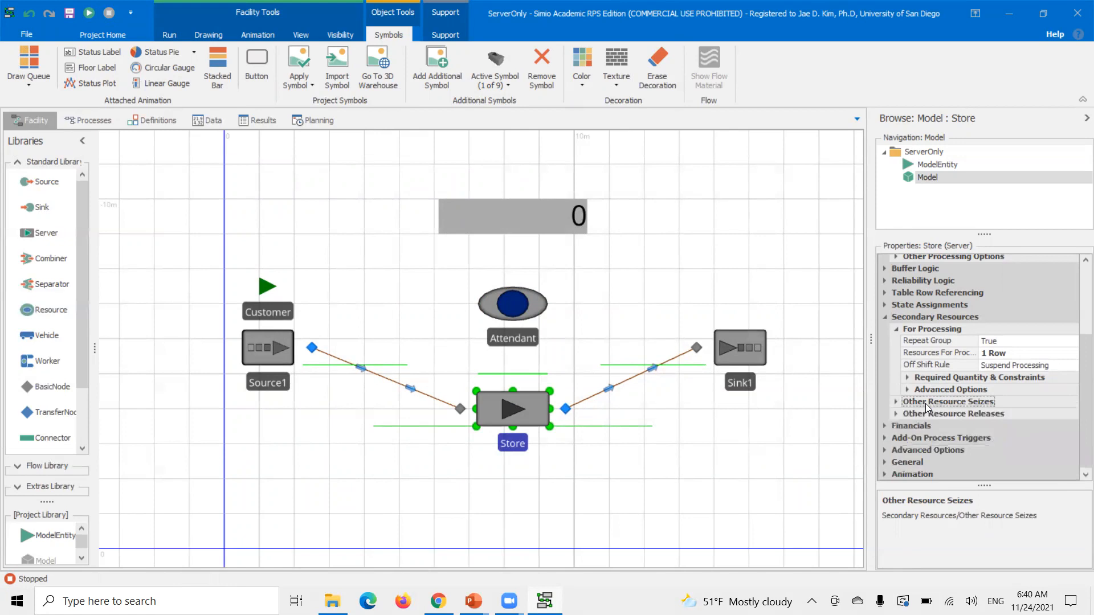
pyautogui.click(896, 414)
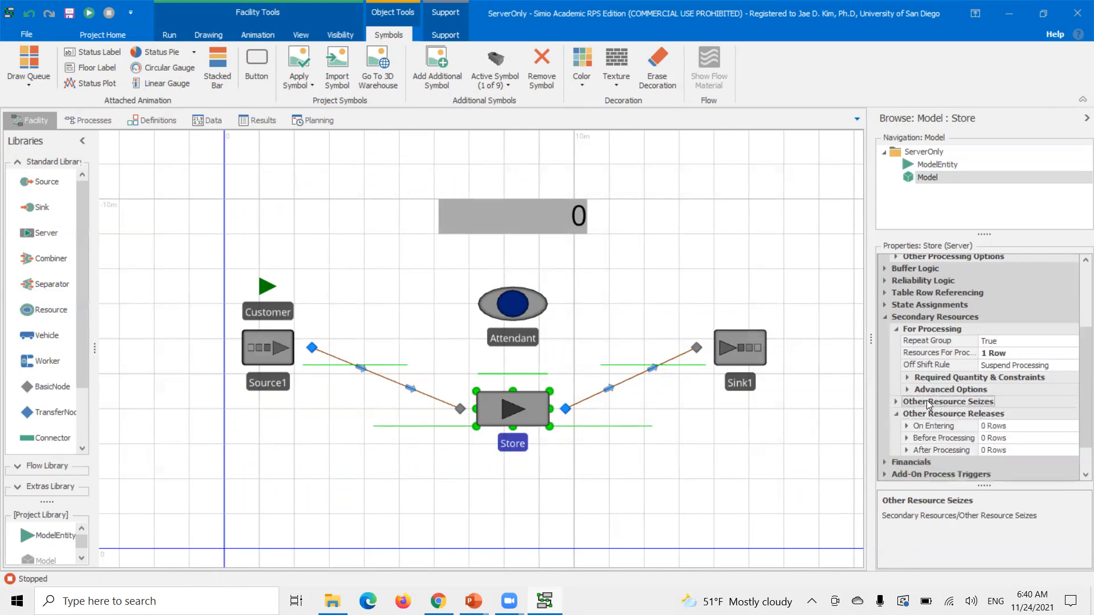
pyautogui.click(895, 402)
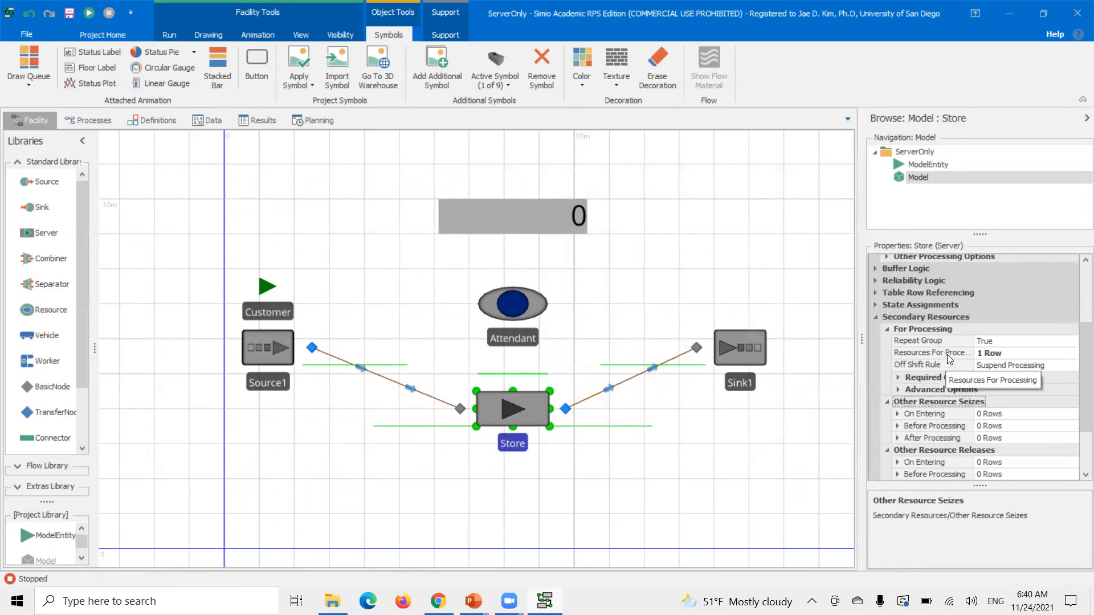
pyautogui.moveTo(926, 359)
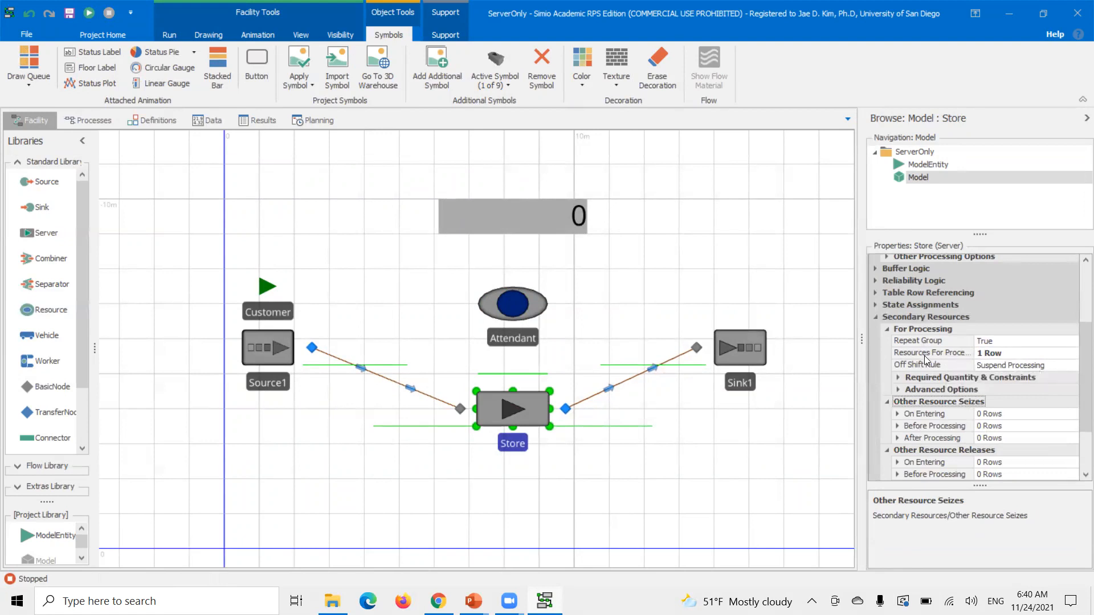
pyautogui.moveTo(1025, 347)
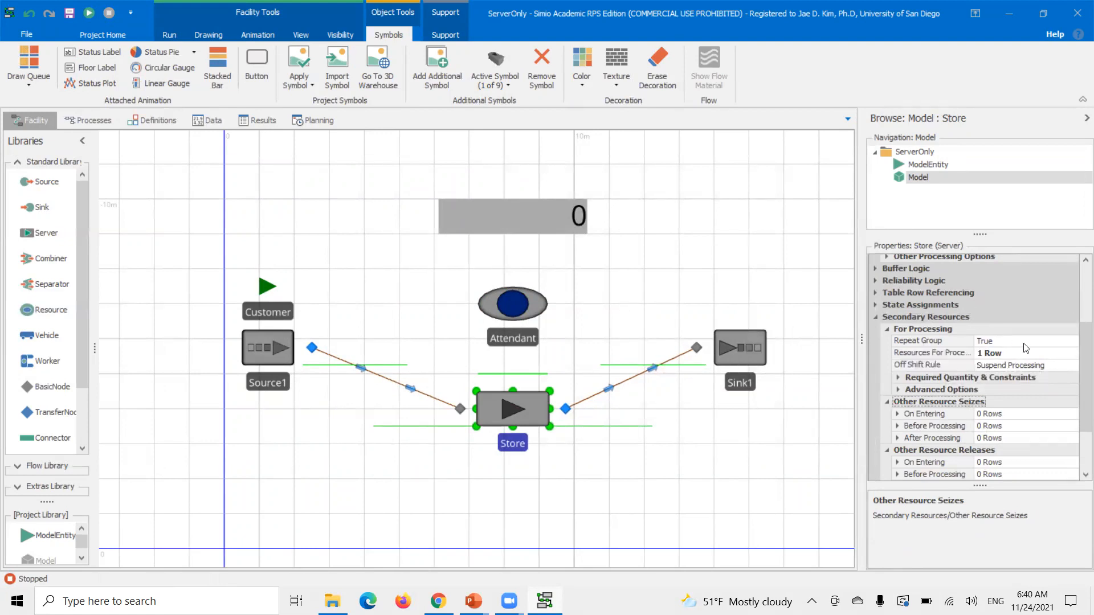
pyautogui.click(1025, 365)
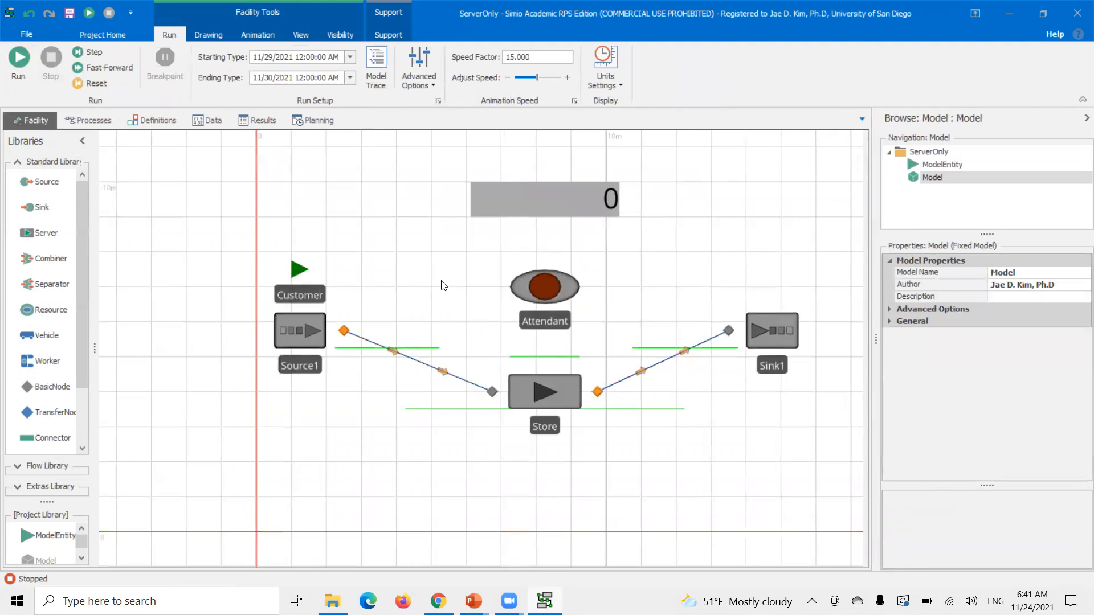
pyautogui.moveTo(687, 289)
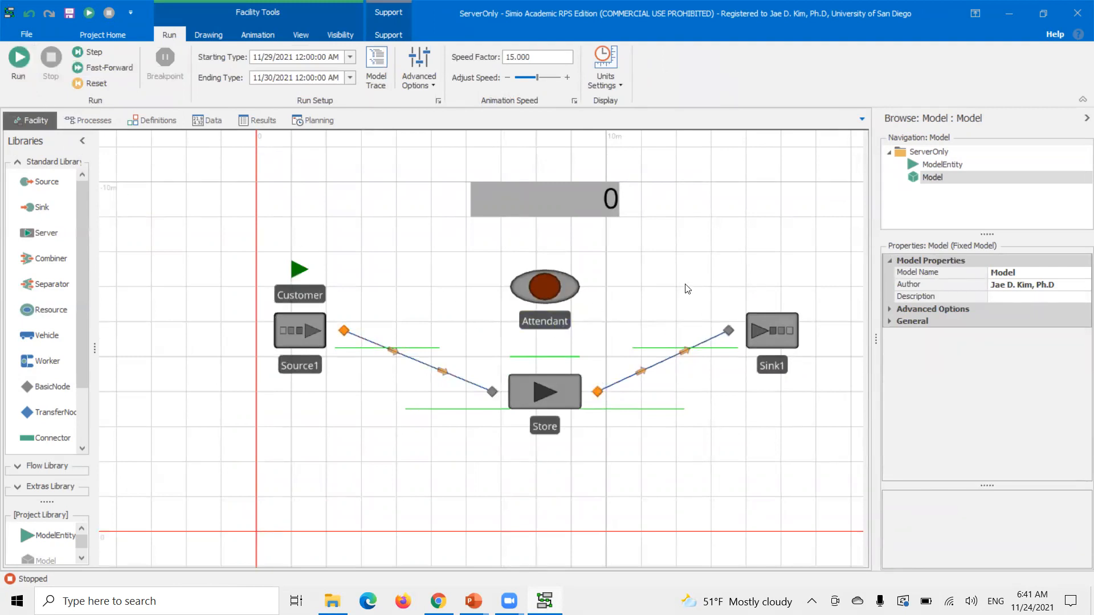
# Add a seven-day work schedule AttendSched and remove StoreDay's overlapping work period.
pyautogui.click(544, 391)
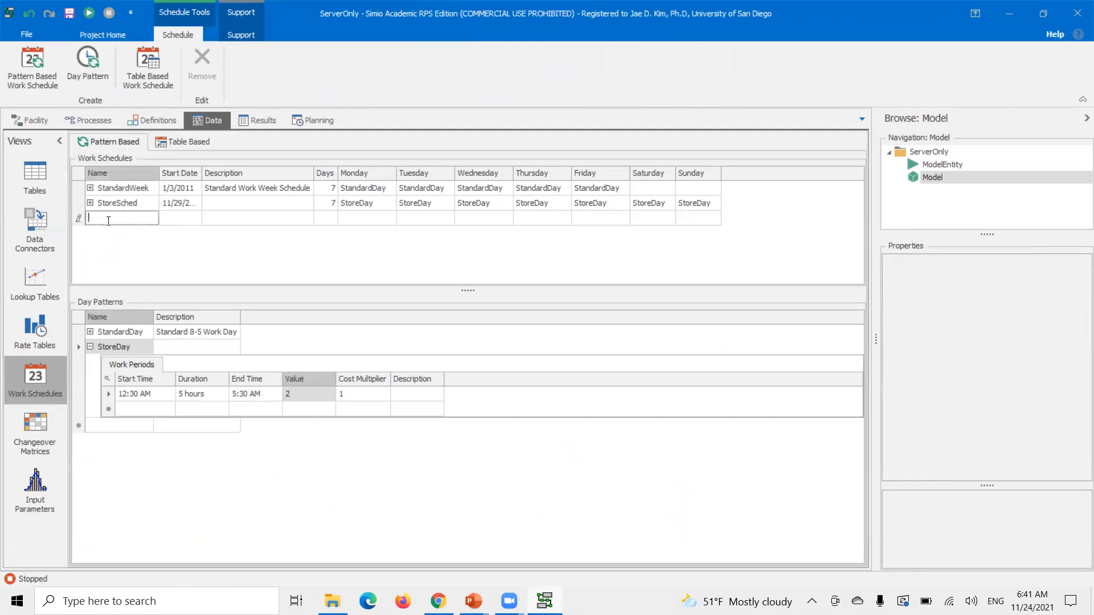
pyautogui.write('AttendSched')
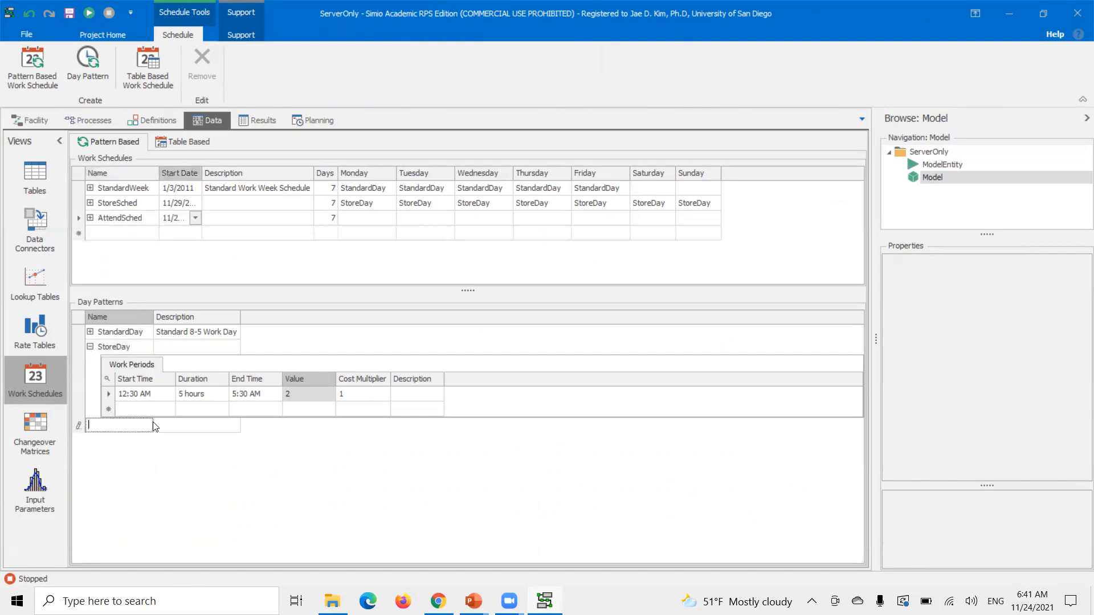
pyautogui.click(141, 410)
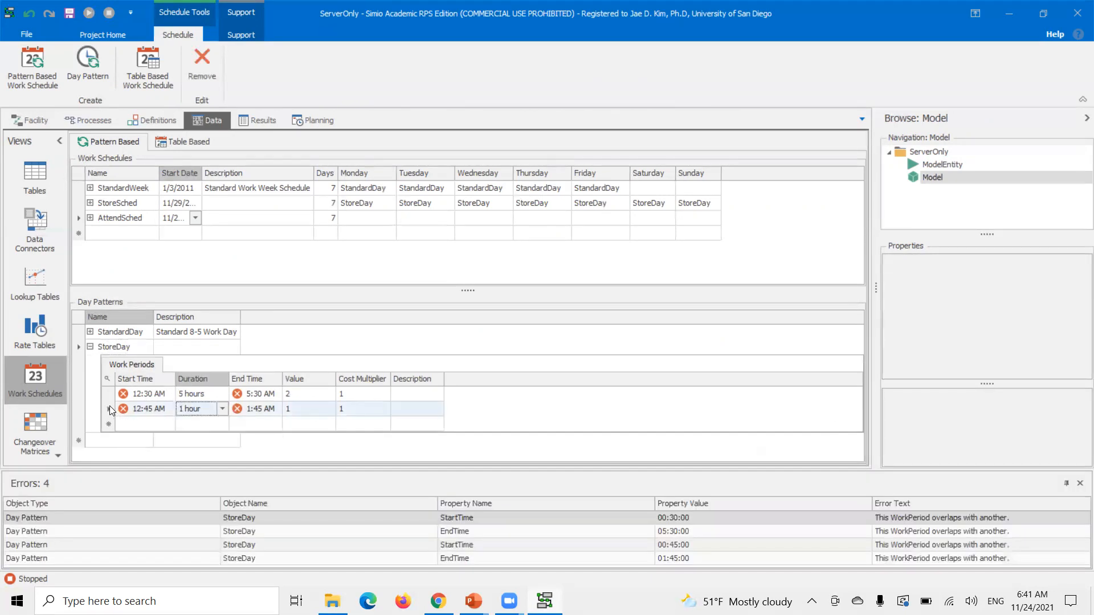
pyautogui.click(123, 408)
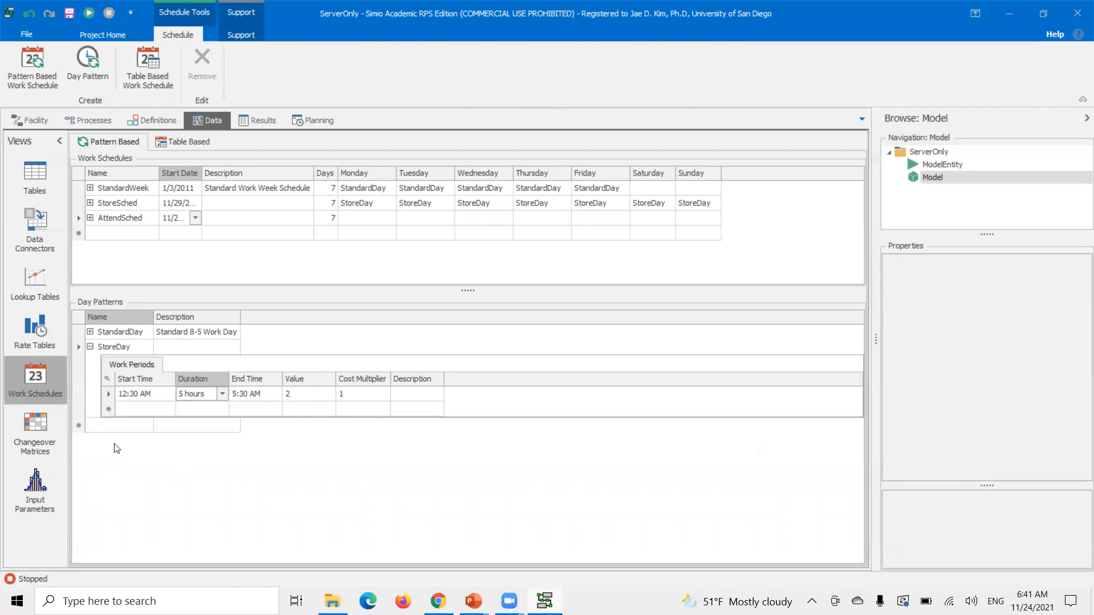
# Add the AttendDay day pattern with one 5-hour work period from 12:45 AM, value 1.
pyautogui.write('AttendDay')
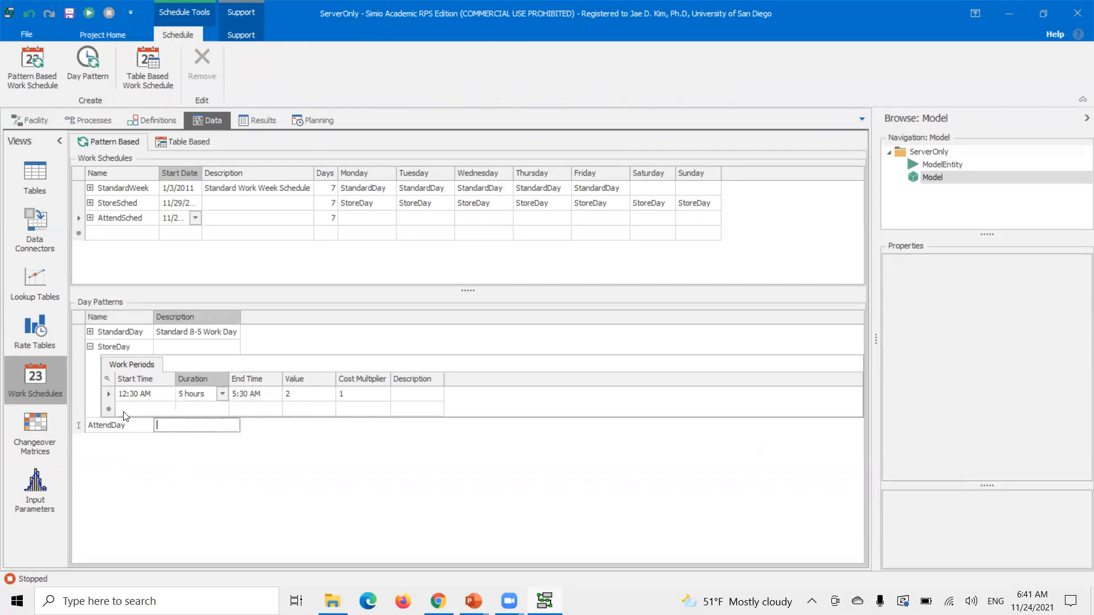
pyautogui.click(90, 426)
pyautogui.write('12:45 AM')
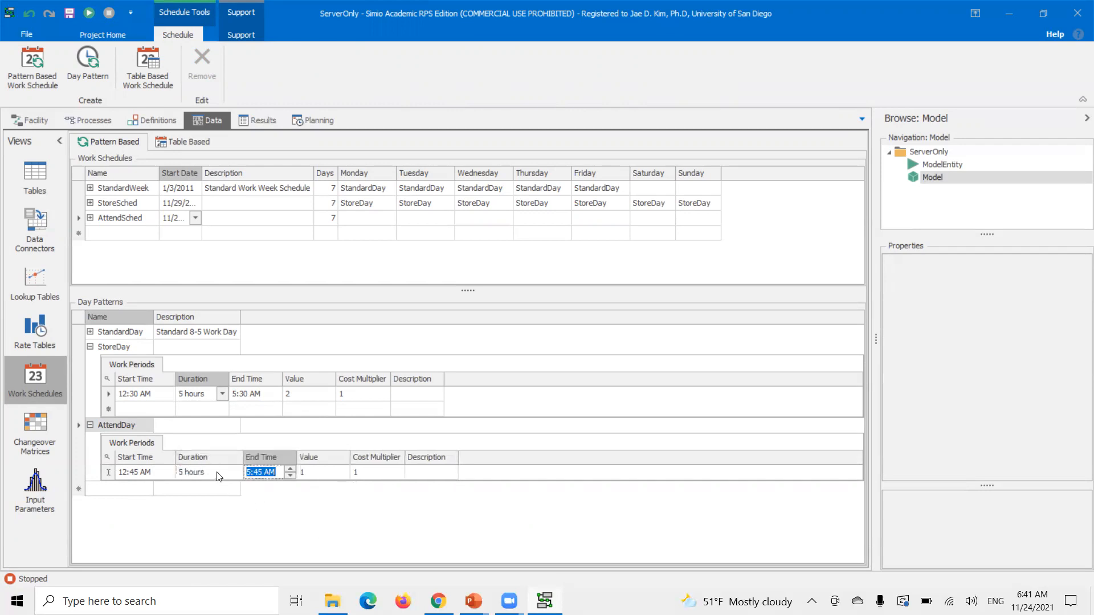
pyautogui.moveTo(340, 538)
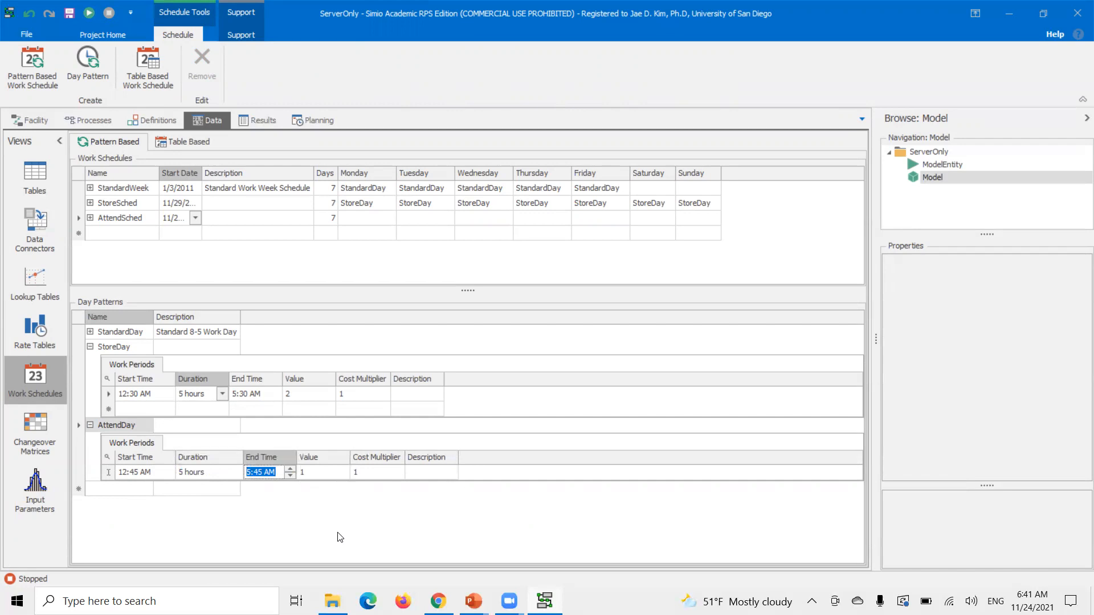
pyautogui.moveTo(337, 481)
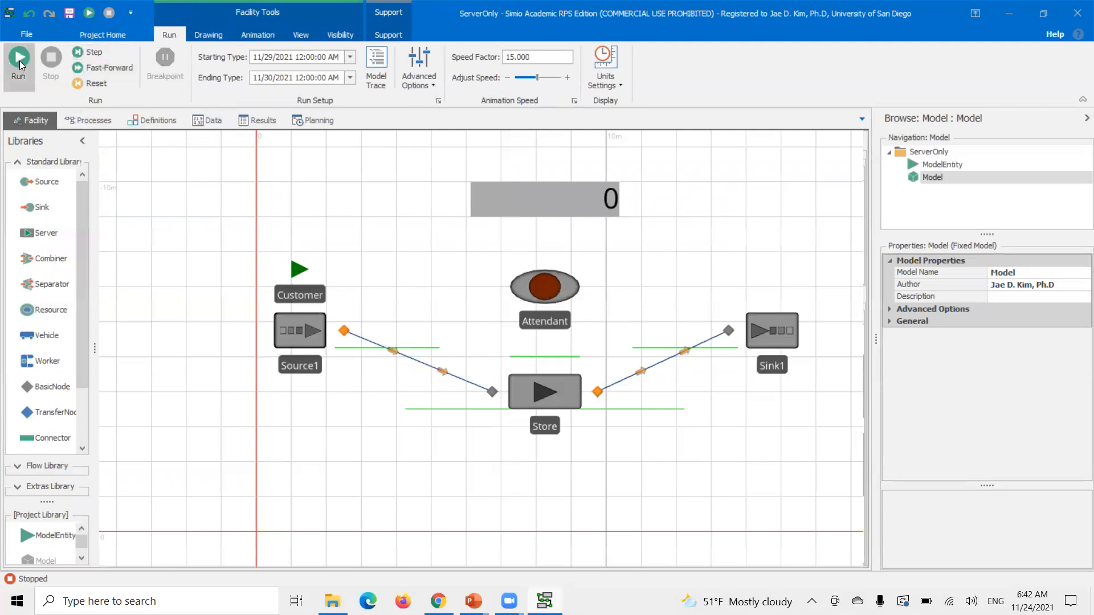
# Set the Attendant's capacity type to WorkSchedule with AttendSched as its initial schedule.
pyautogui.click(18, 57)
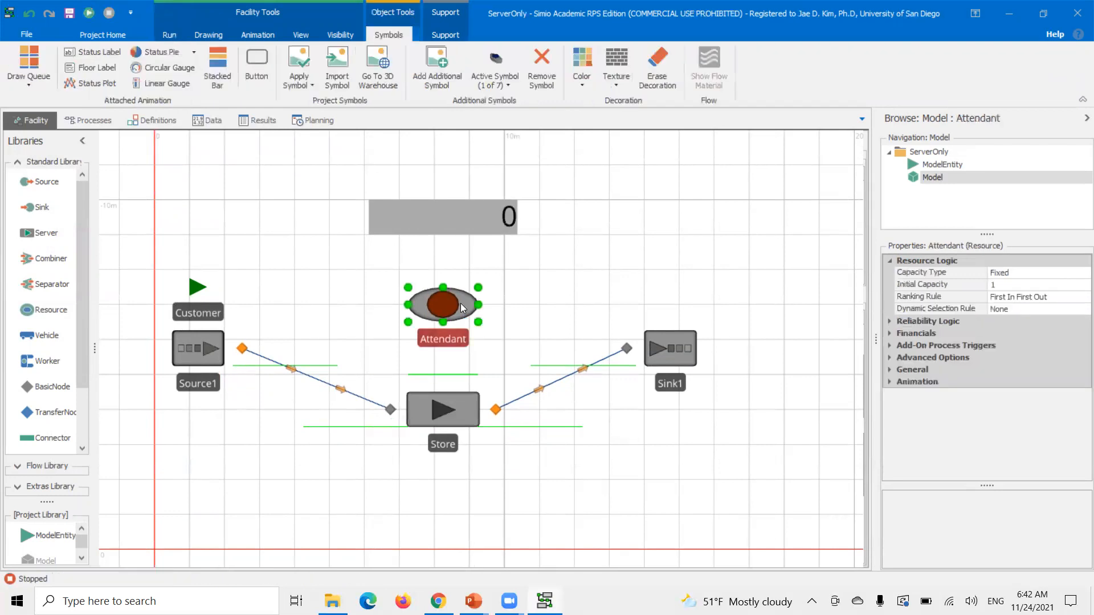
pyautogui.click(1038, 272)
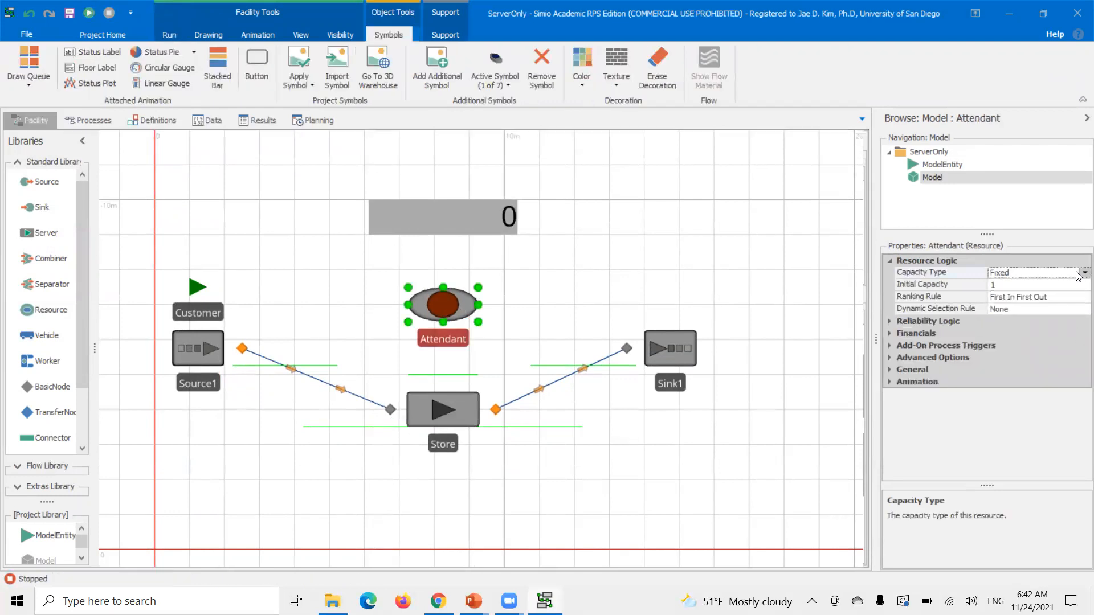
pyautogui.click(1085, 273)
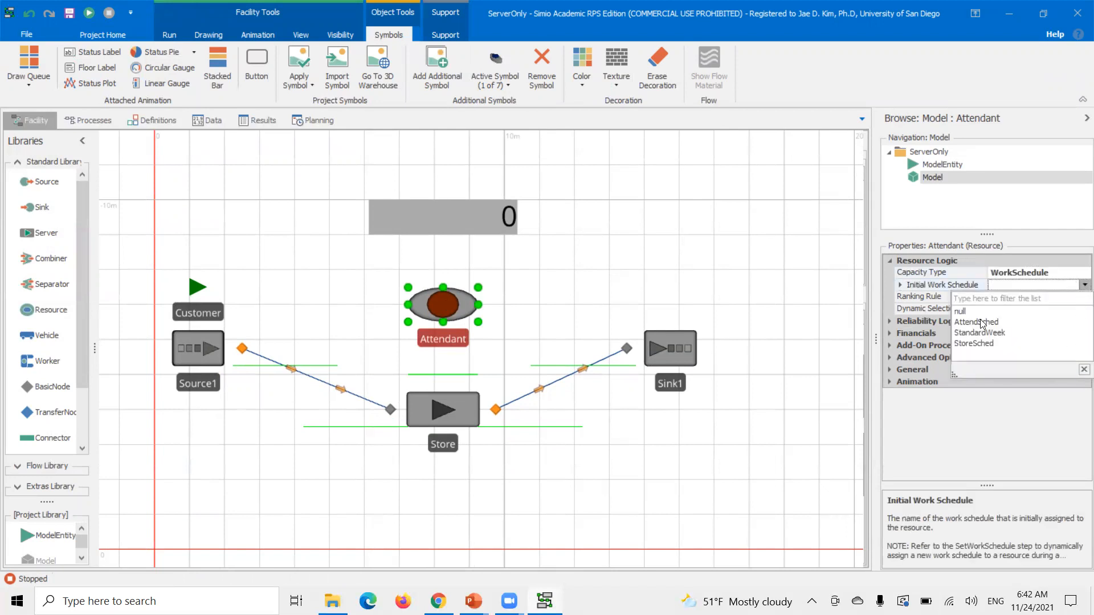
pyautogui.click(169, 35)
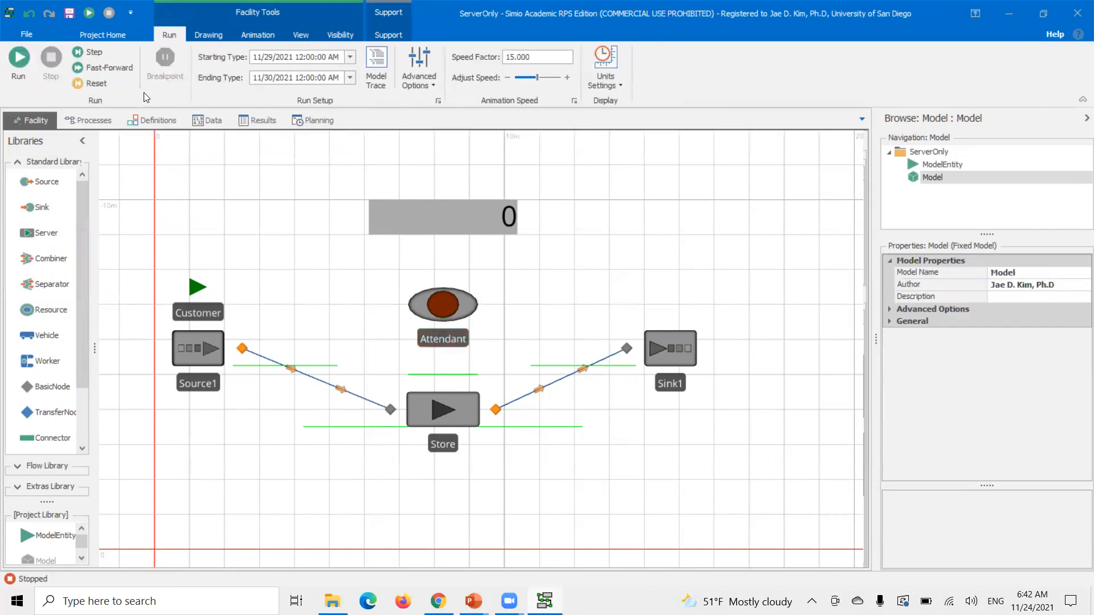
# Run the updated model, pause it, and inspect the Store's and Attendant's schedule settings.
pyautogui.click(18, 57)
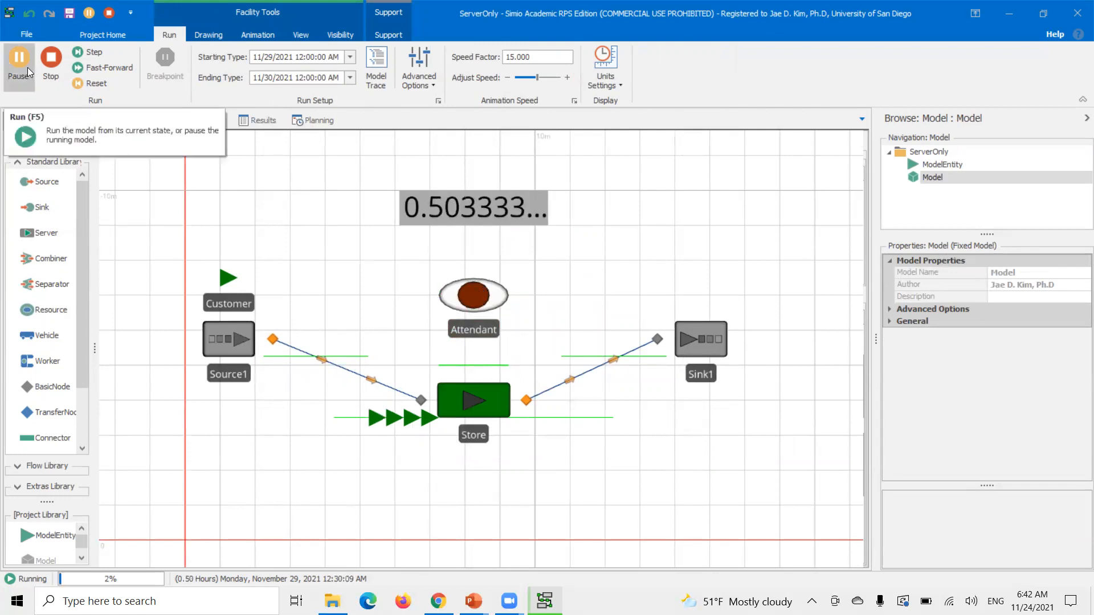
pyautogui.click(19, 57)
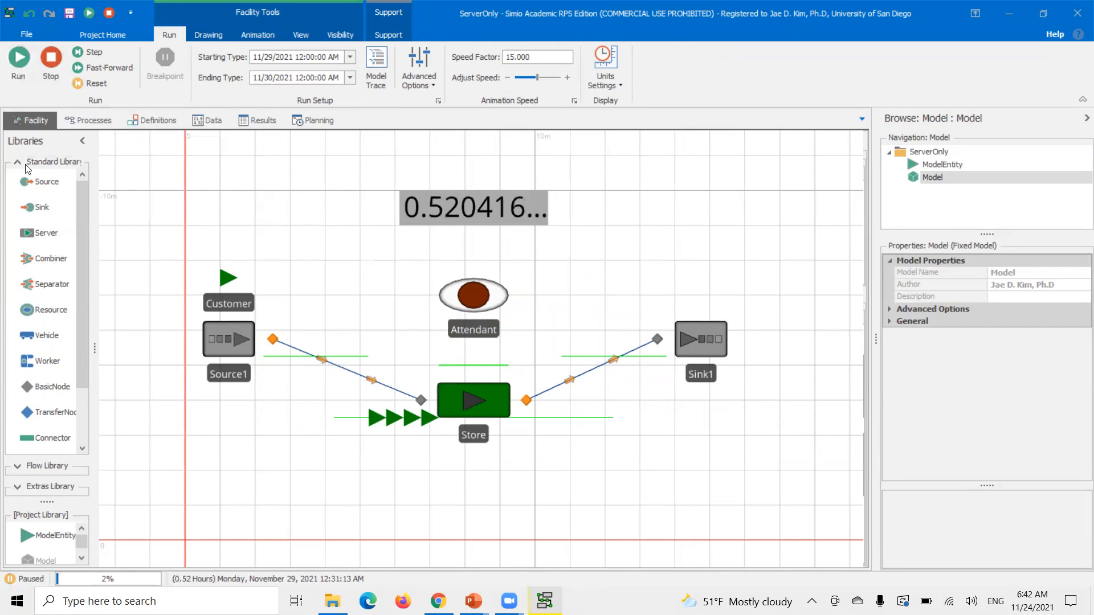
pyautogui.moveTo(498, 342)
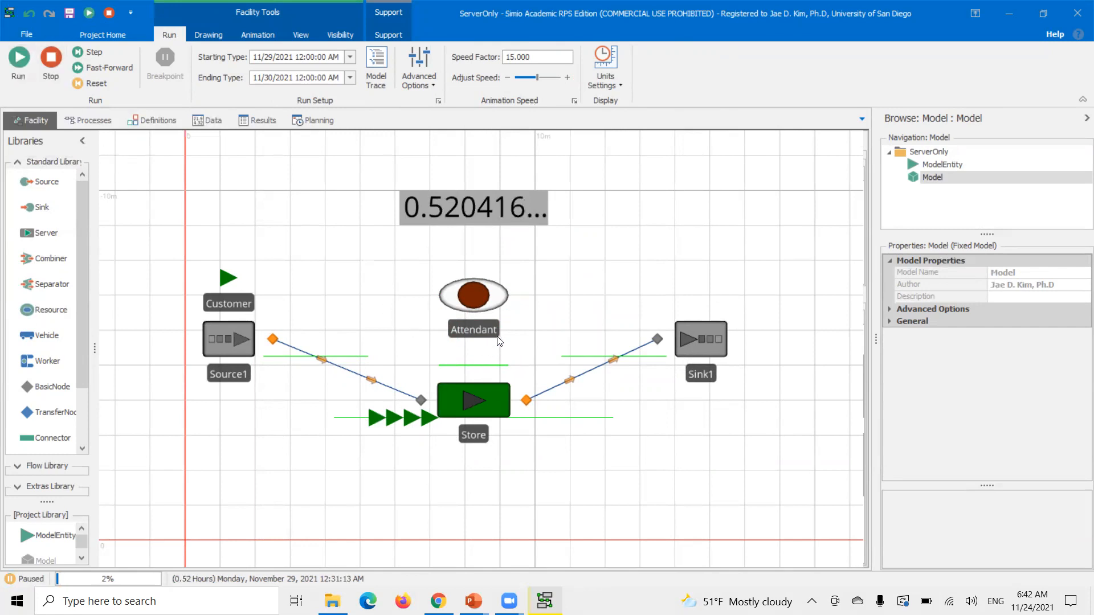
pyautogui.click(473, 295)
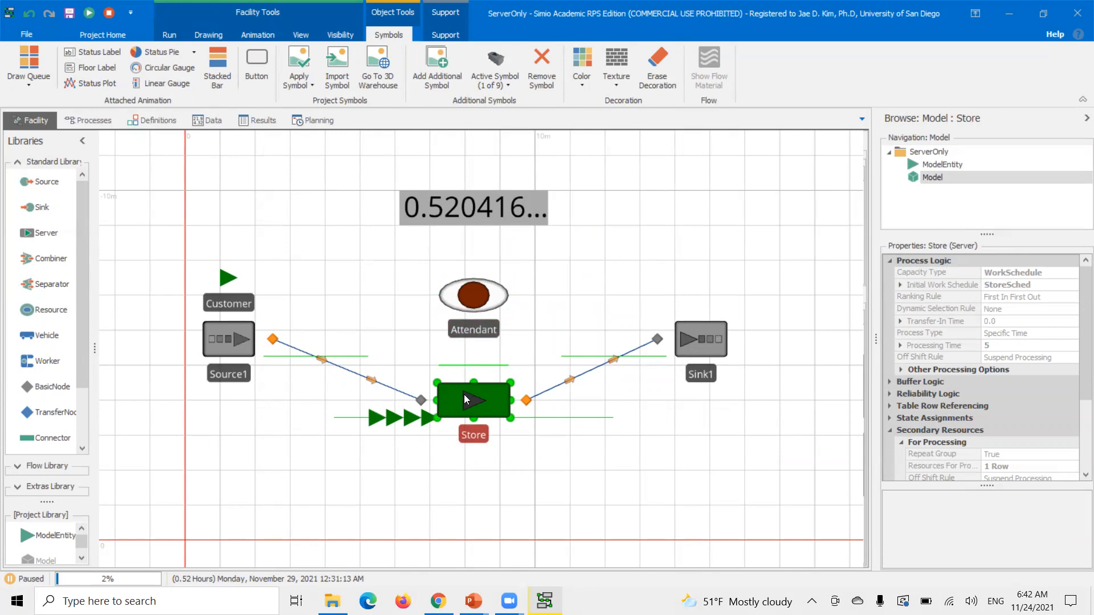
pyautogui.click(473, 294)
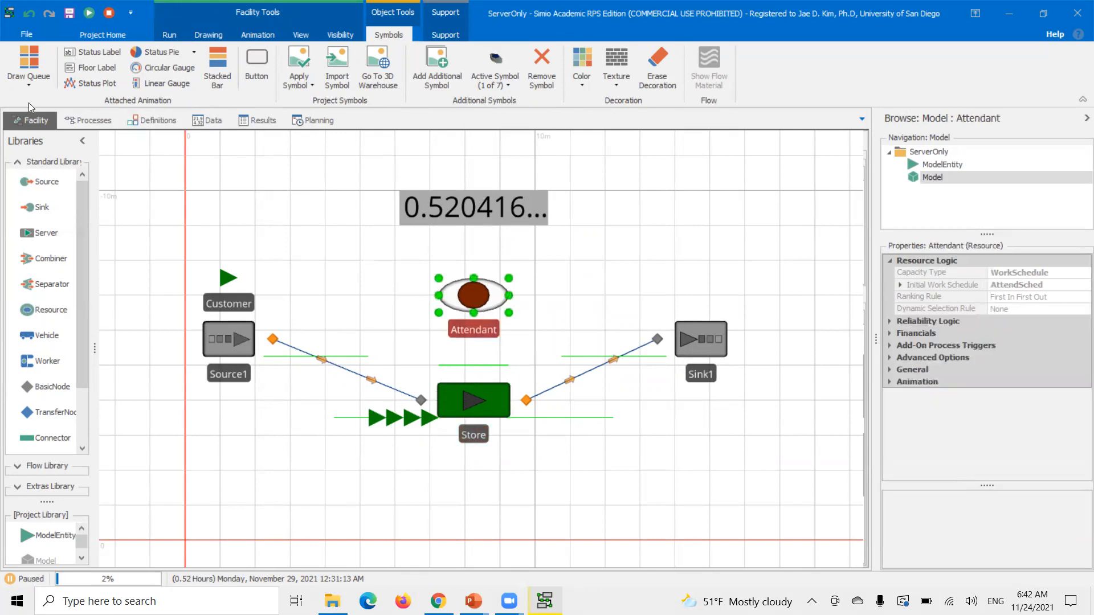
# Resume to about 0.85 hours with customers queued, pause, and show the work schedules data.
pyautogui.click(89, 12)
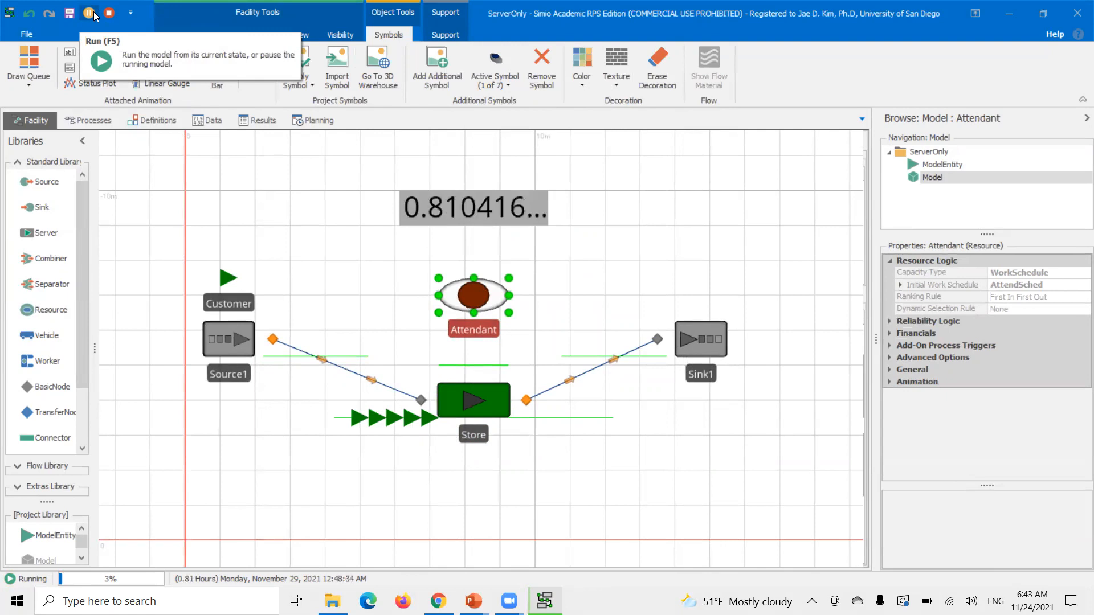
pyautogui.click(86, 13)
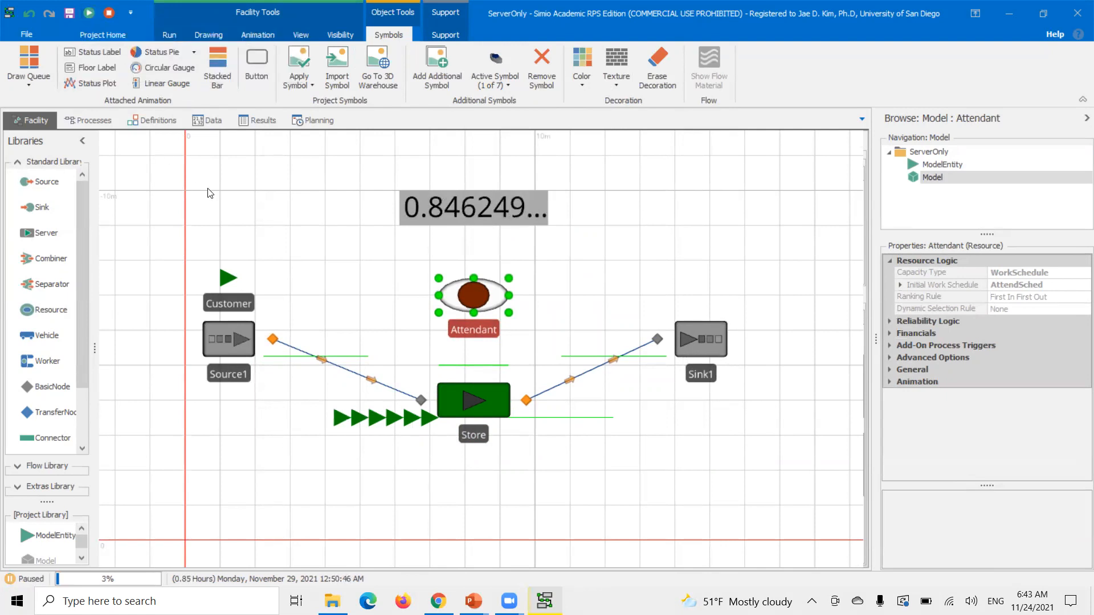
pyautogui.click(208, 119)
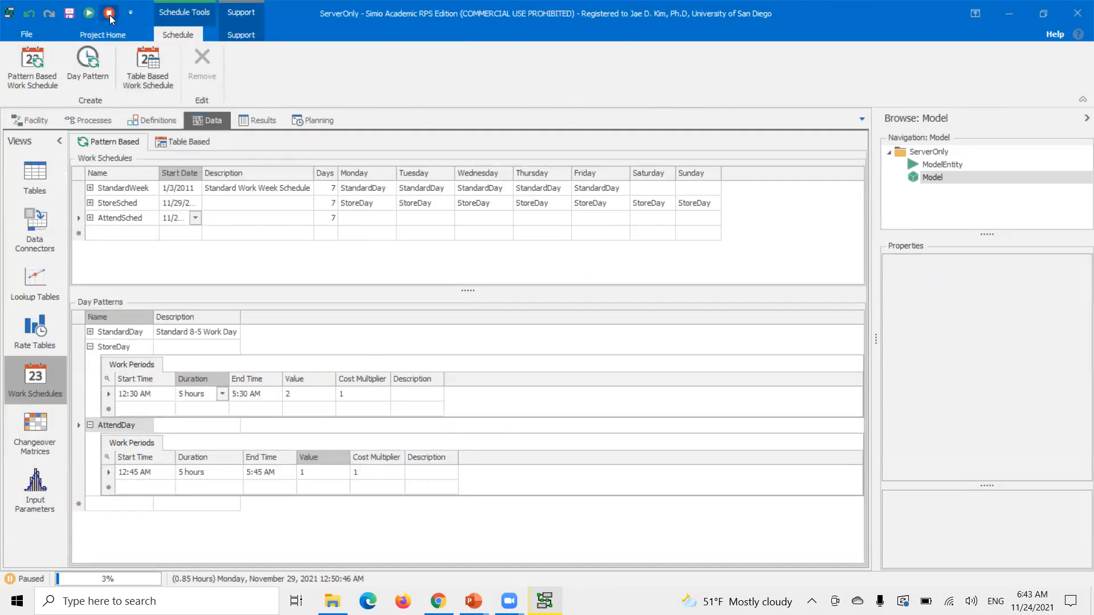
# Stop the run and assign AttendDay to Monday through Sunday in AttendSched, then return to Facility.
pyautogui.click(108, 12)
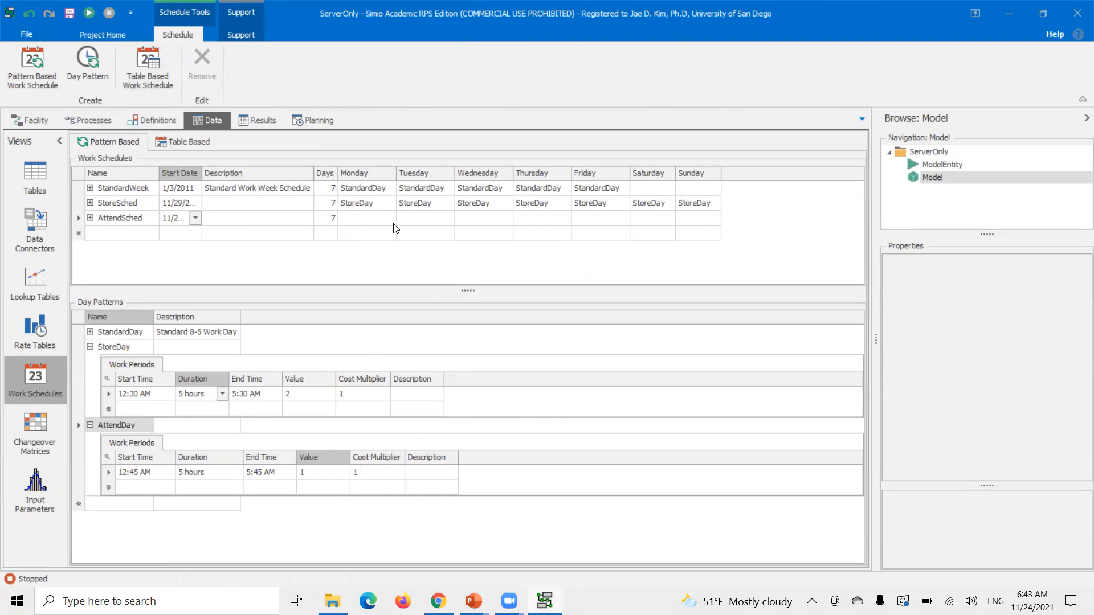
pyautogui.click(389, 218)
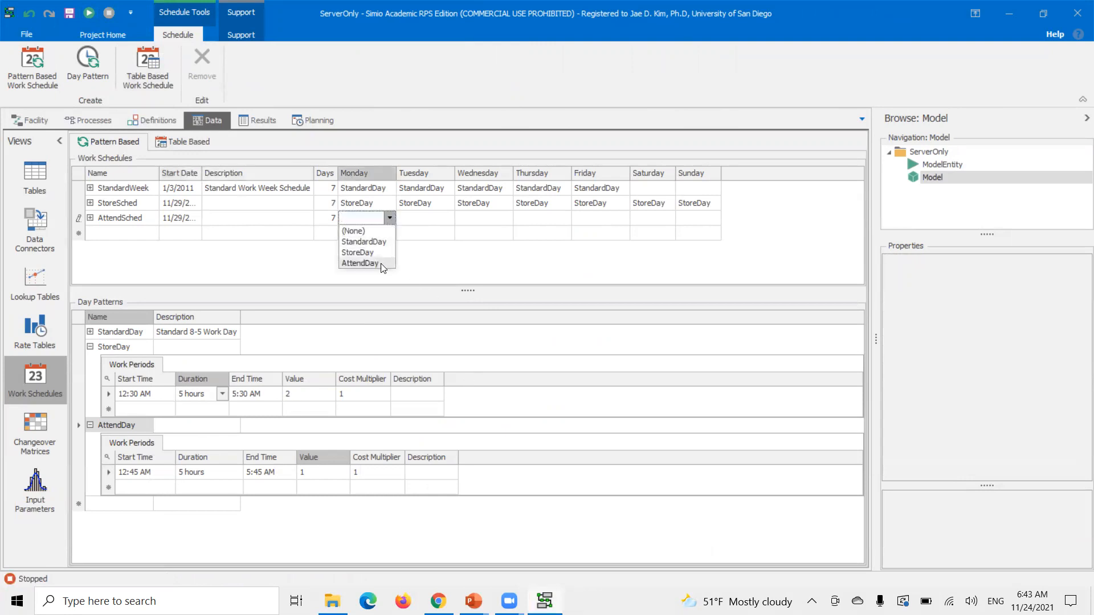
pyautogui.click(359, 264)
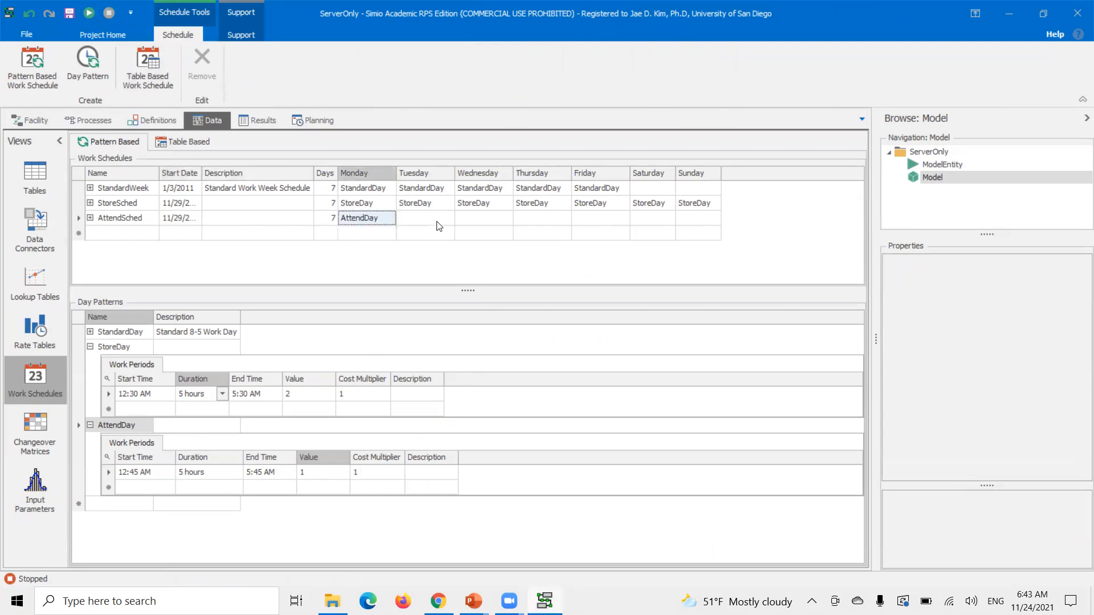
pyautogui.click(480, 218)
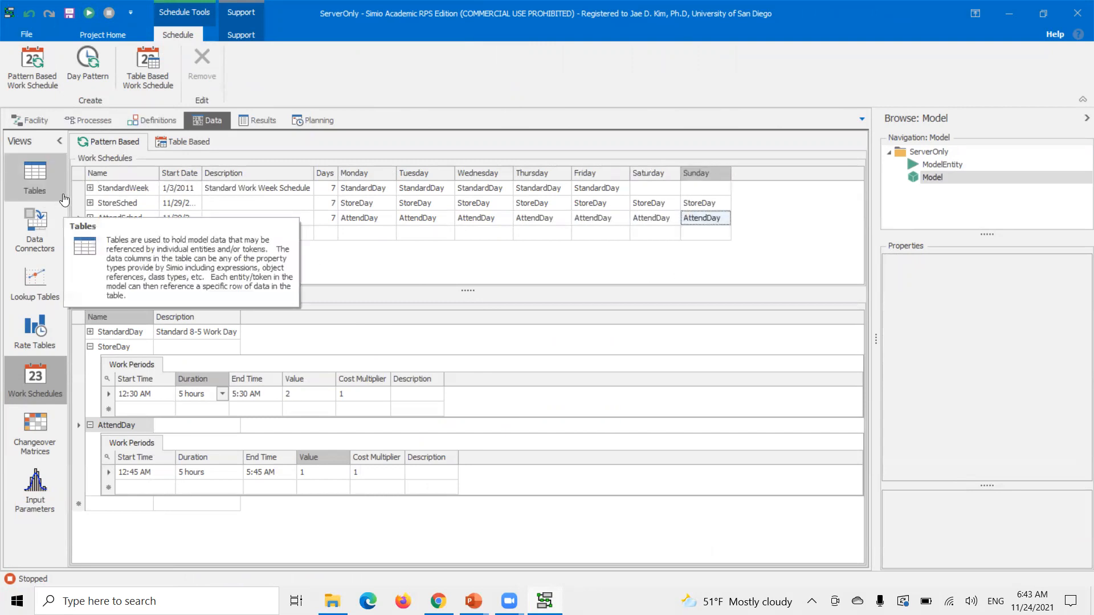
pyautogui.click(30, 121)
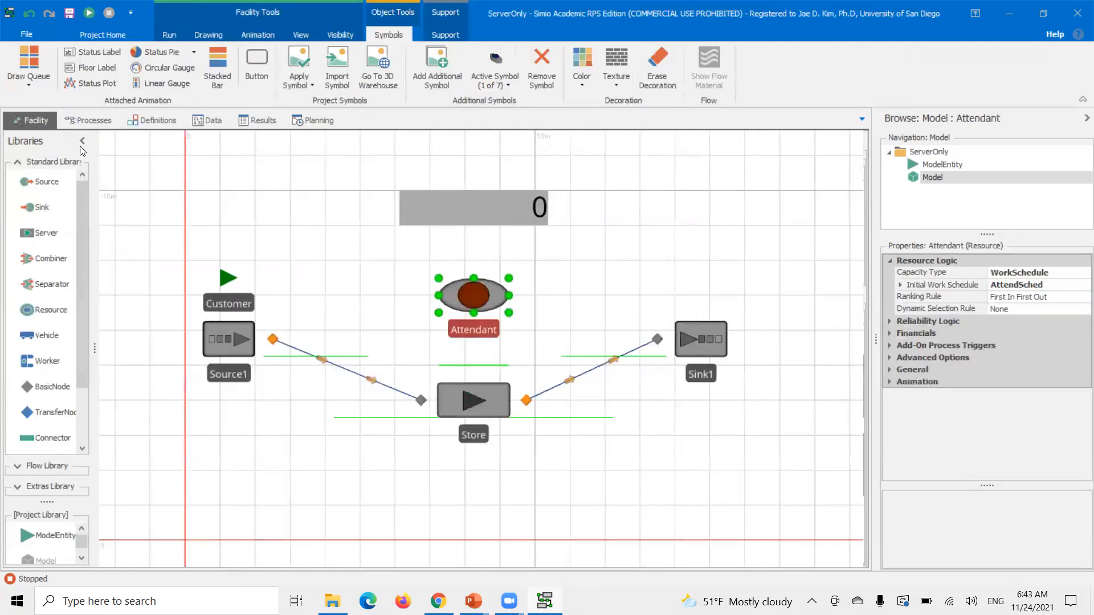
# Run until the Attendant turns green around 0.76 hours, pause, and show Work Schedules.
pyautogui.click(170, 35)
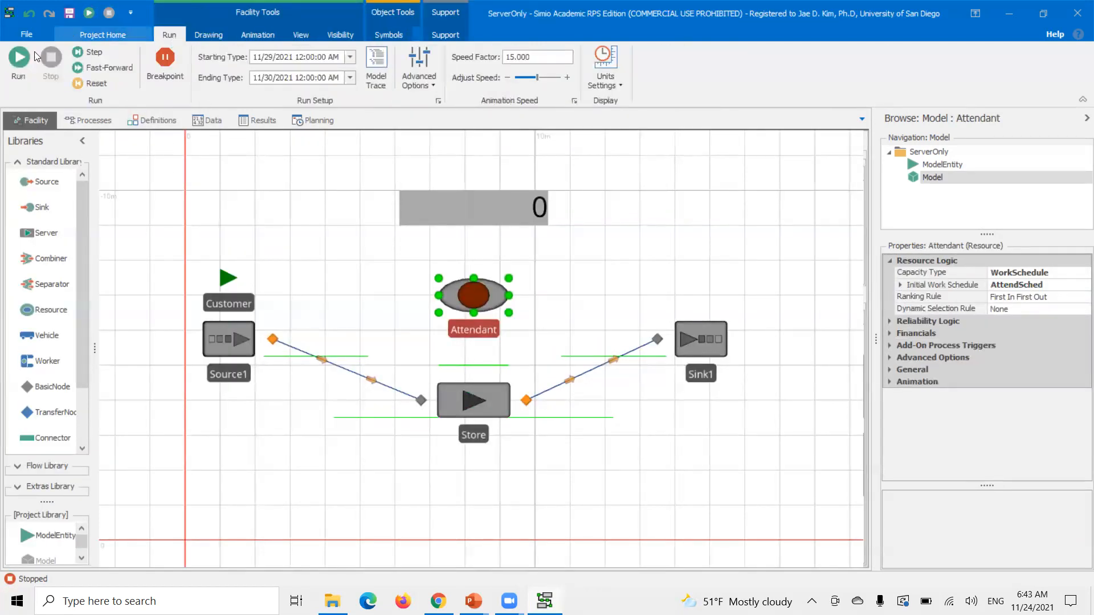
pyautogui.click(19, 57)
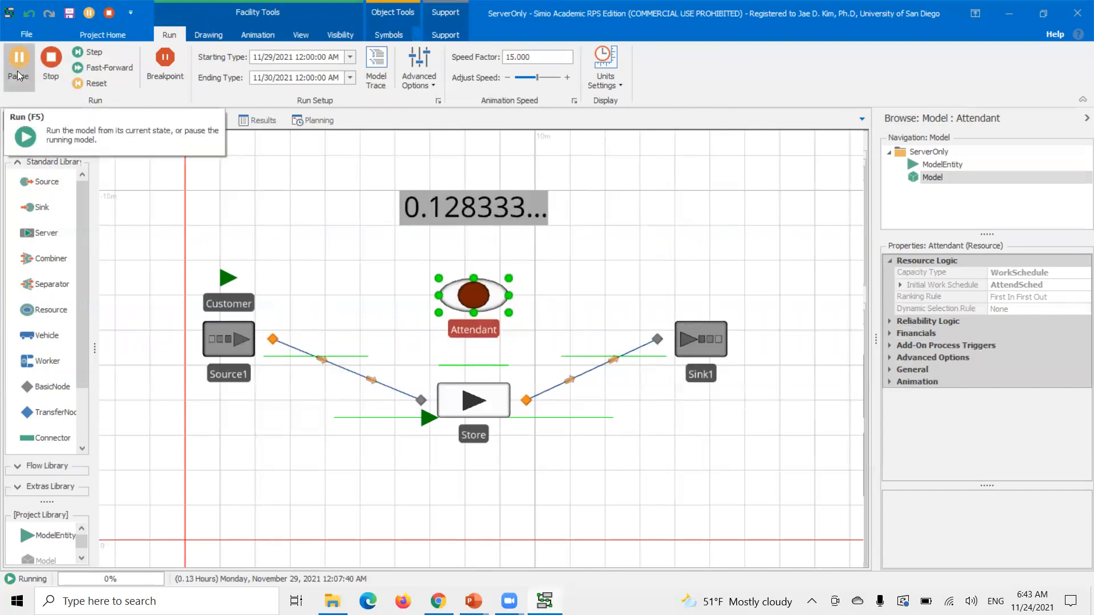
pyautogui.click(473, 401)
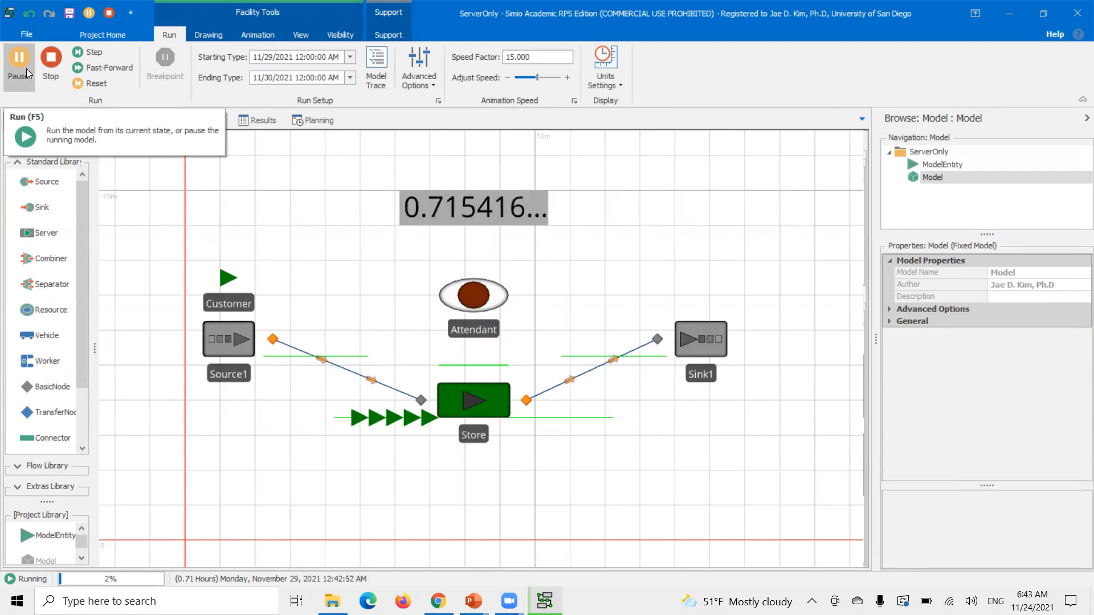
pyautogui.click(19, 57)
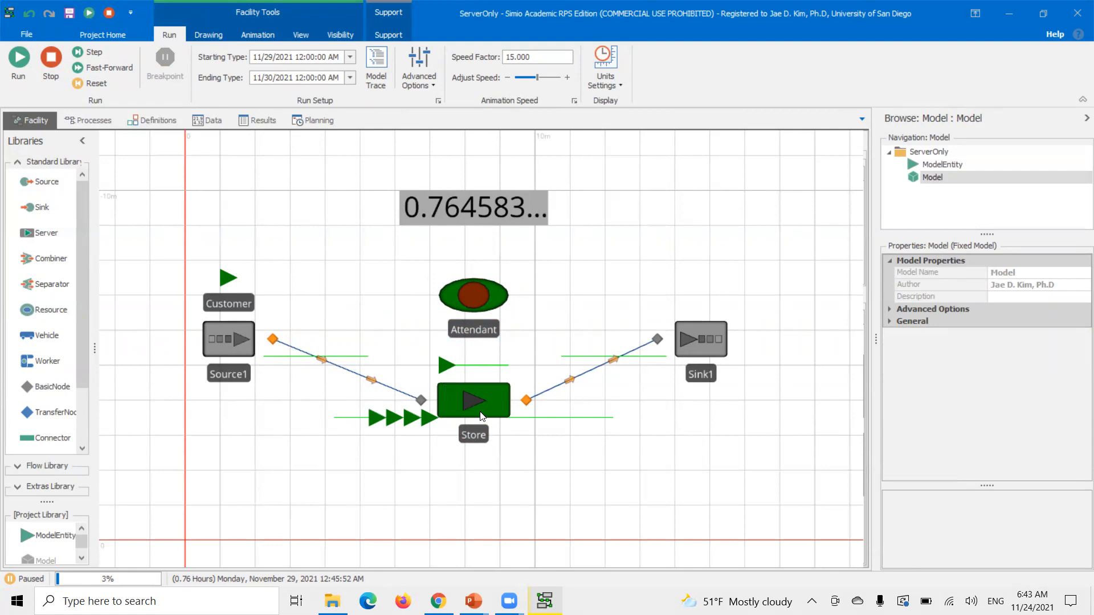
pyautogui.click(212, 121)
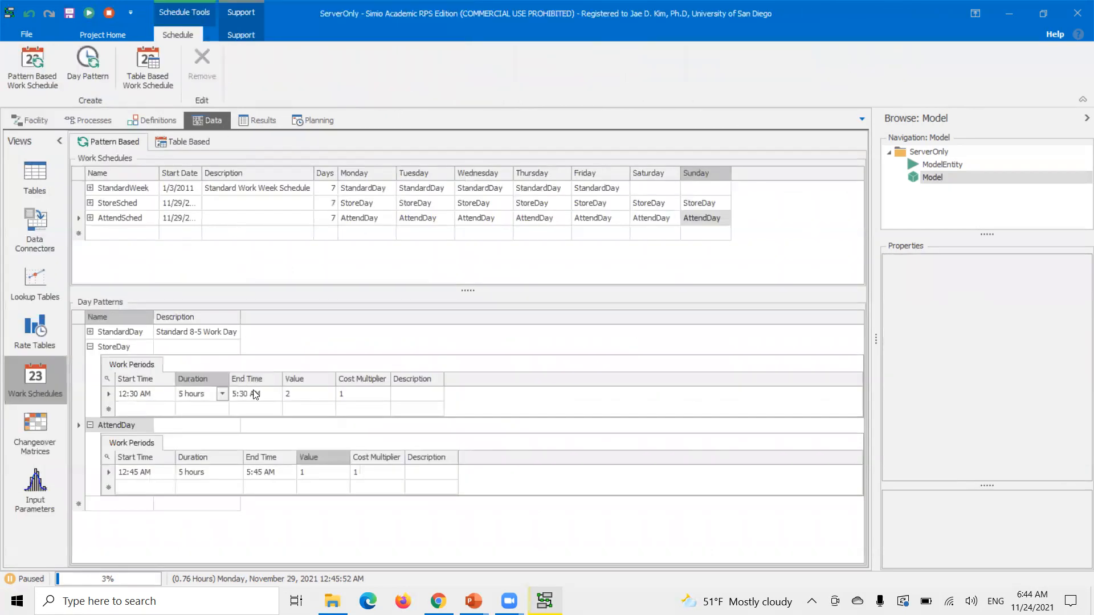
# Check the Store's schedule settings and set the AttendDay work period Value to 2.
pyautogui.click(30, 120)
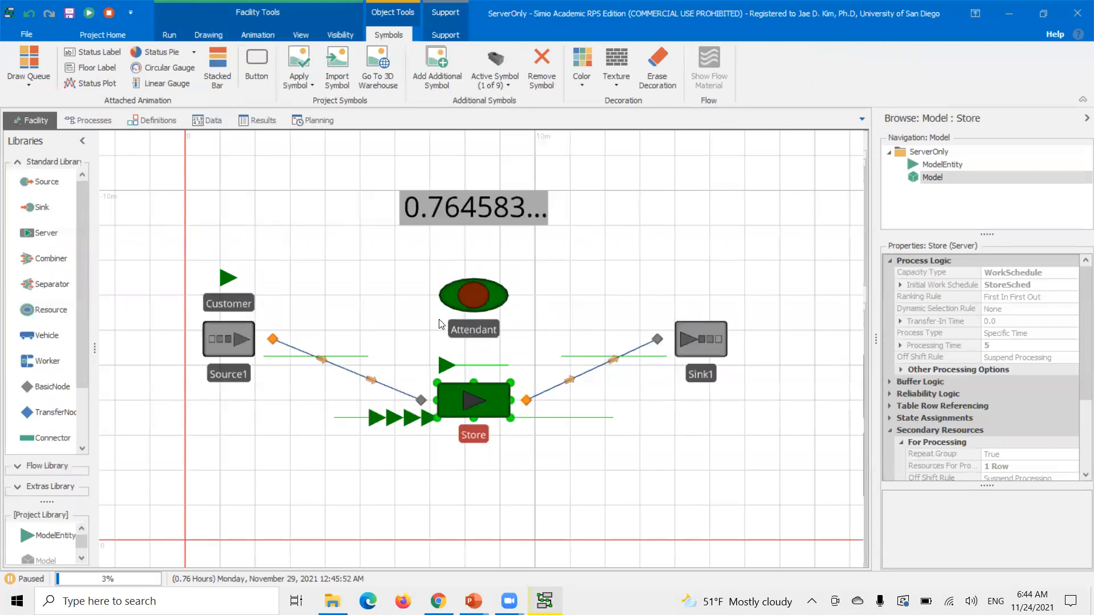
pyautogui.moveTo(485, 310)
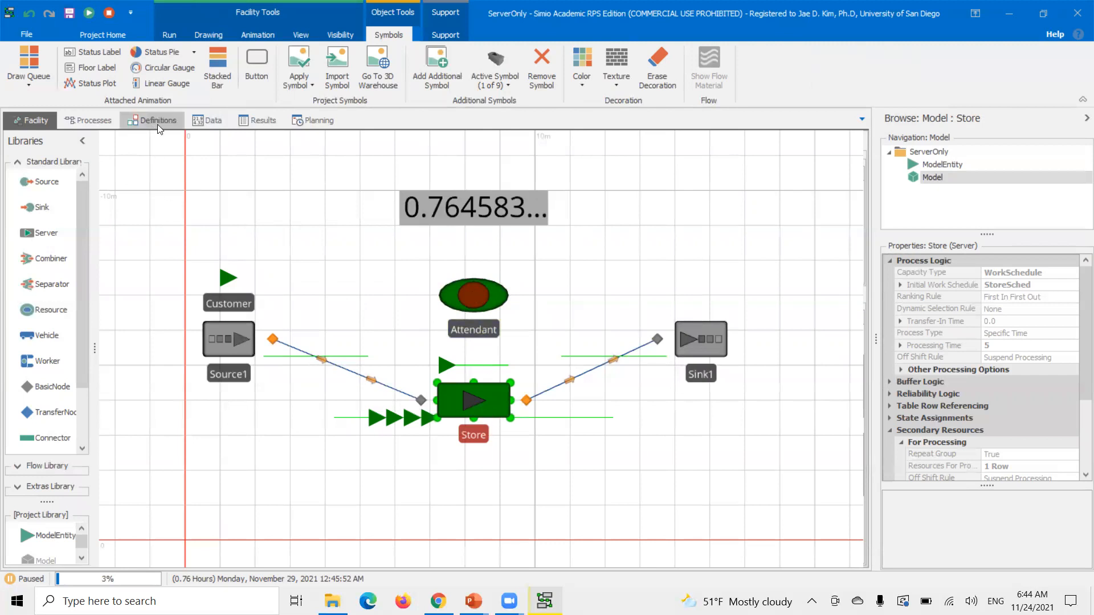
pyautogui.click(213, 119)
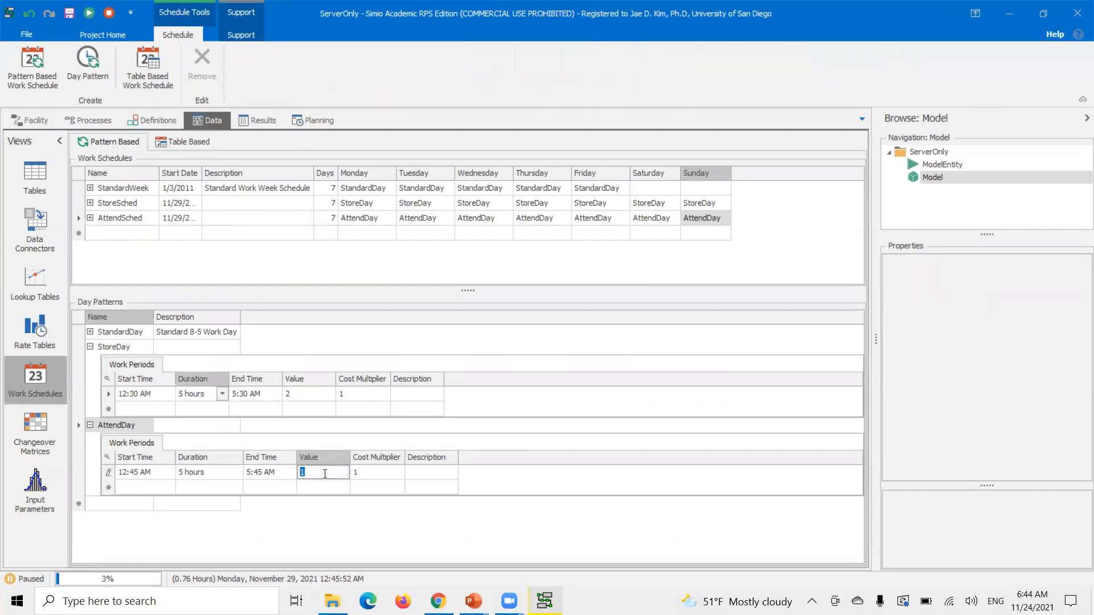
pyautogui.write('2')
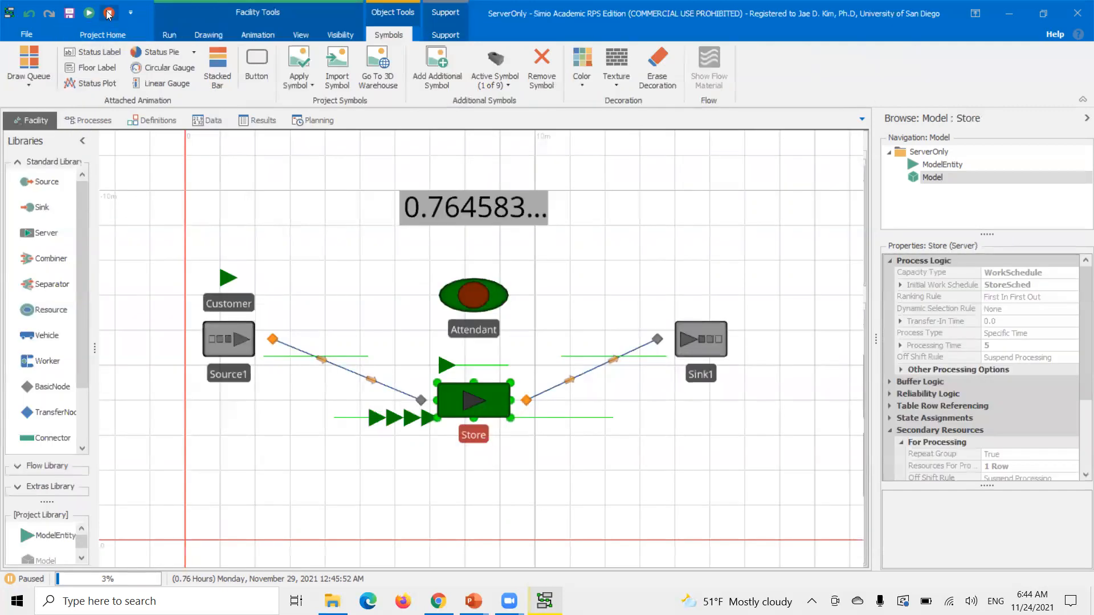
# Stop and rerun, pause near 0.77 hours with two customers in service, and select the Attendant.
pyautogui.click(89, 12)
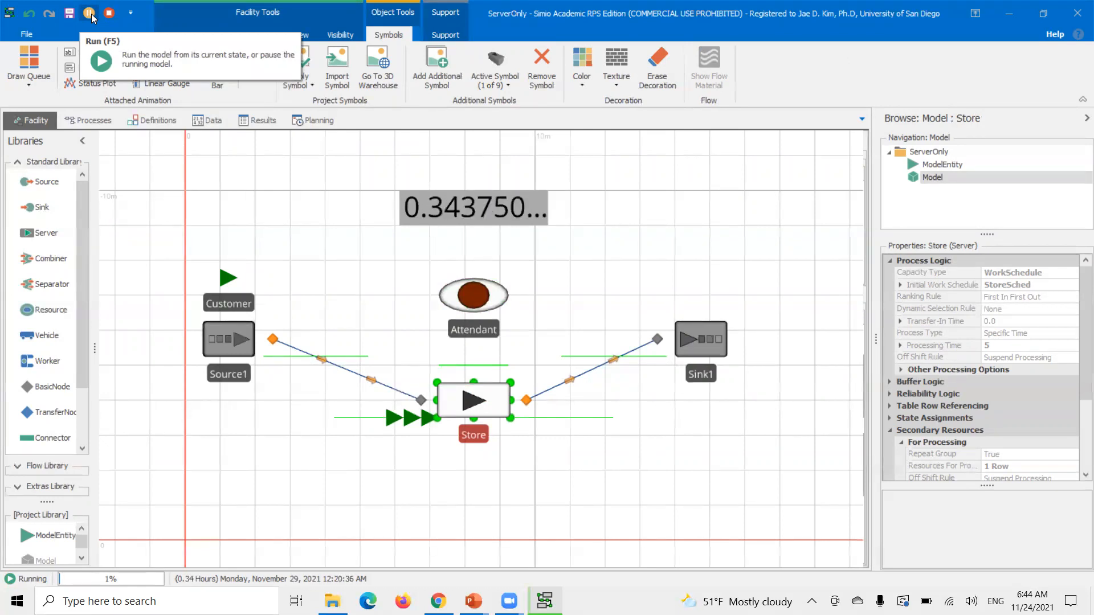
pyautogui.click(207, 35)
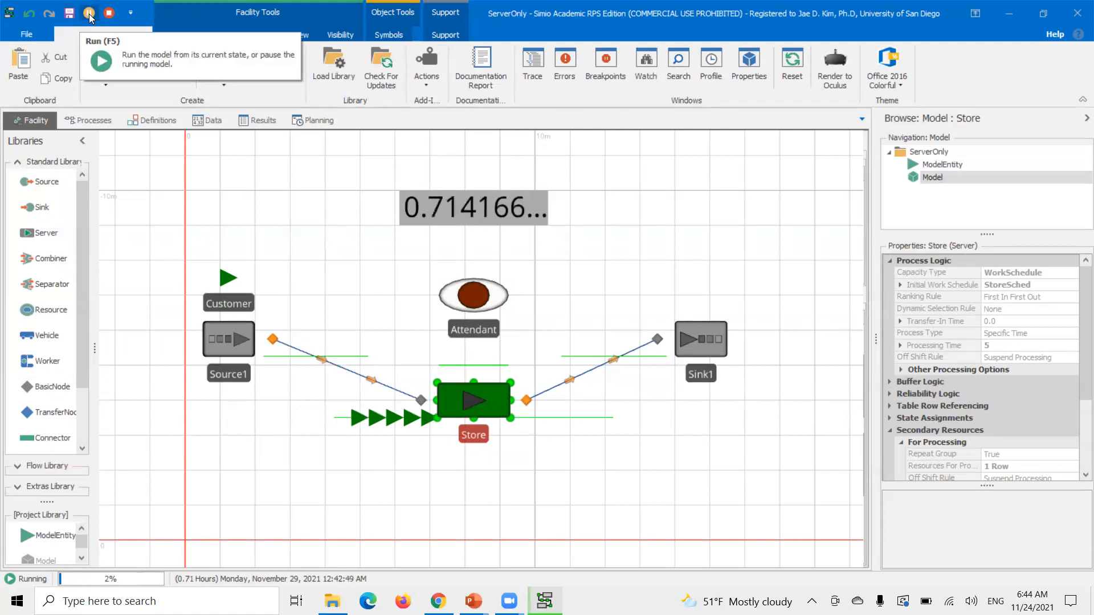
pyautogui.click(89, 12)
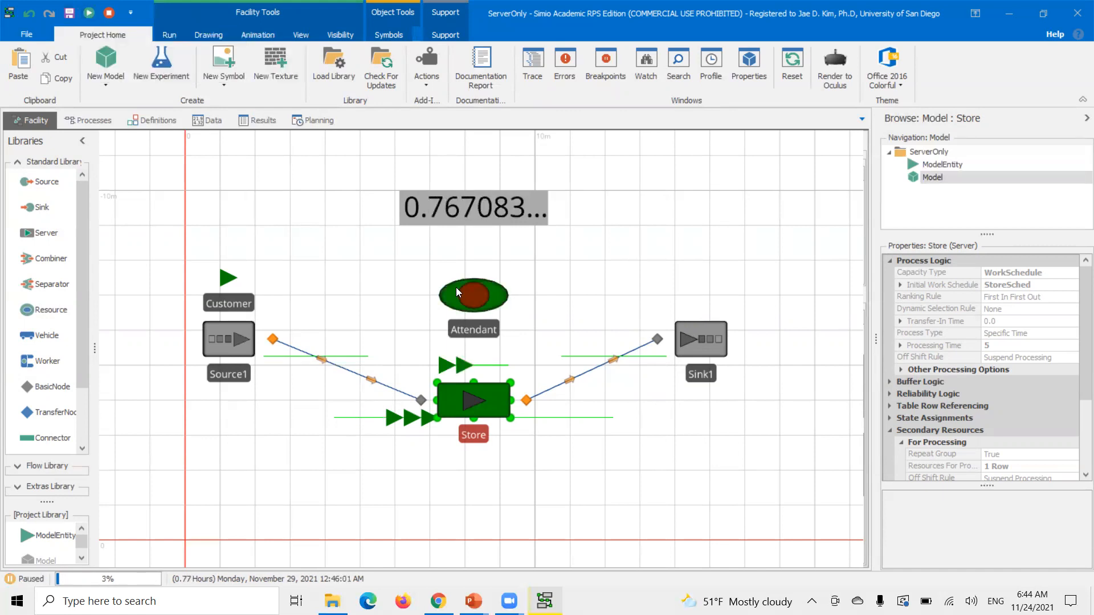
pyautogui.click(474, 294)
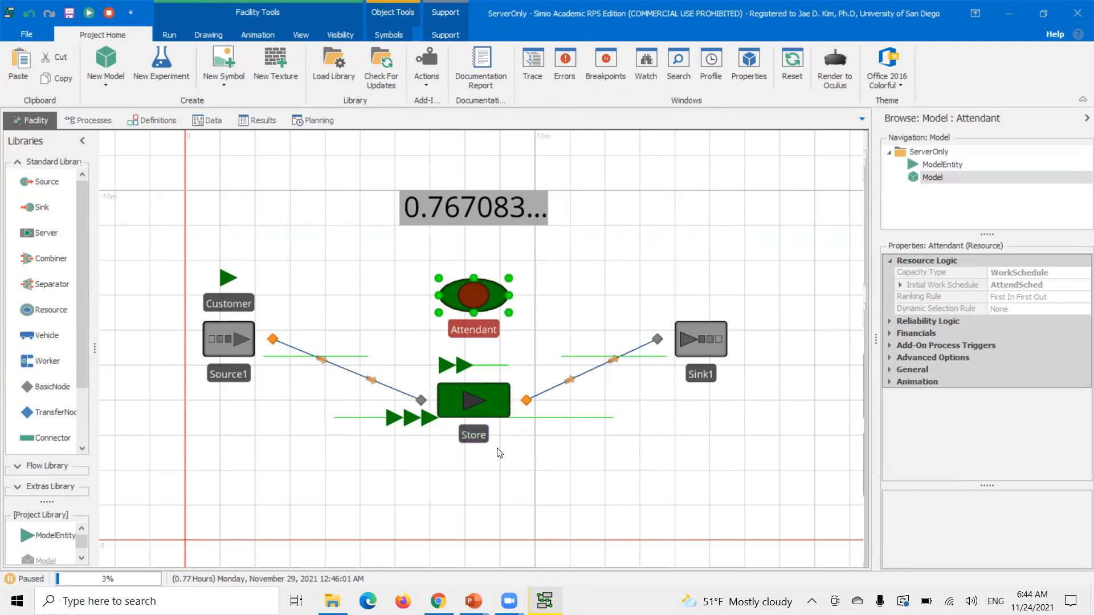
pyautogui.moveTo(543, 98)
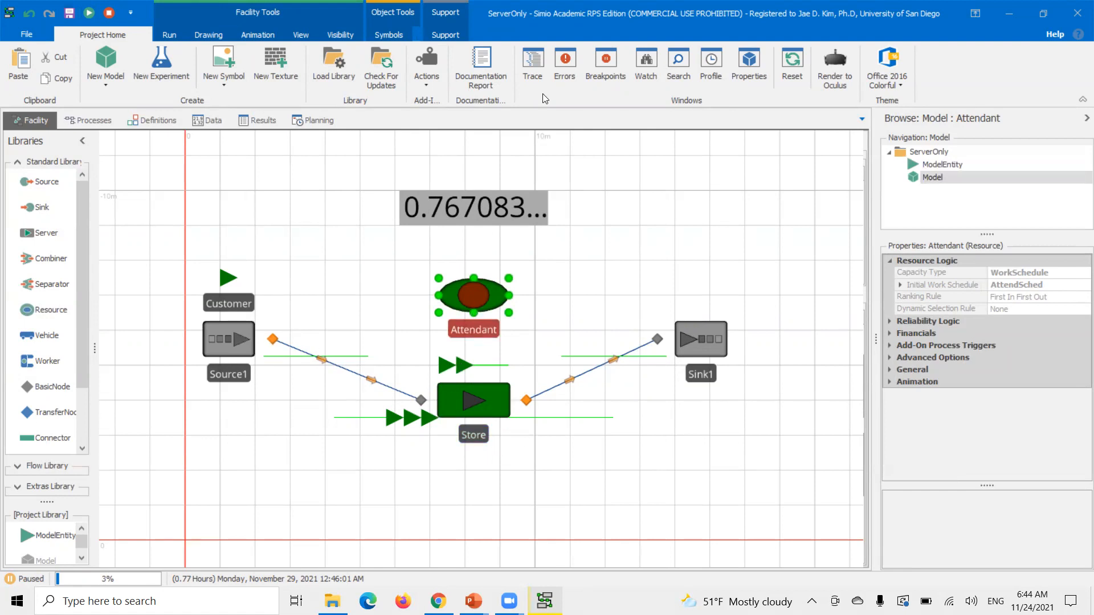
pyautogui.moveTo(673, 41)
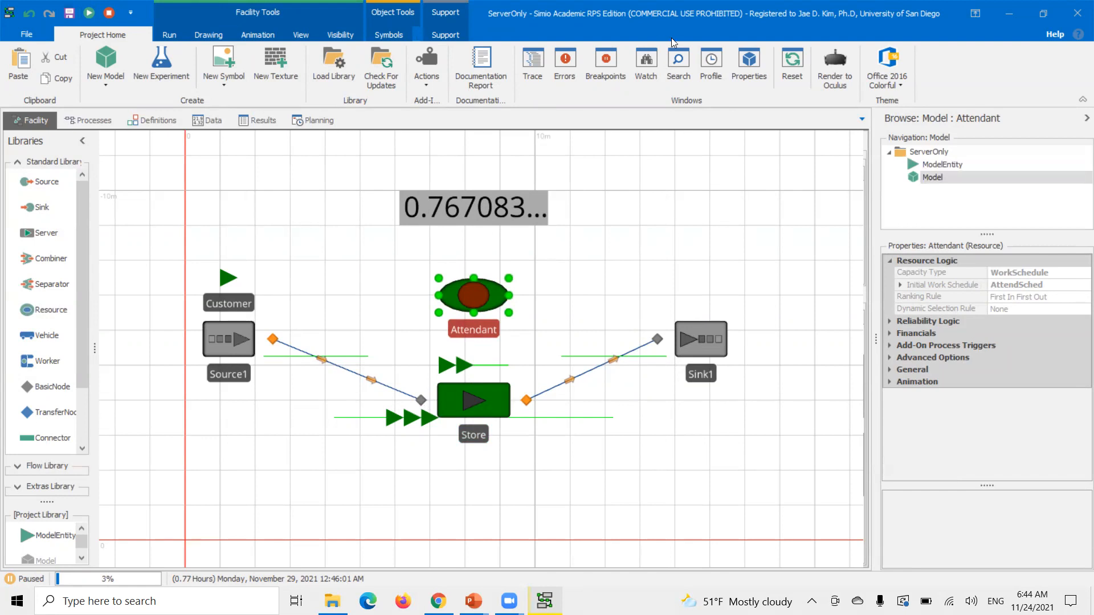
pyautogui.moveTo(616, 231)
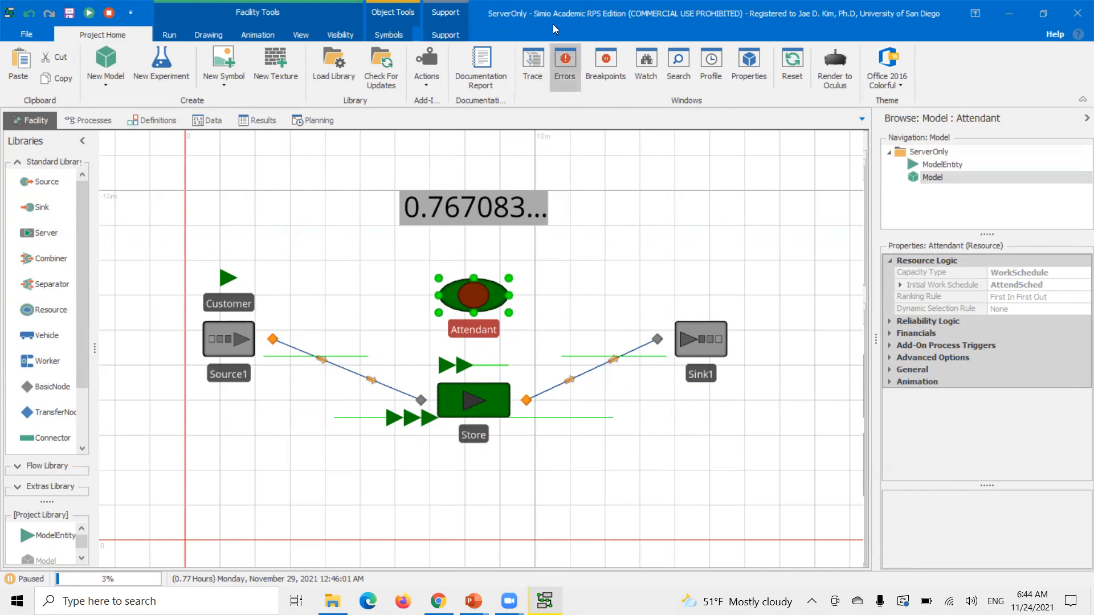
pyautogui.moveTo(671, 238)
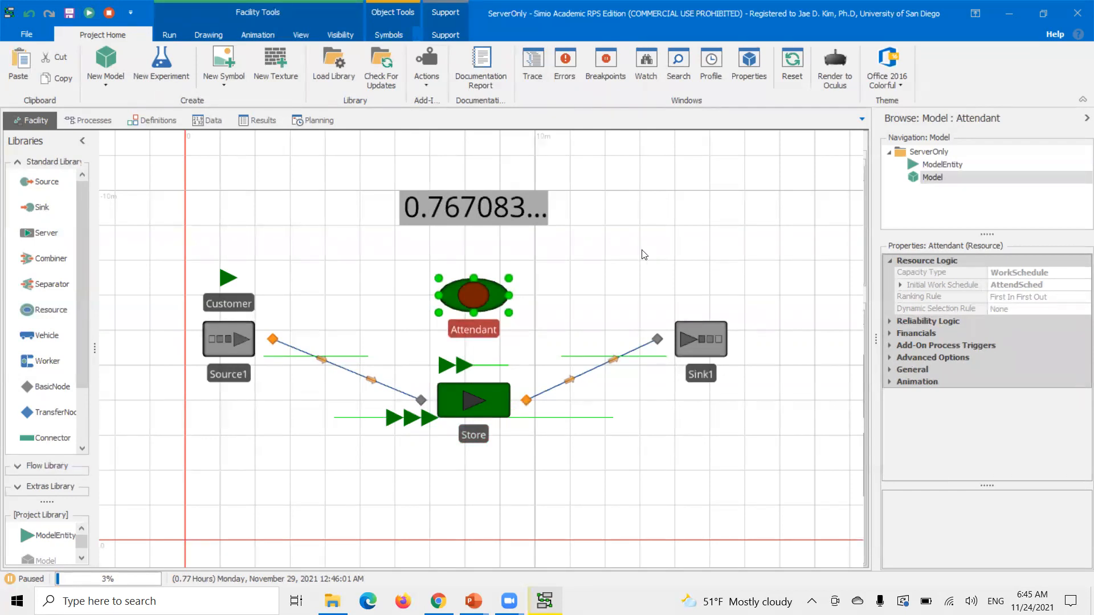
pyautogui.moveTo(579, 206)
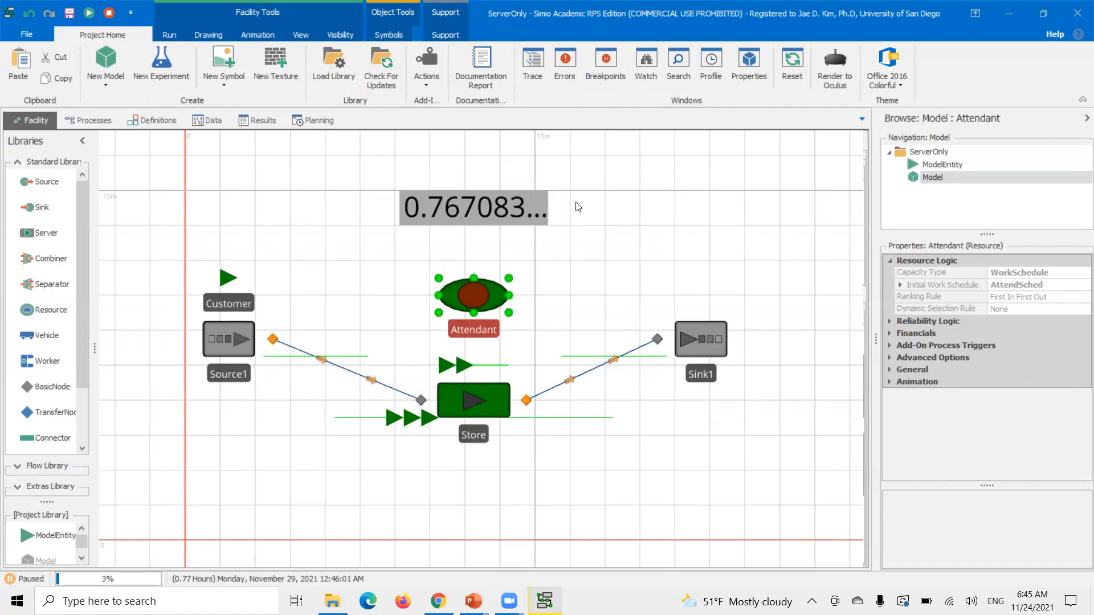